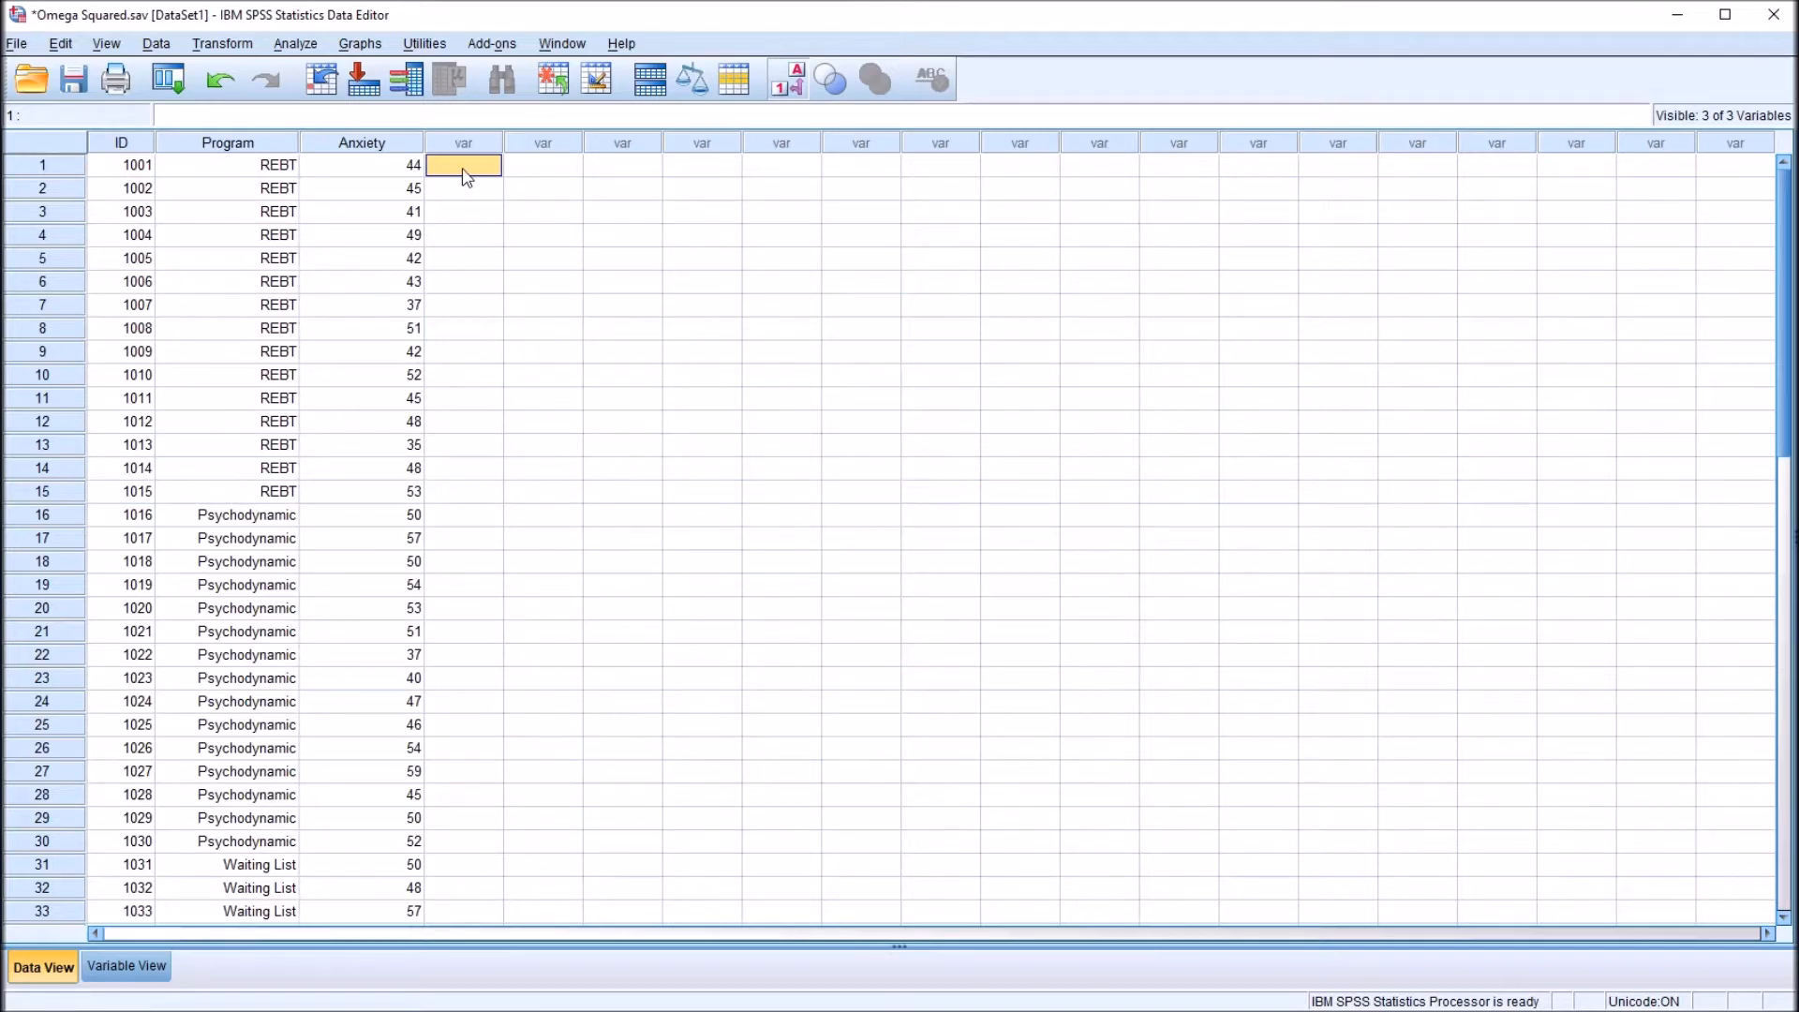
mouse_move(478, 209)
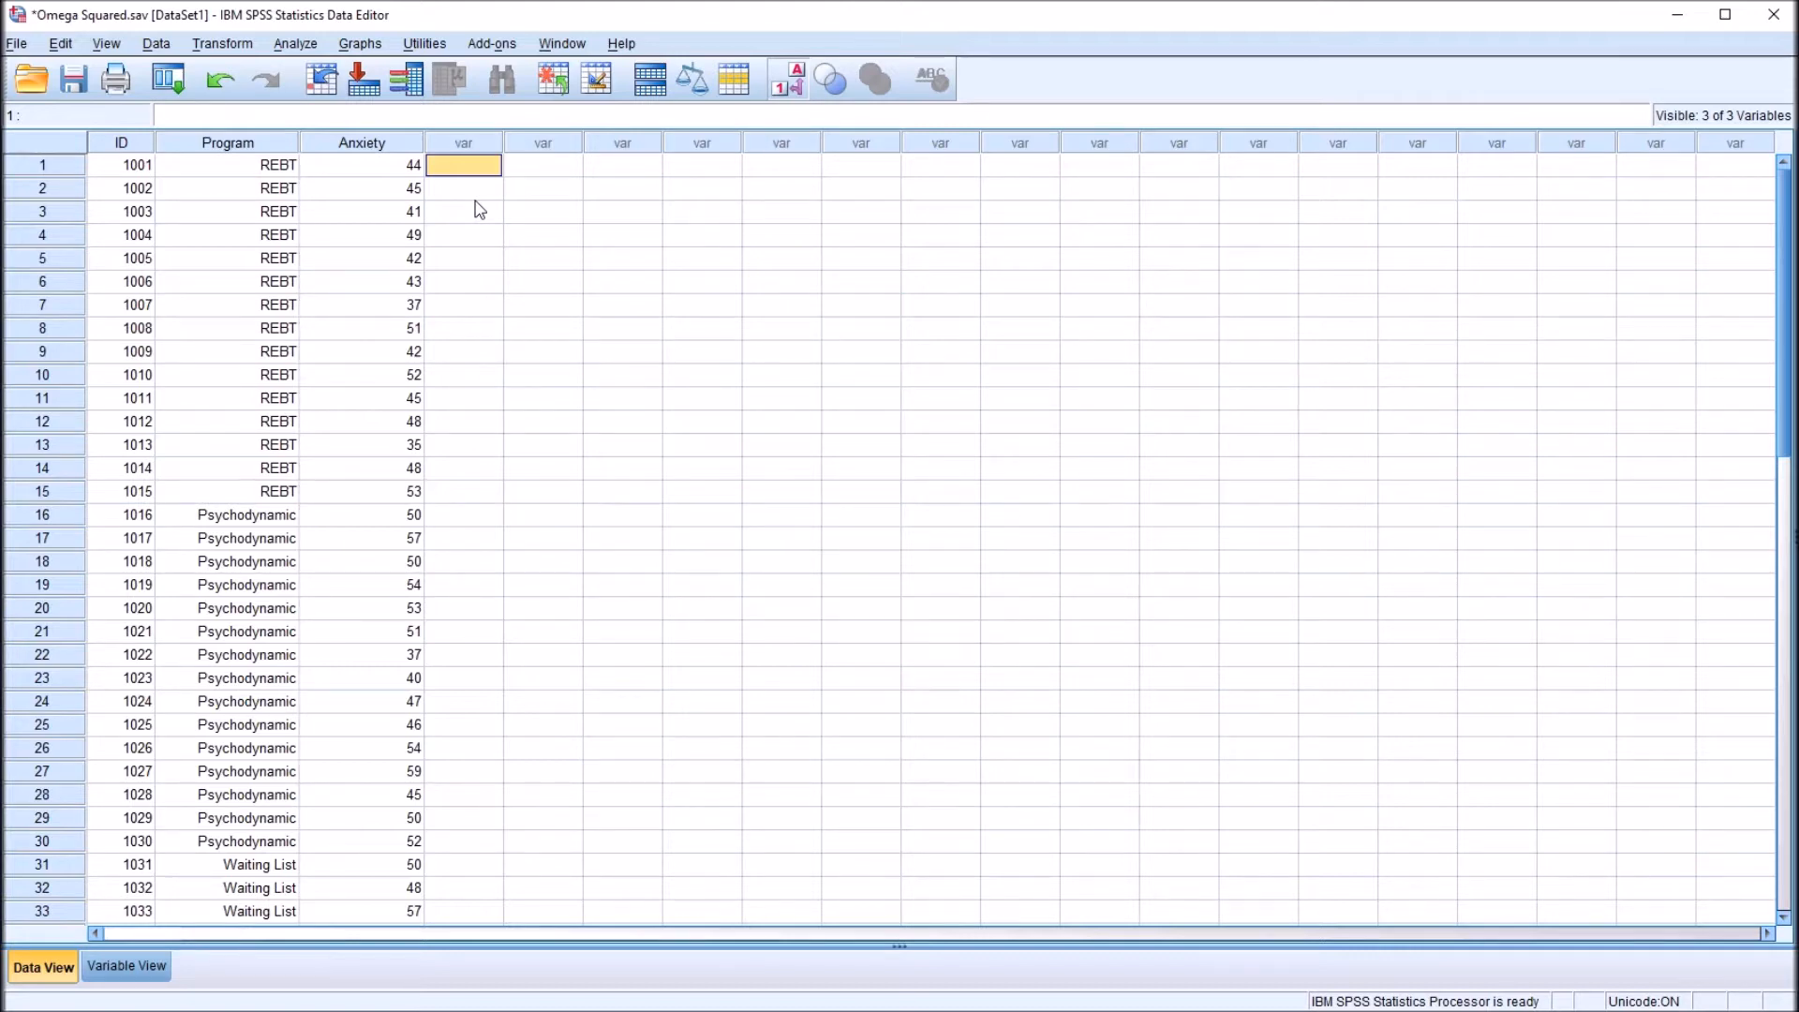
mouse_move(702, 981)
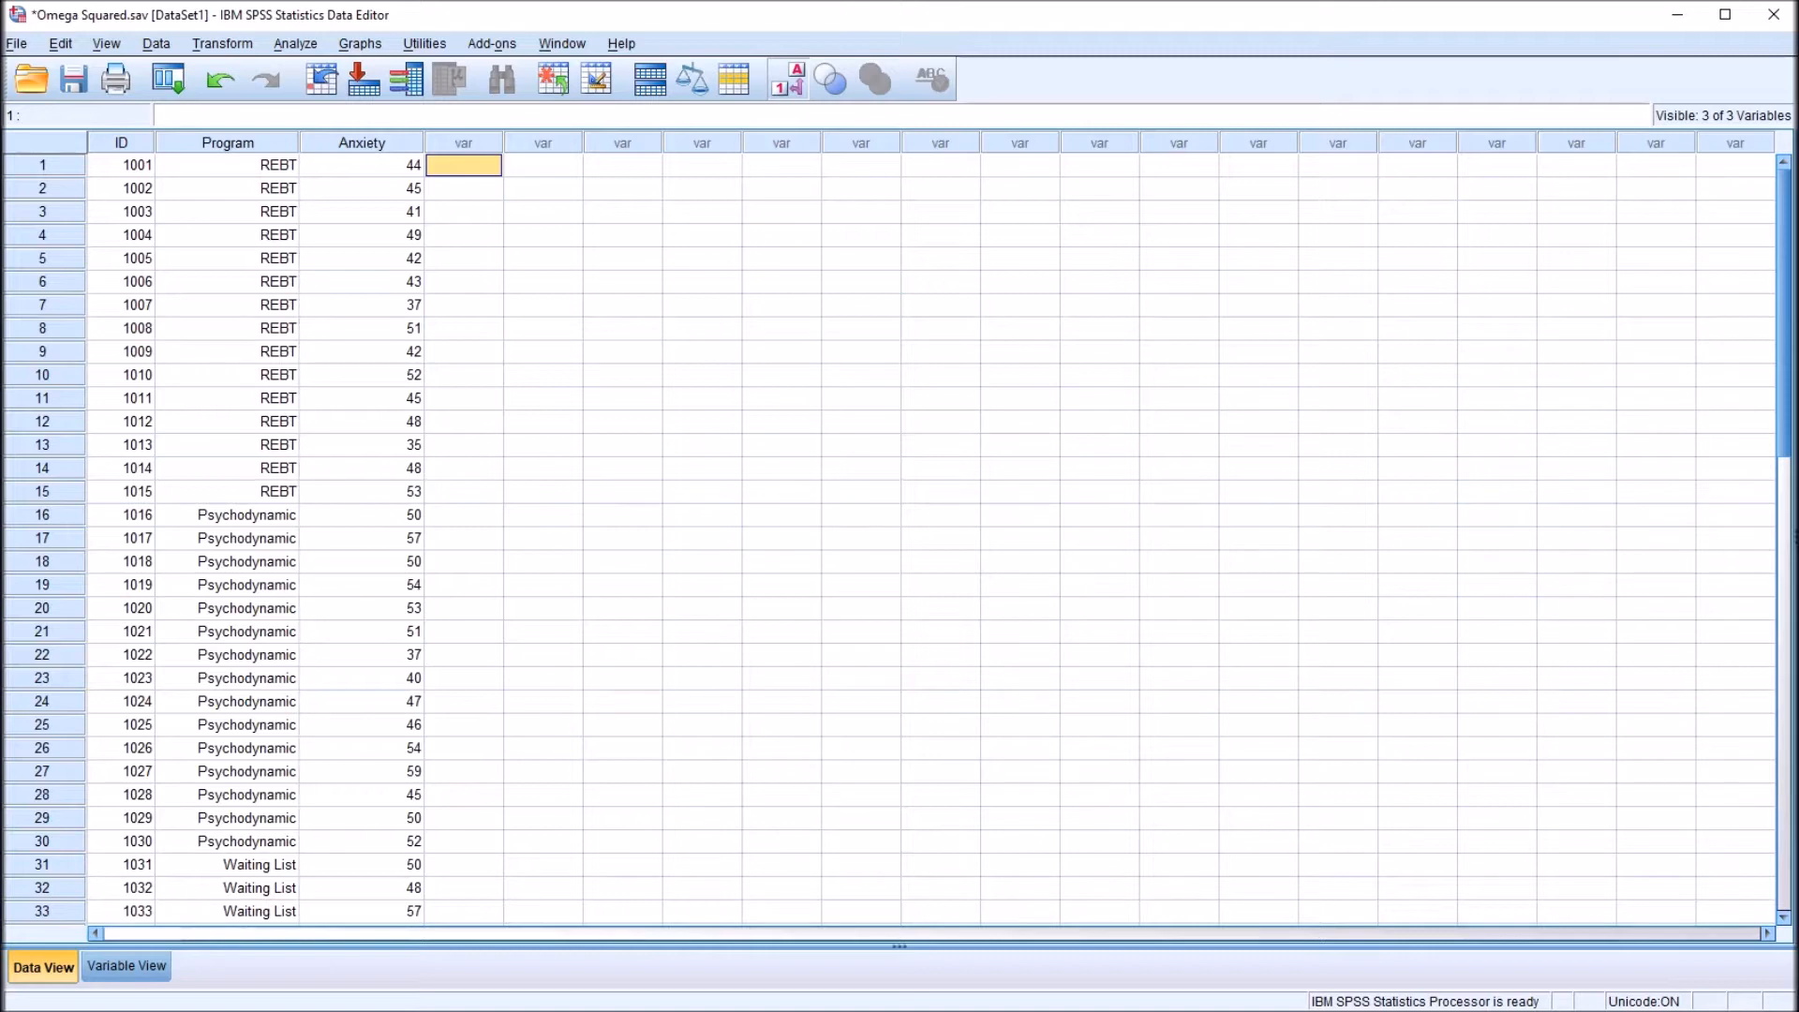
mouse_move(700, 985)
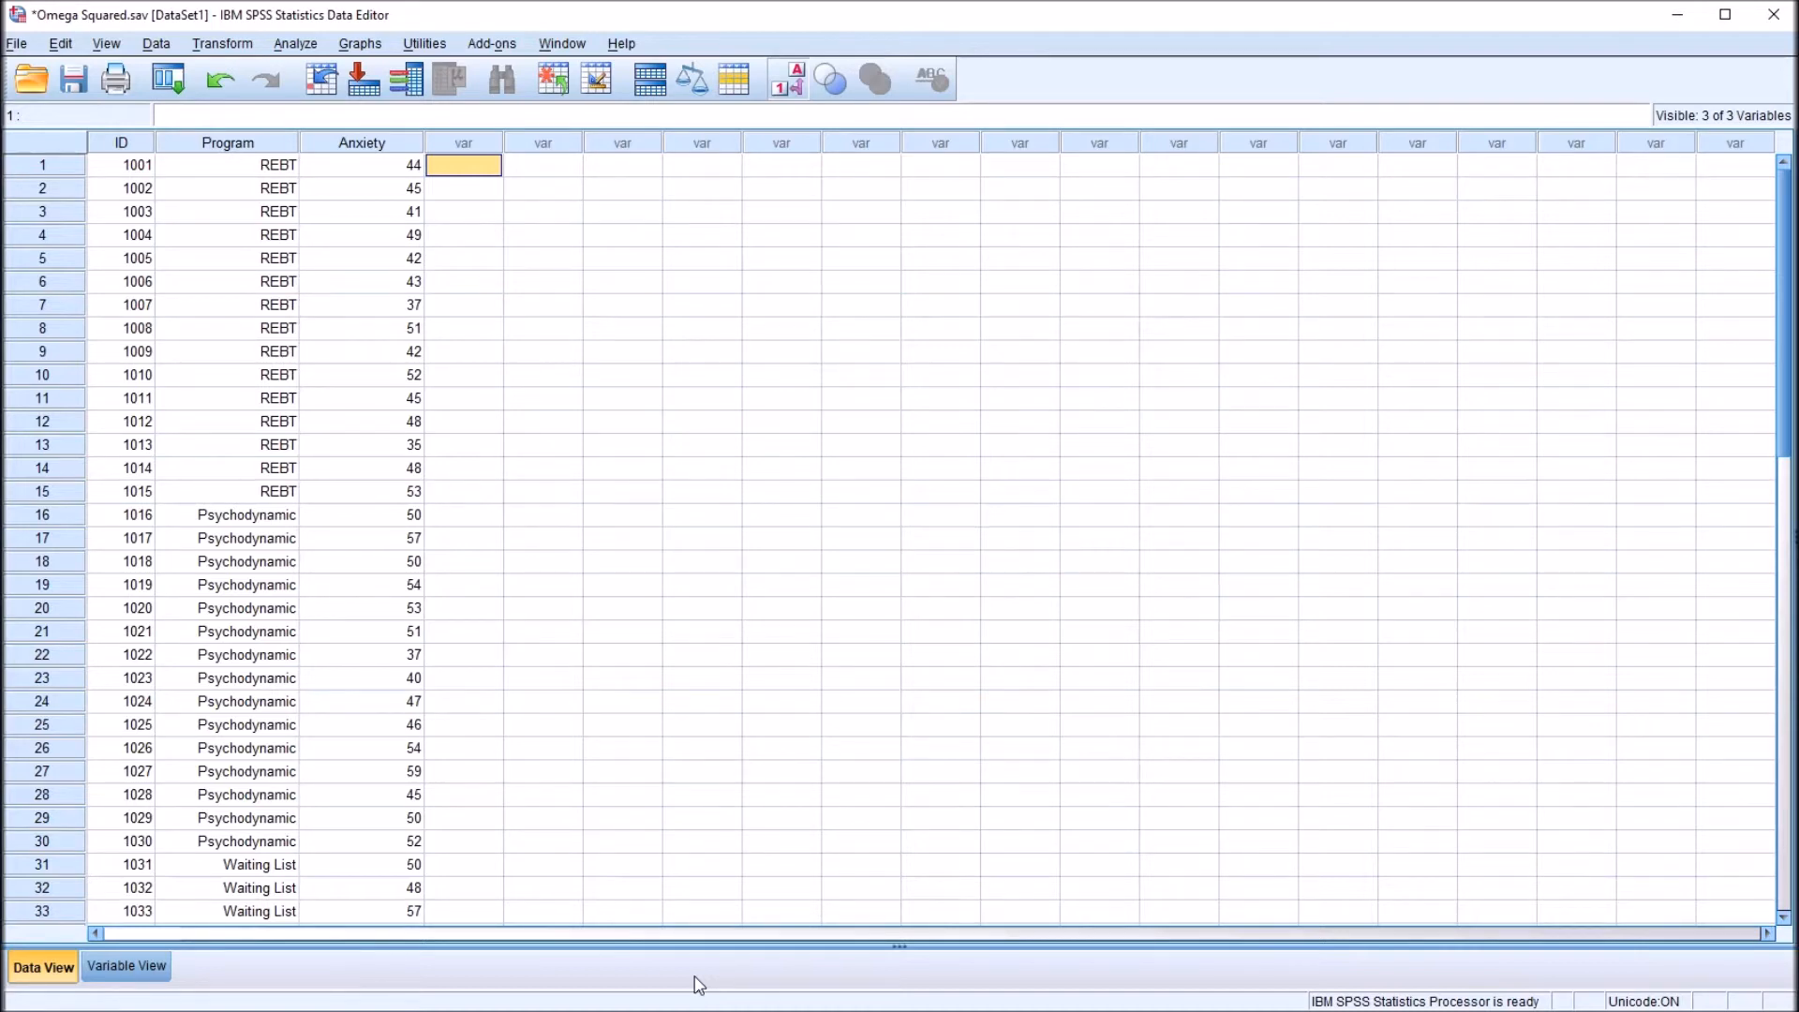
mouse_move(707, 974)
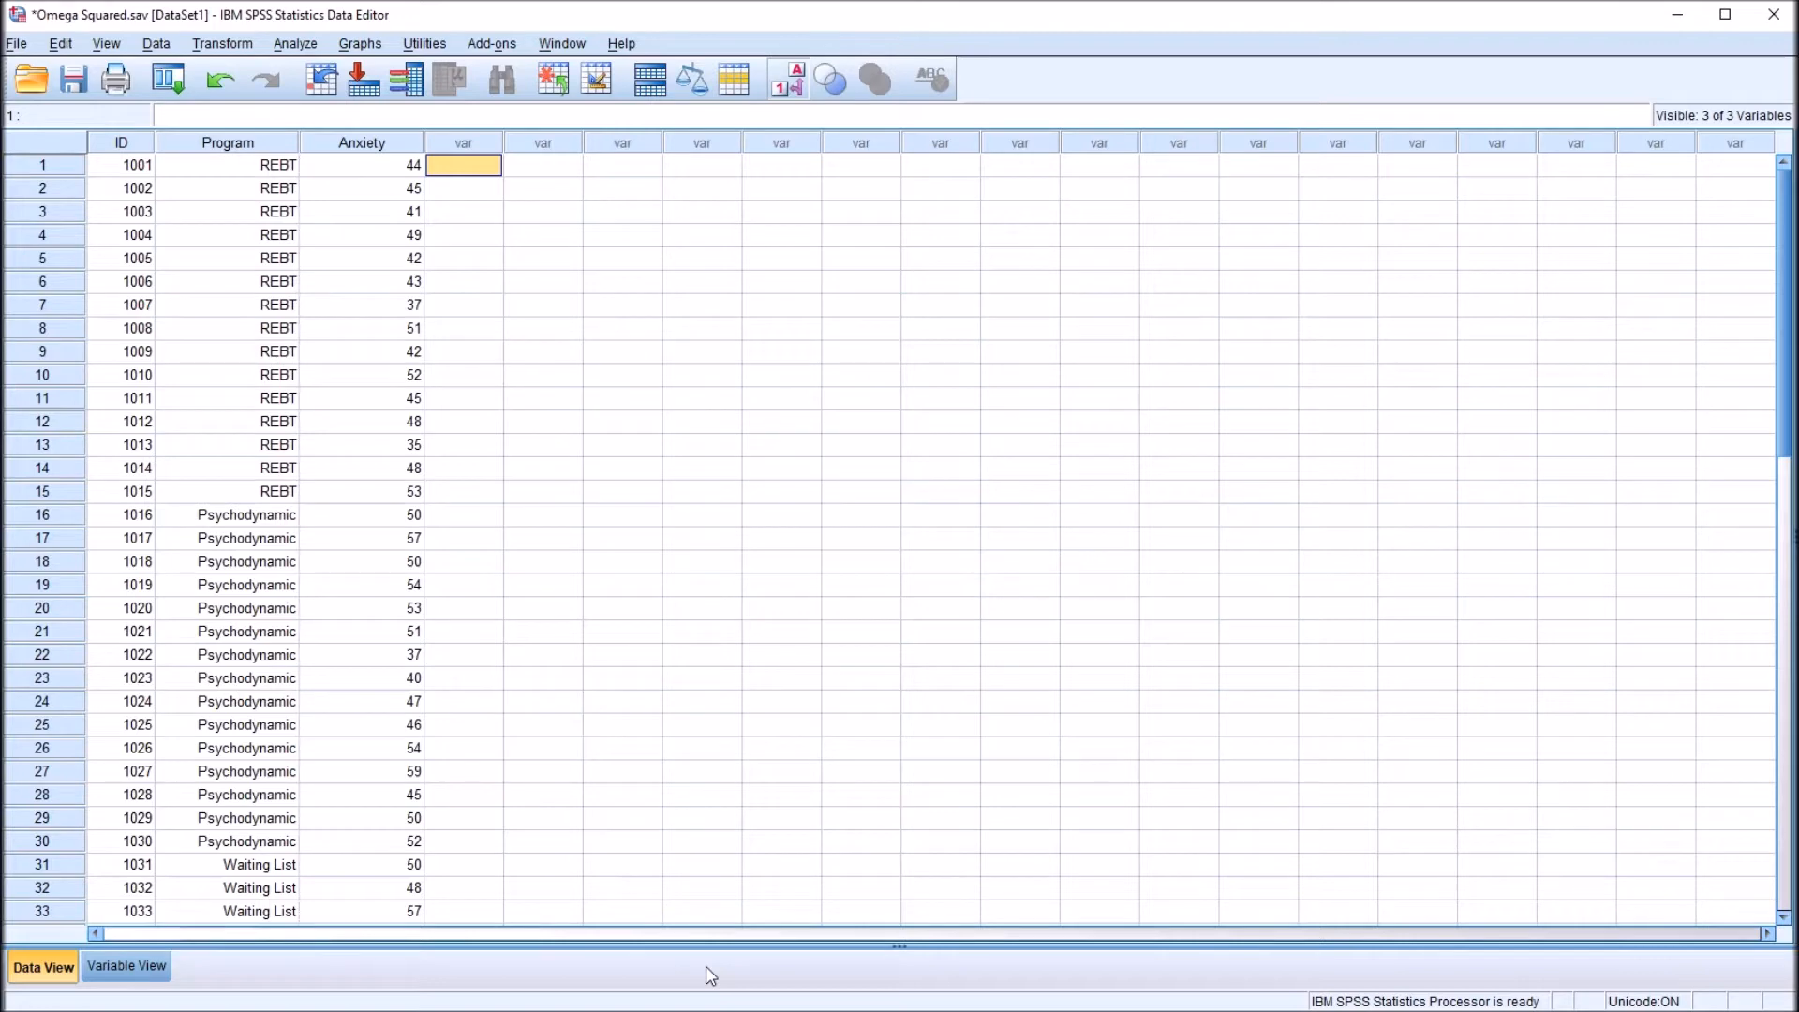
mouse_move(457, 390)
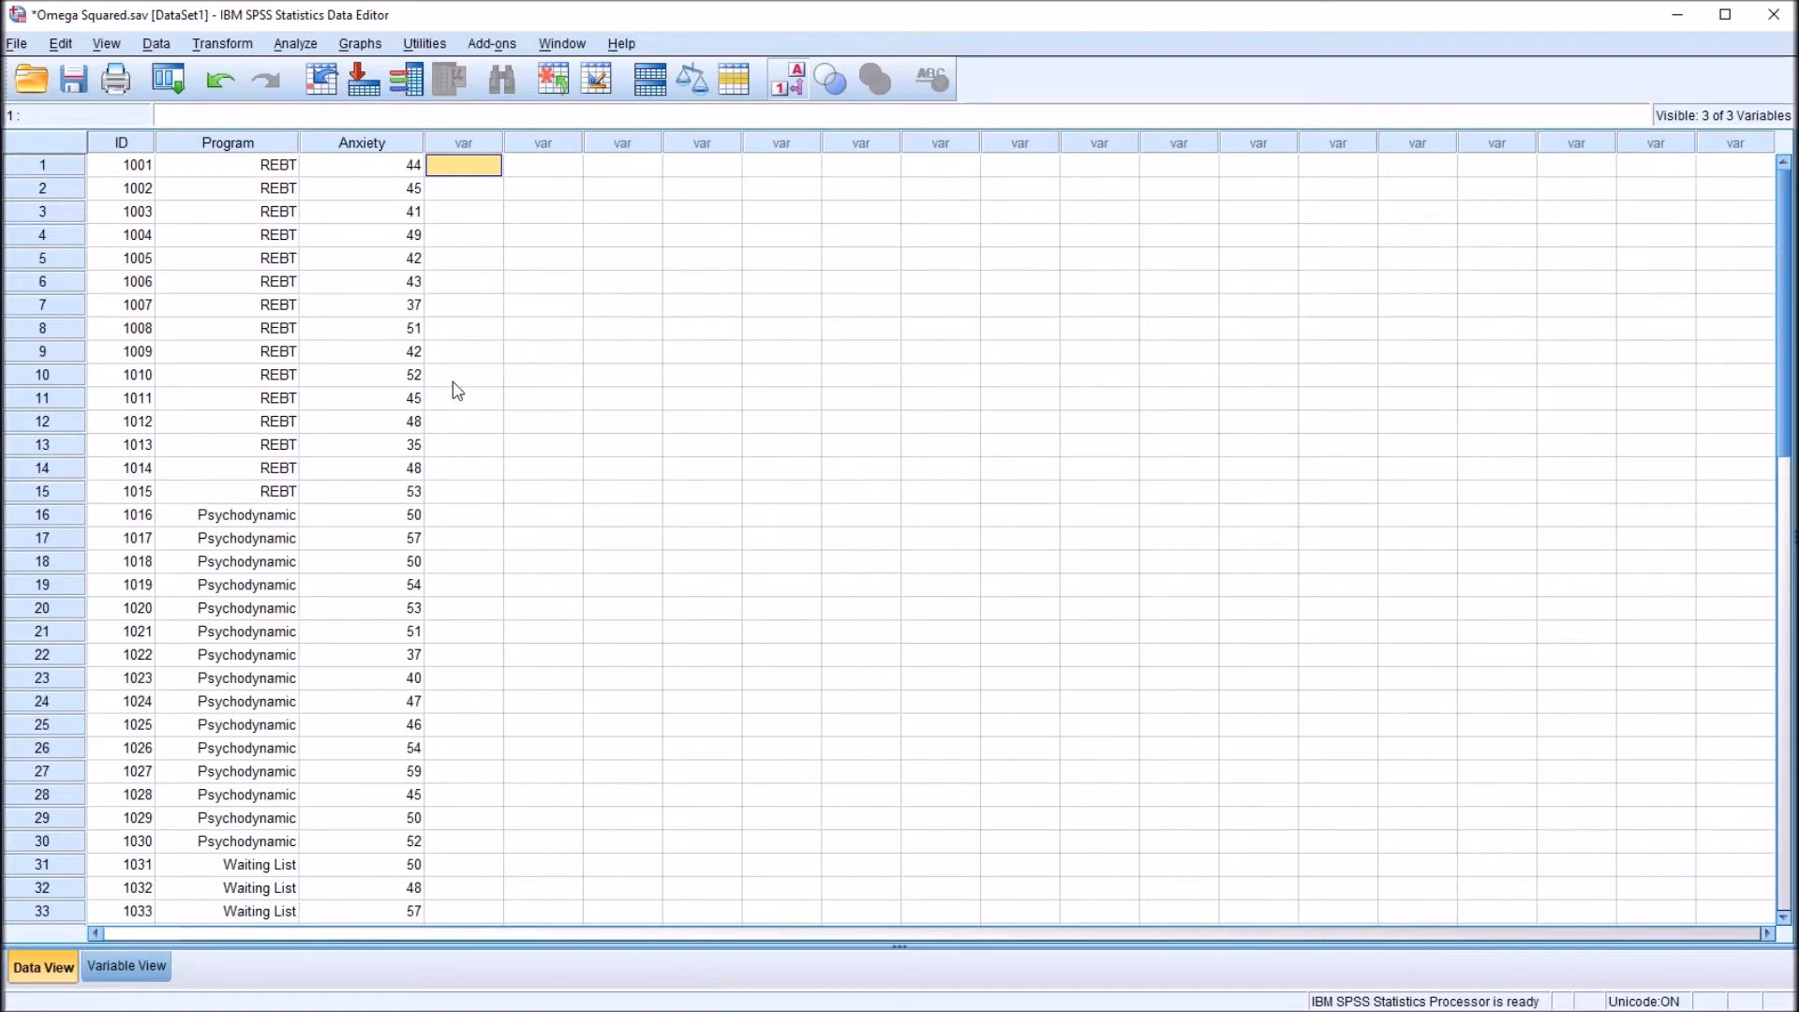
mouse_move(530, 213)
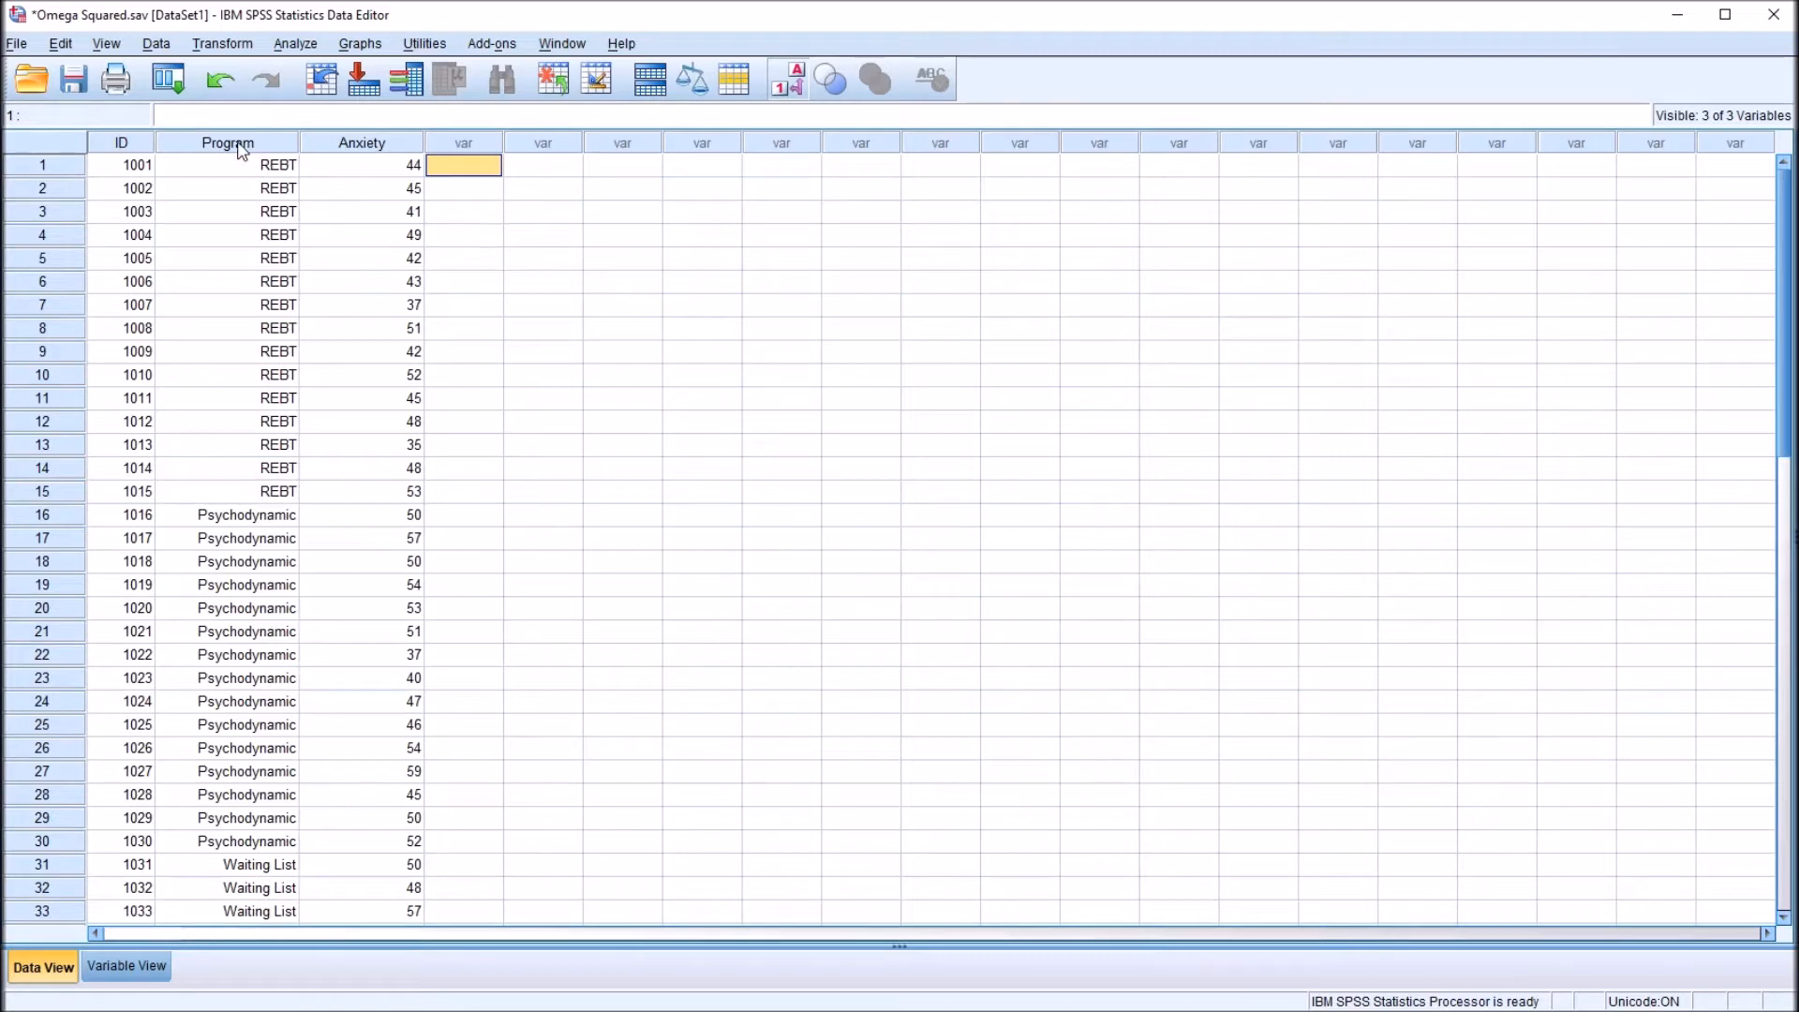
Review the Program codes for Psychodynamic, REBT and Waiting List and the Anxiety column in Data View.
left_click(227, 142)
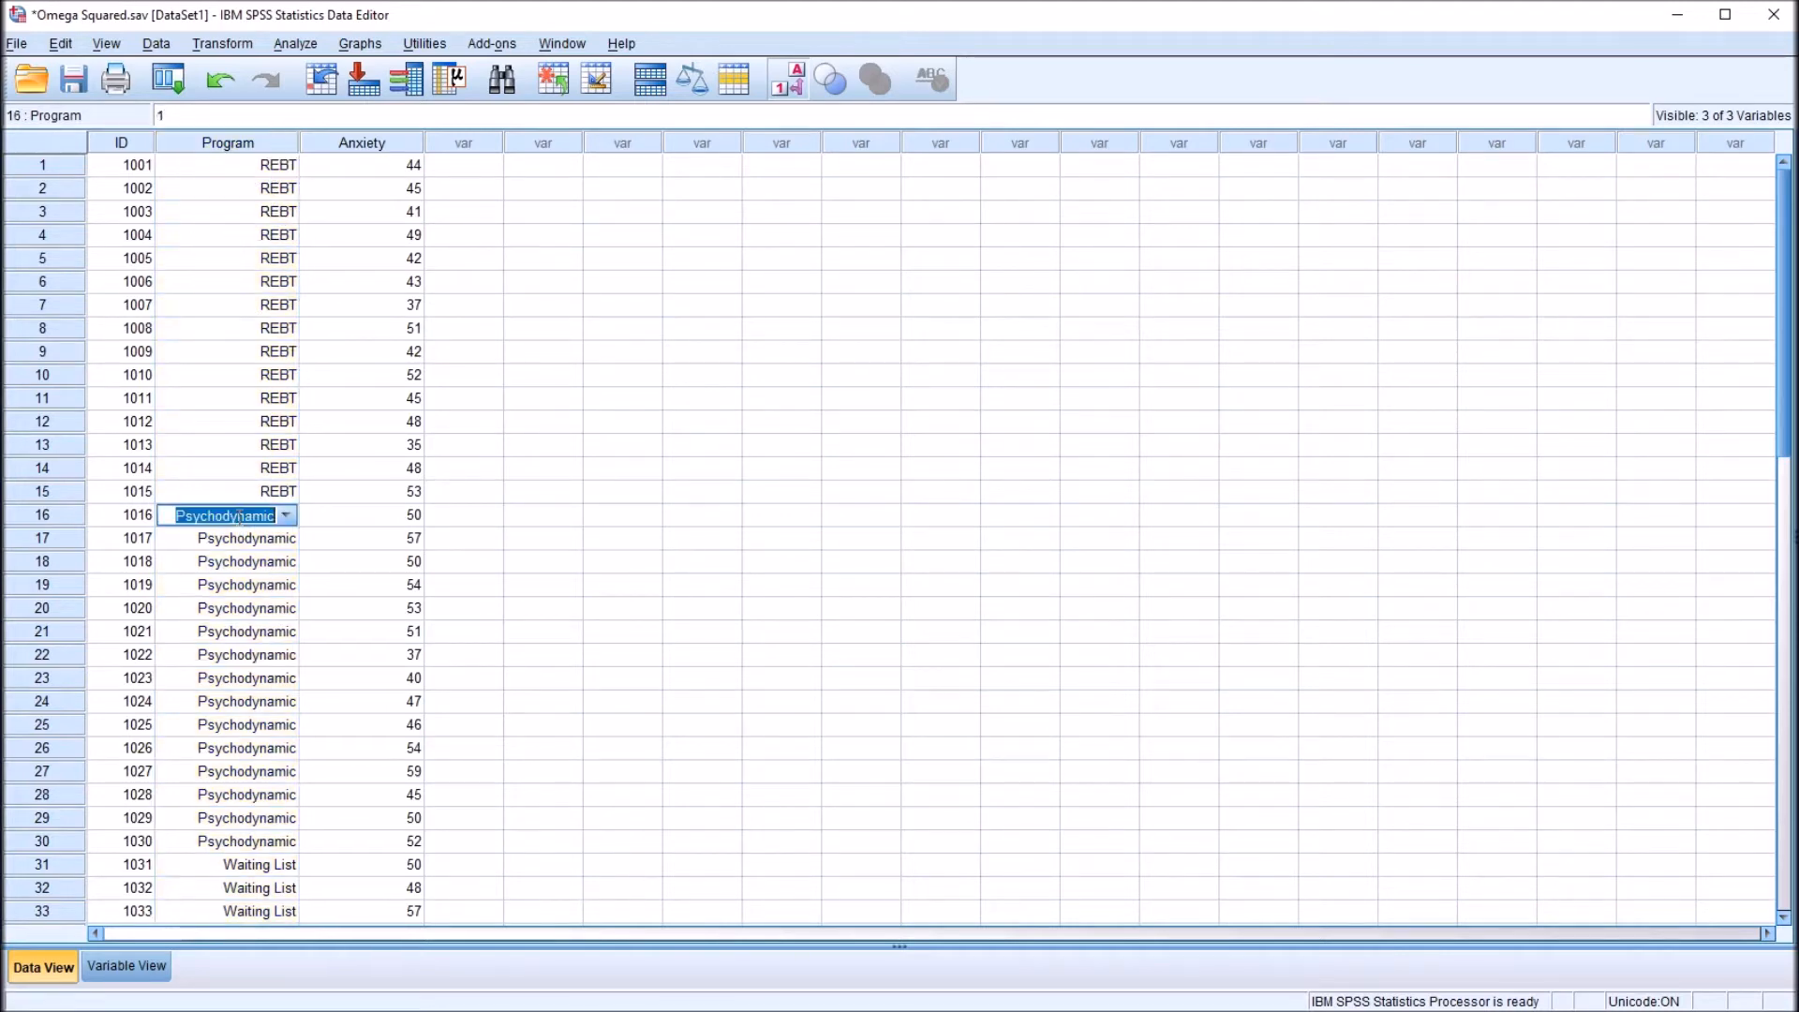
left_click(278, 491)
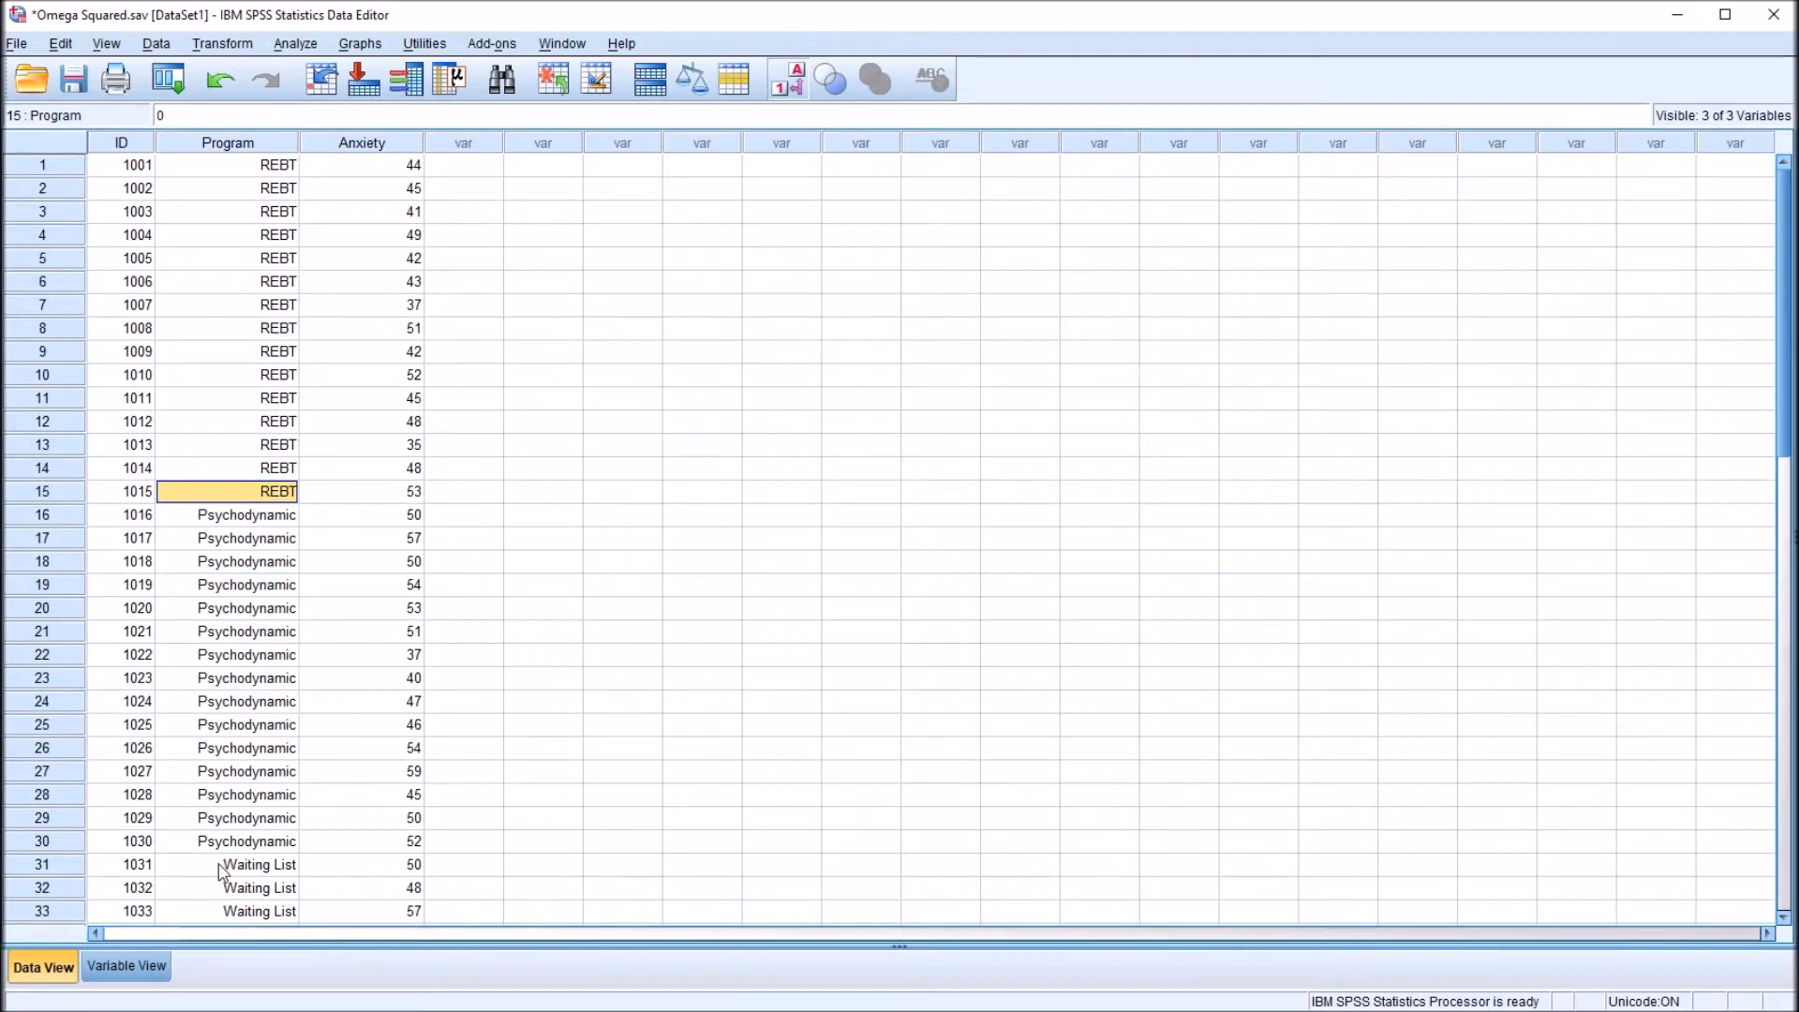
left_click(261, 864)
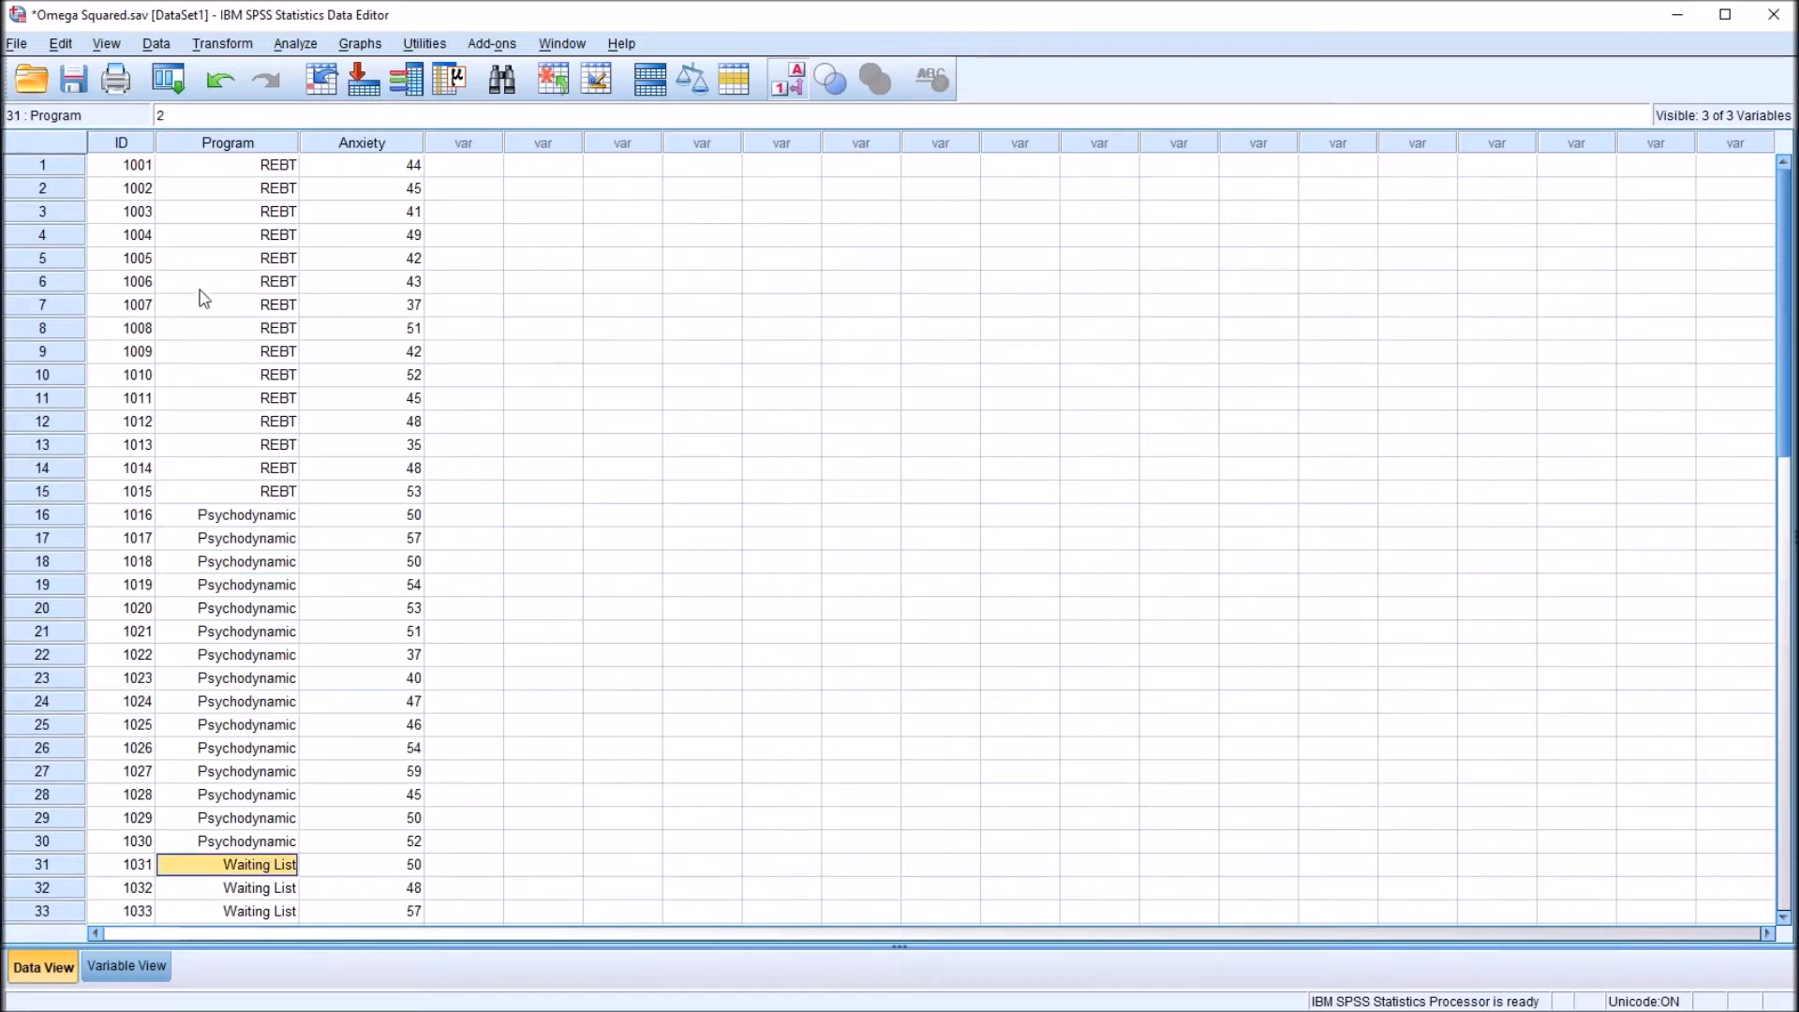
left_click(226, 164)
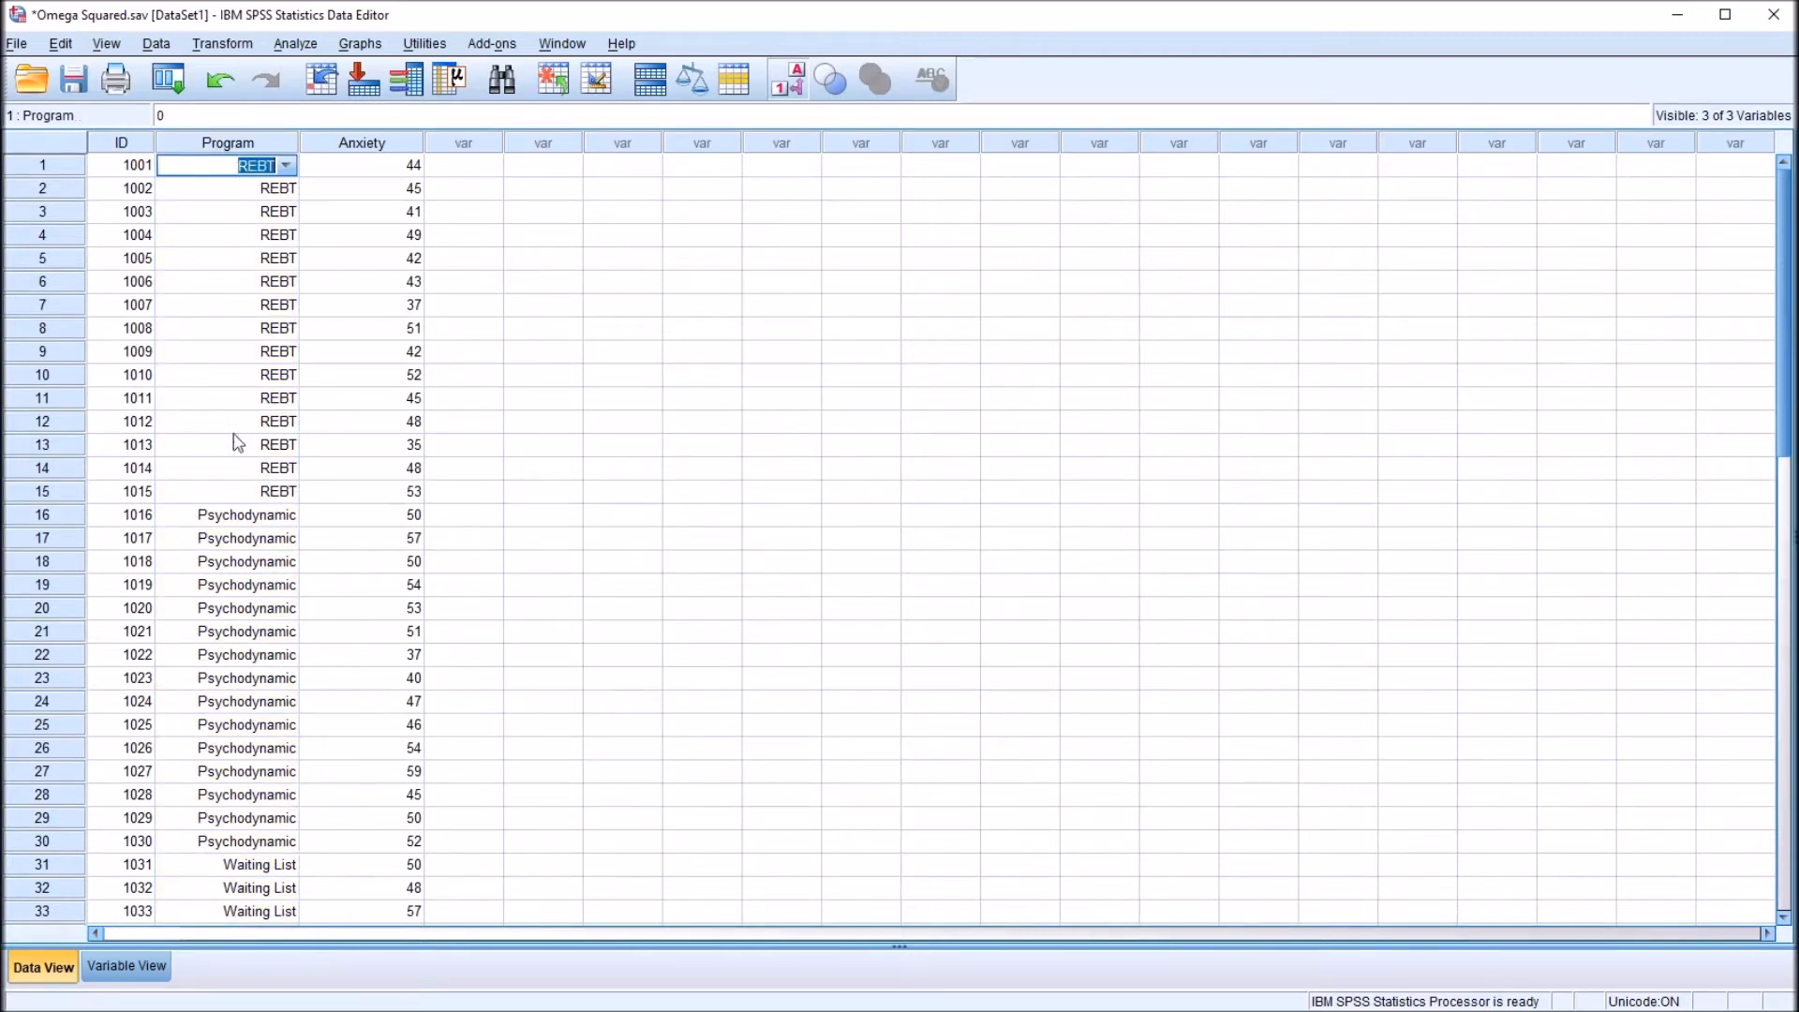
left_click(261, 864)
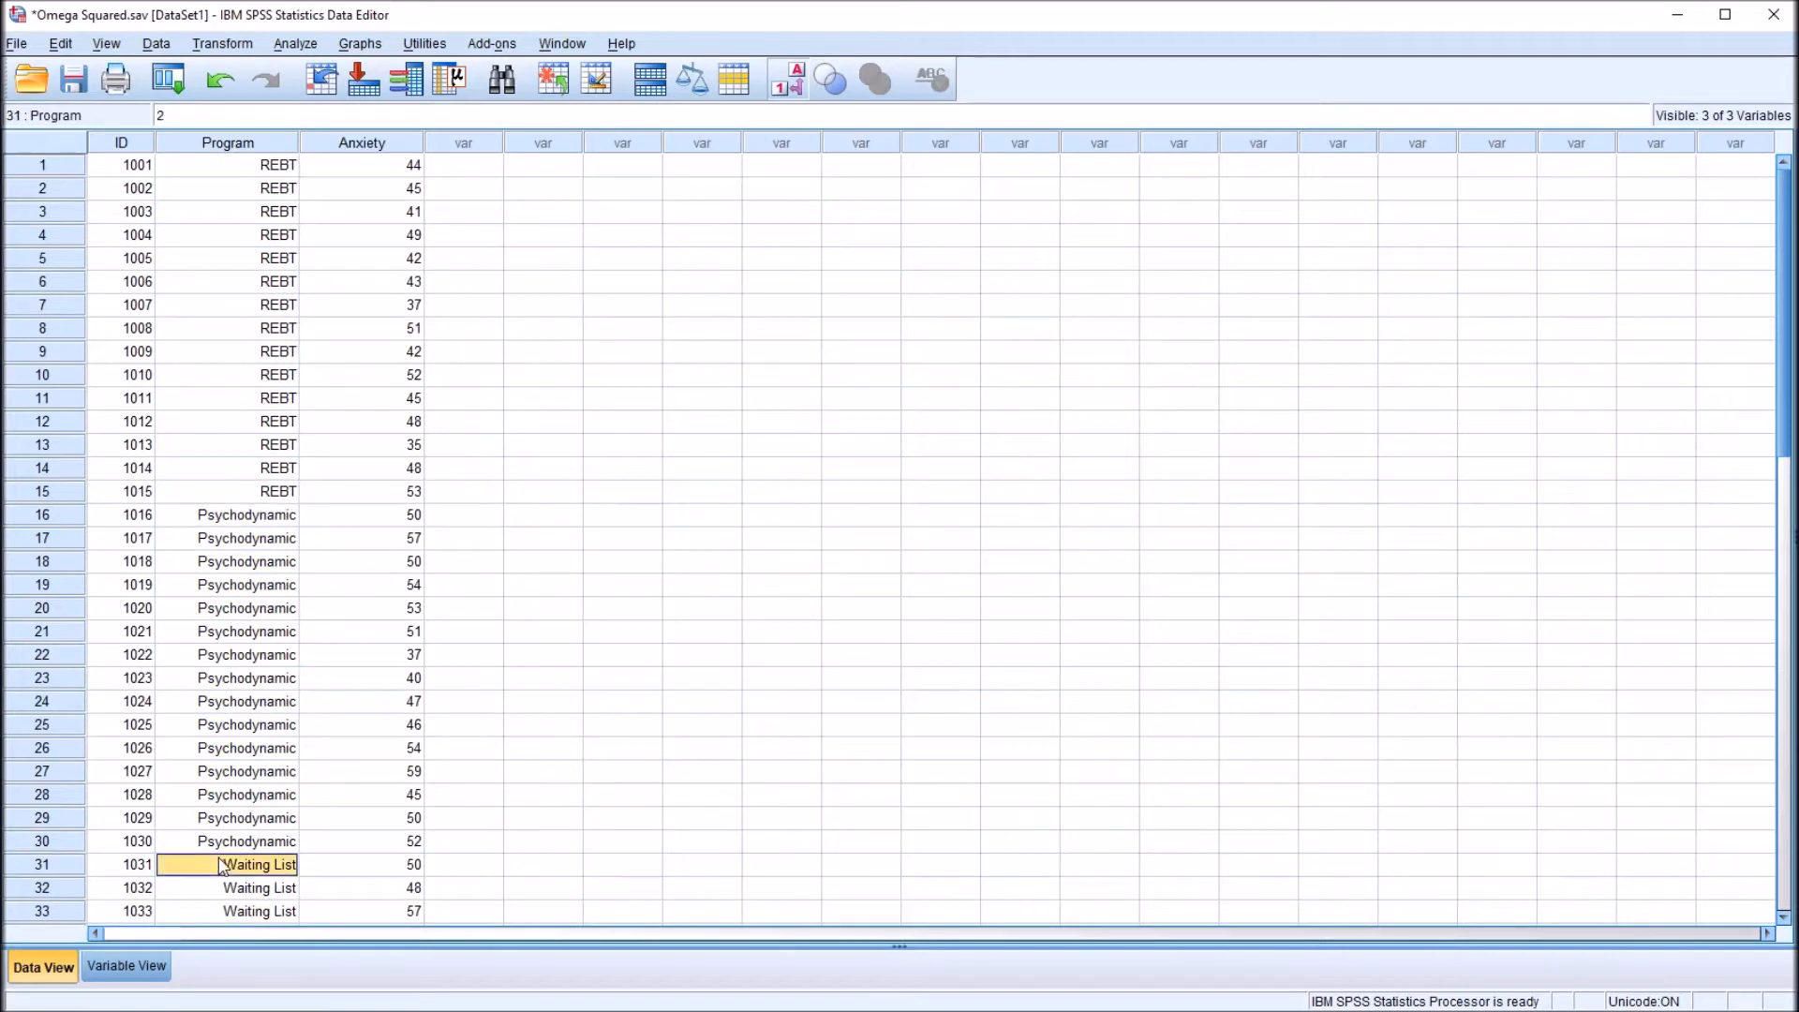
left_click(361, 142)
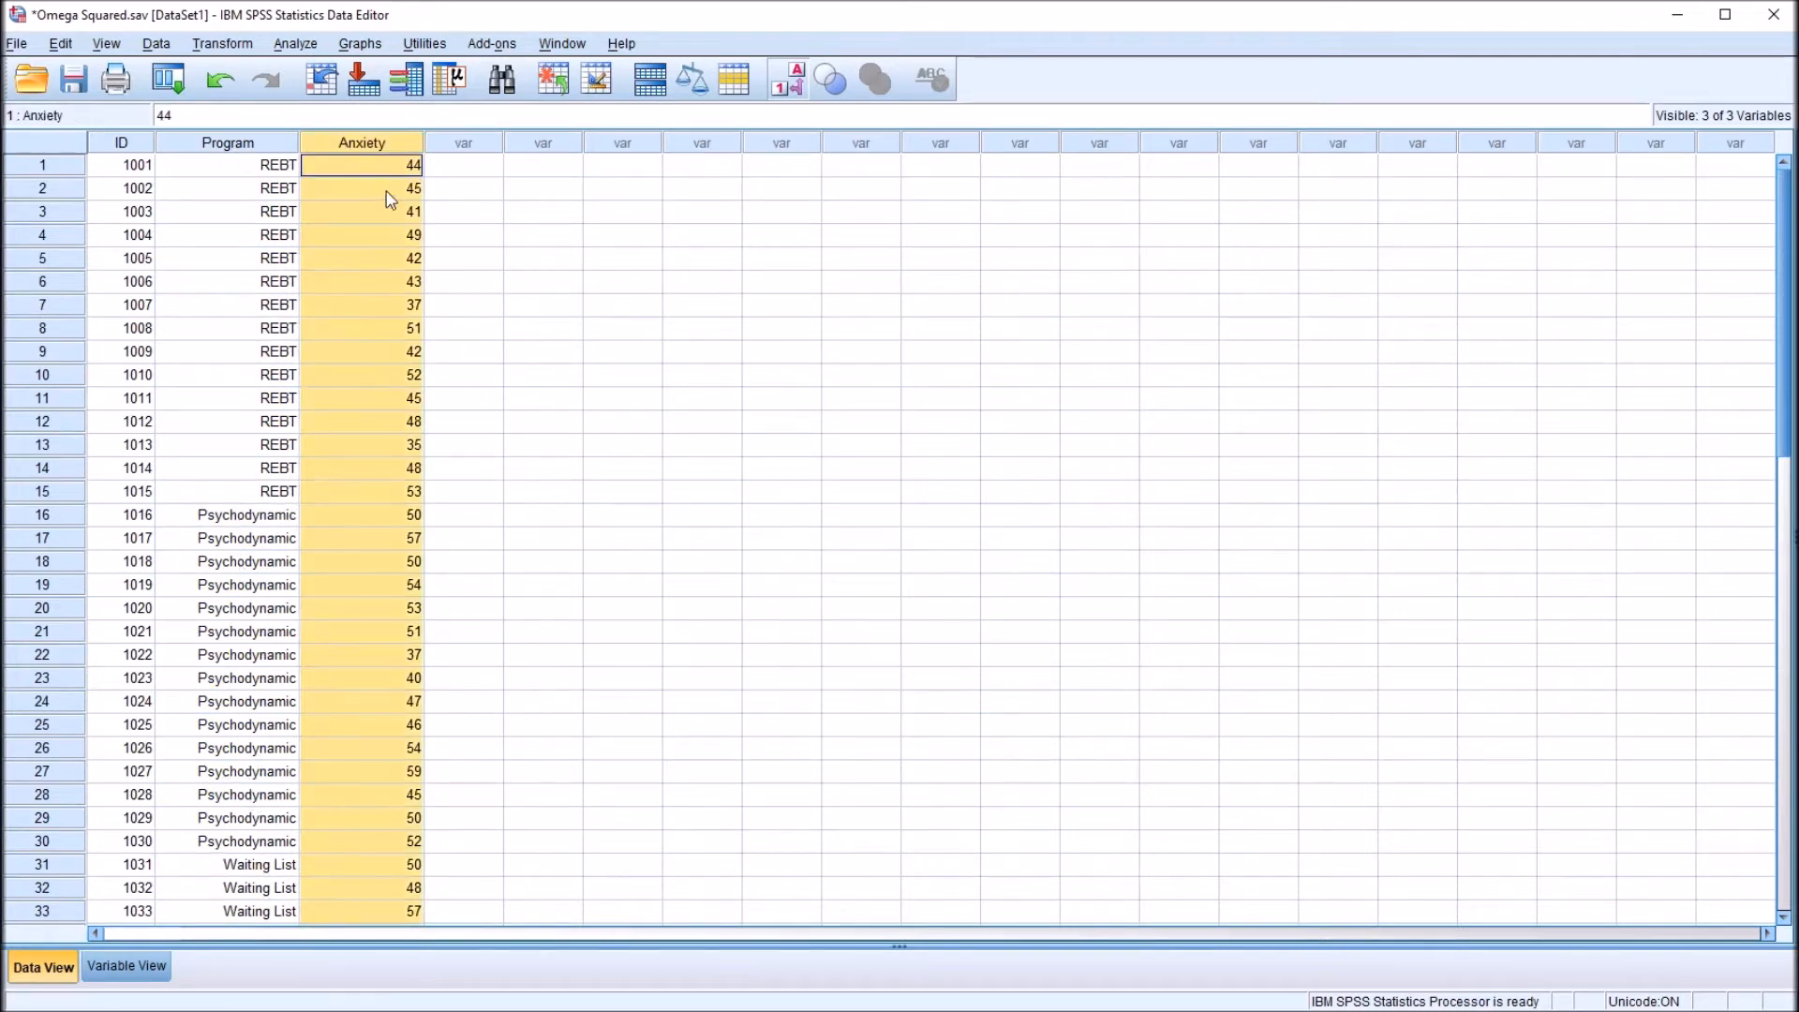
mouse_move(369, 214)
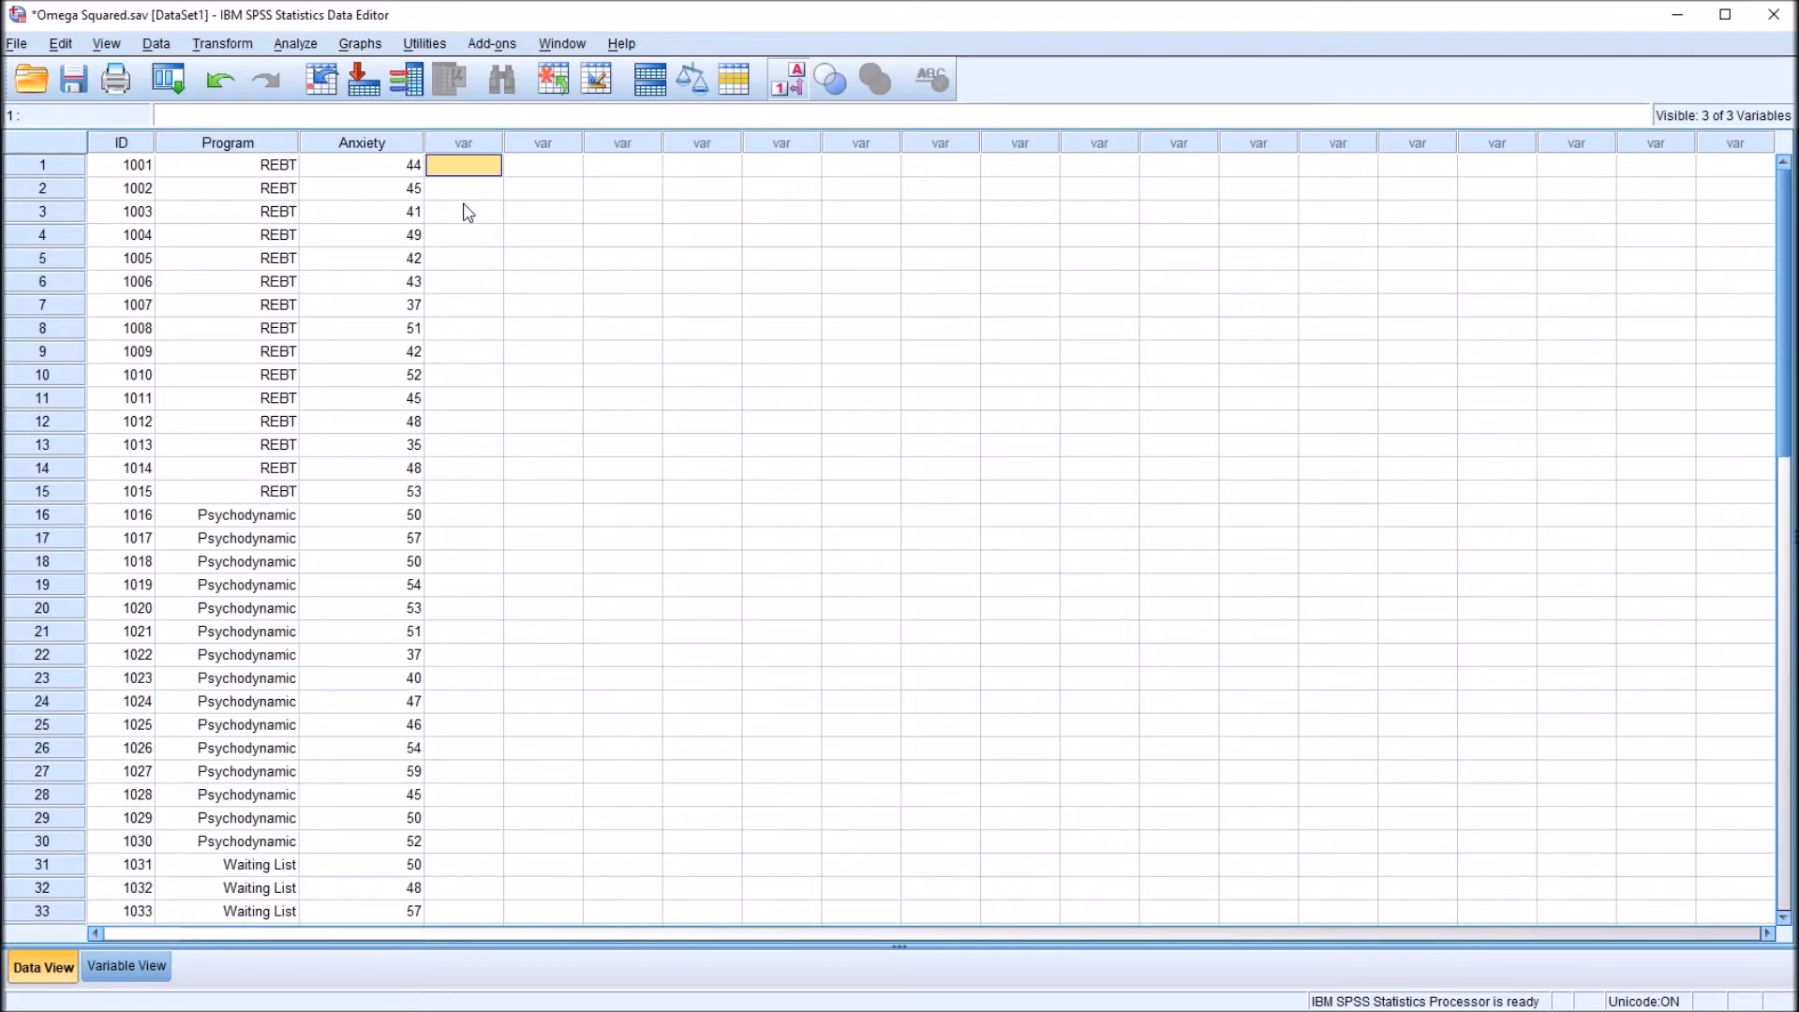
mouse_move(290, 44)
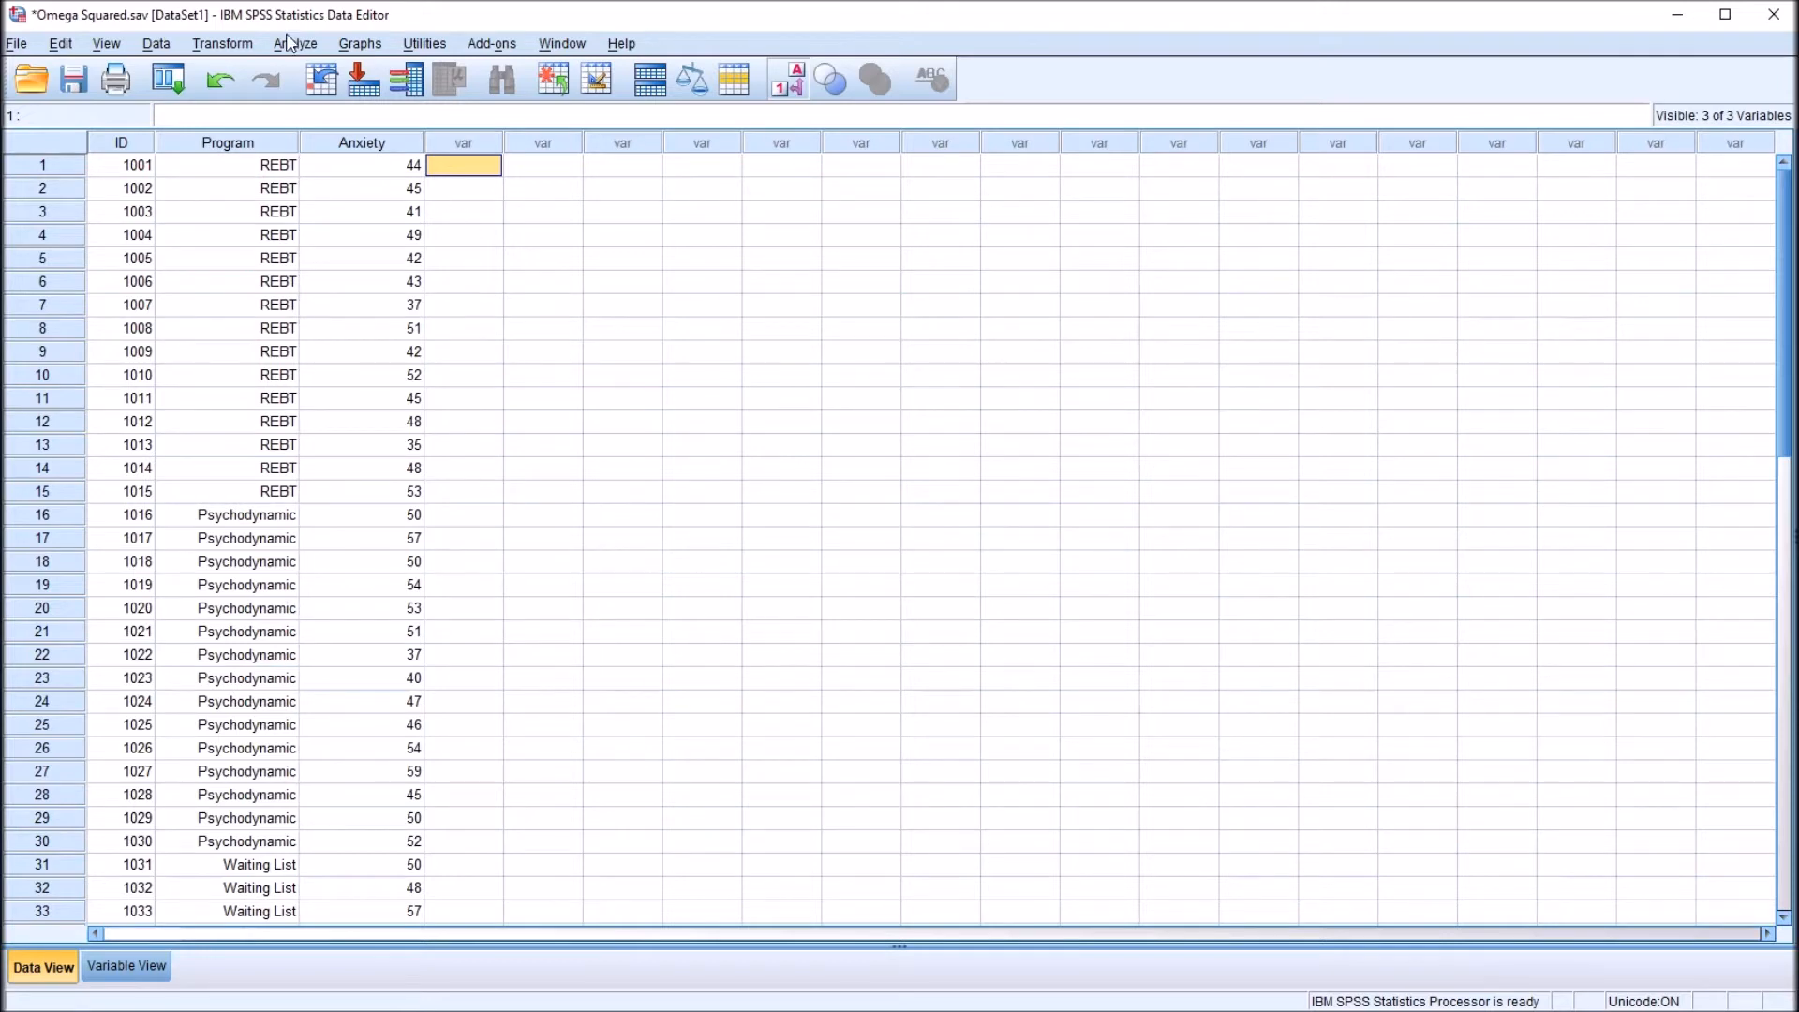
Start a univariate general linear model with Anxiety as dependent variable and Program as fixed factor.
left_click(297, 44)
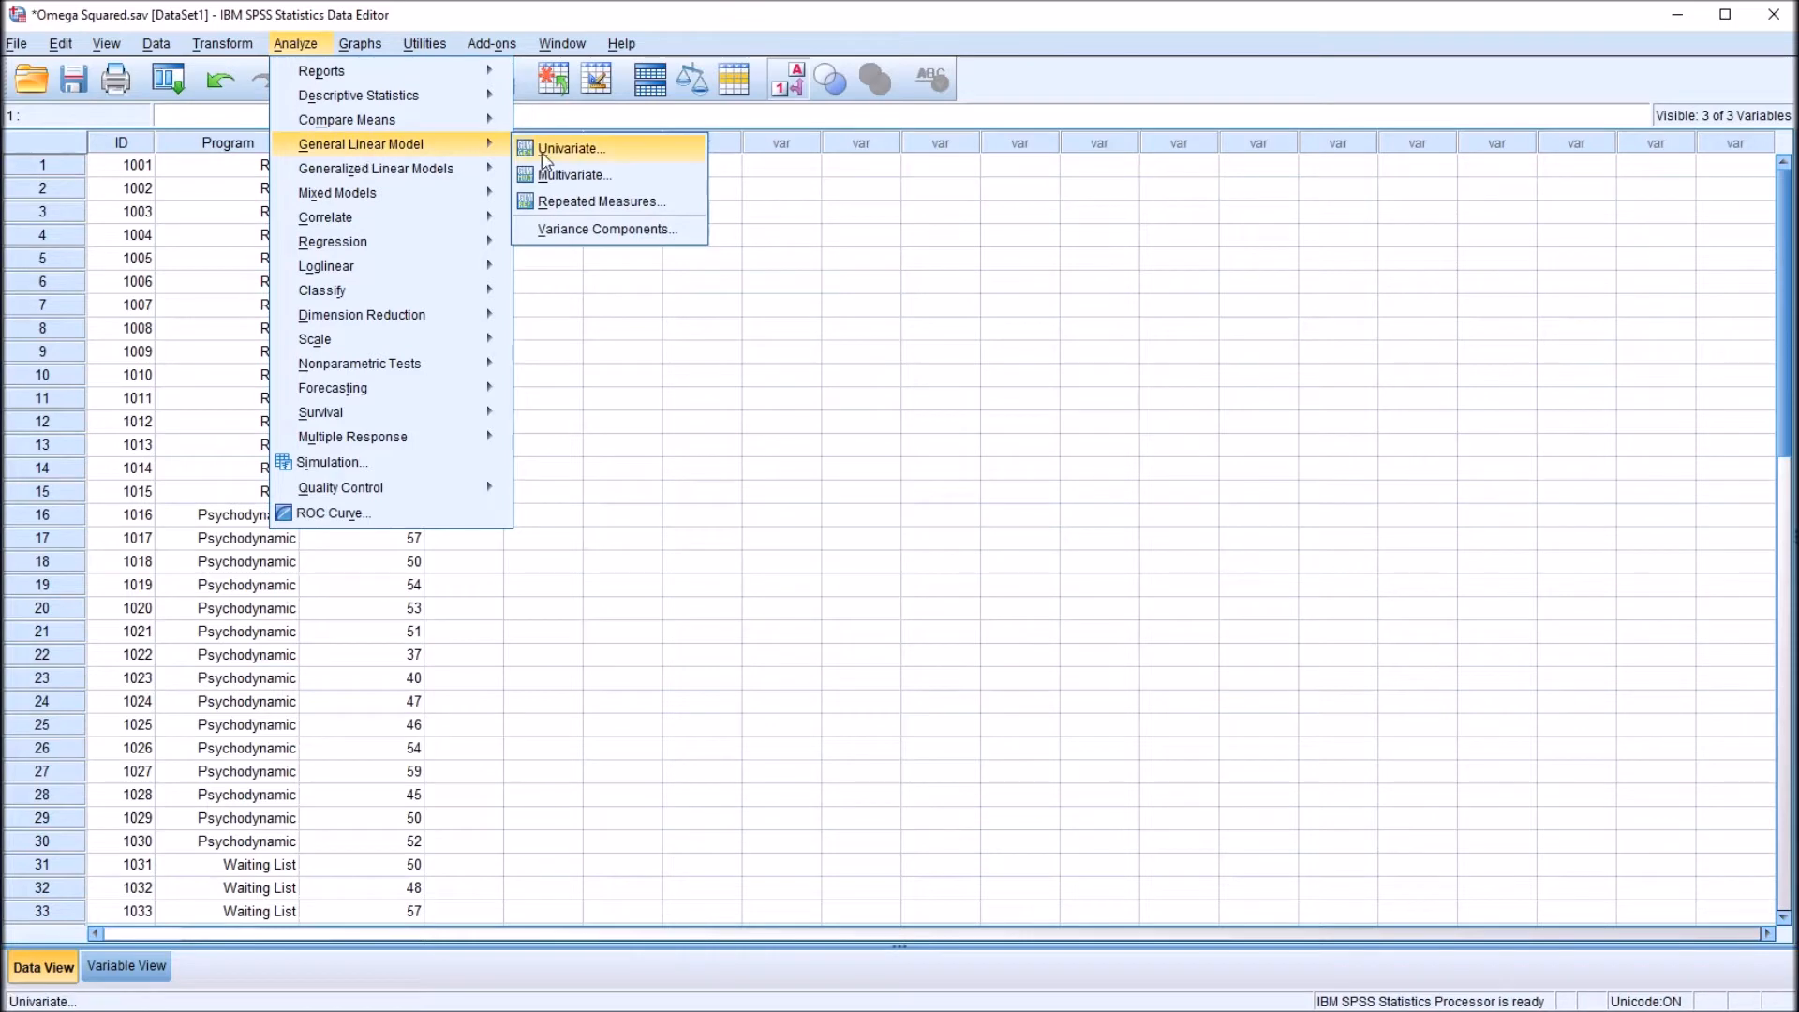
left_click(569, 148)
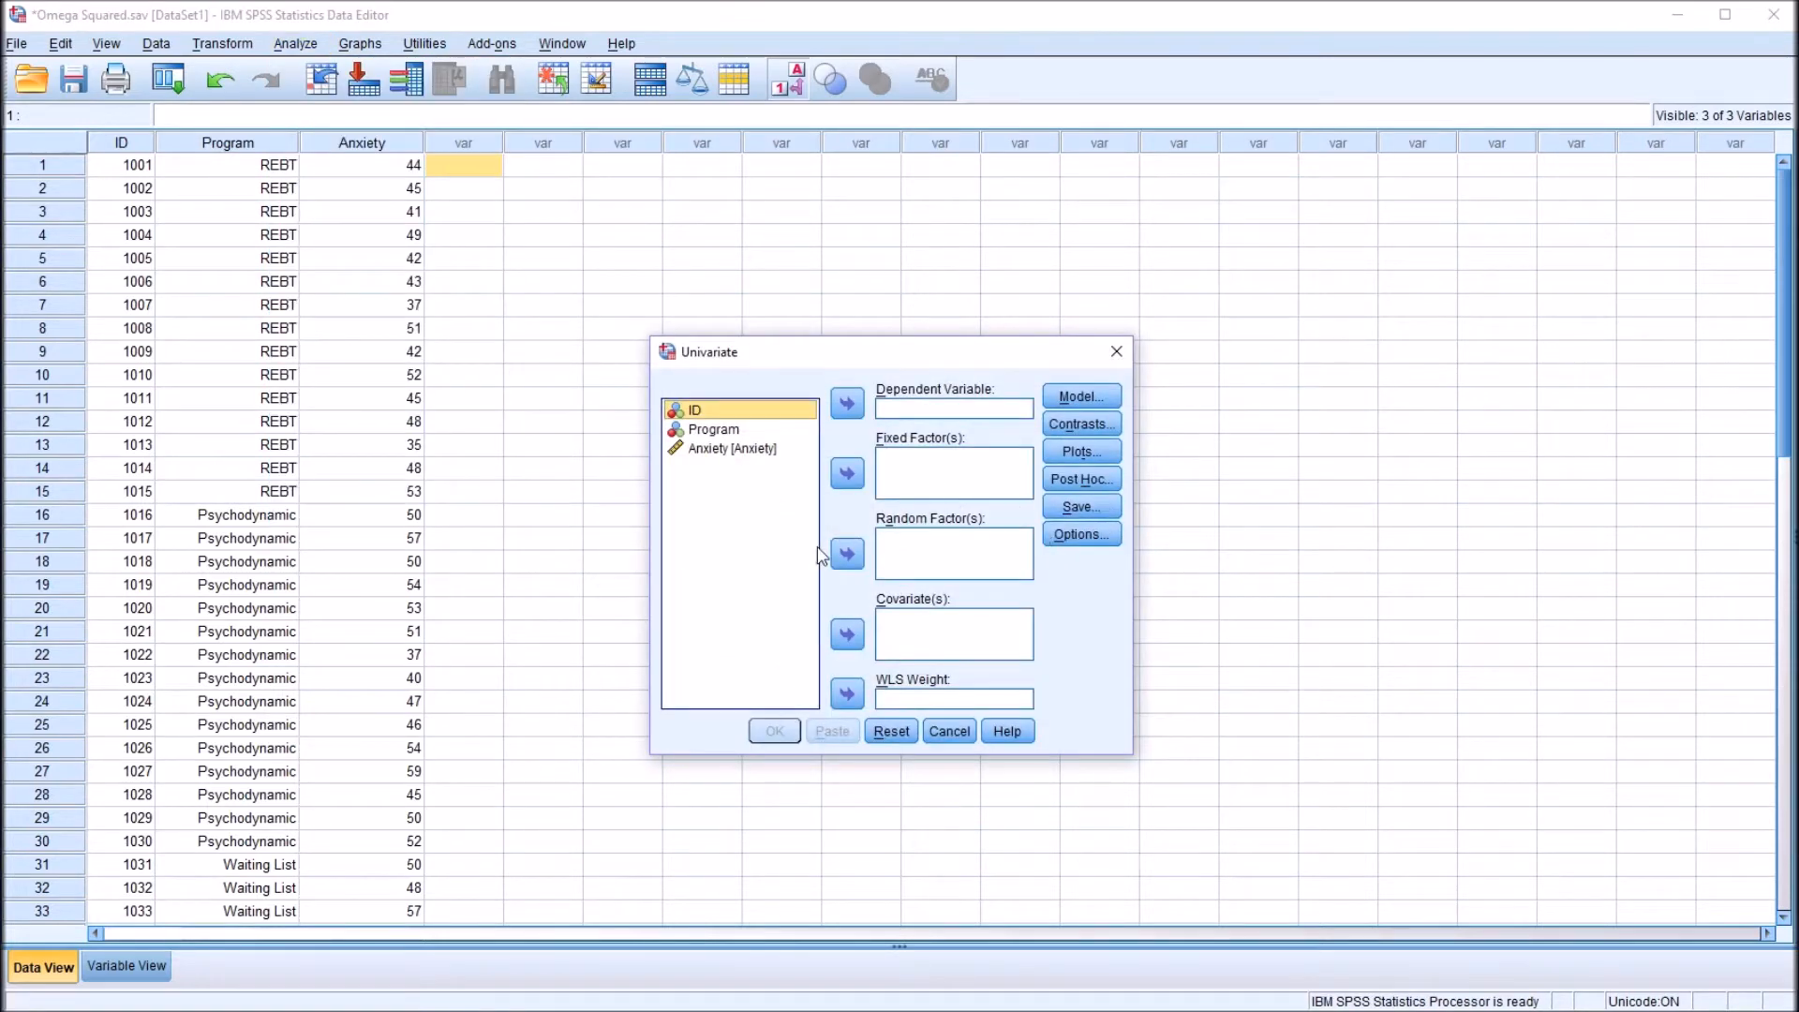
mouse_move(751, 453)
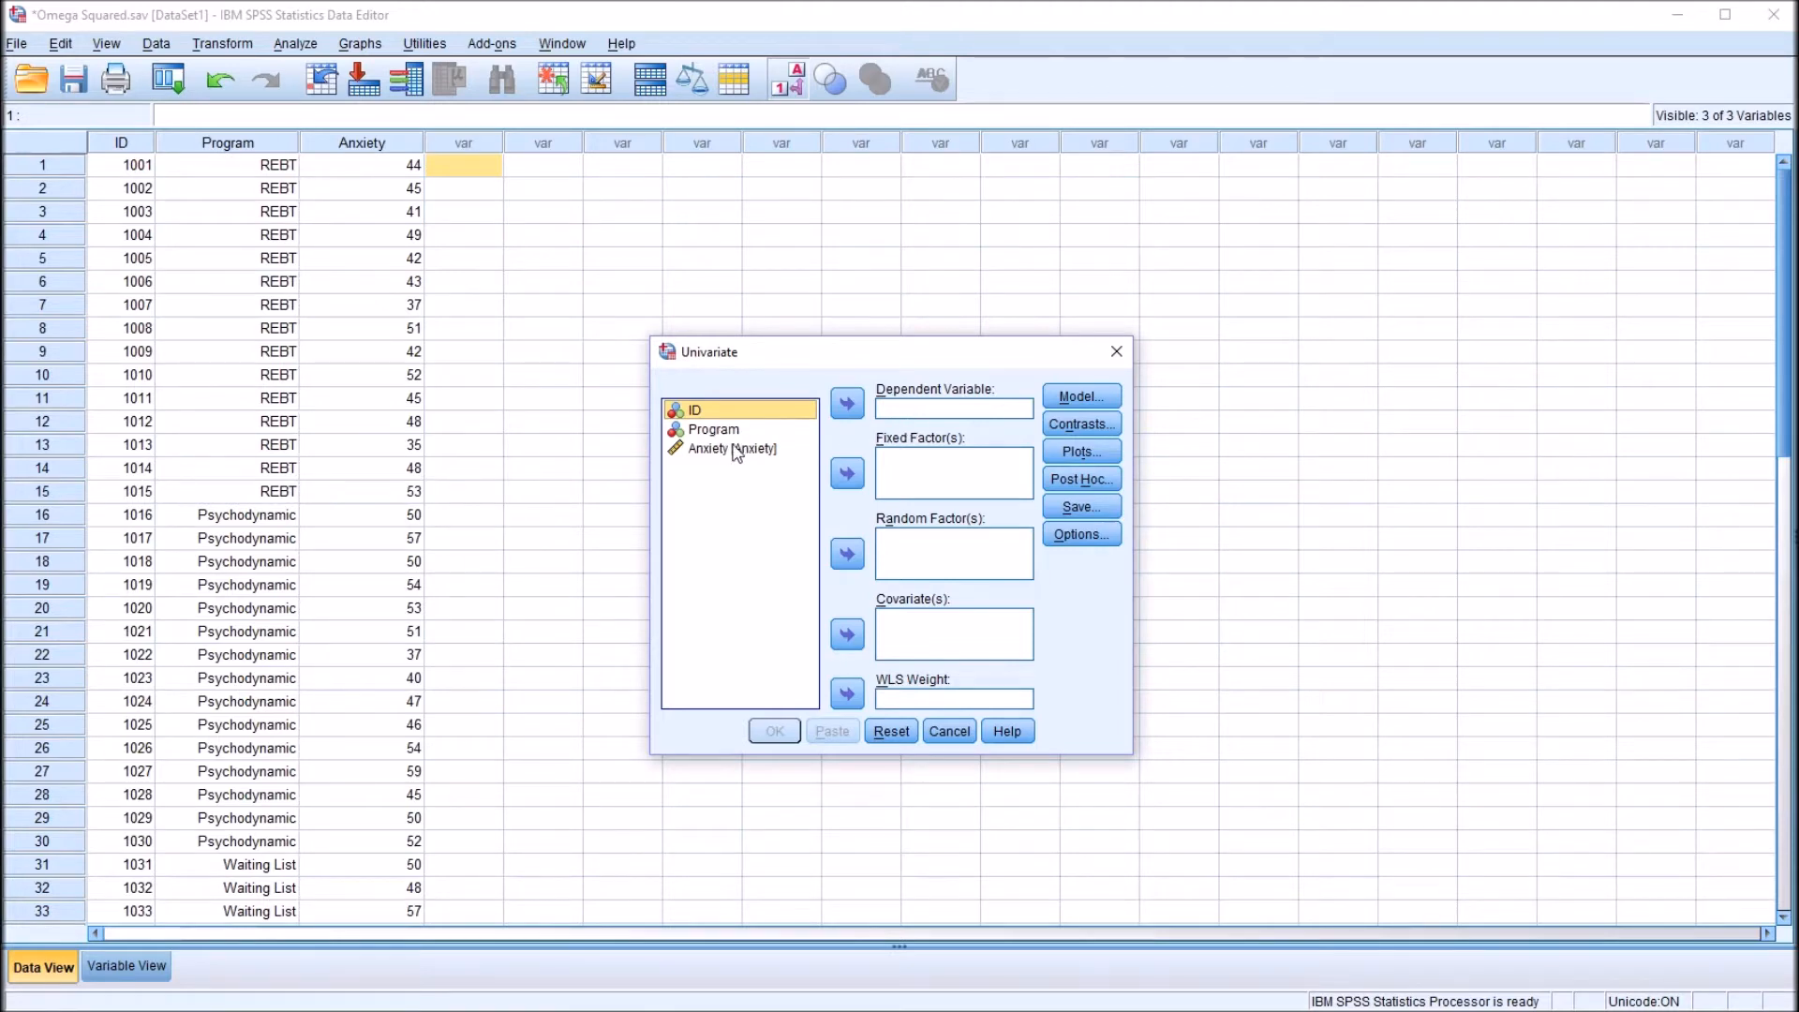
left_click(847, 404)
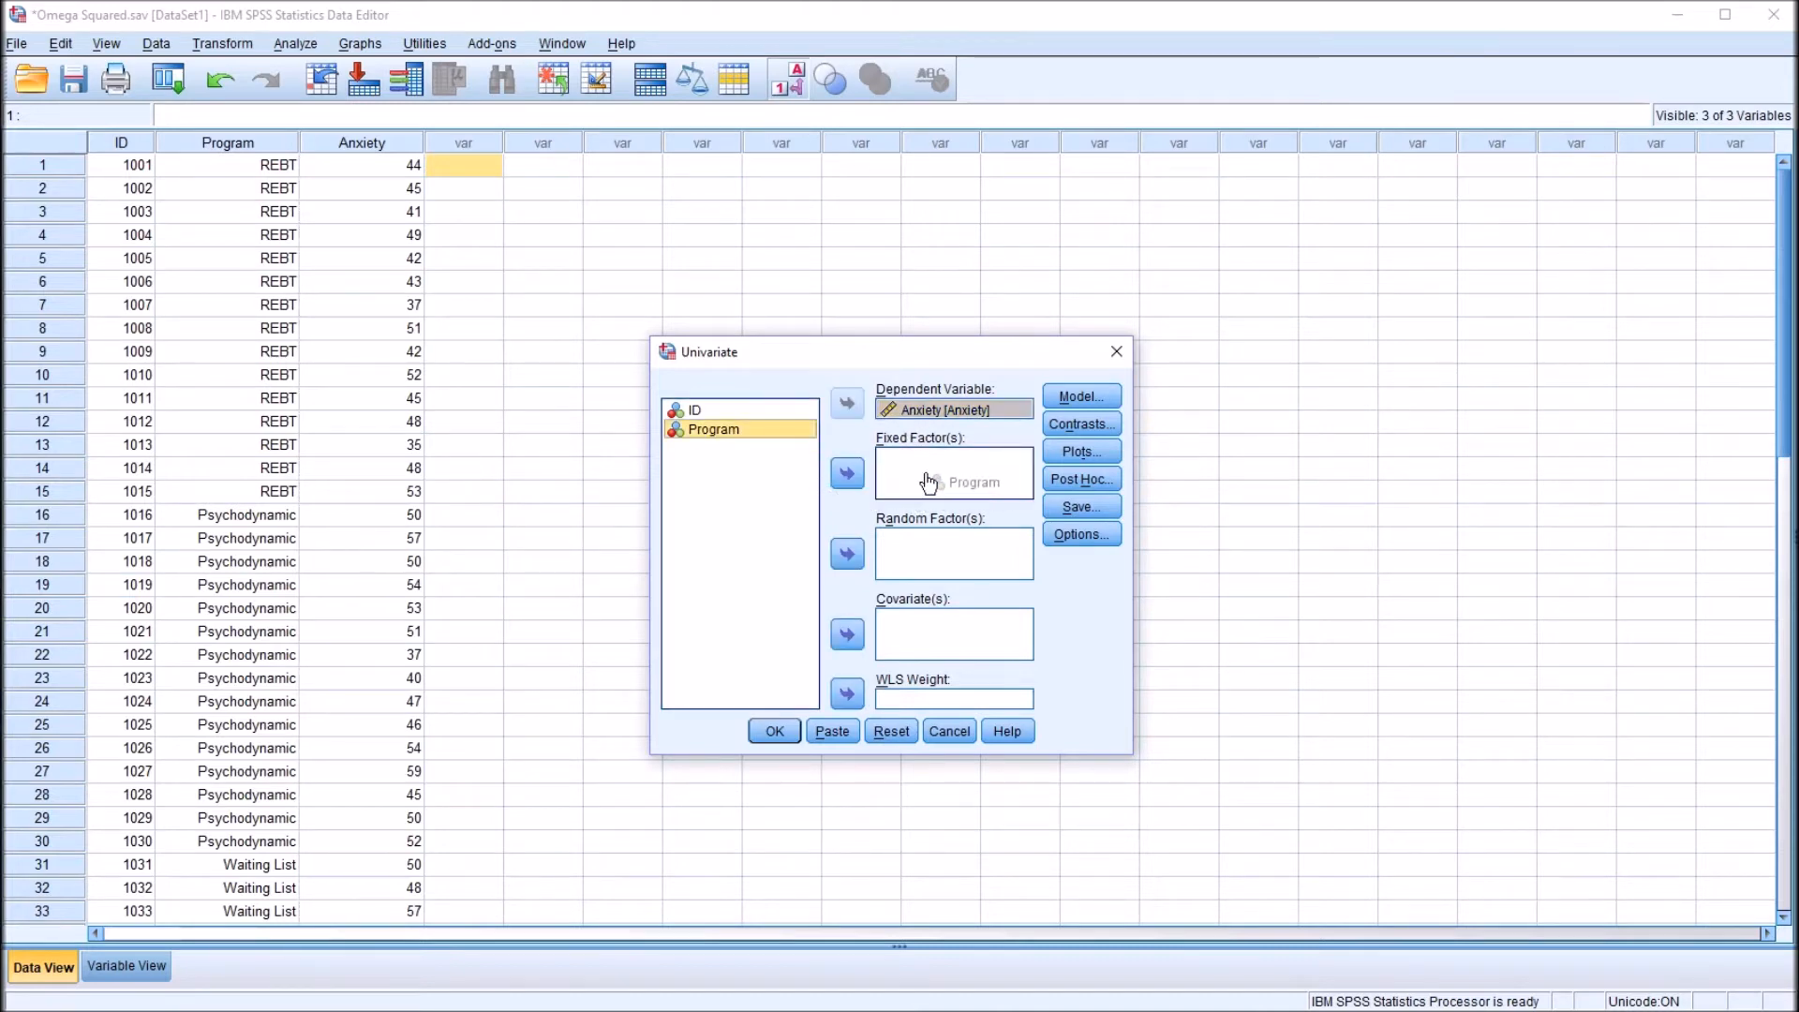
left_click(847, 474)
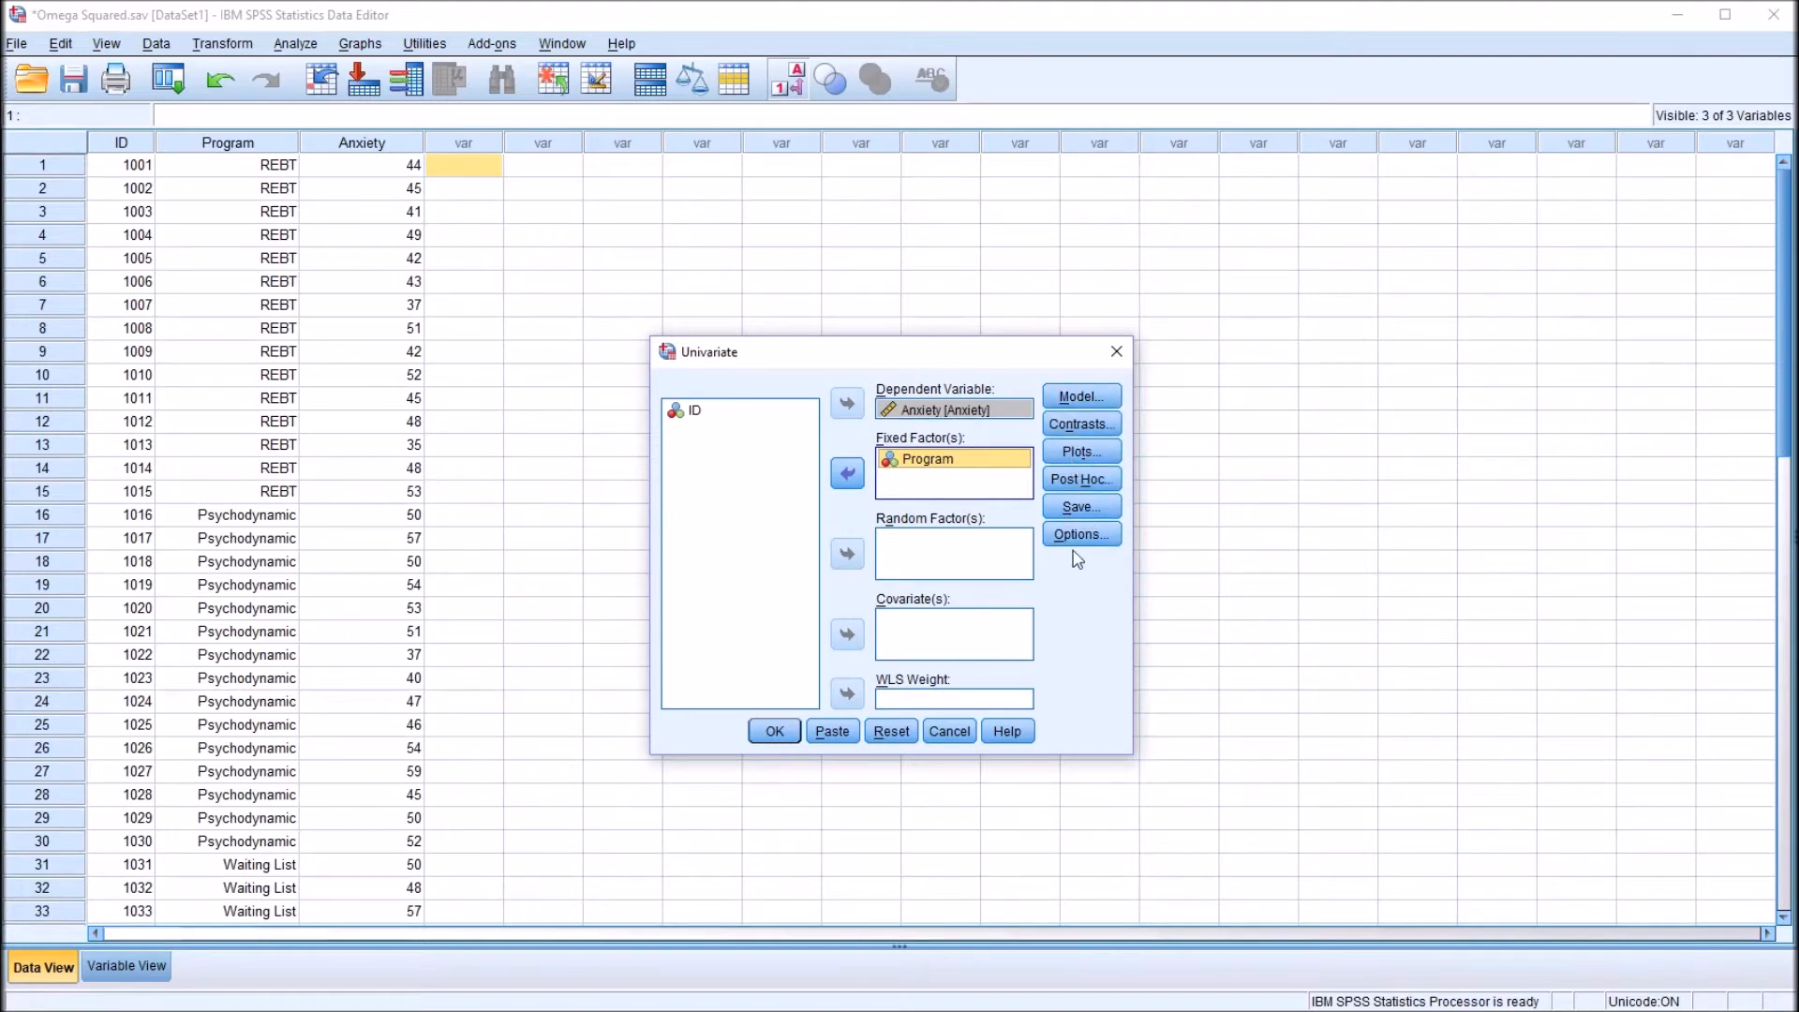
Request estimates of effect size in Options and run the univariate ANOVA.
left_click(1079, 533)
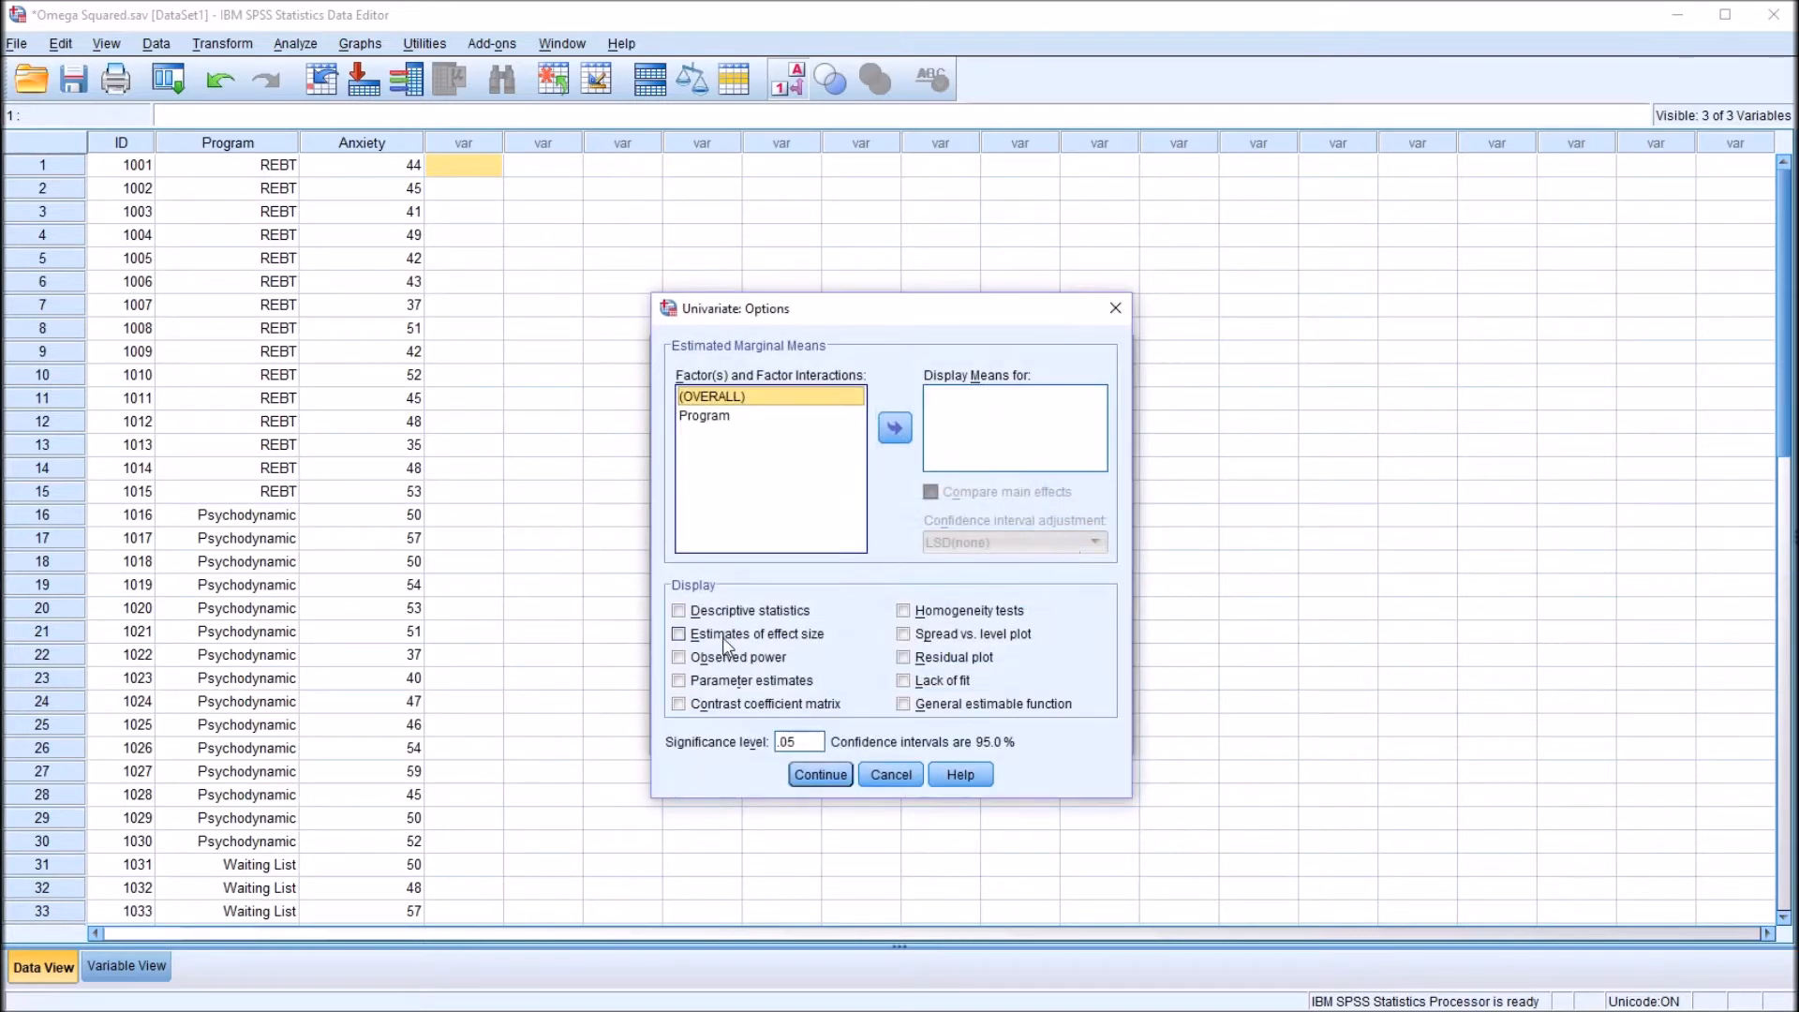
left_click(678, 633)
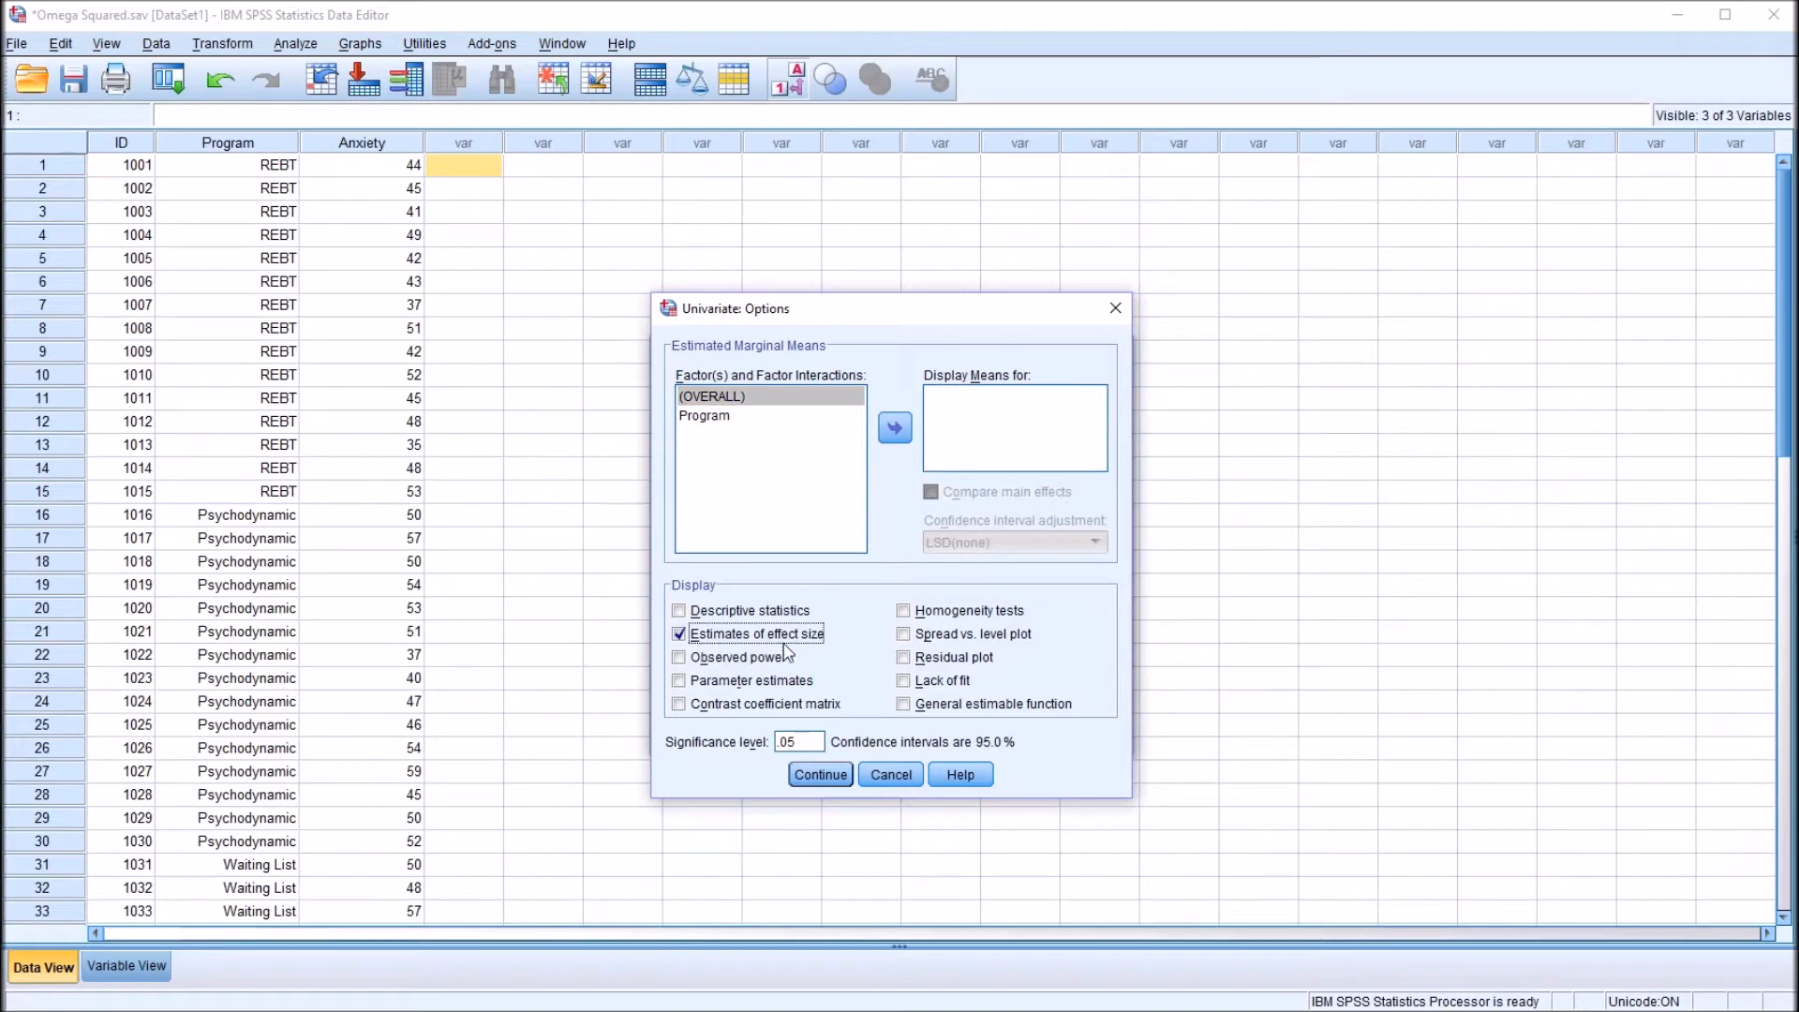
mouse_move(809, 654)
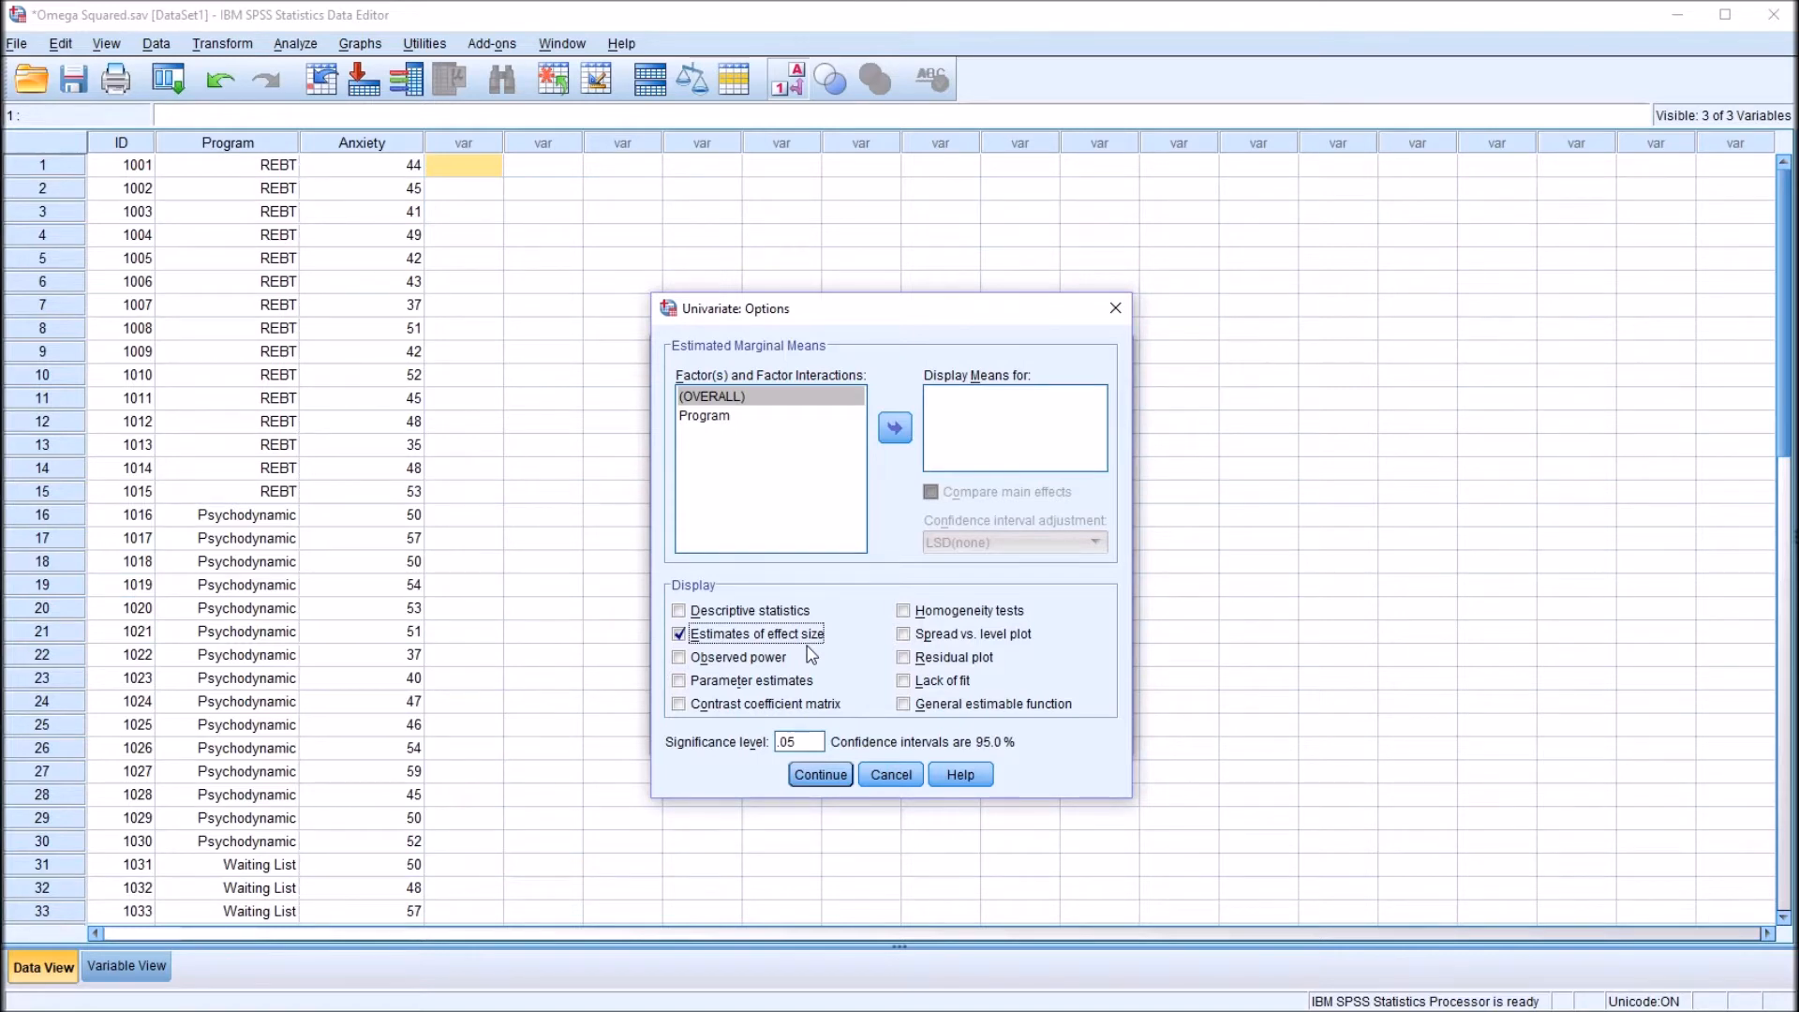
left_click(820, 773)
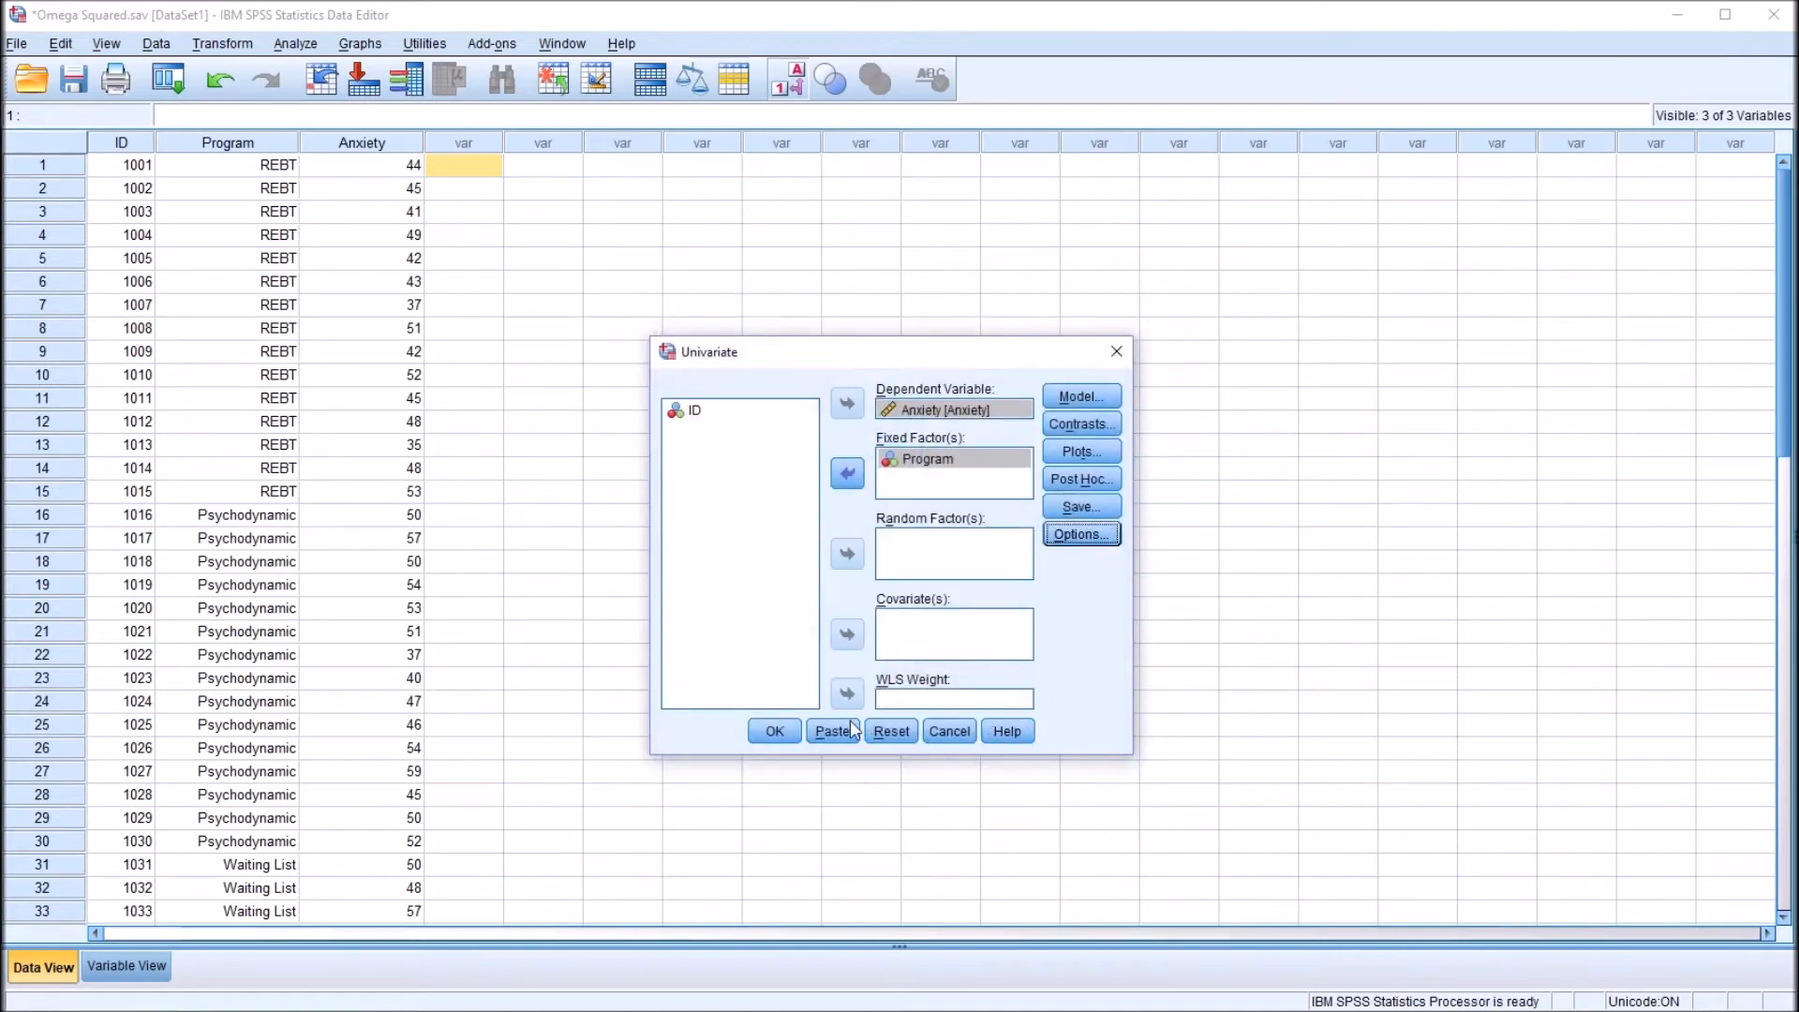
left_click(775, 731)
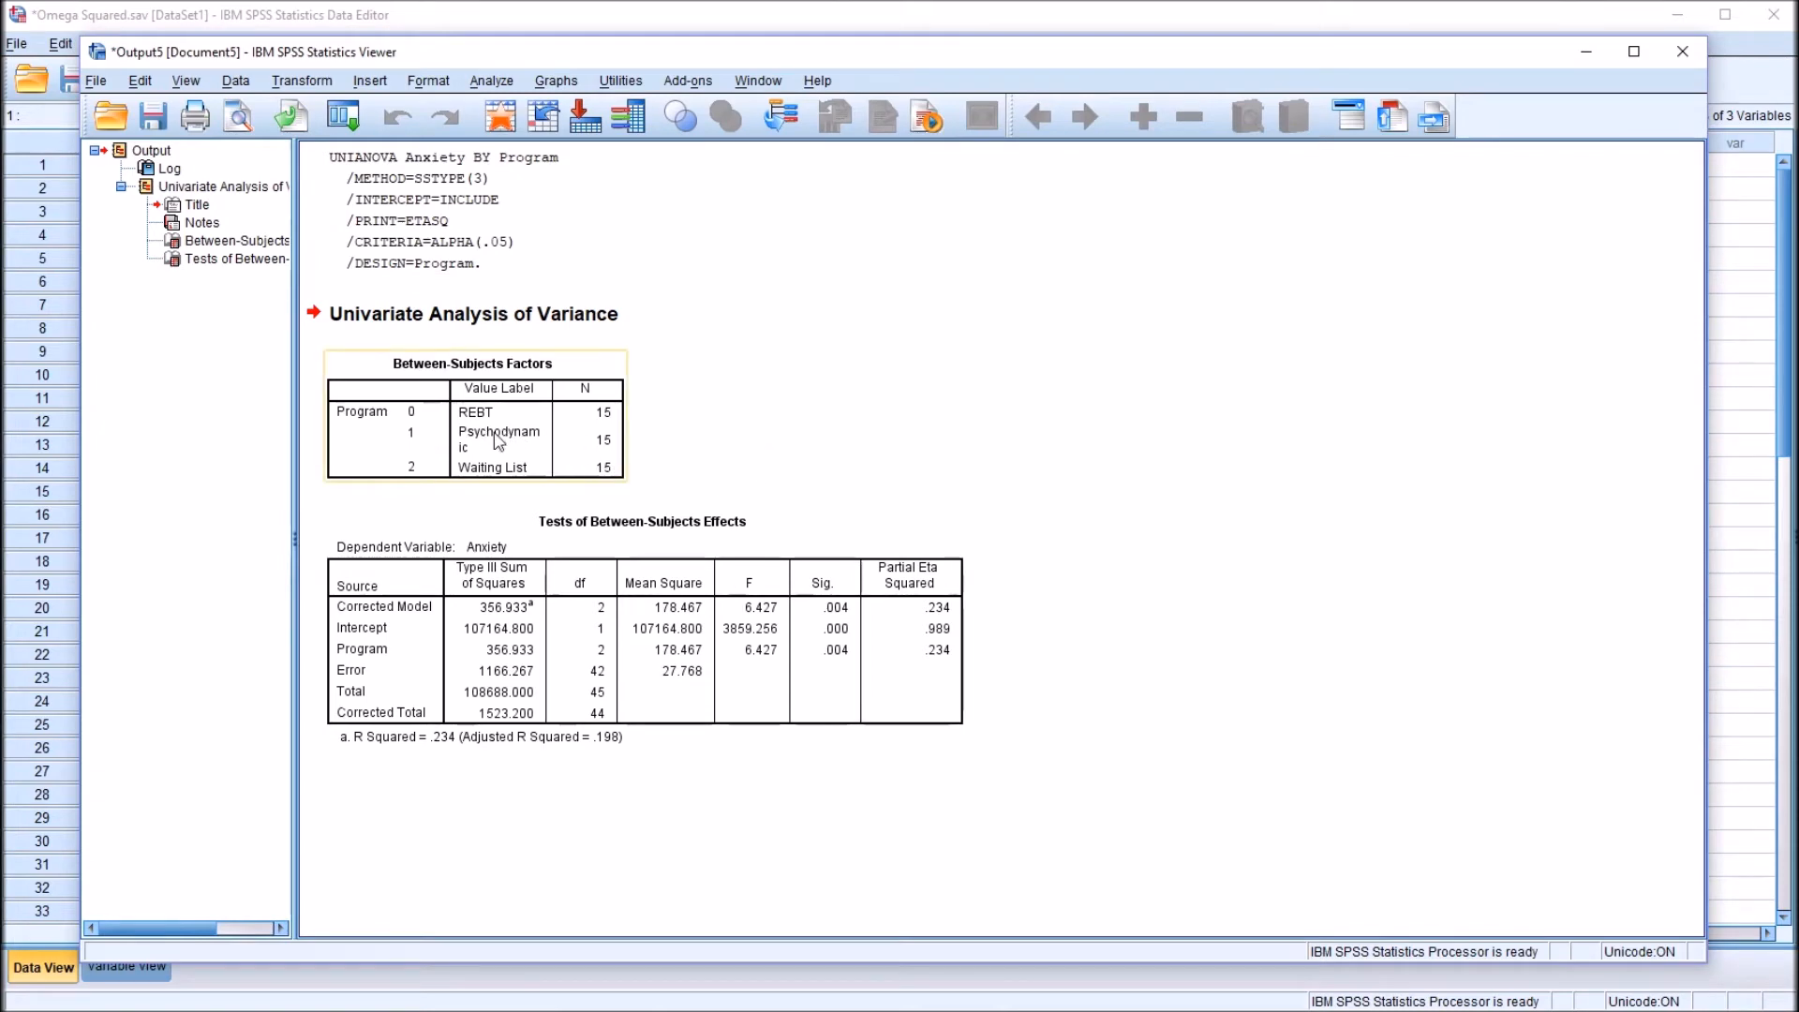
mouse_move(603, 427)
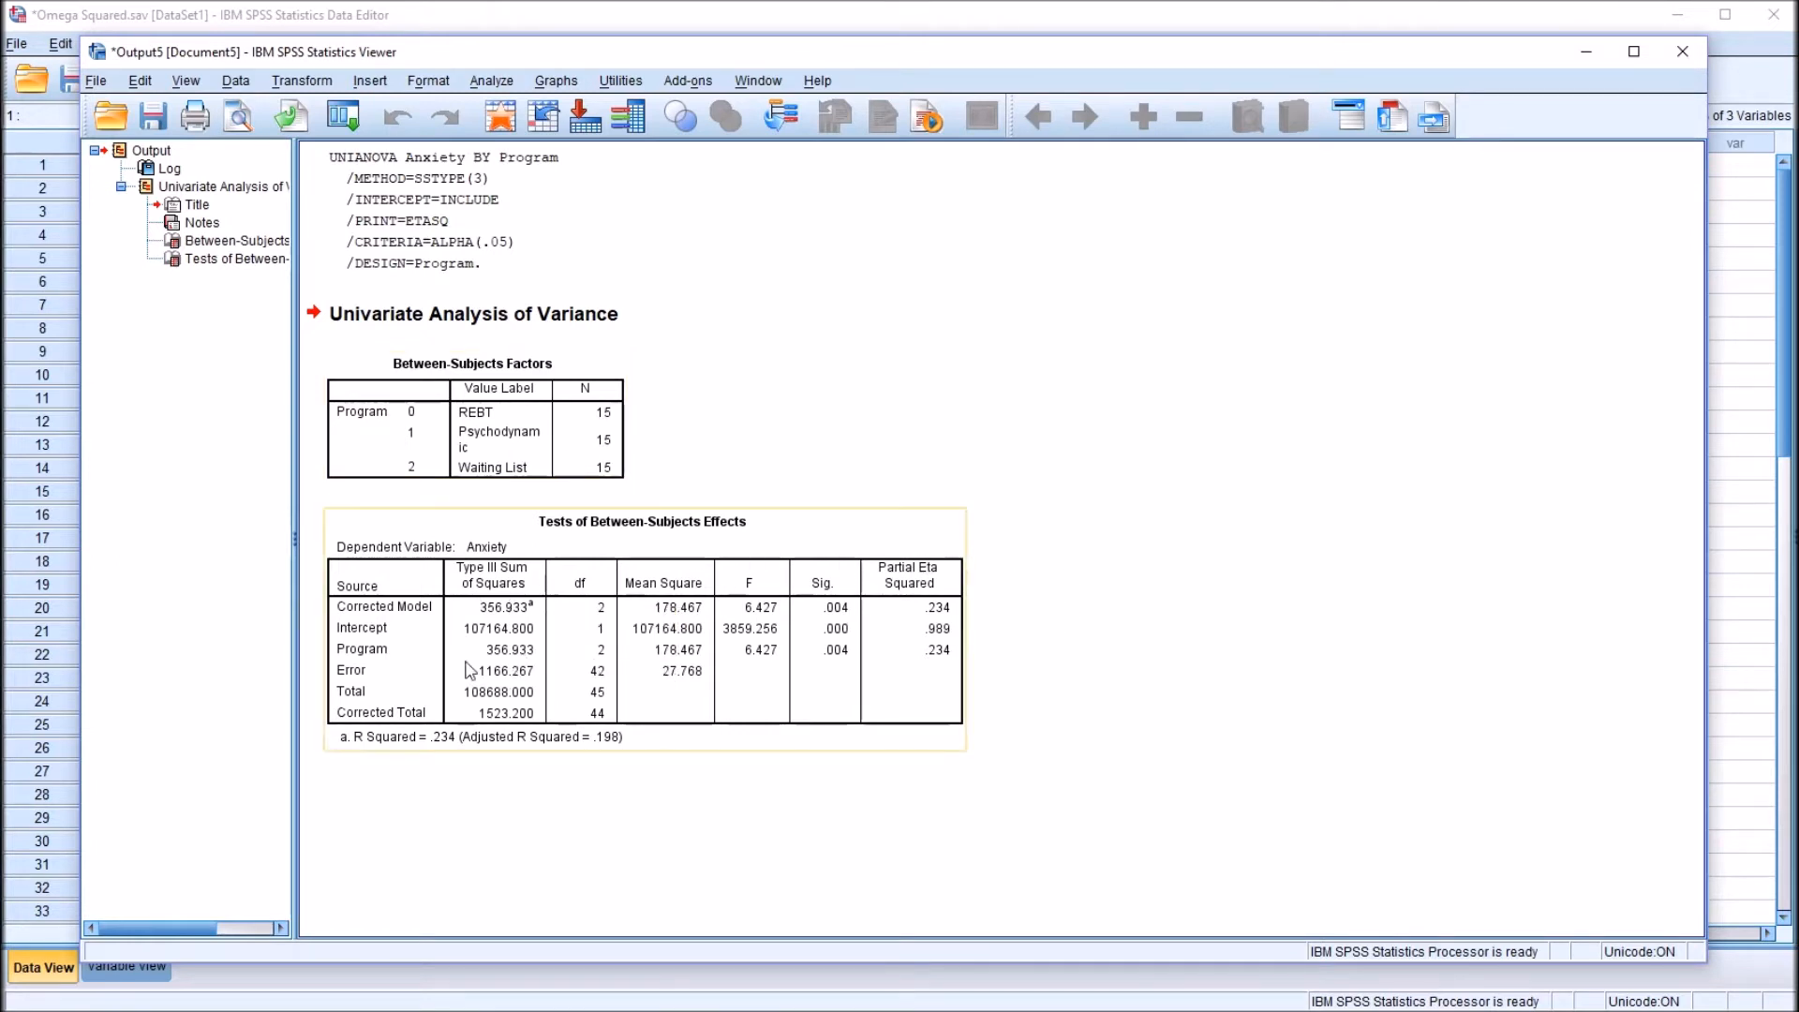
left_click(643, 631)
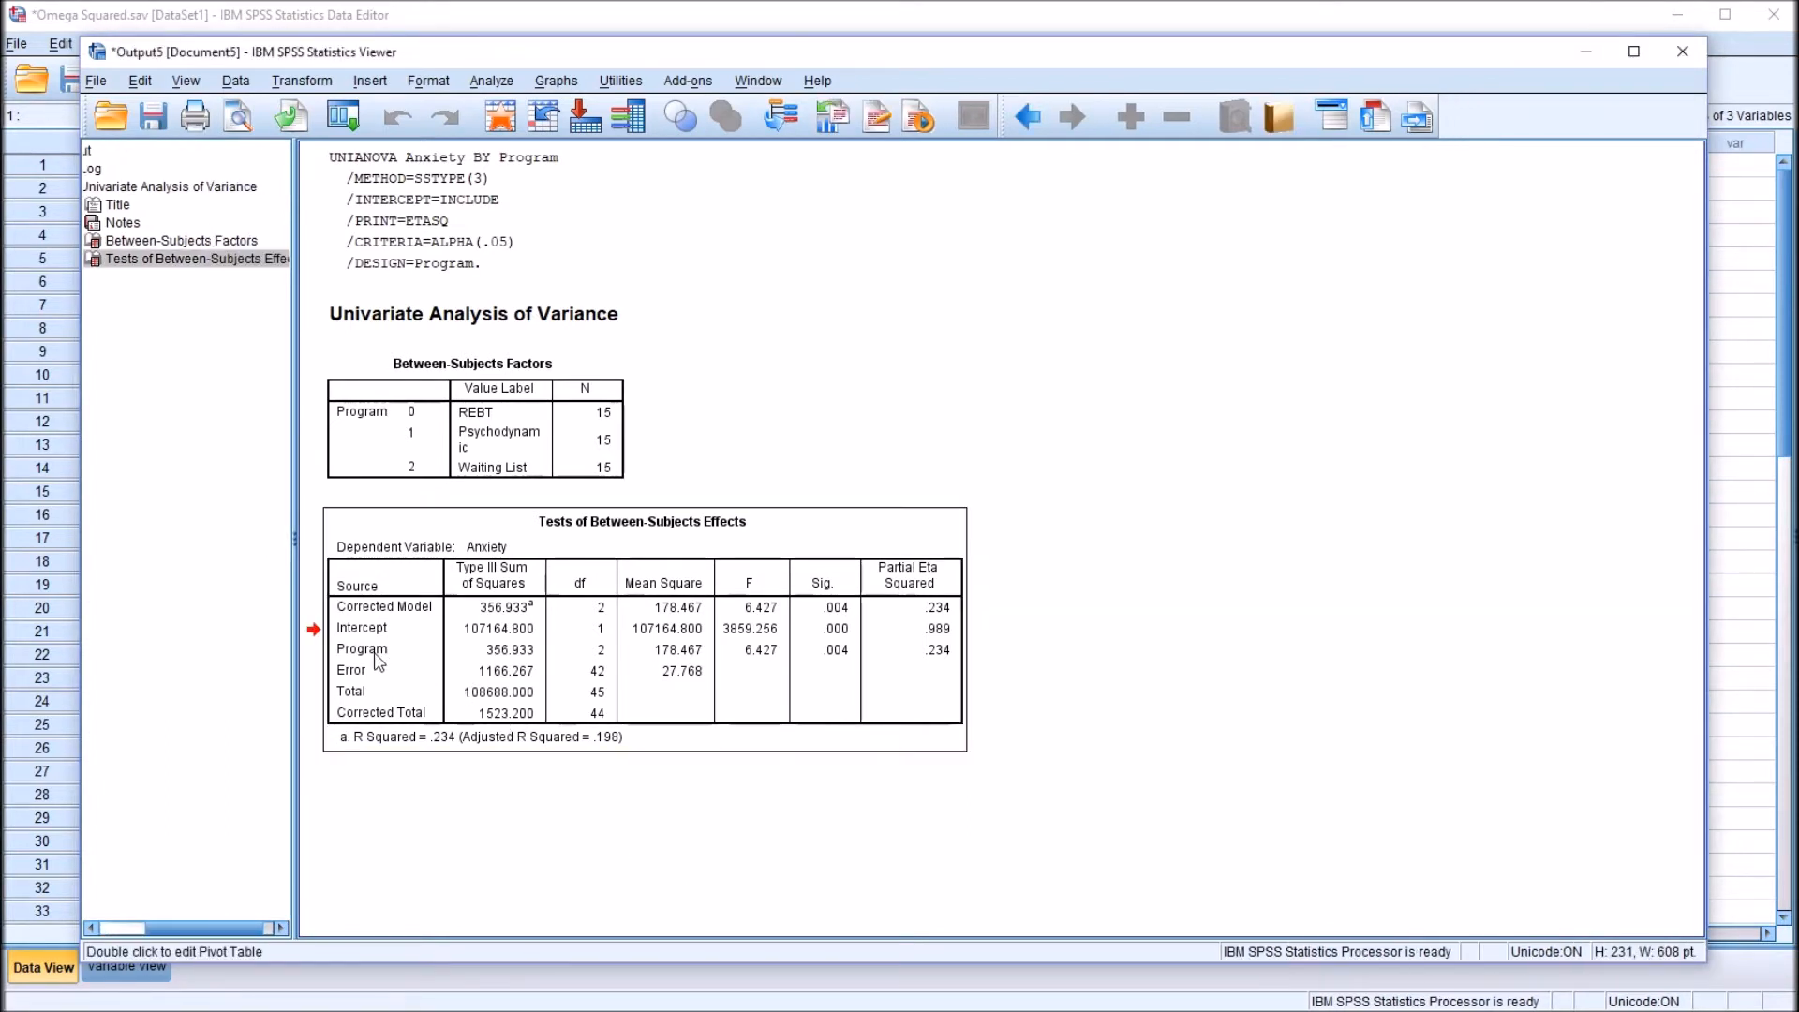
double_click(362, 648)
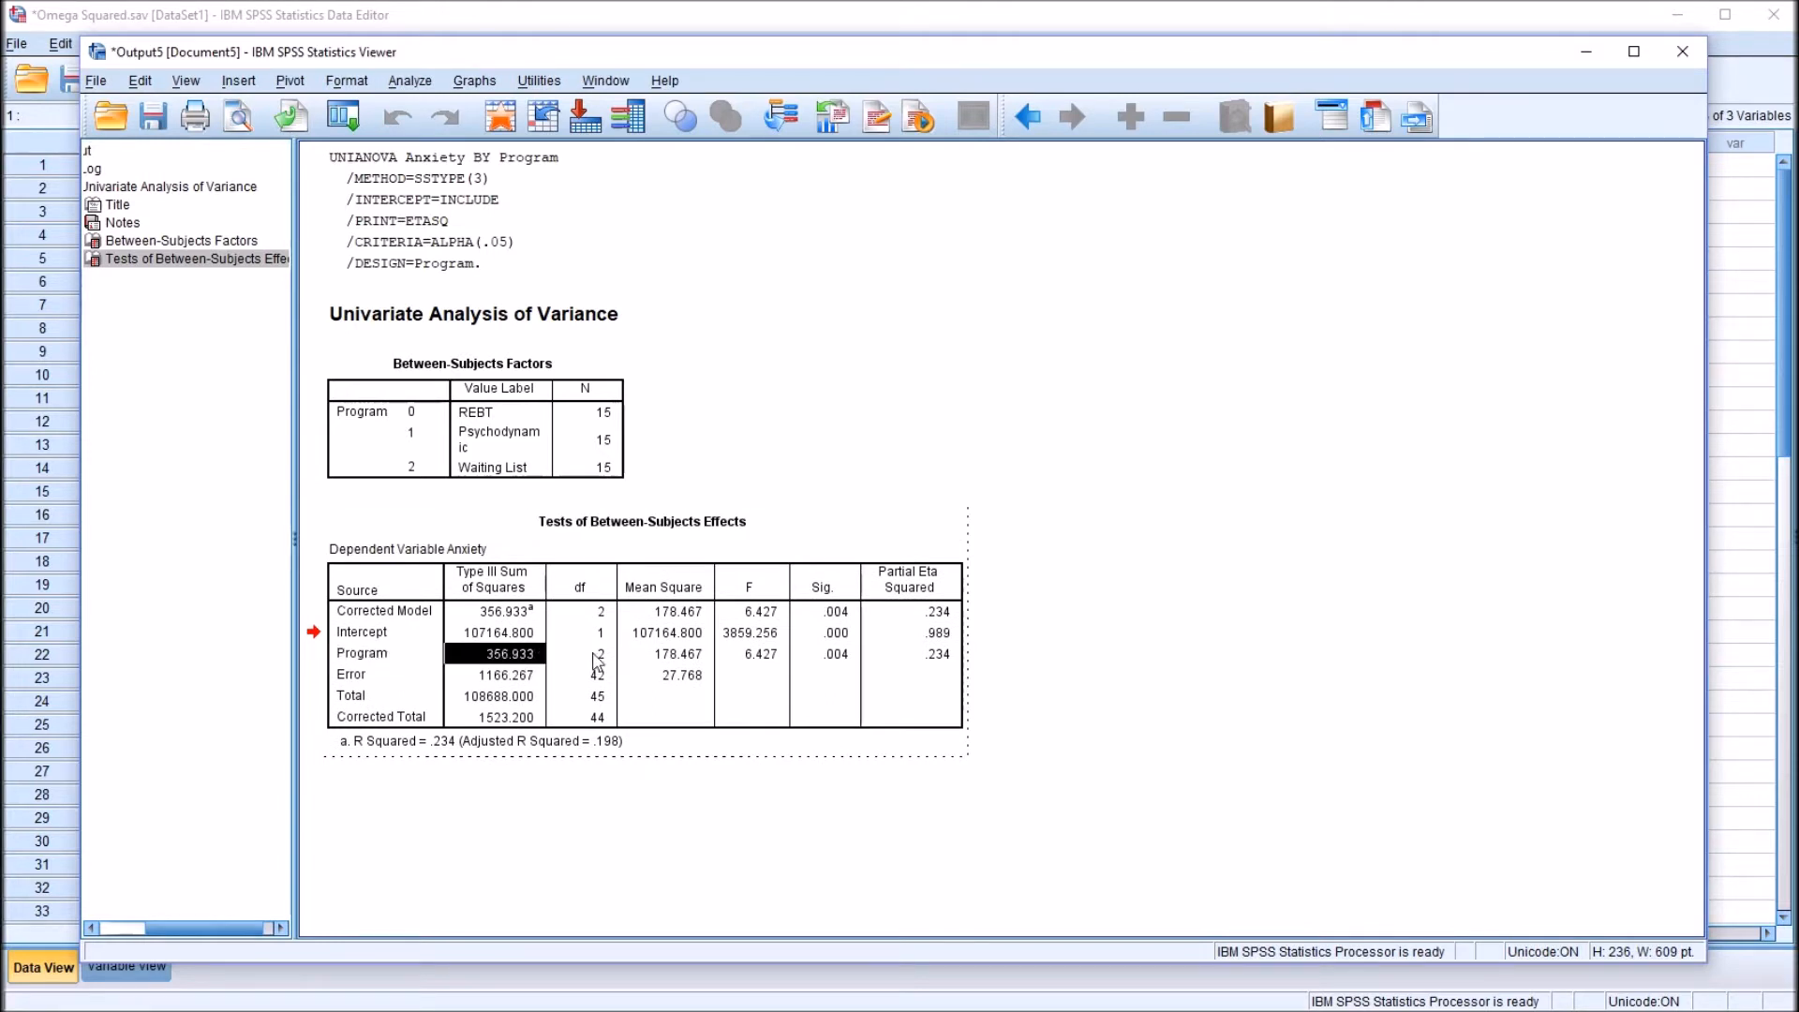
left_click(669, 655)
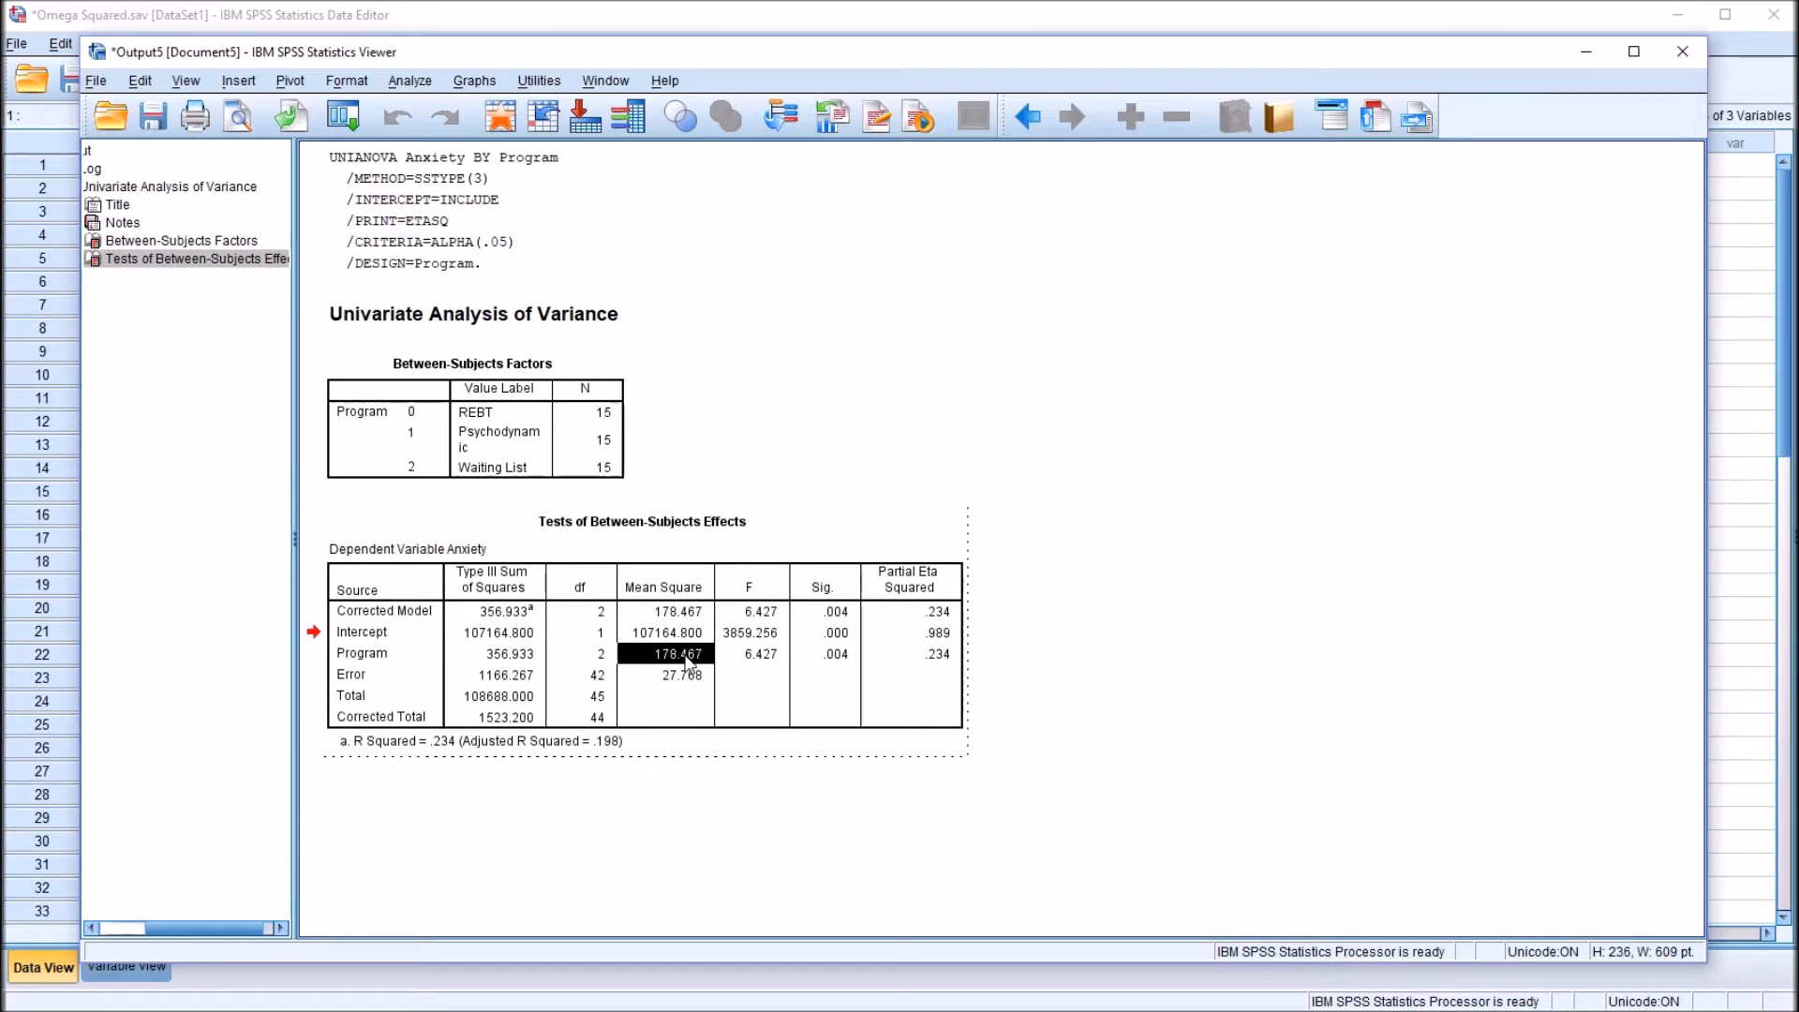
left_click(753, 654)
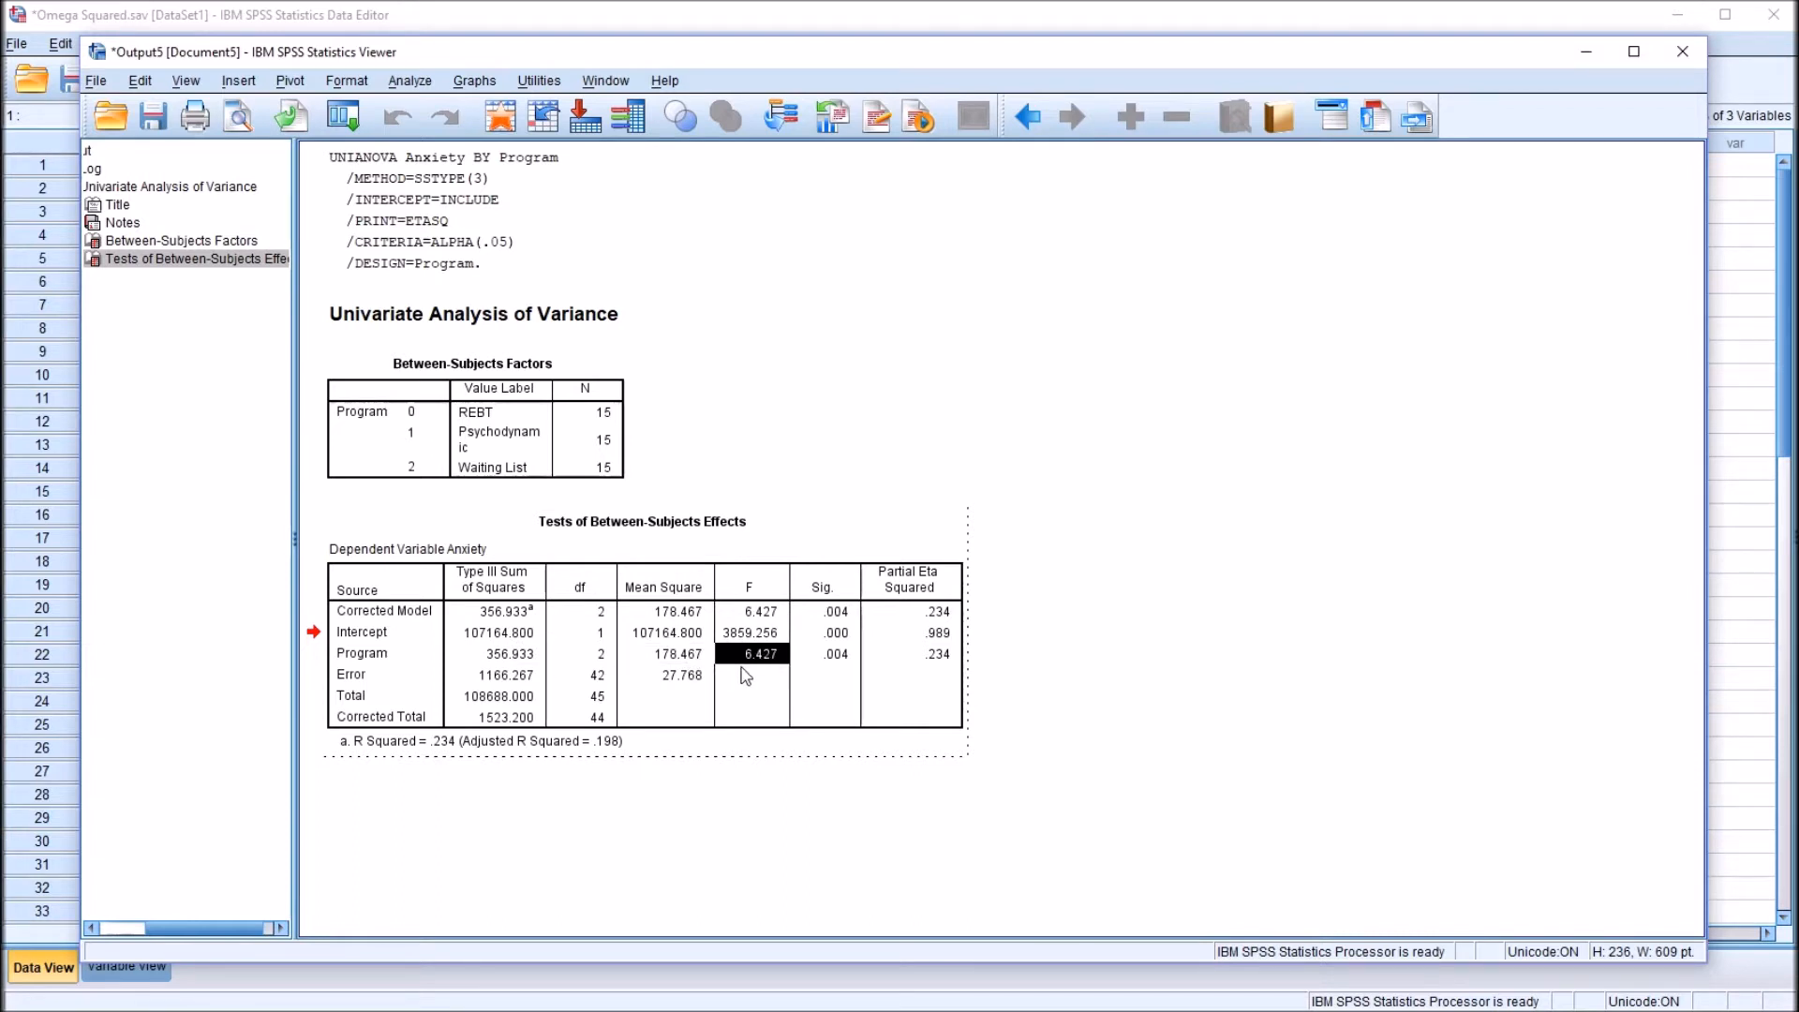
left_click(823, 654)
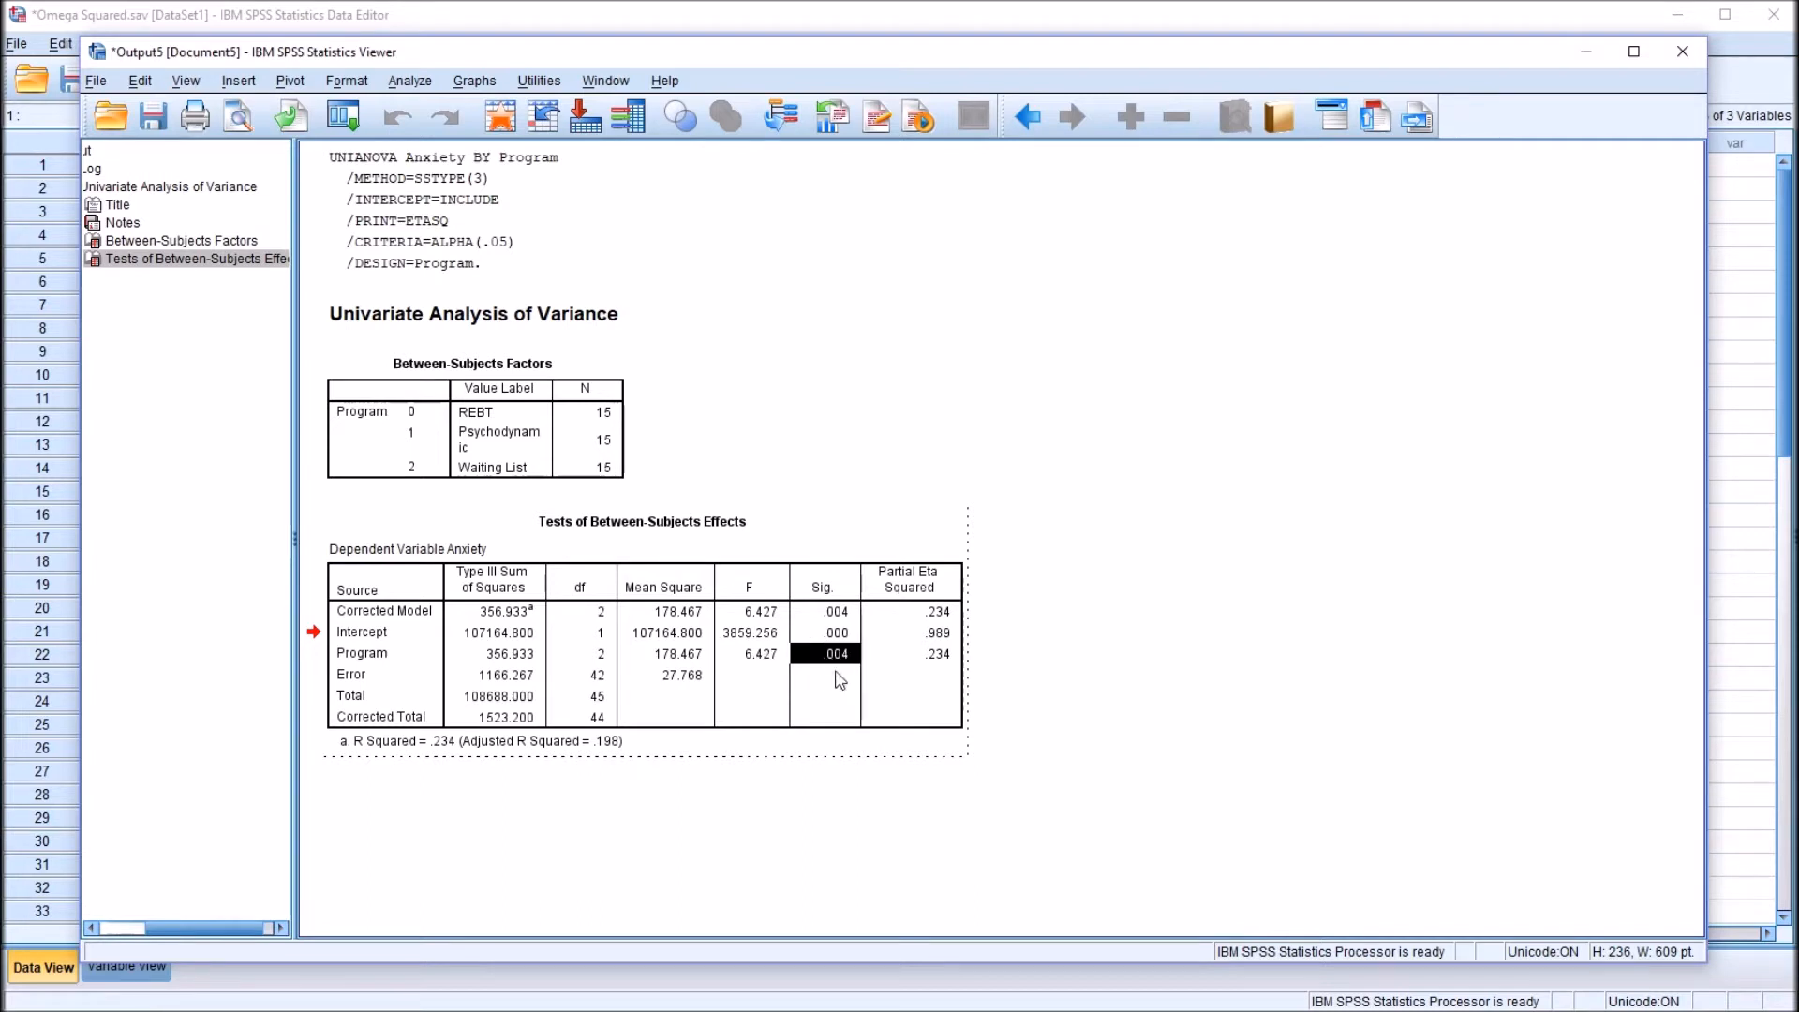
mouse_move(813, 673)
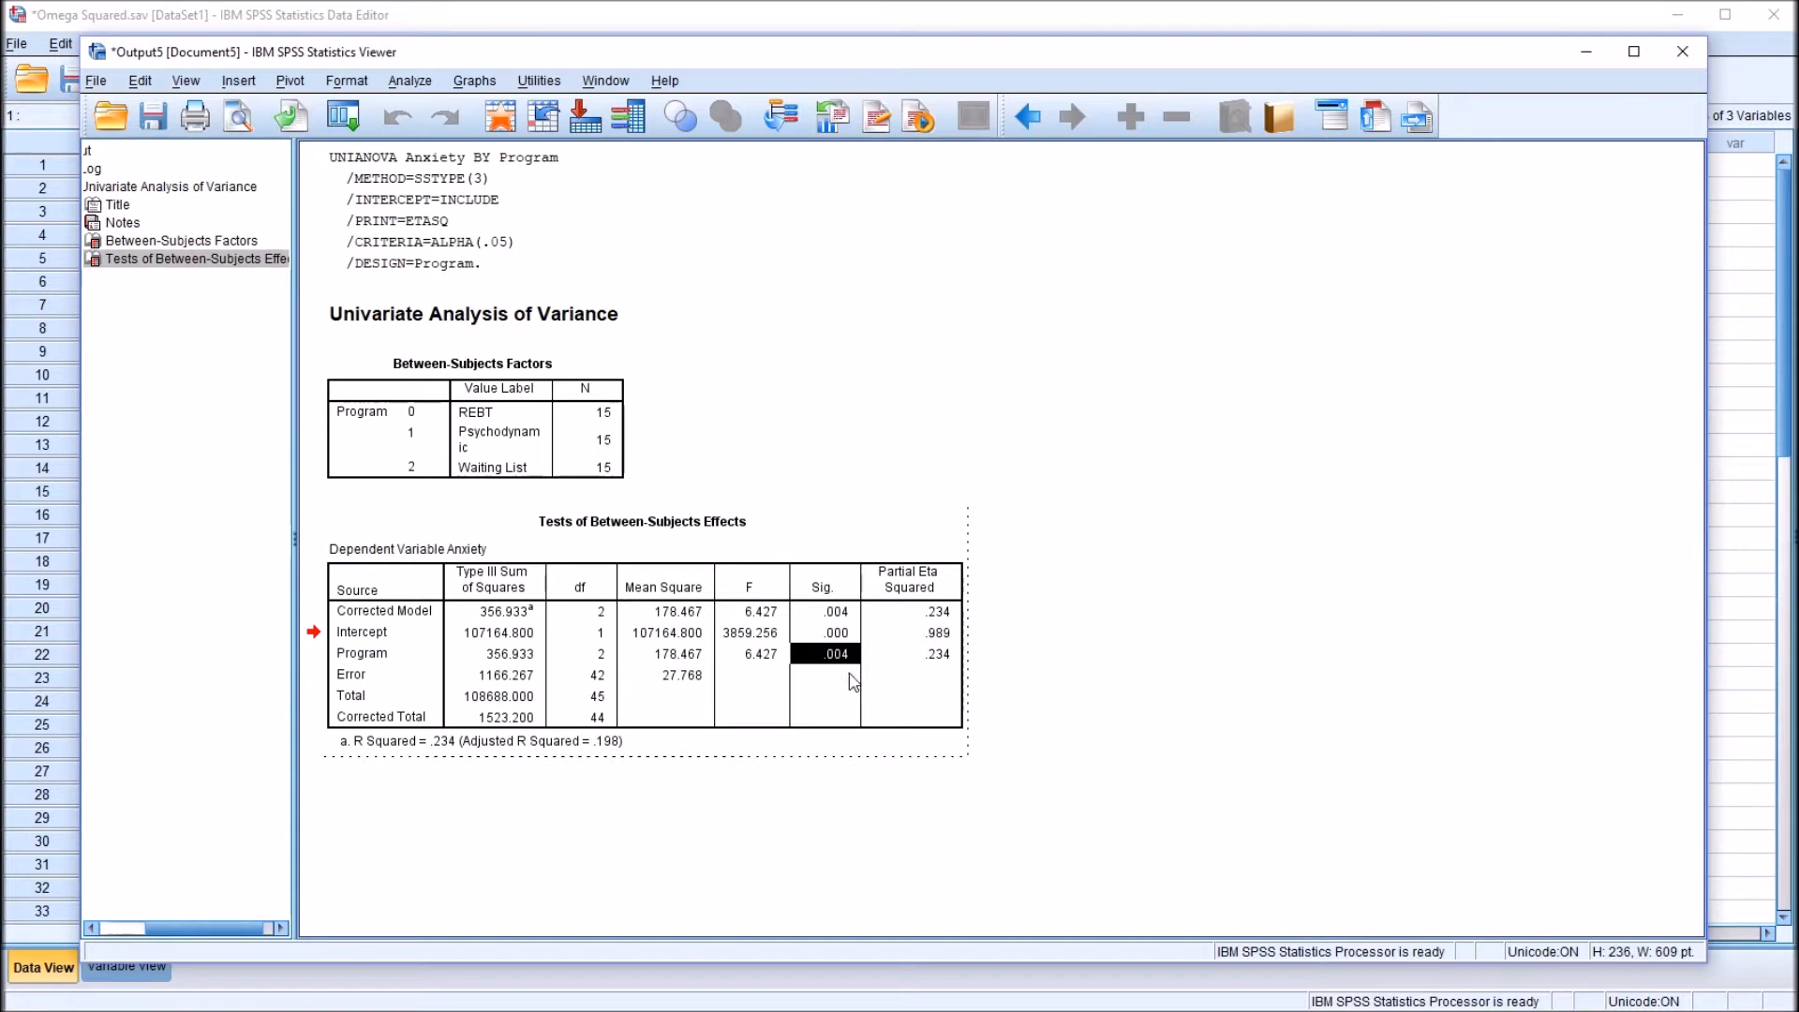
left_click(910, 654)
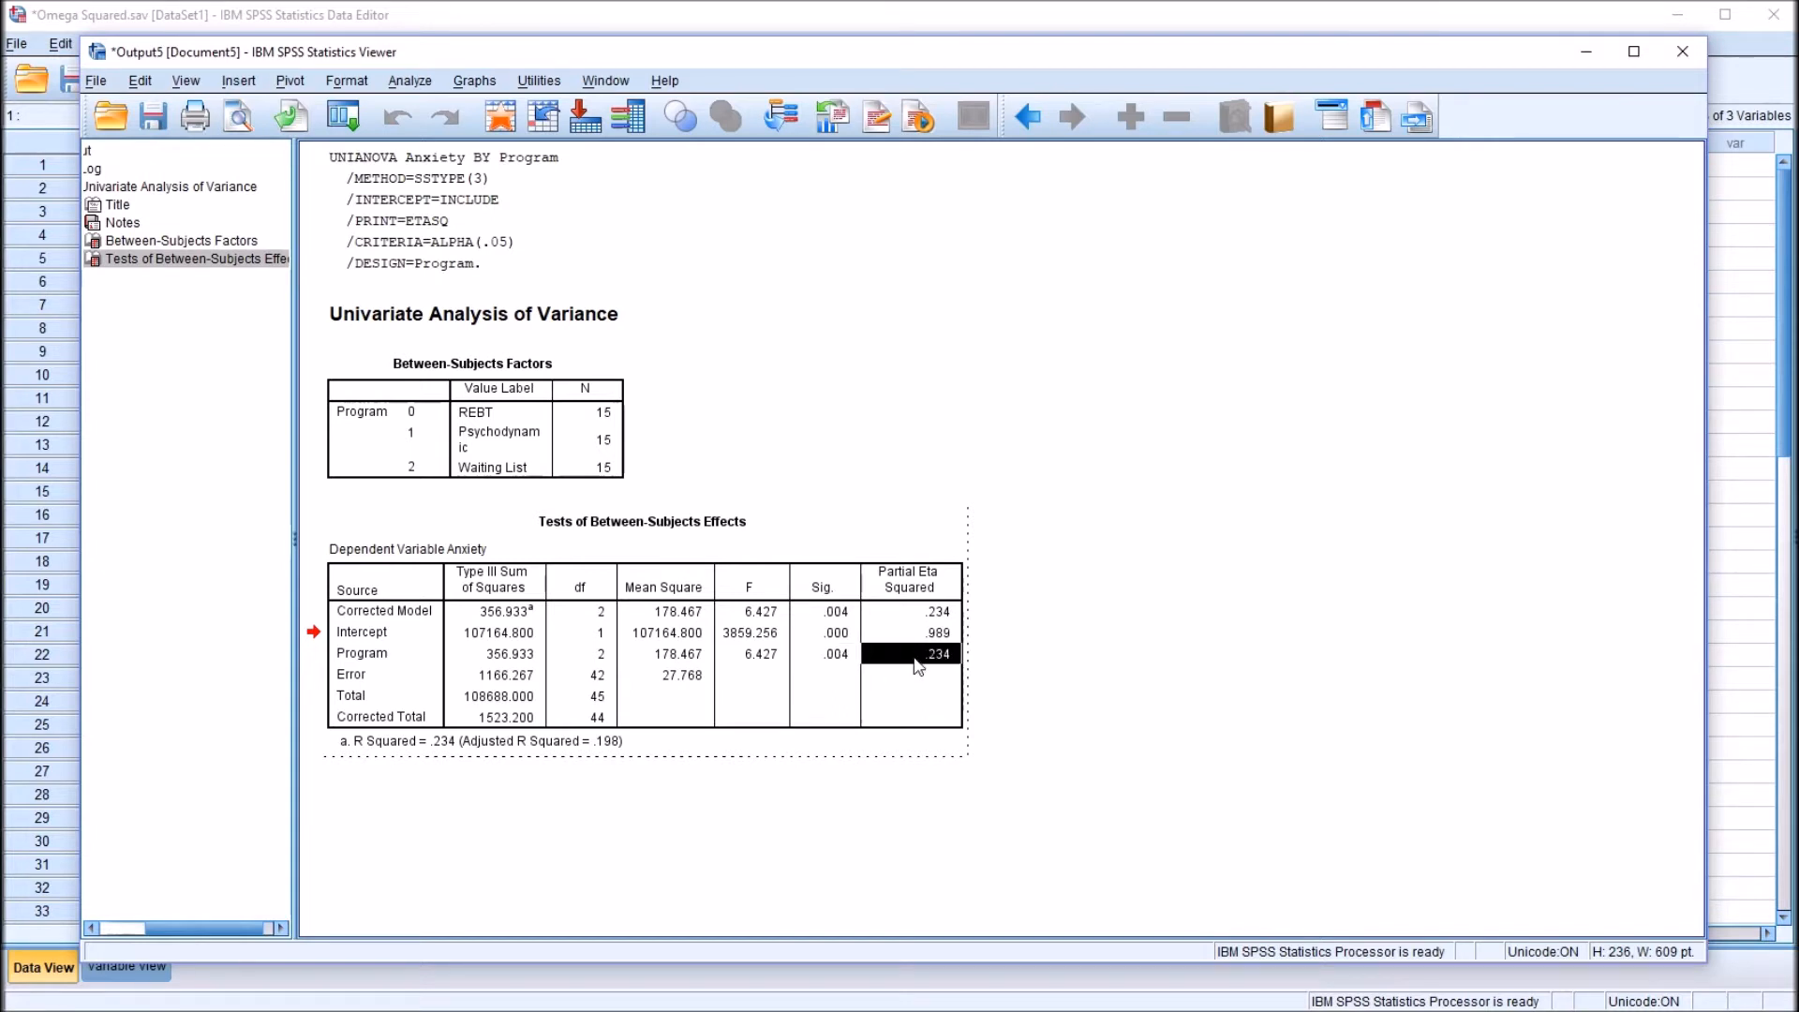
left_click(910, 602)
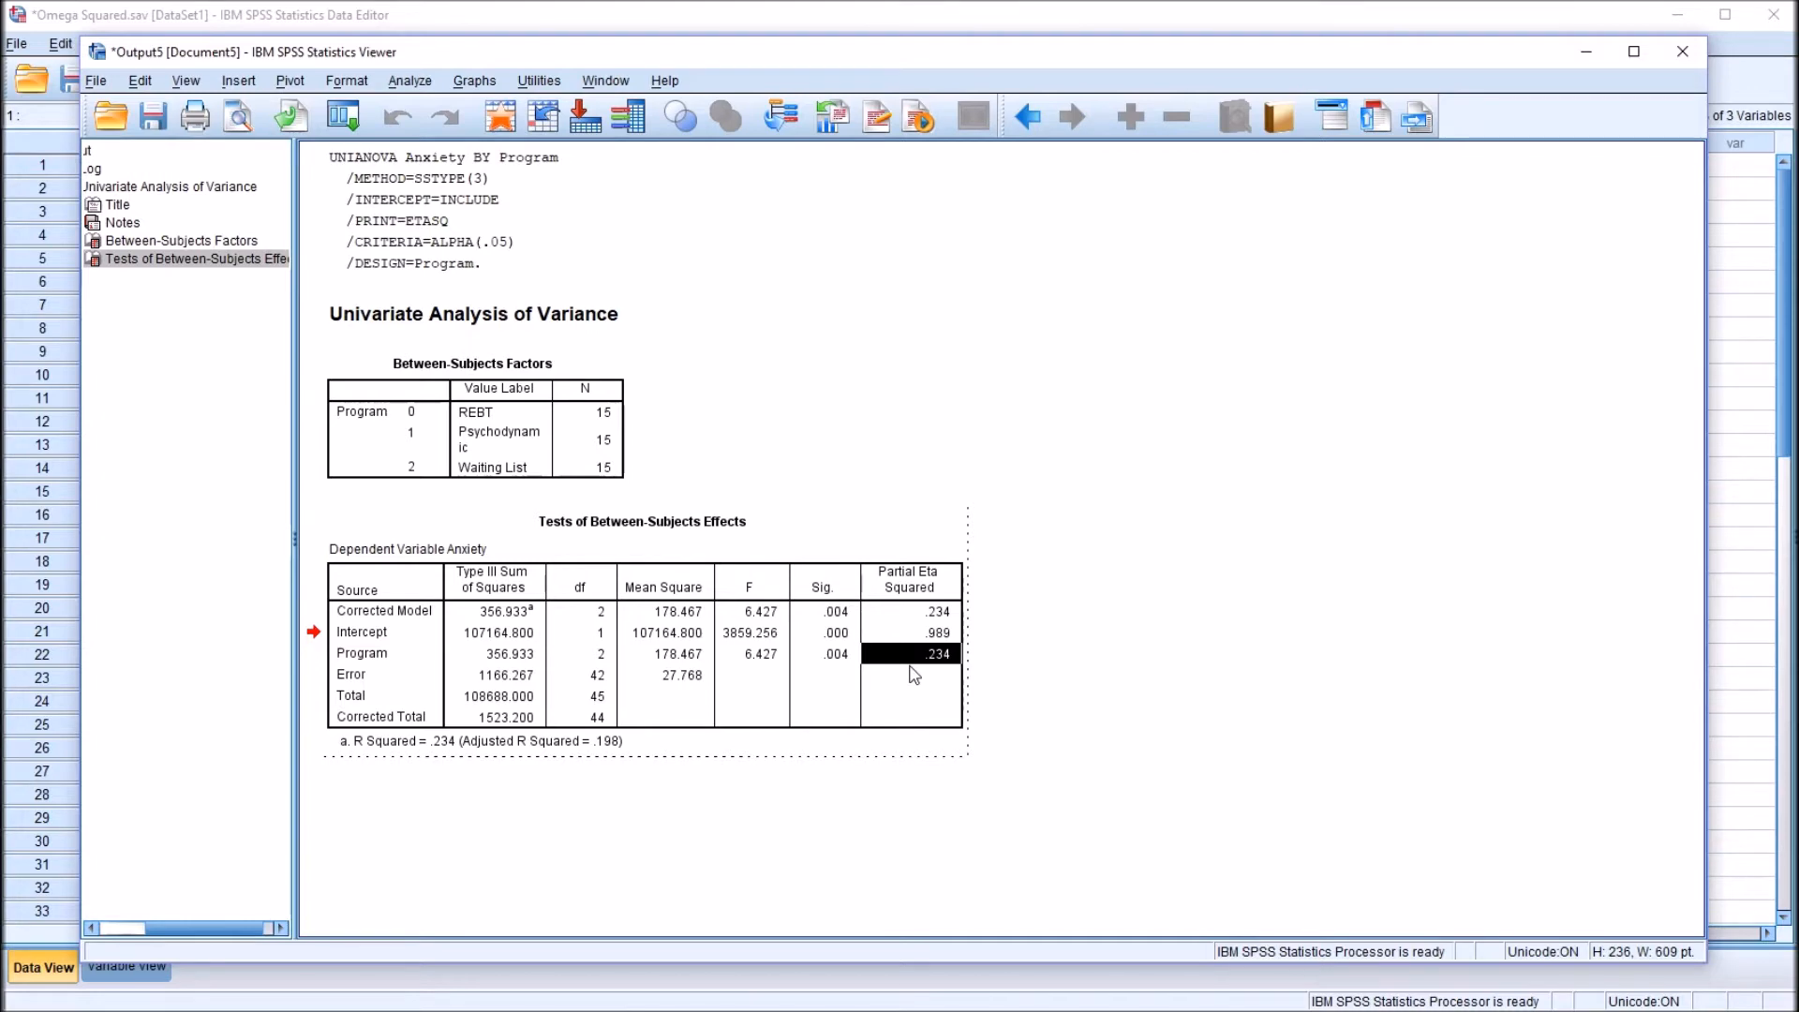
mouse_move(926, 671)
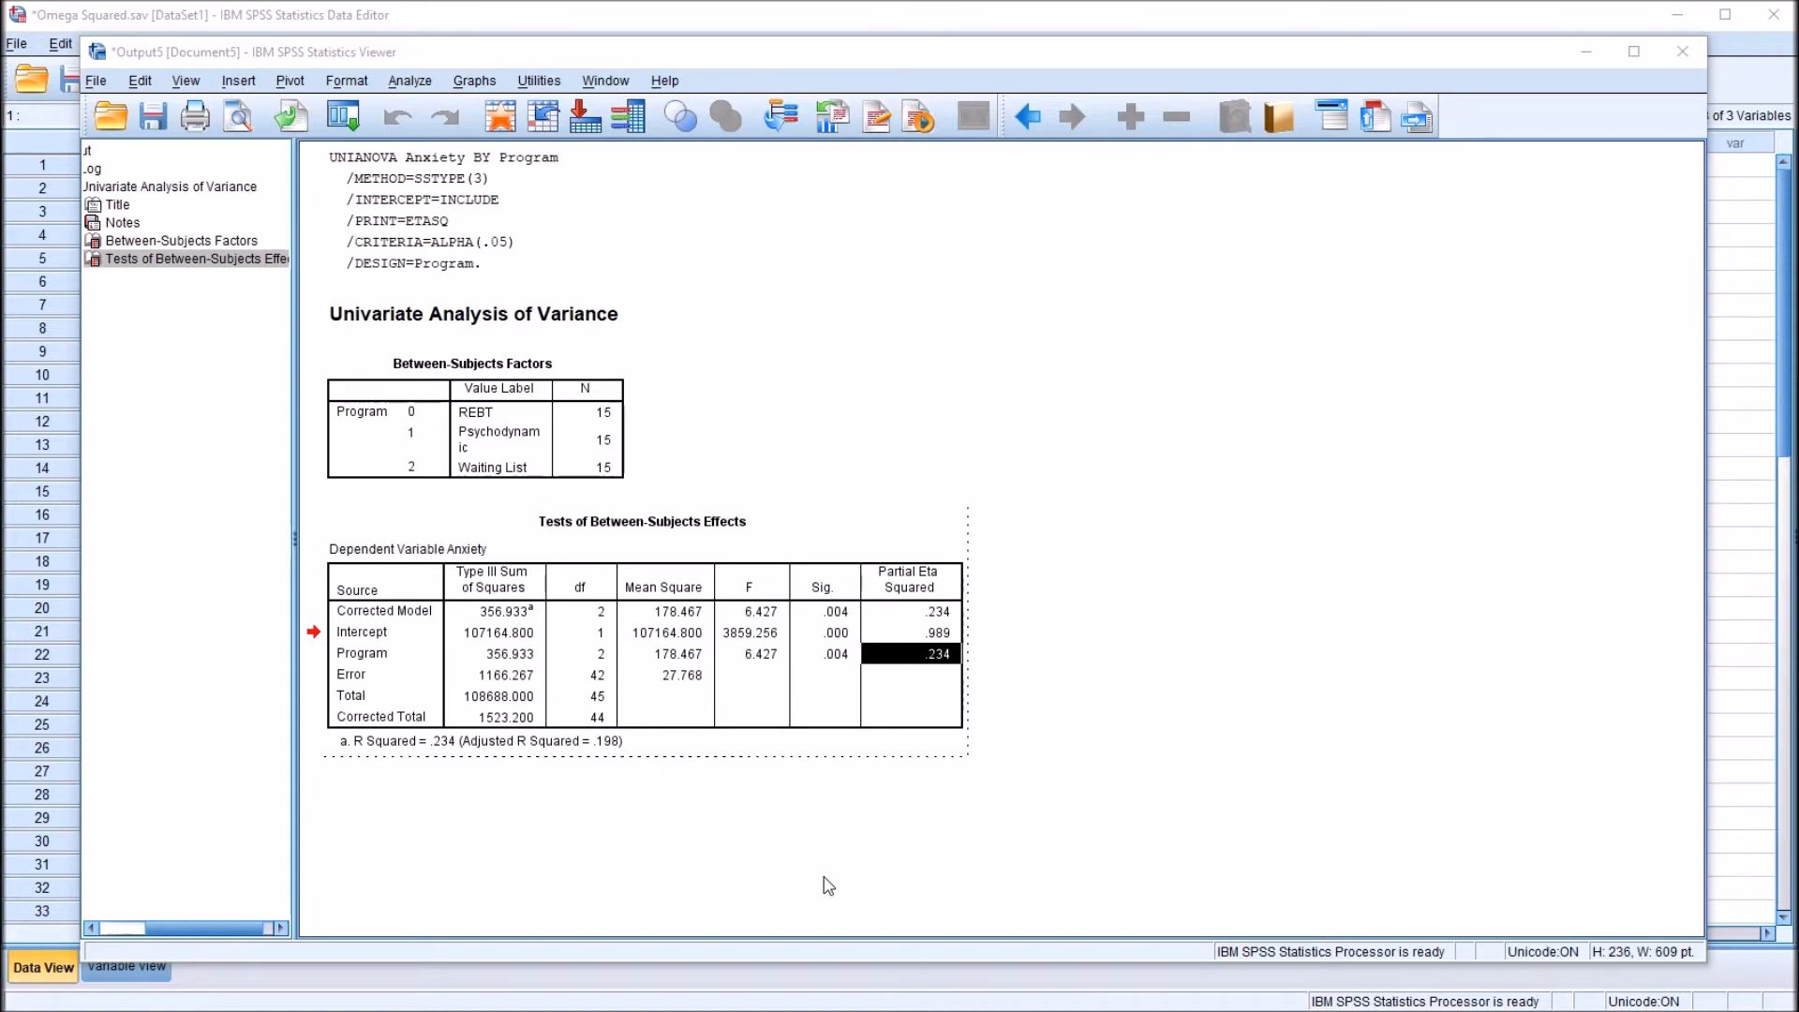
mouse_move(927, 838)
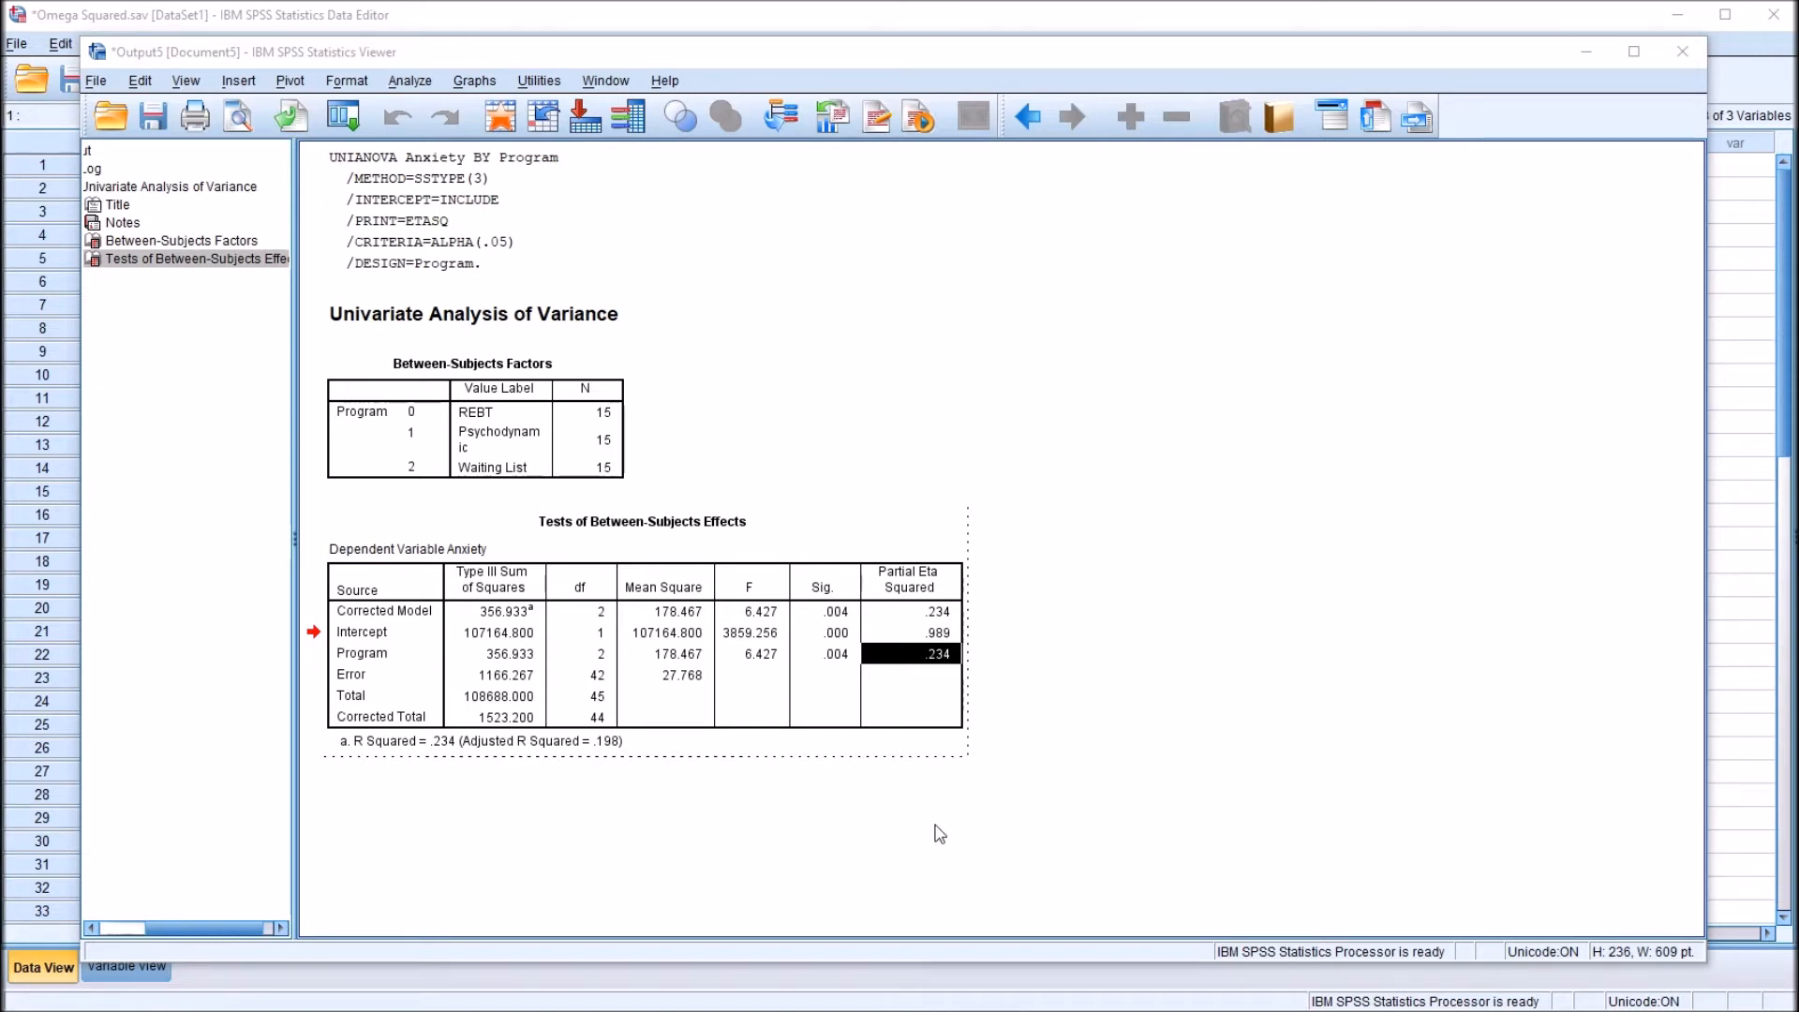
mouse_move(874, 853)
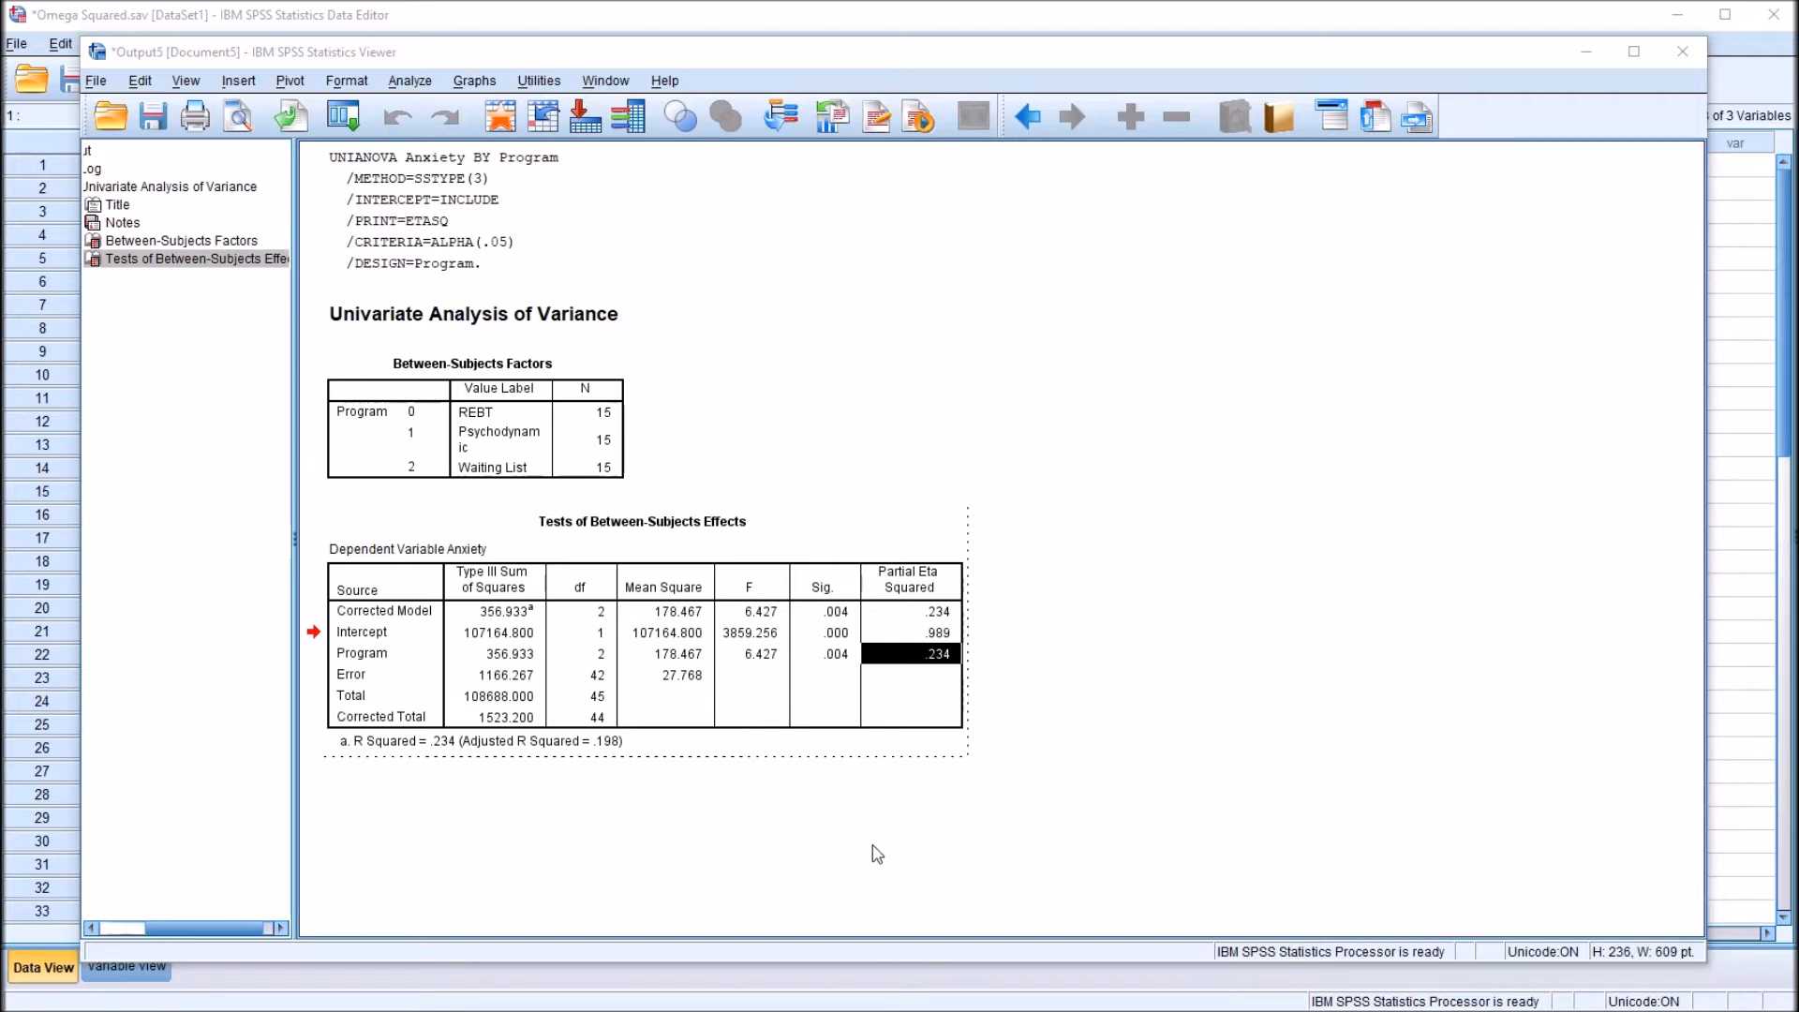
mouse_move(833, 919)
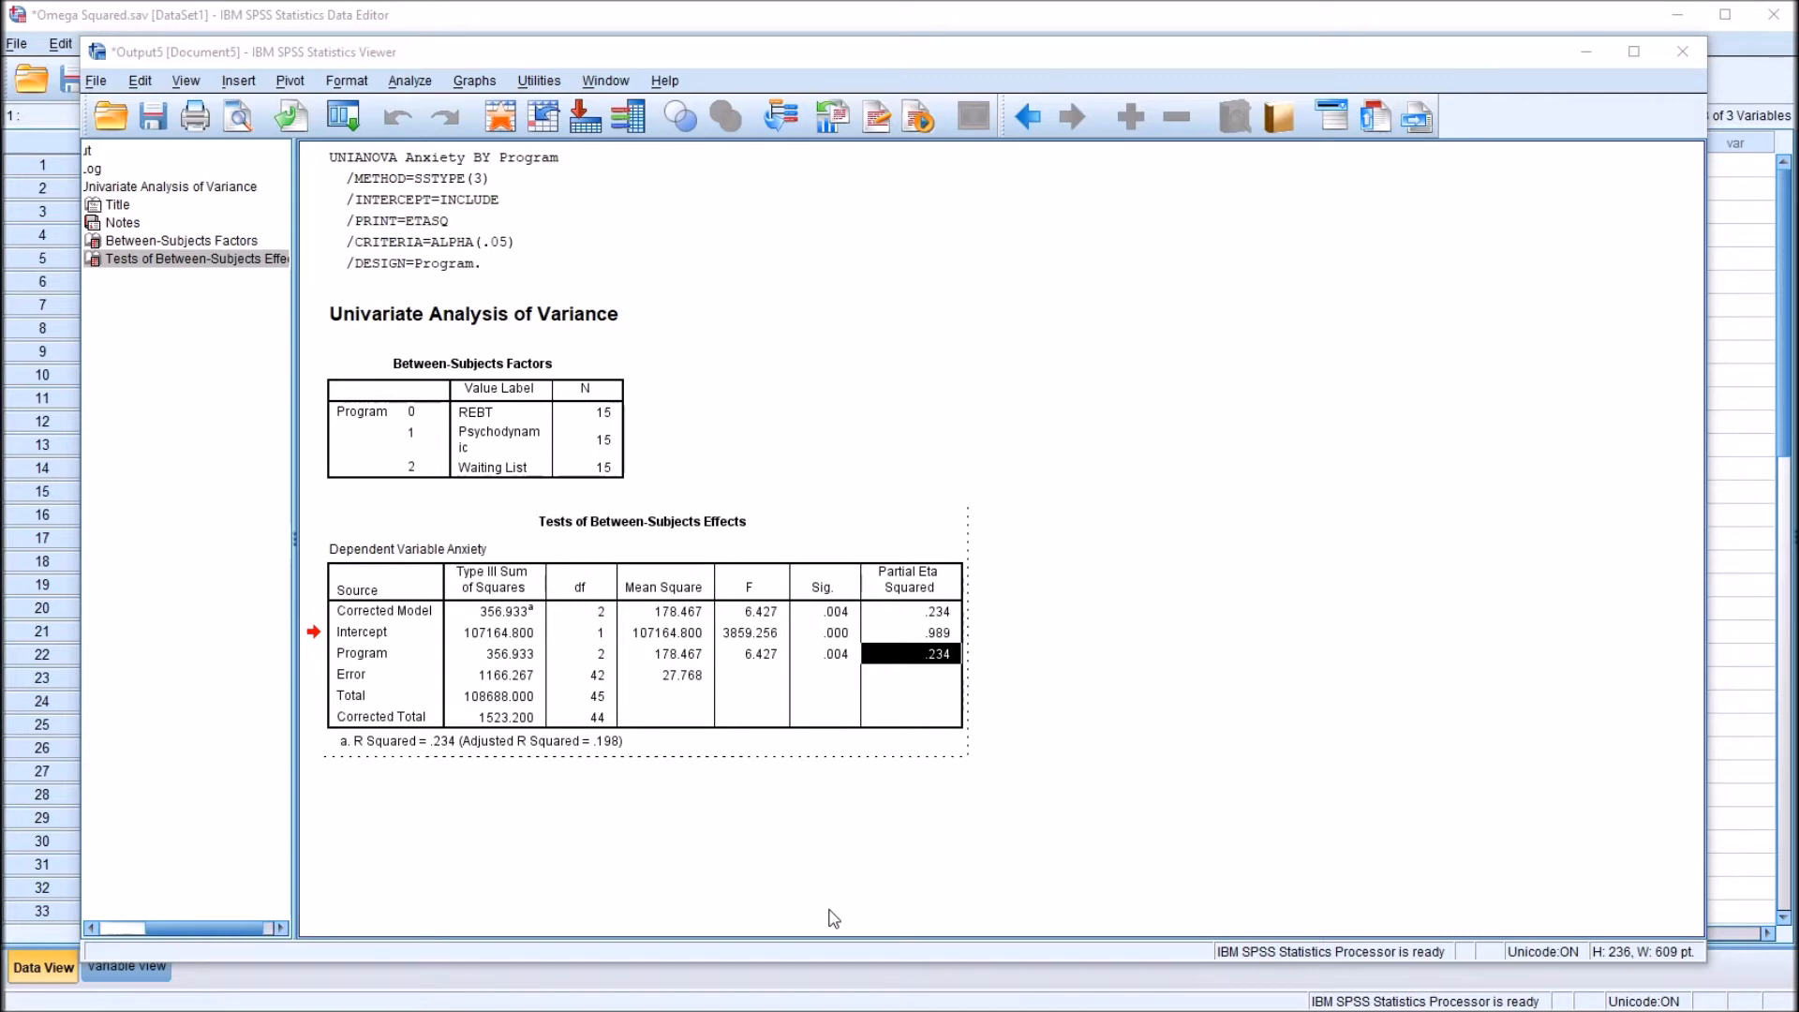
mouse_move(771, 905)
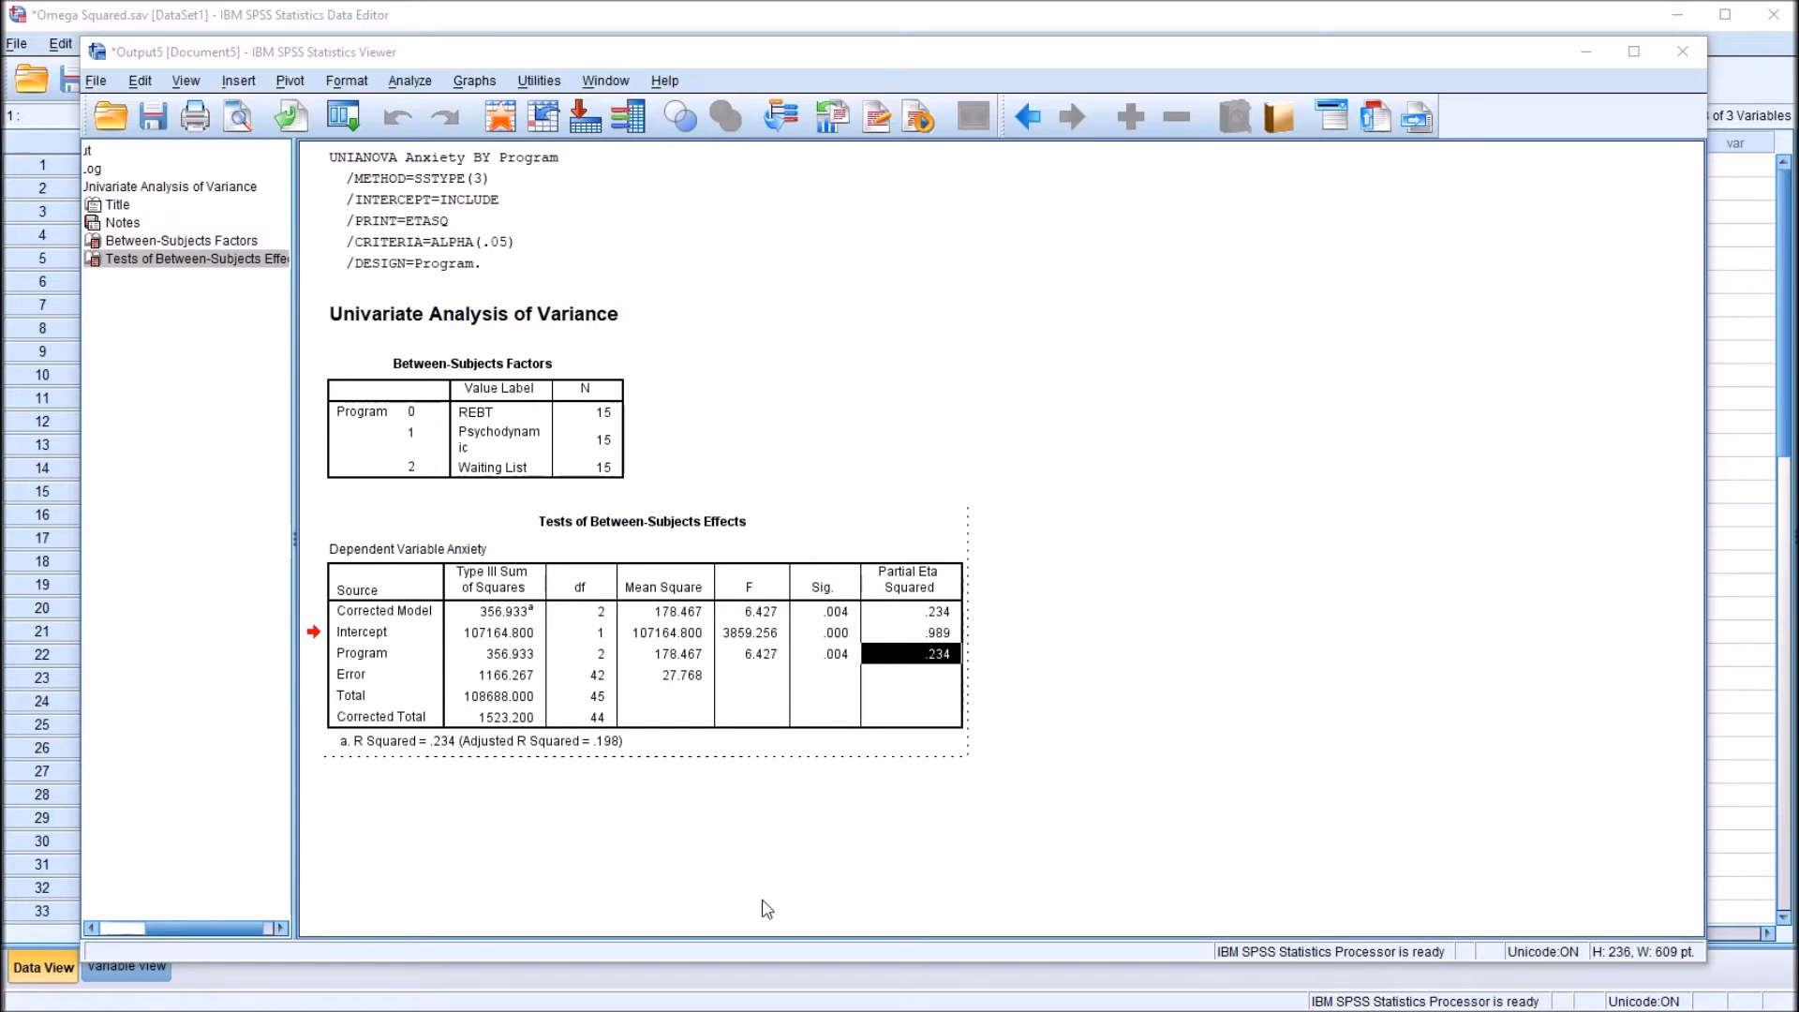
mouse_move(809, 932)
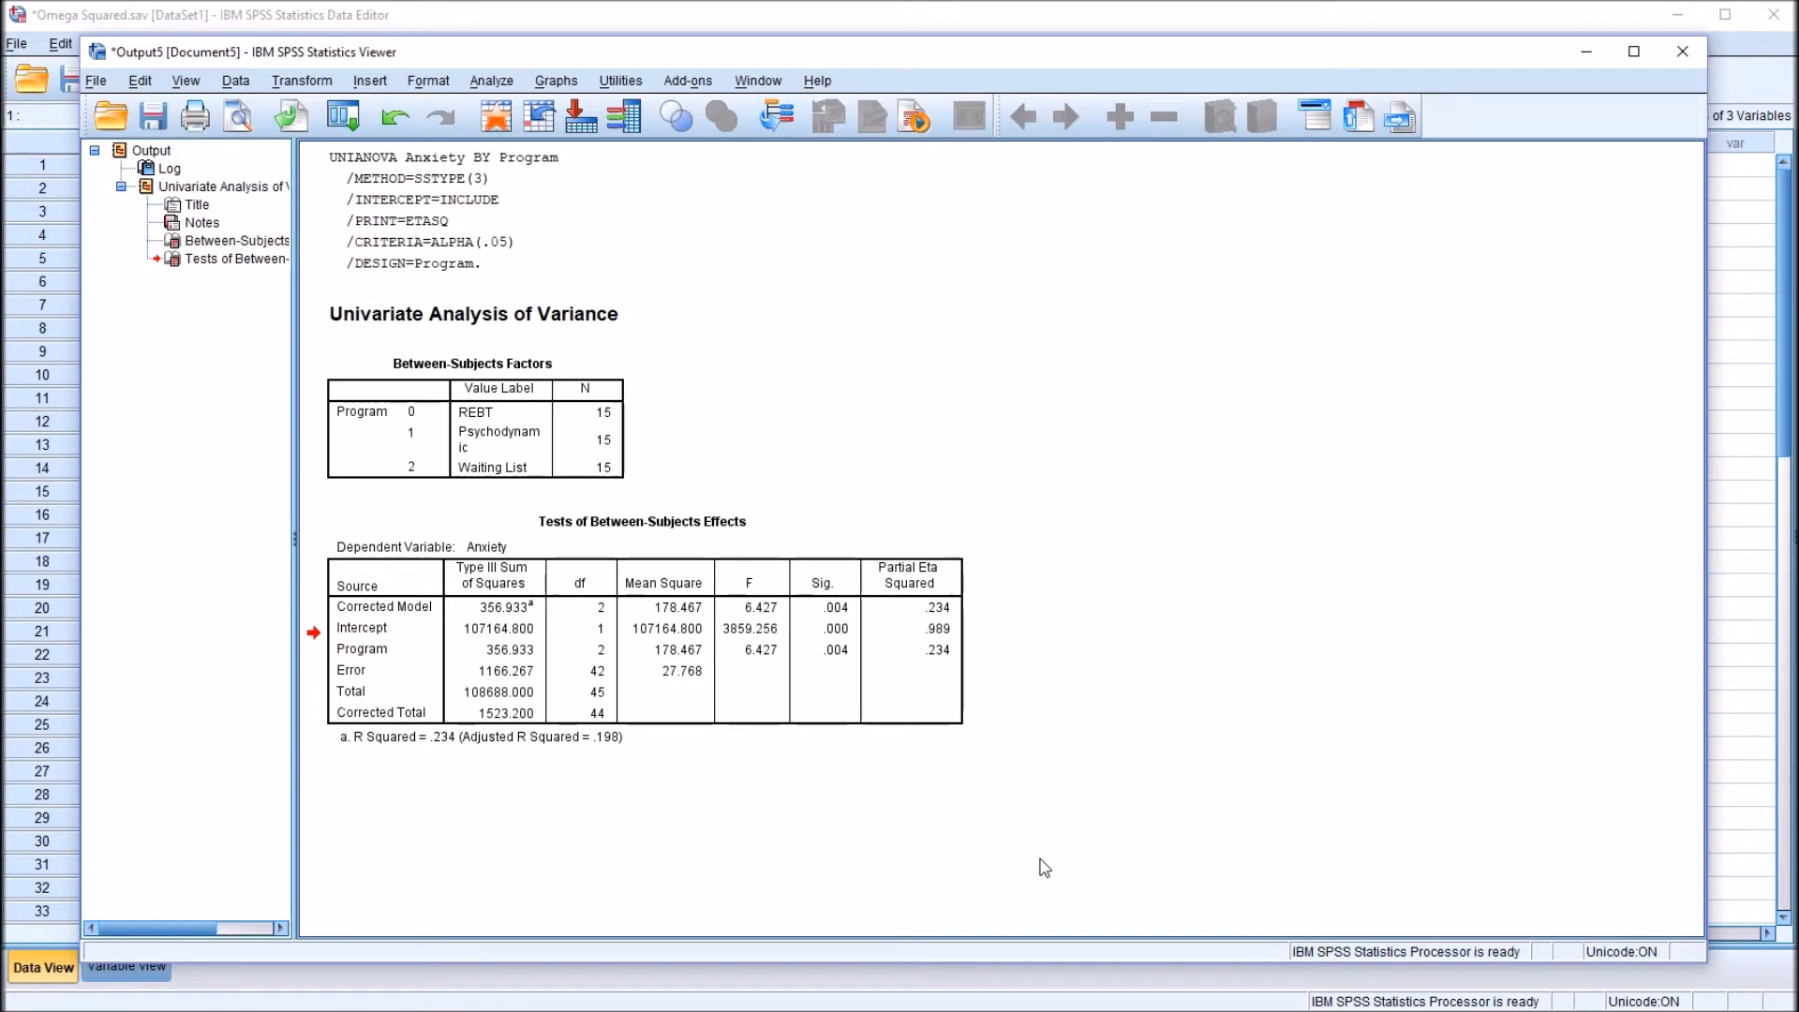
mouse_move(1008, 722)
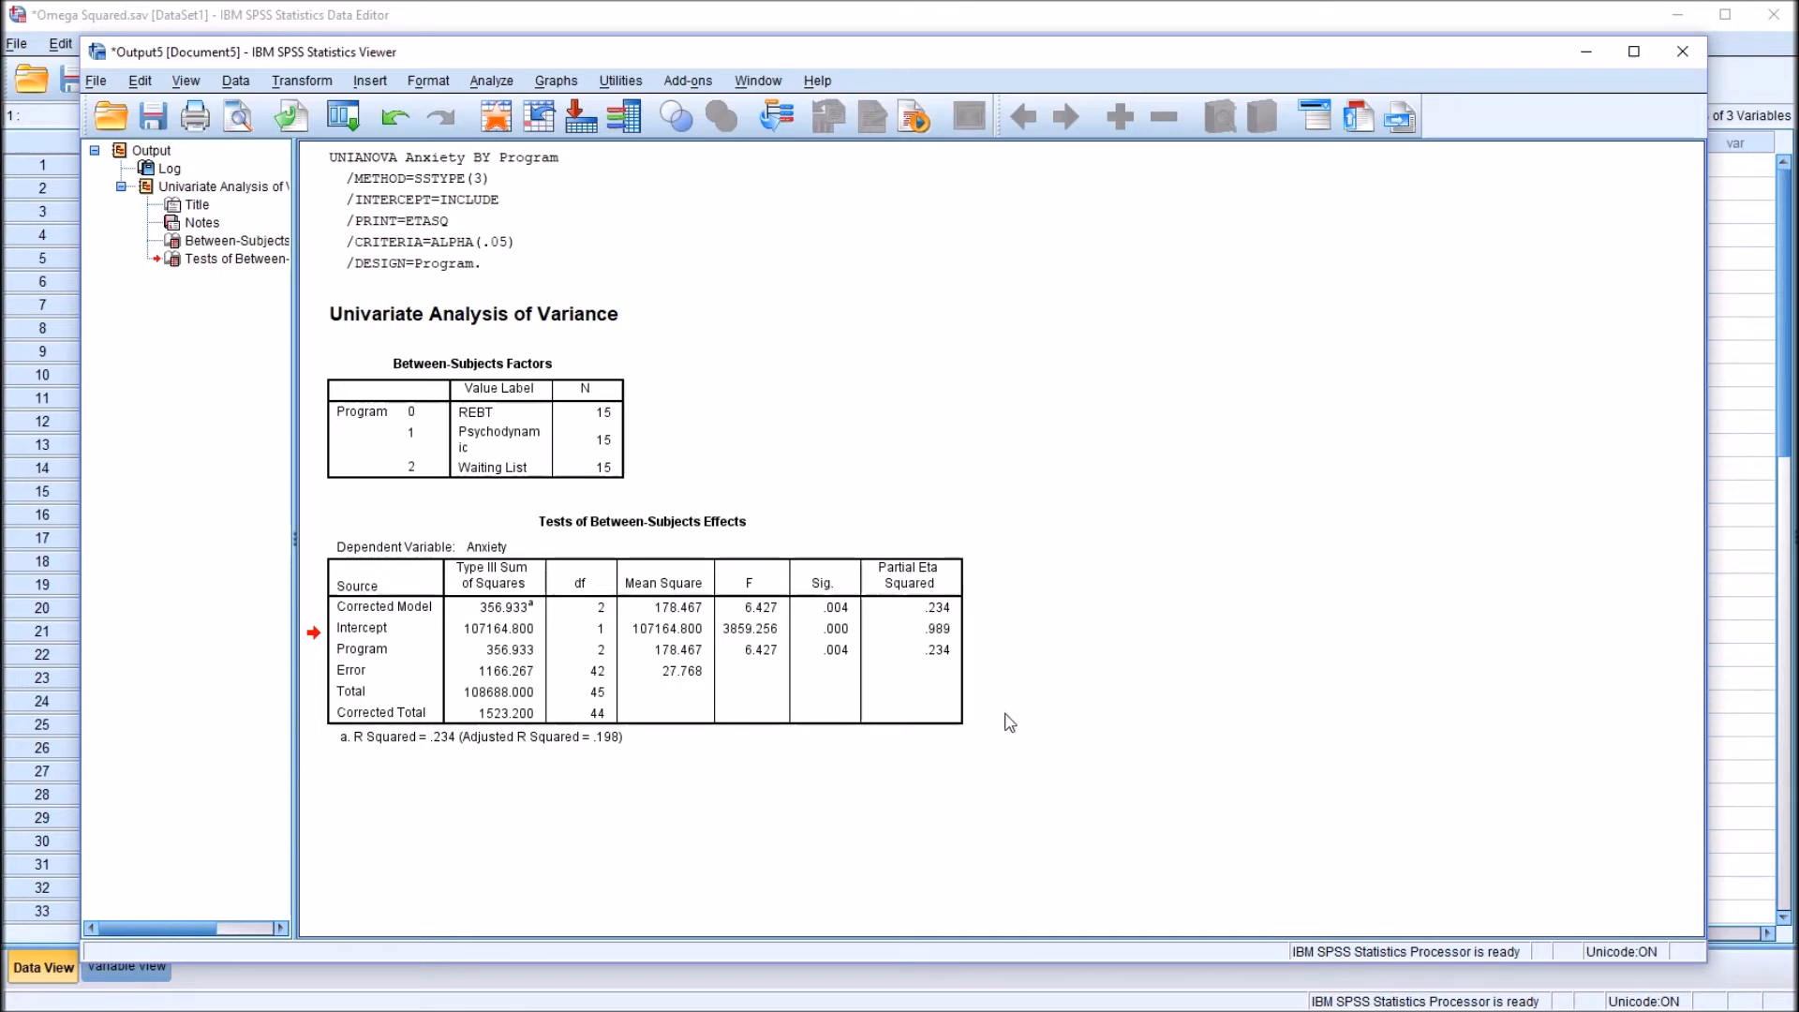
Select the Tests of Between-Subjects Effects table in the output viewer.
left_click(958, 668)
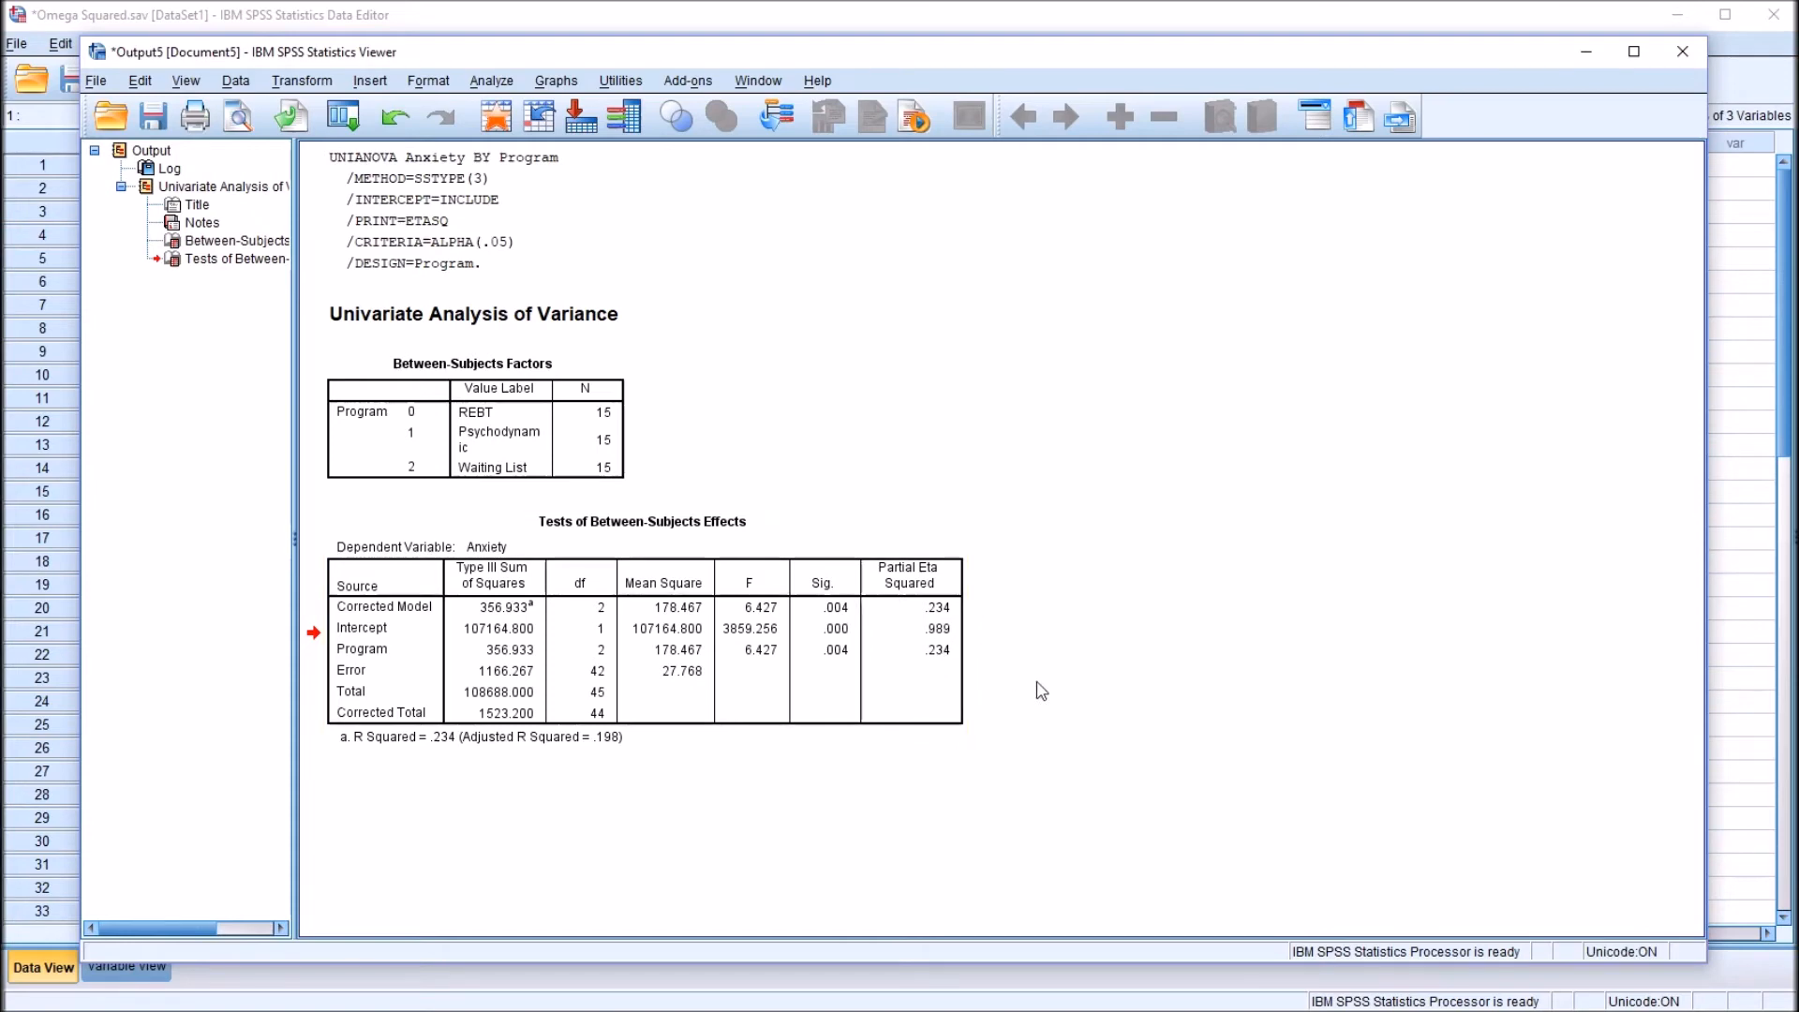
mouse_move(1056, 778)
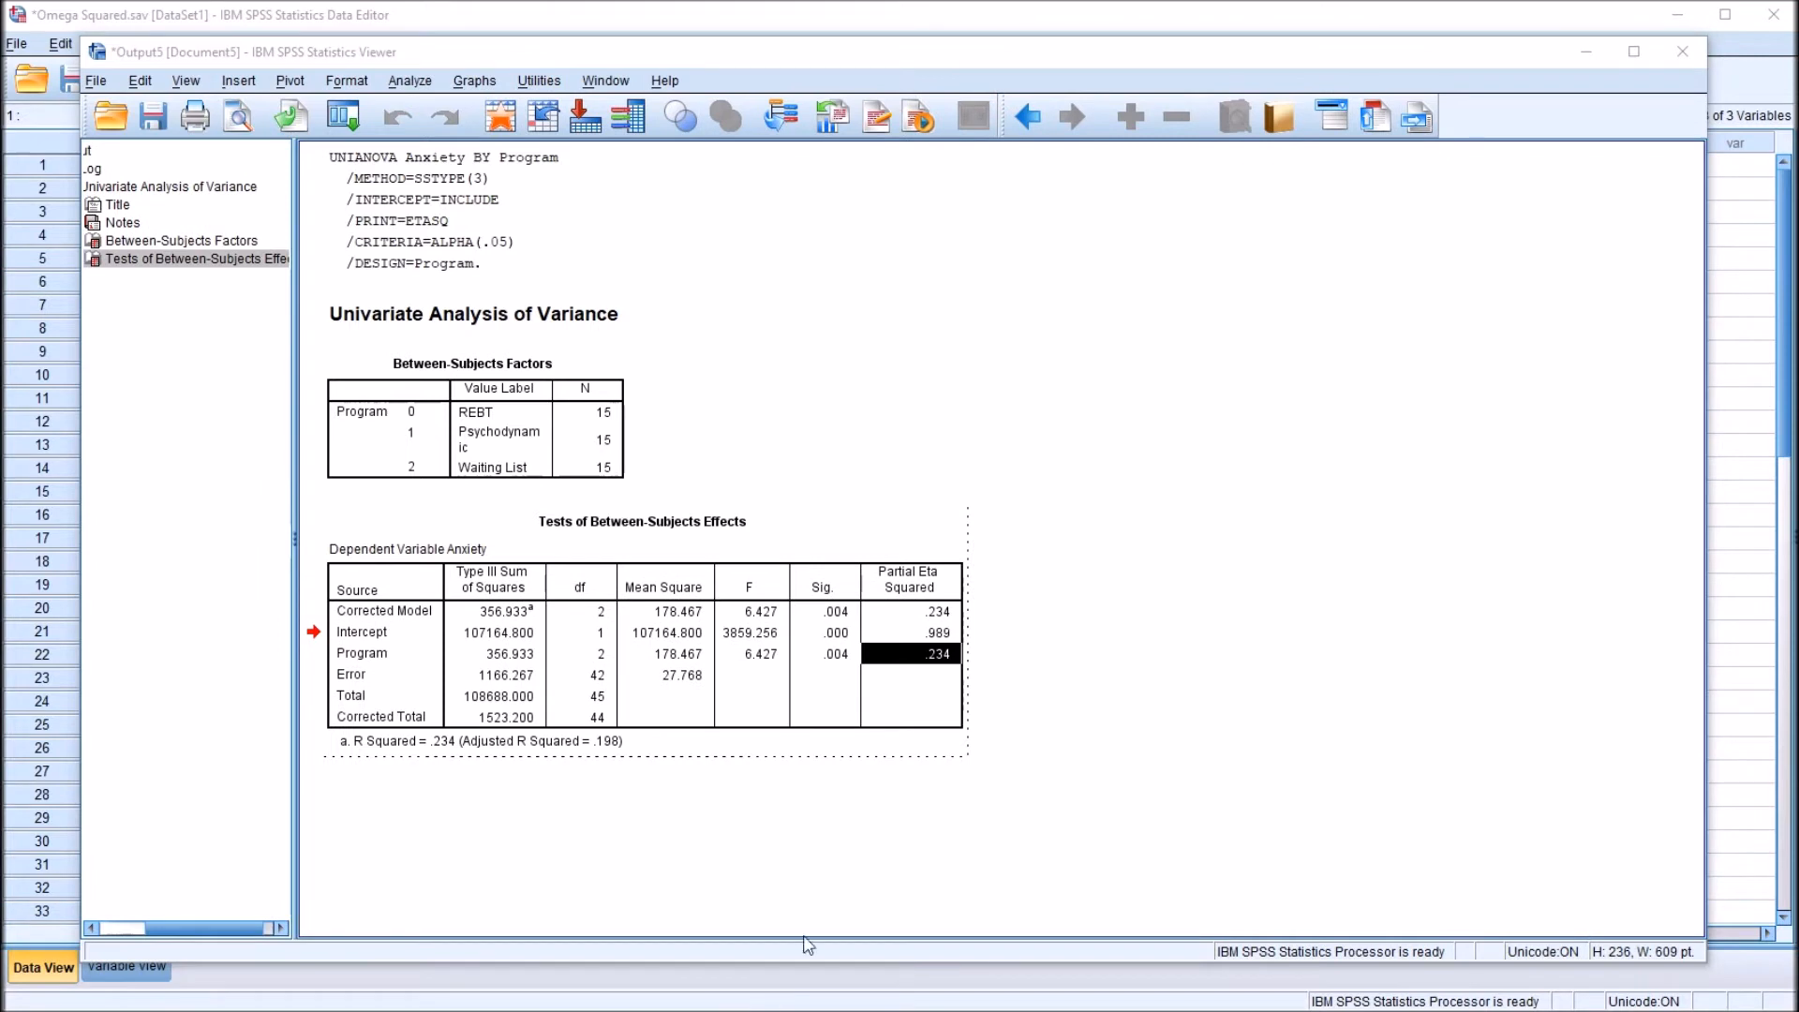
mouse_move(935, 788)
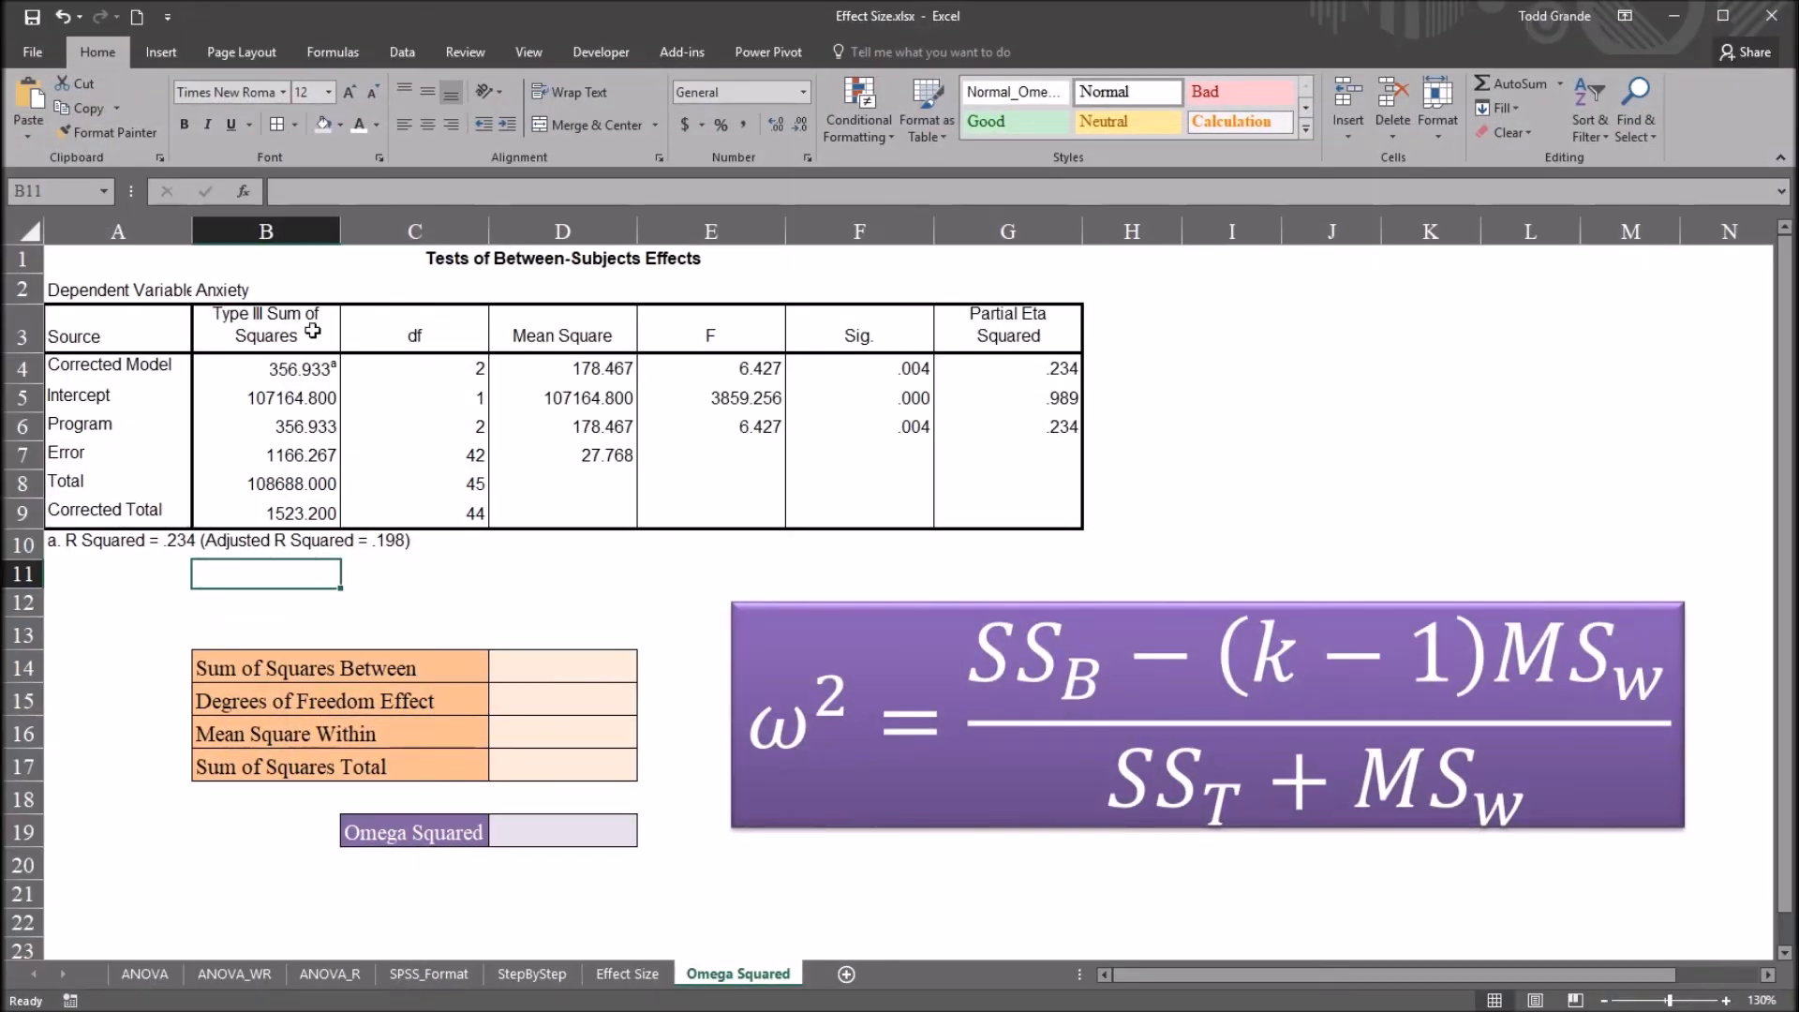
left_click_drag(117, 259, 684, 505)
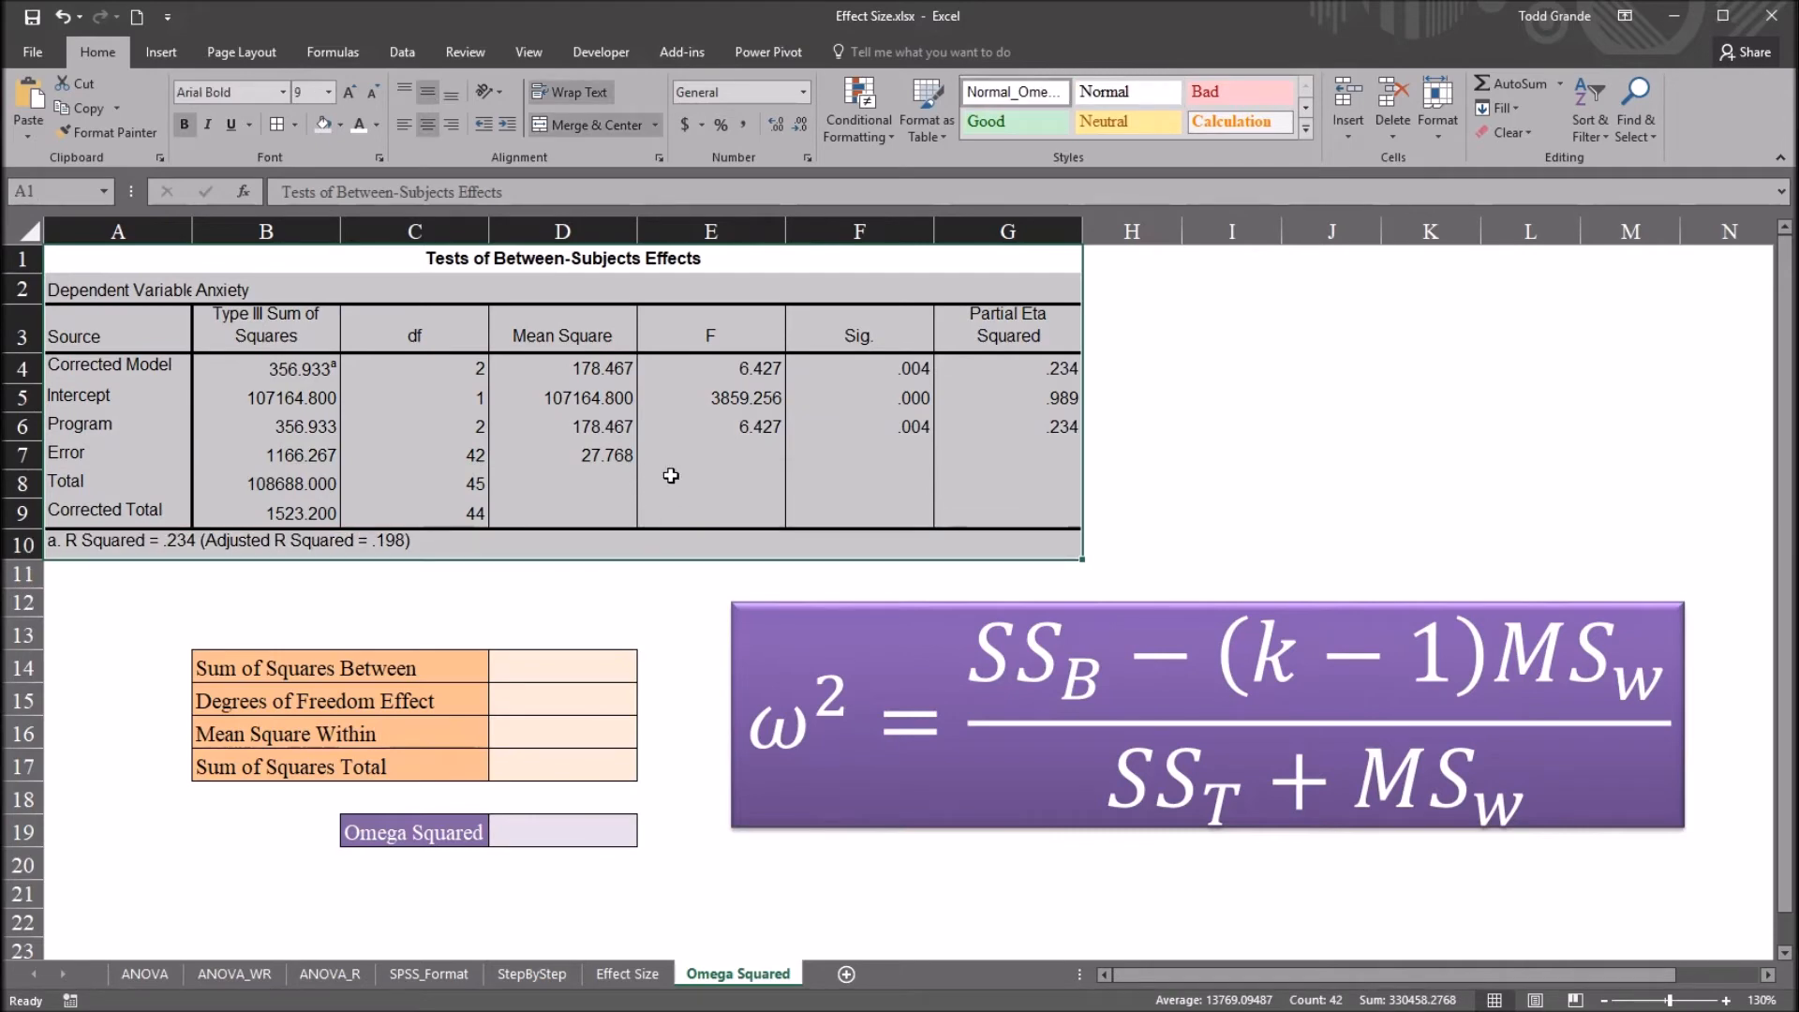
left_click(709, 456)
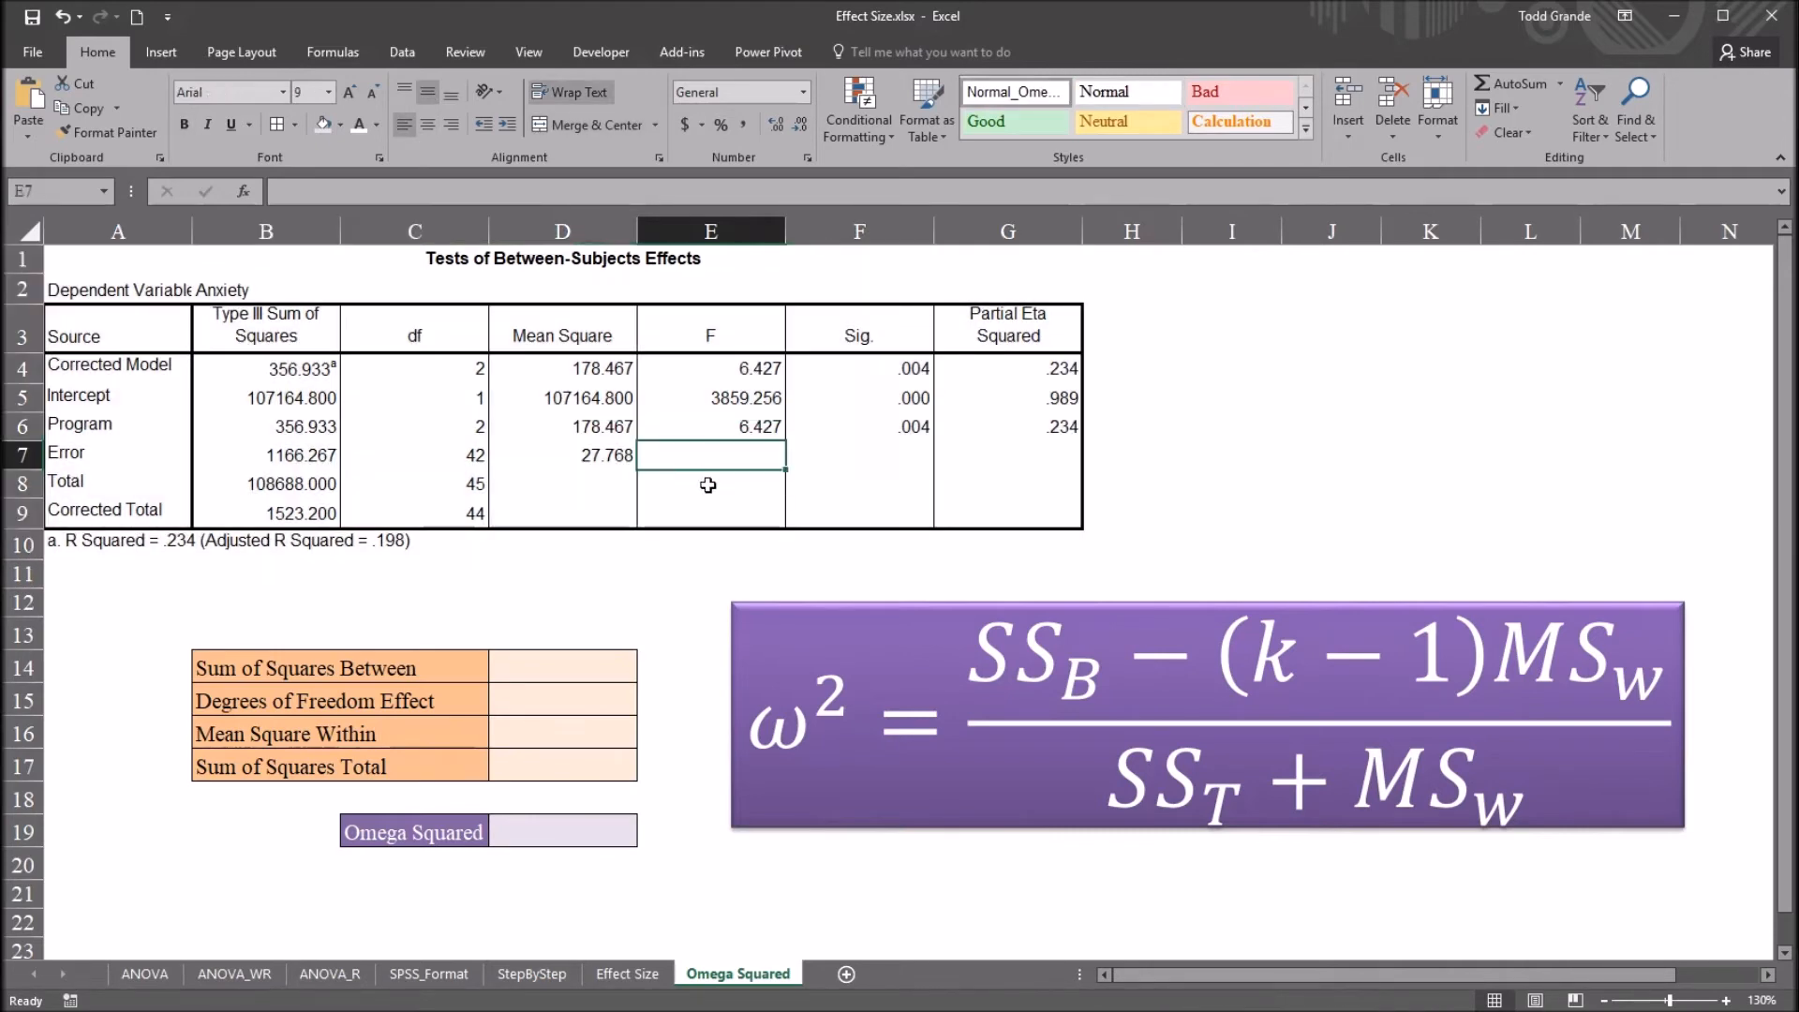
left_click(1008, 512)
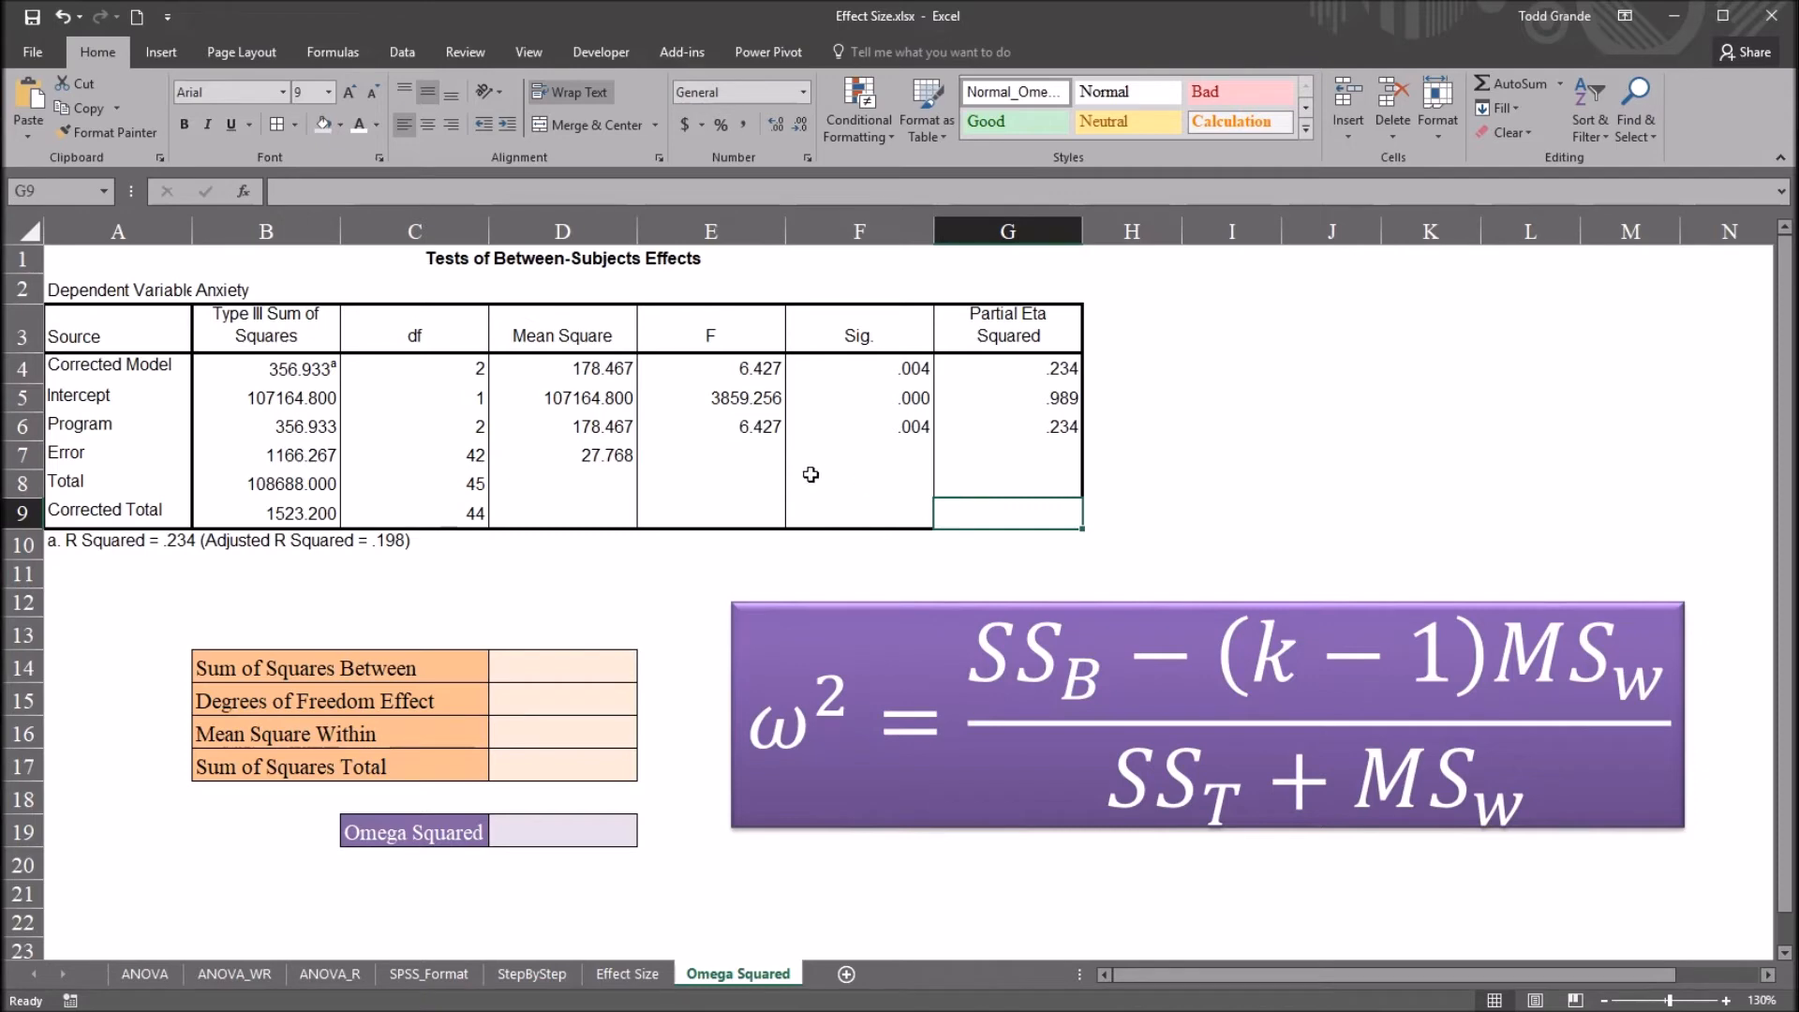
mouse_move(754, 471)
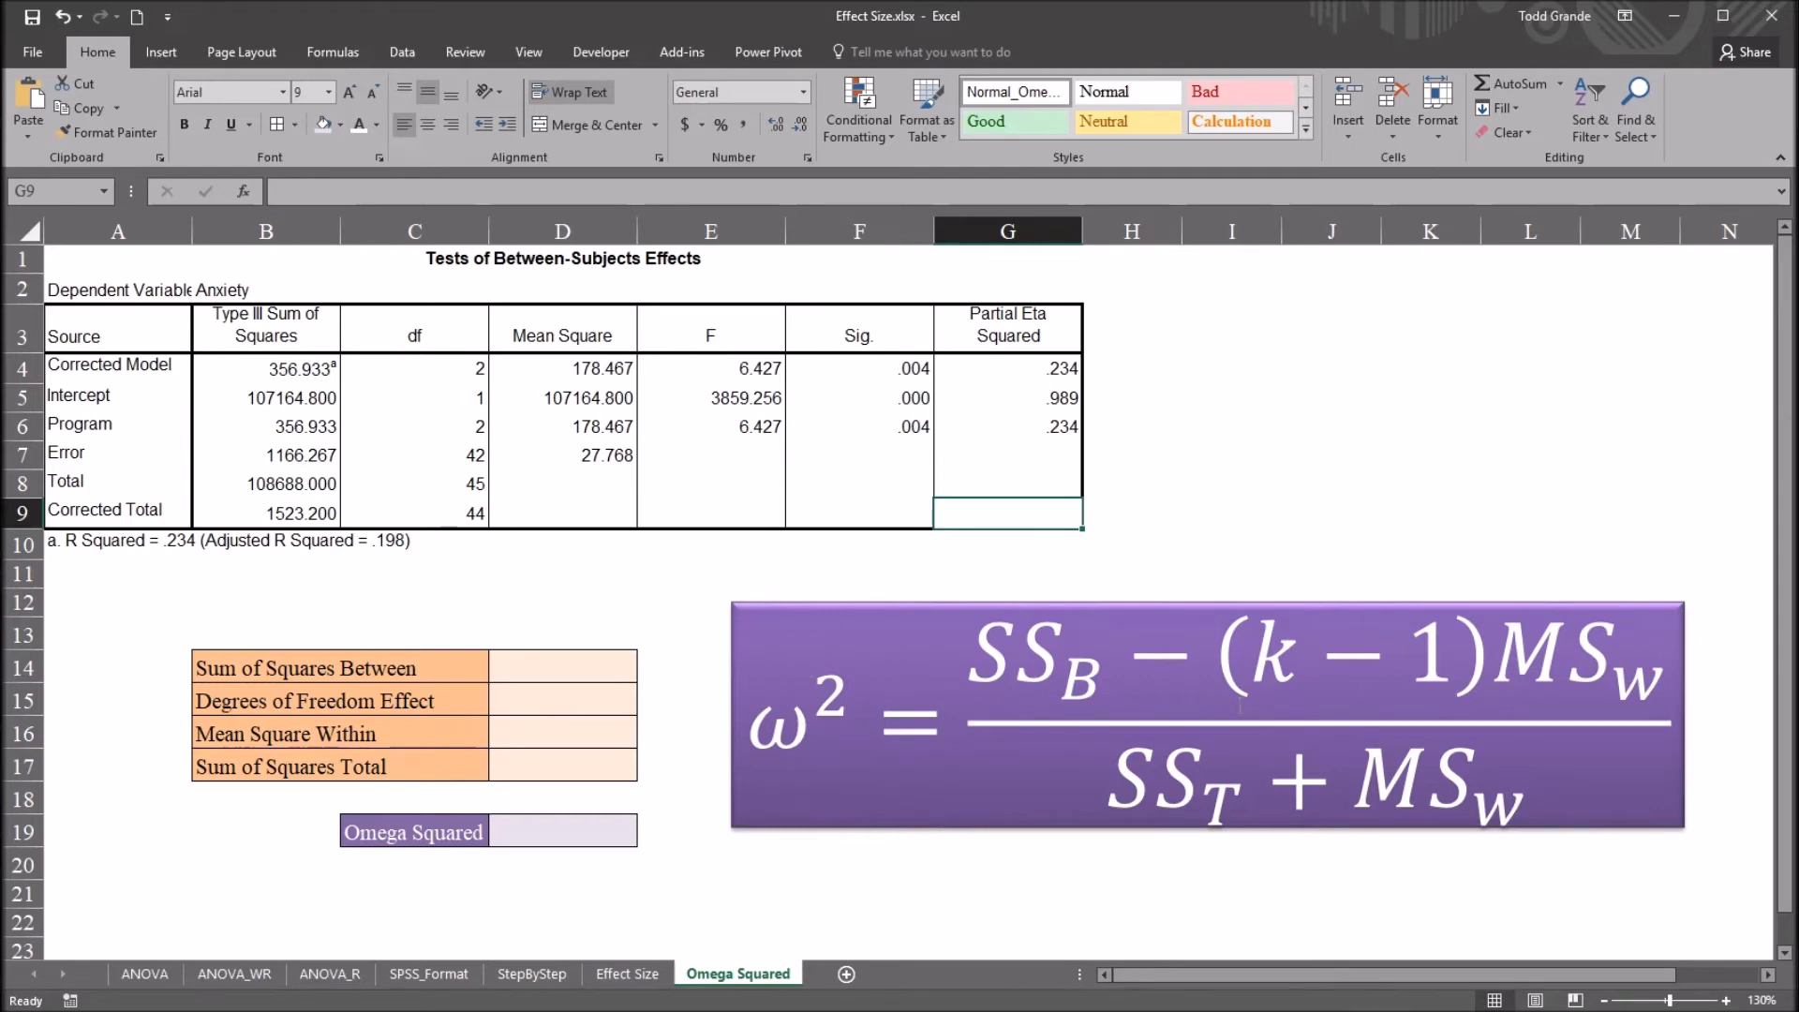
mouse_move(1433, 674)
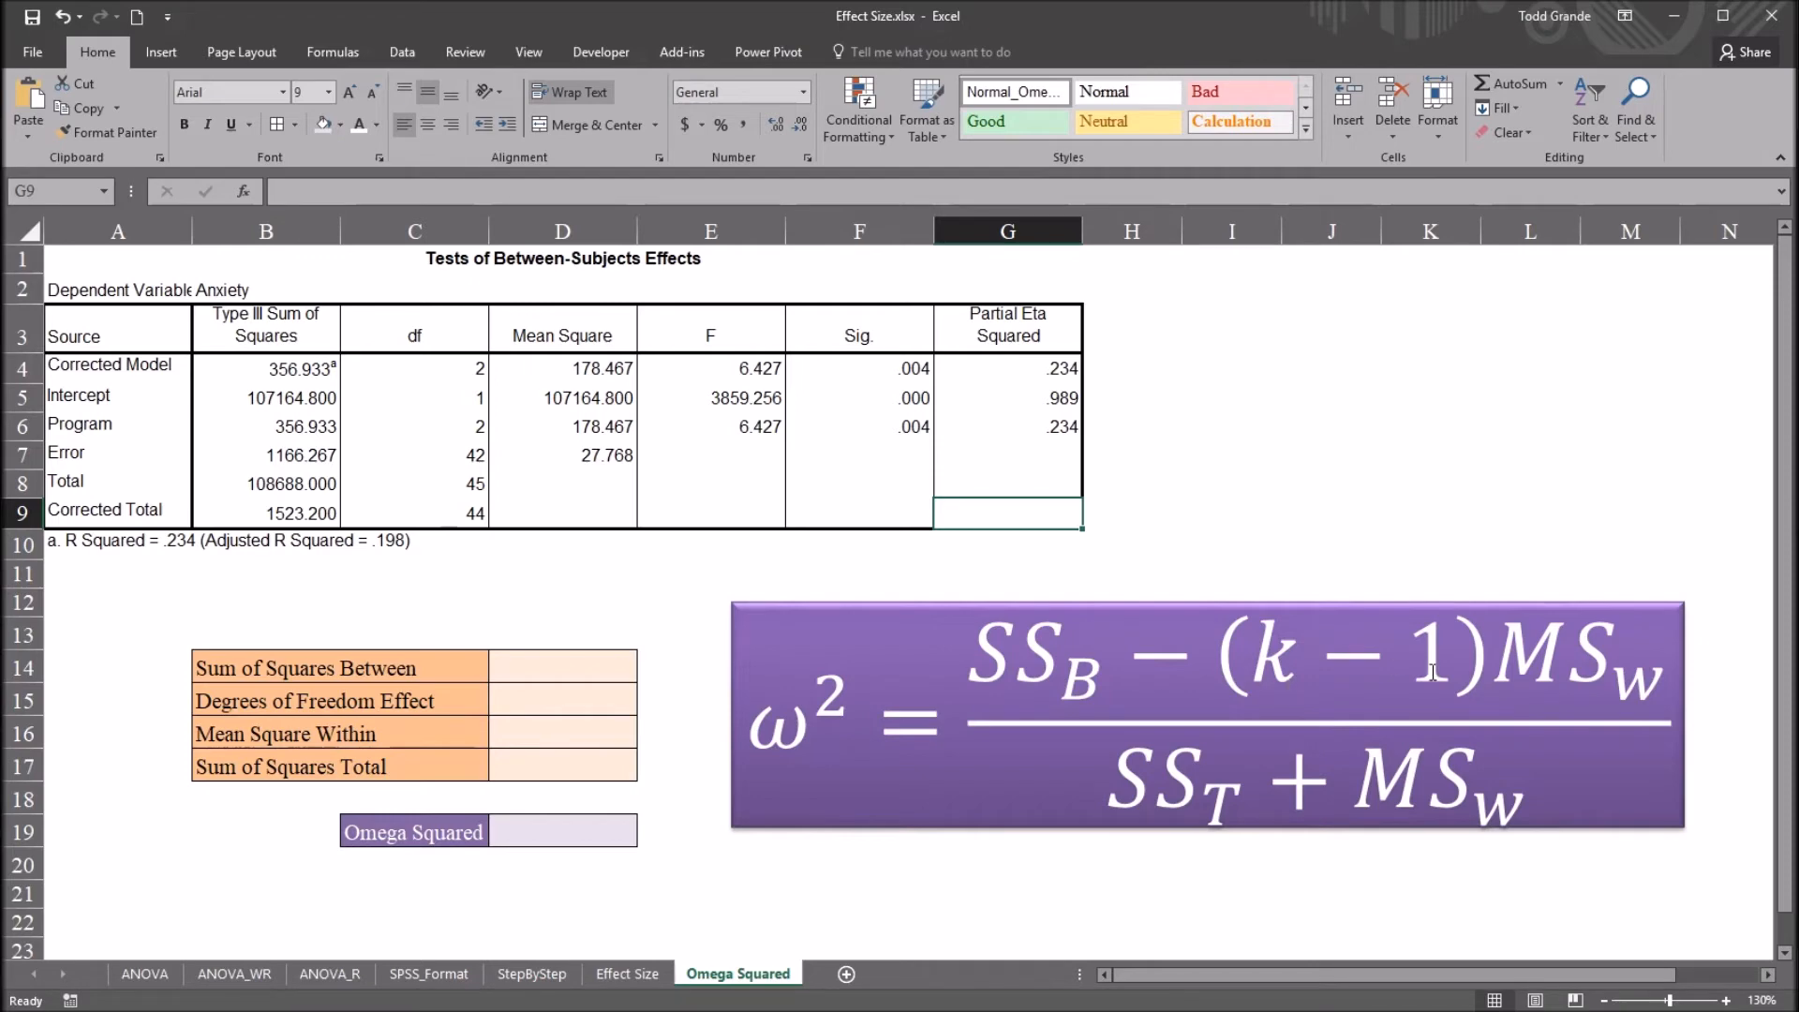
mouse_move(1523, 705)
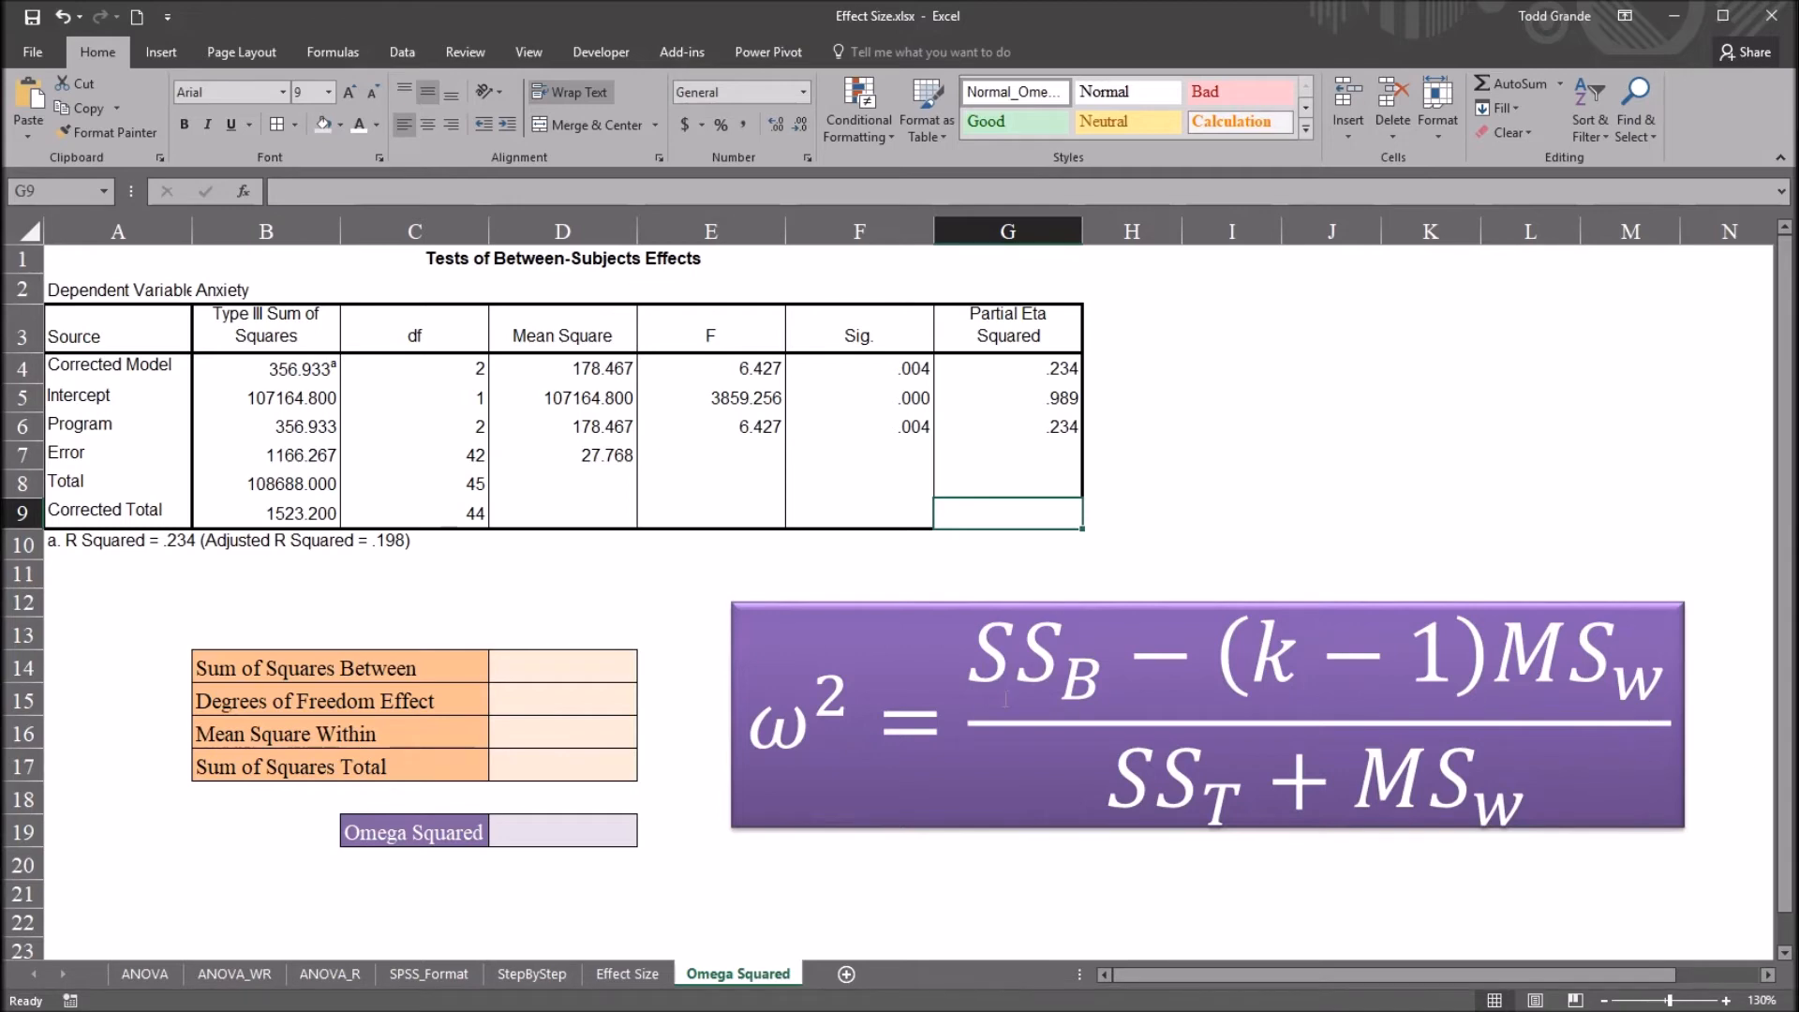
mouse_move(954, 889)
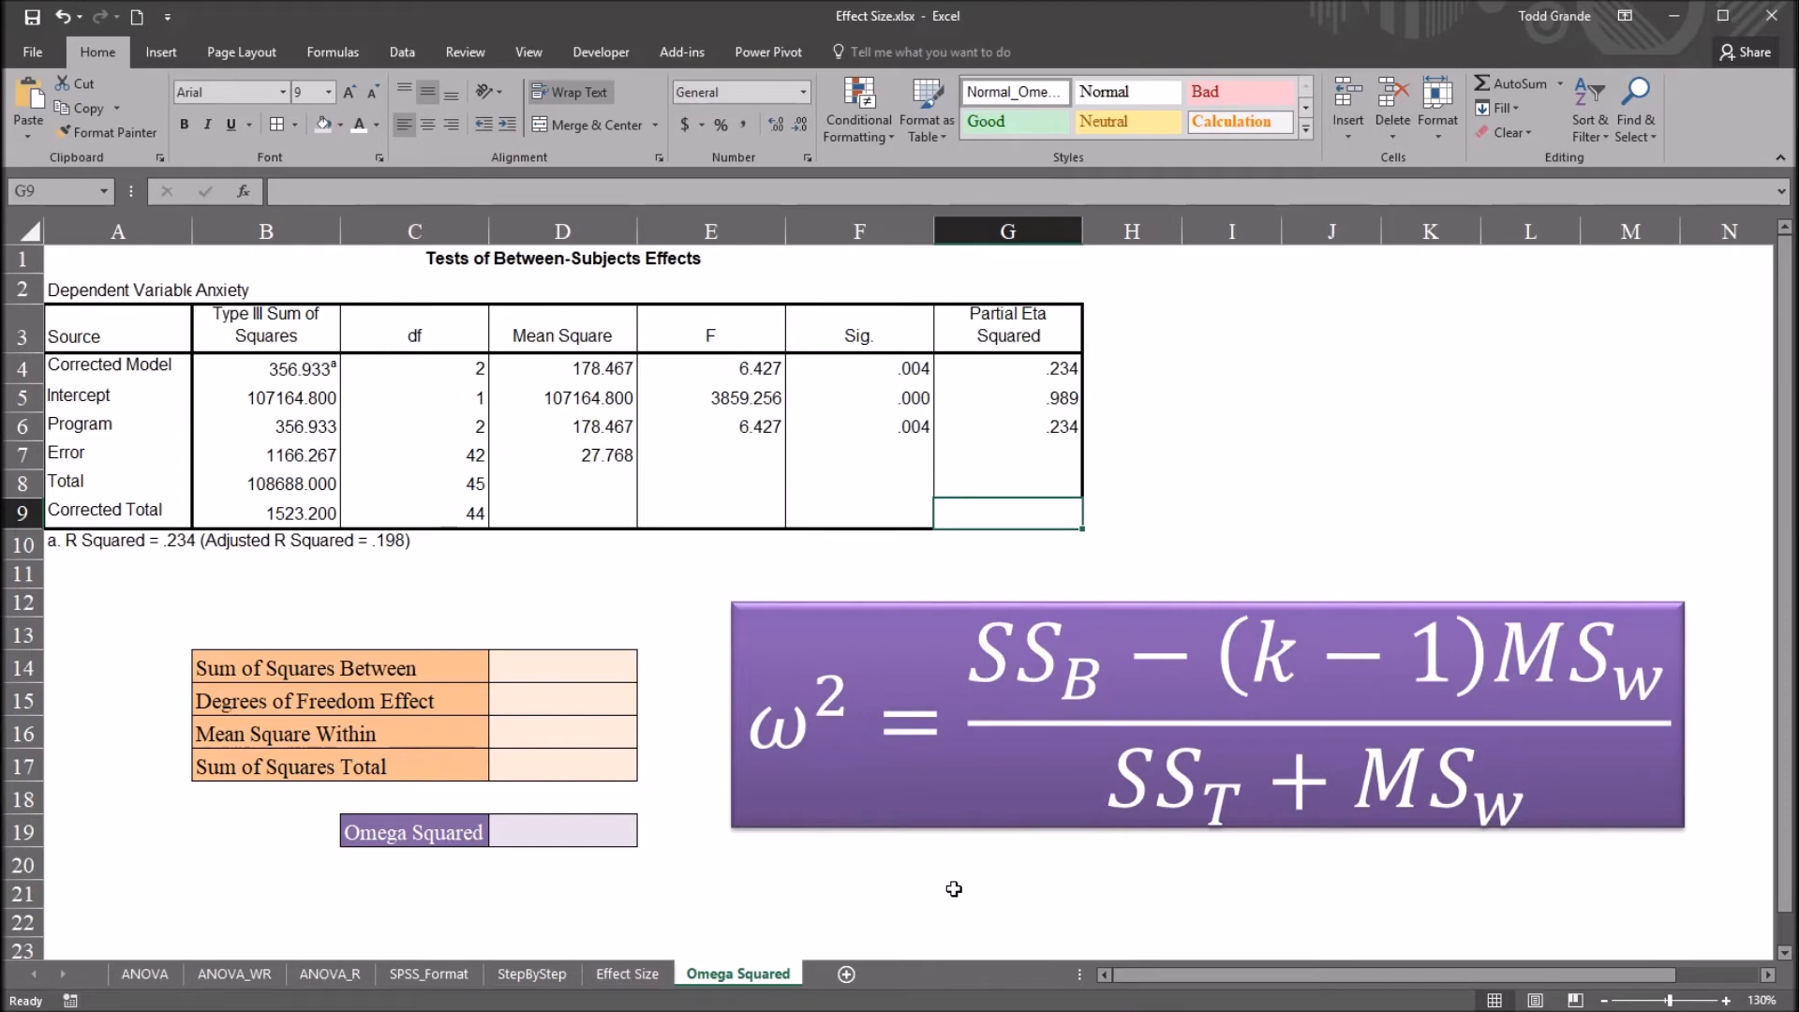
mouse_move(129, 269)
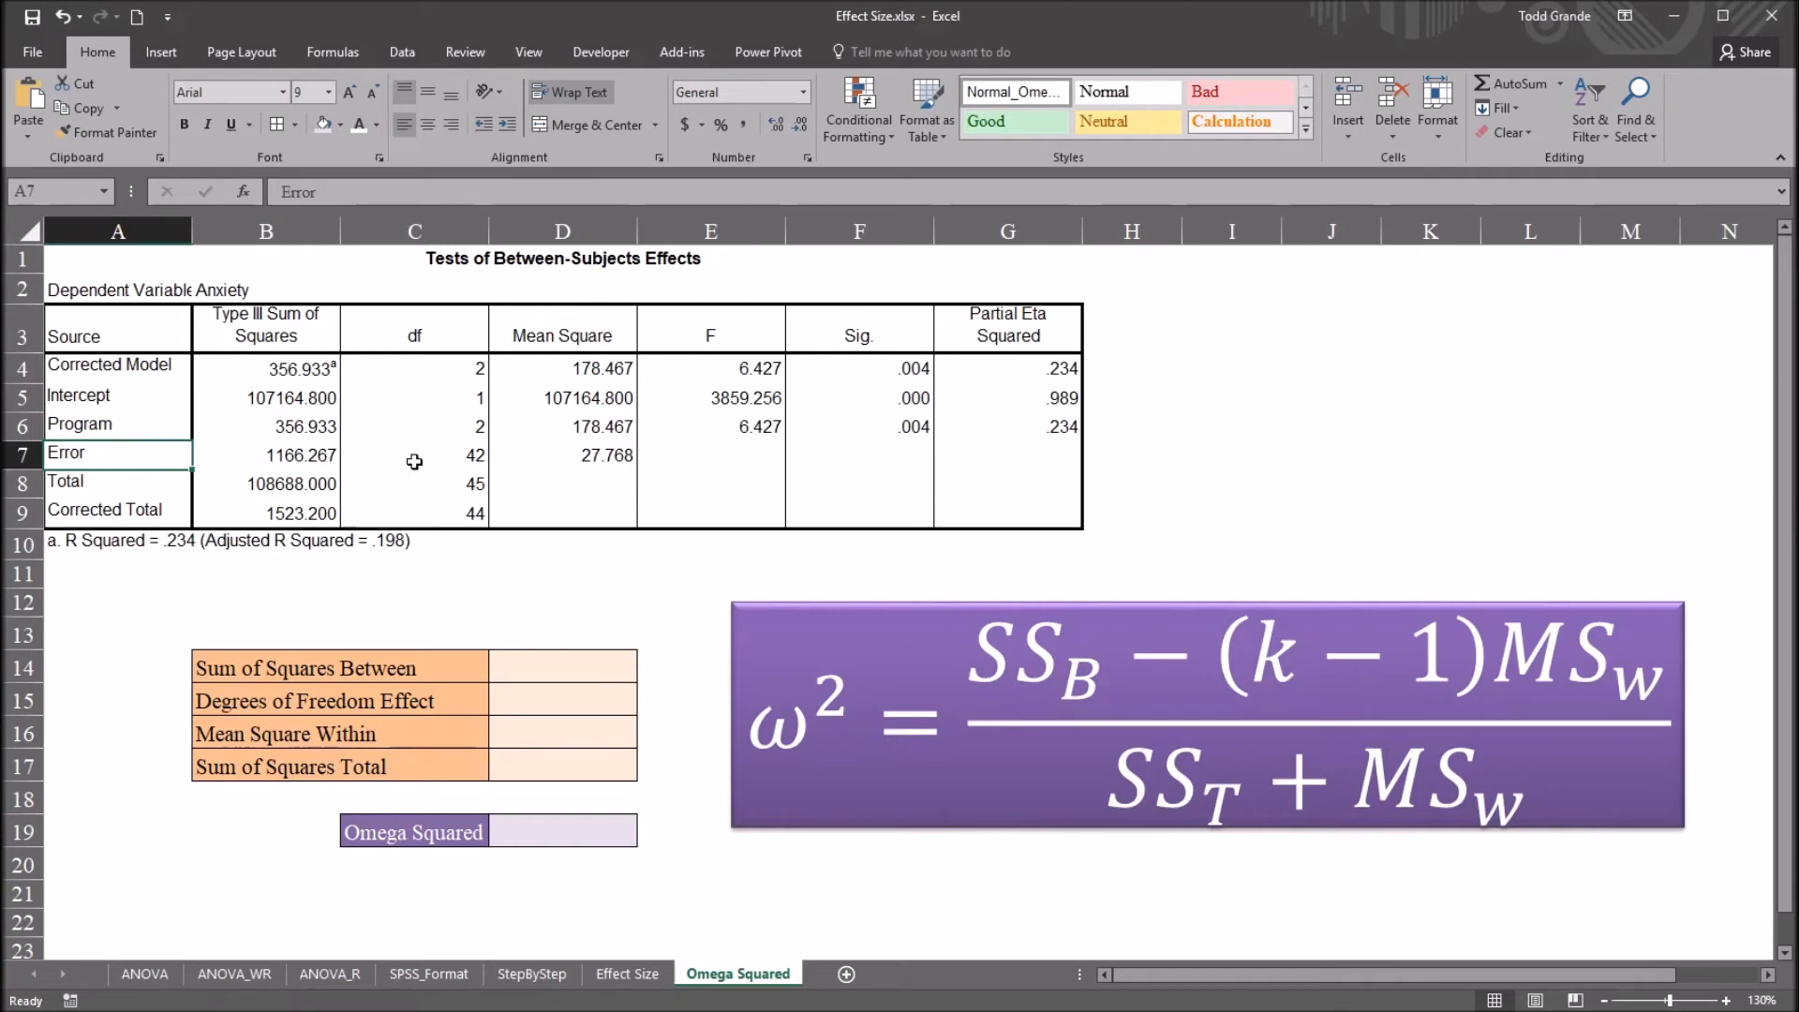
left_click(562, 456)
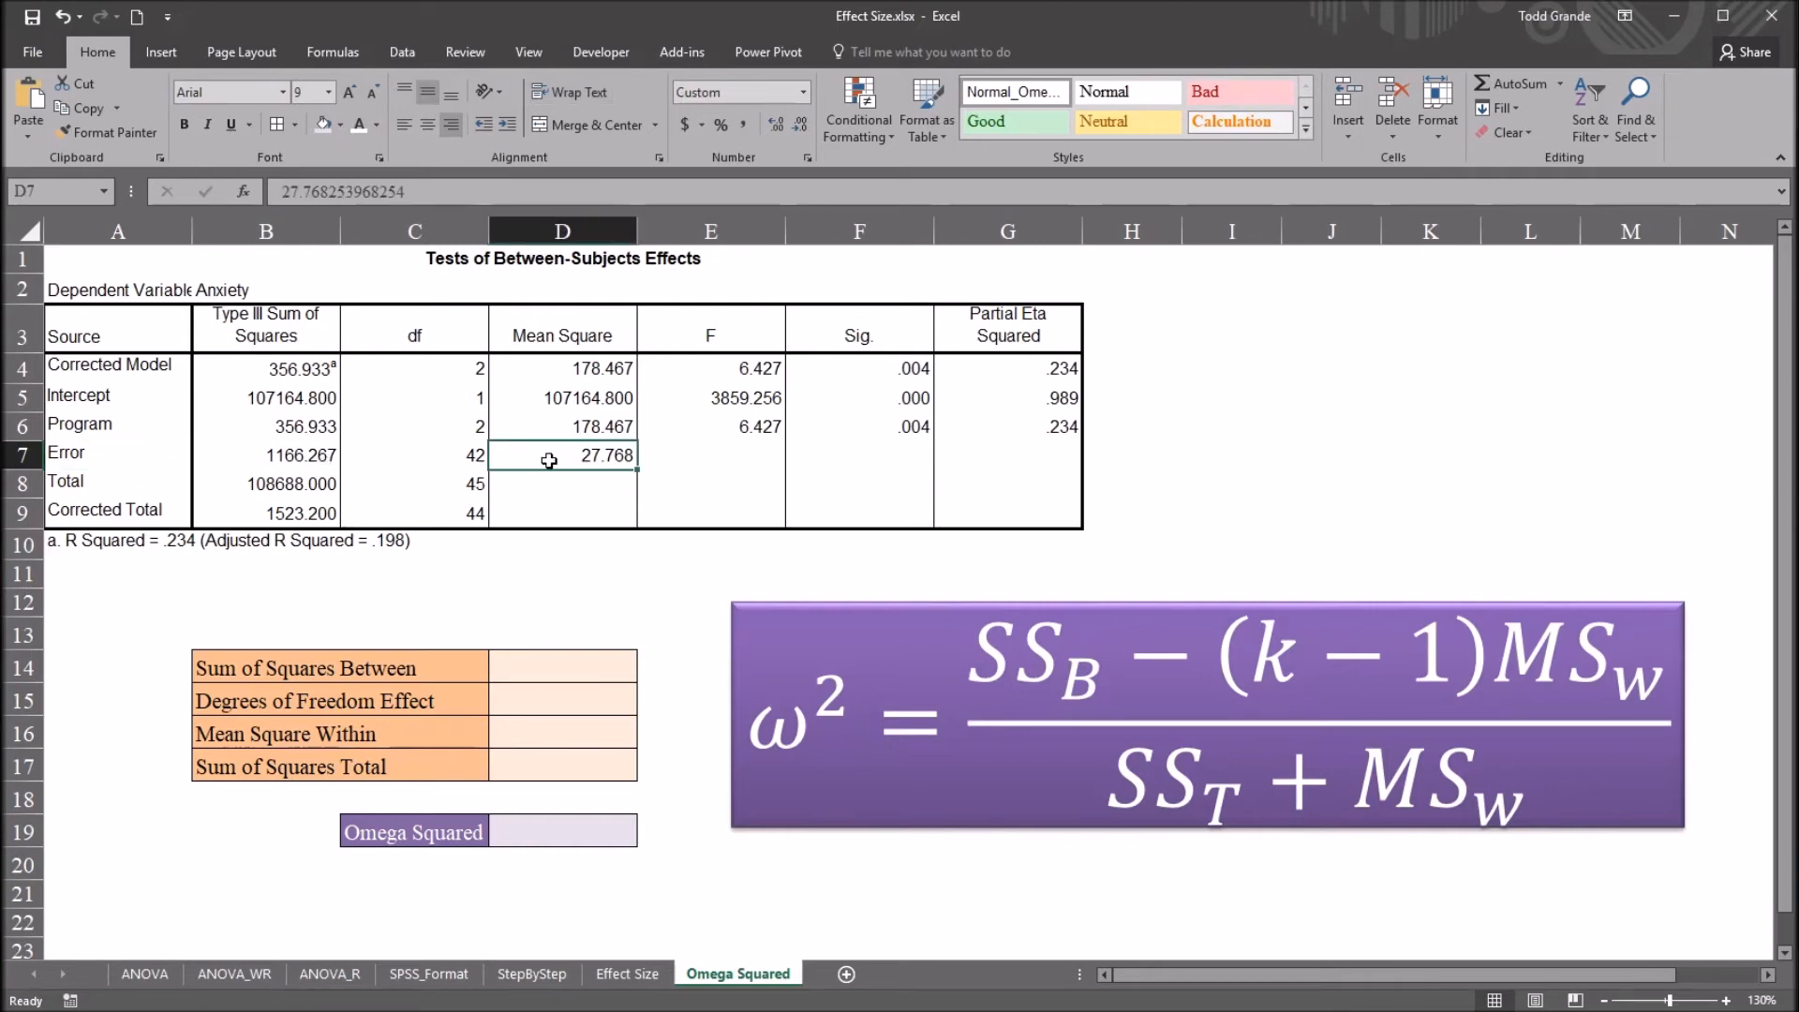
mouse_move(654, 573)
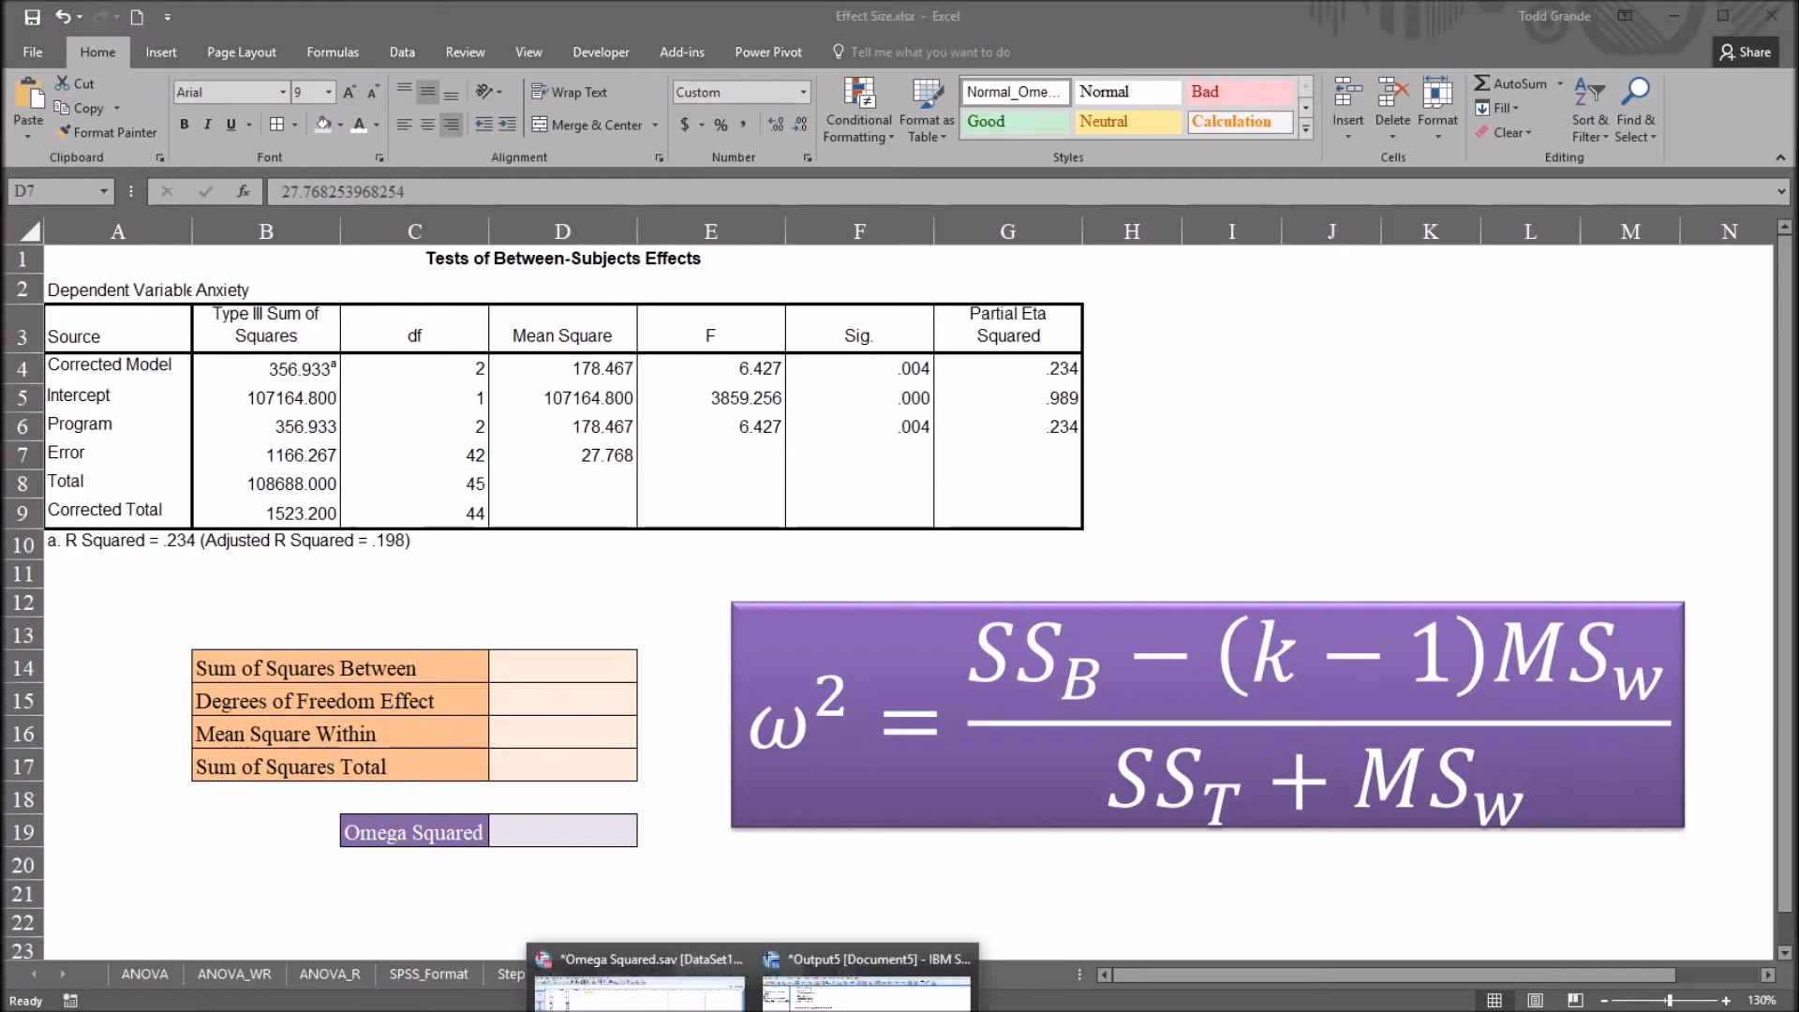
Run a One-Way ANOVA with Anxiety in the Dependent List and Program as Factor.
left_click(864, 960)
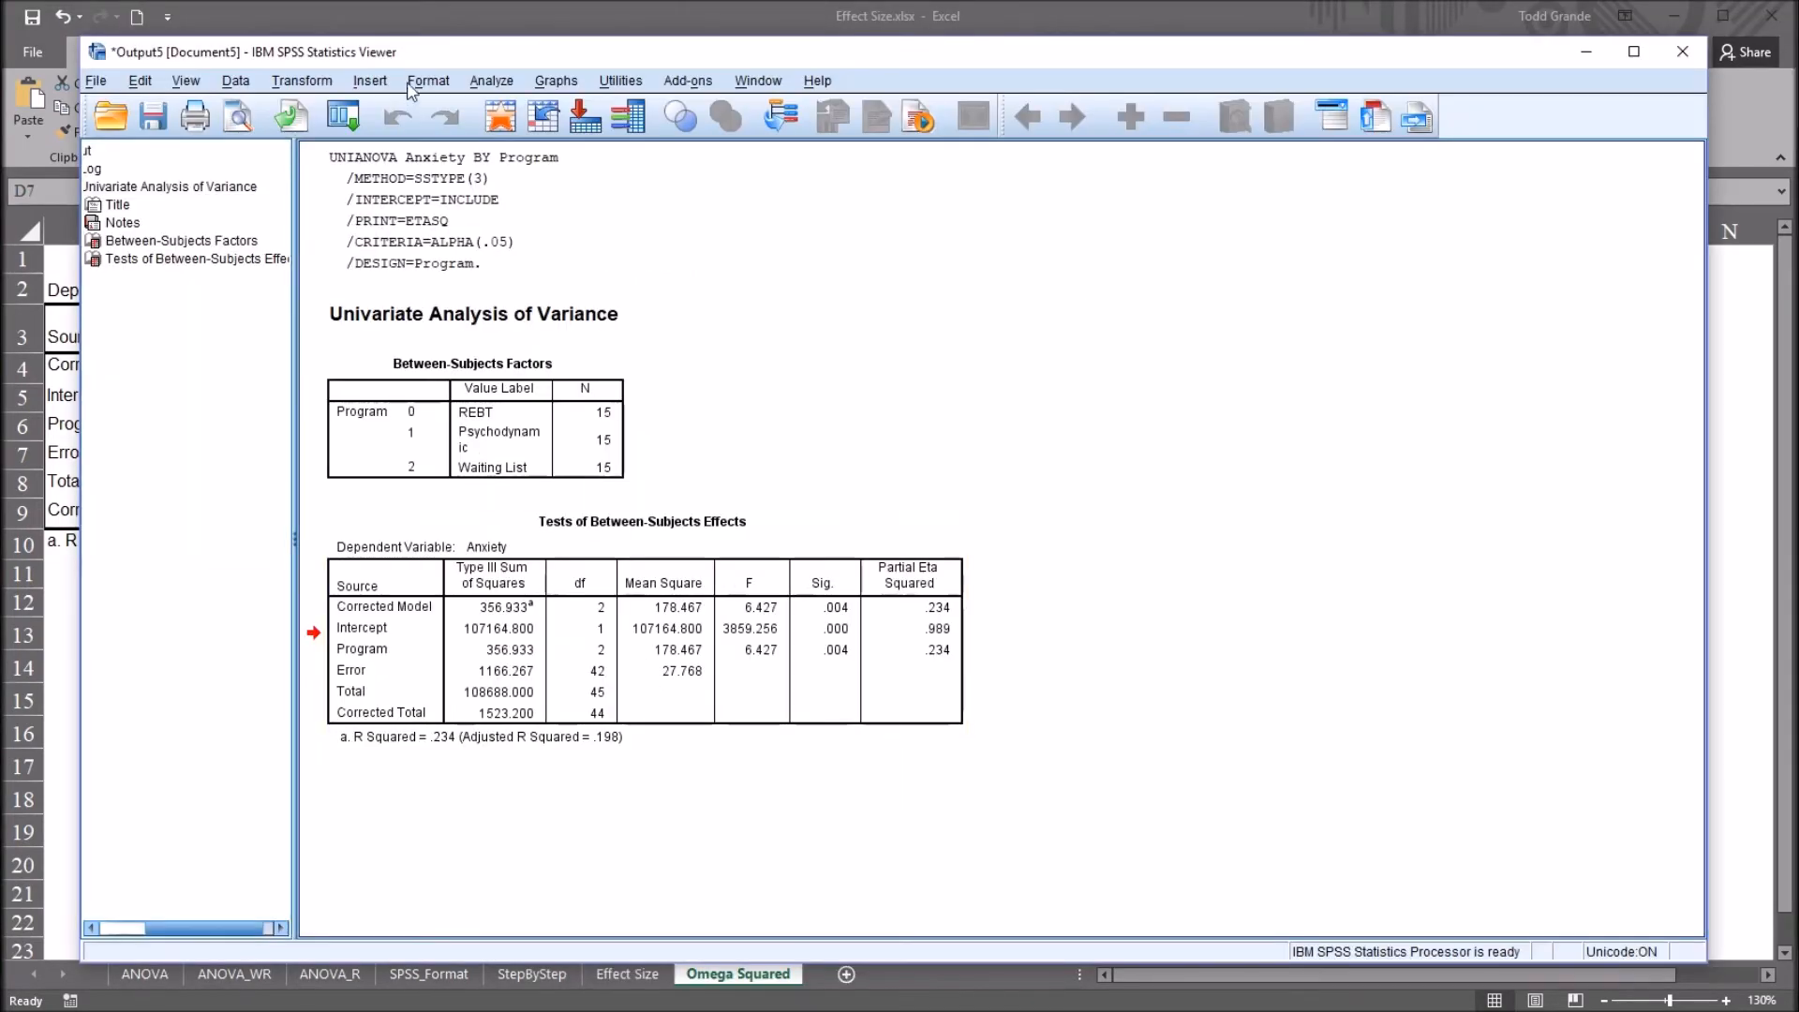
left_click(491, 80)
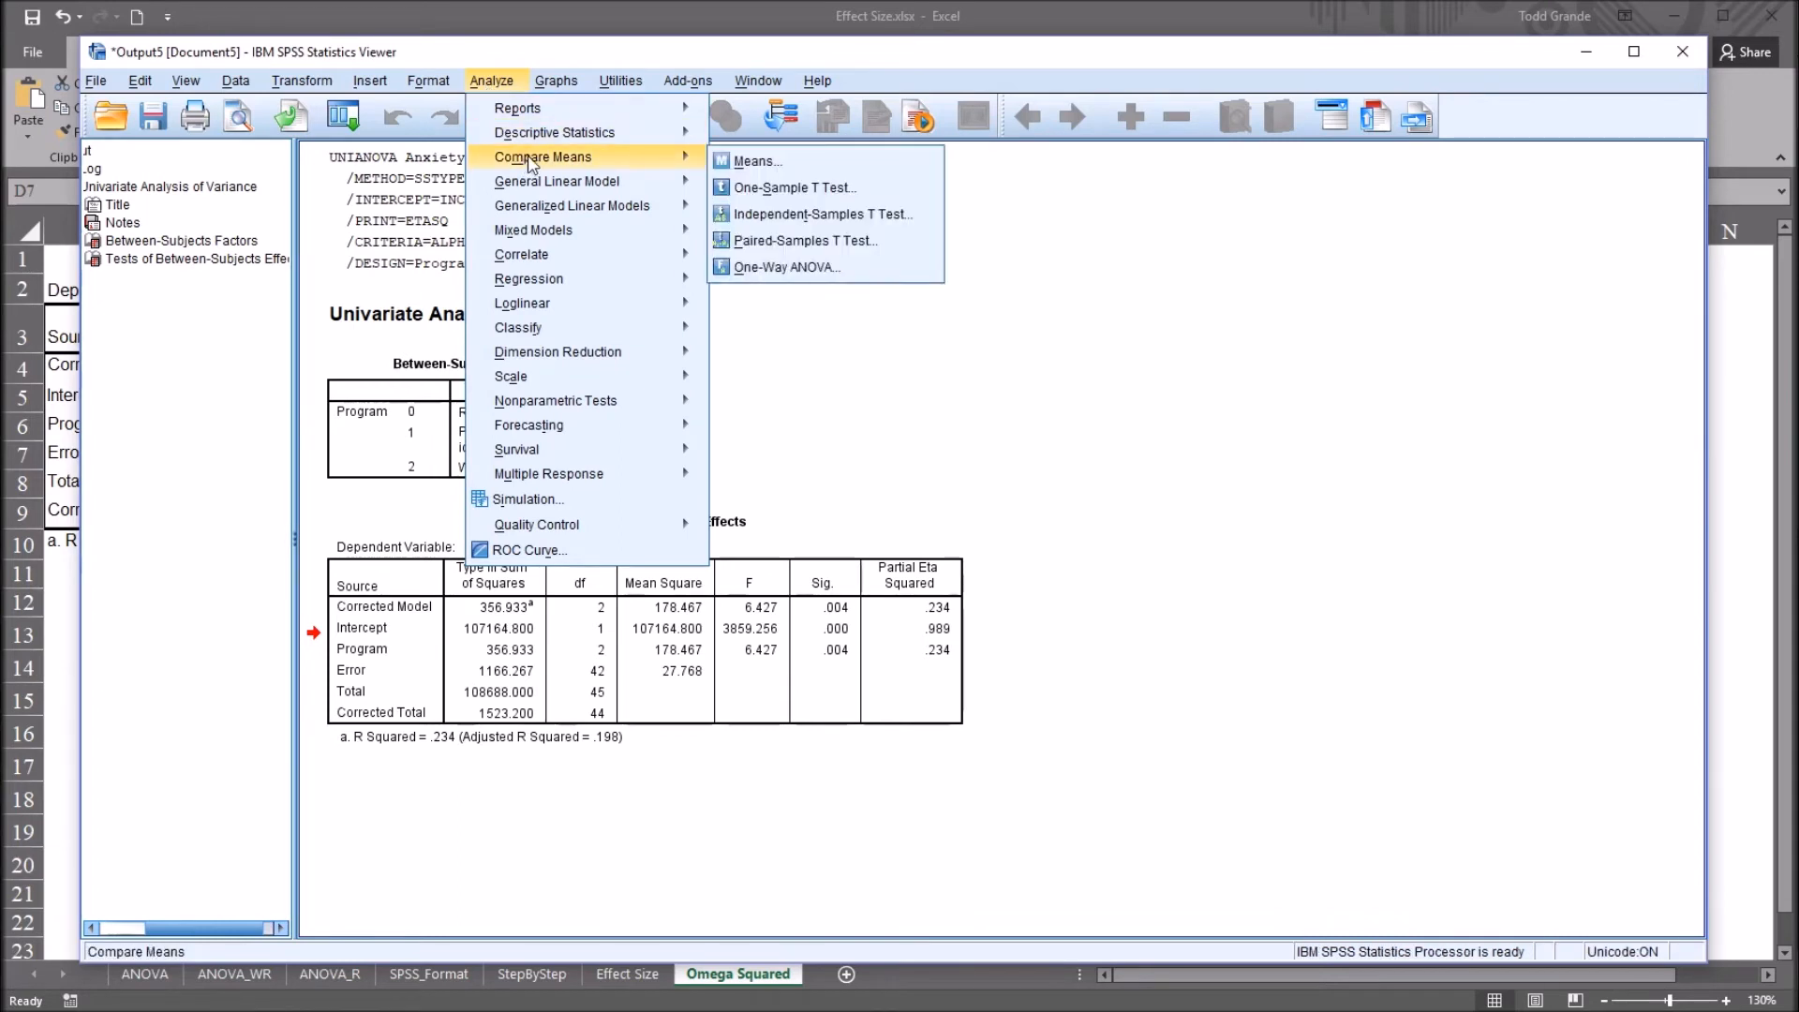
mouse_move(756, 160)
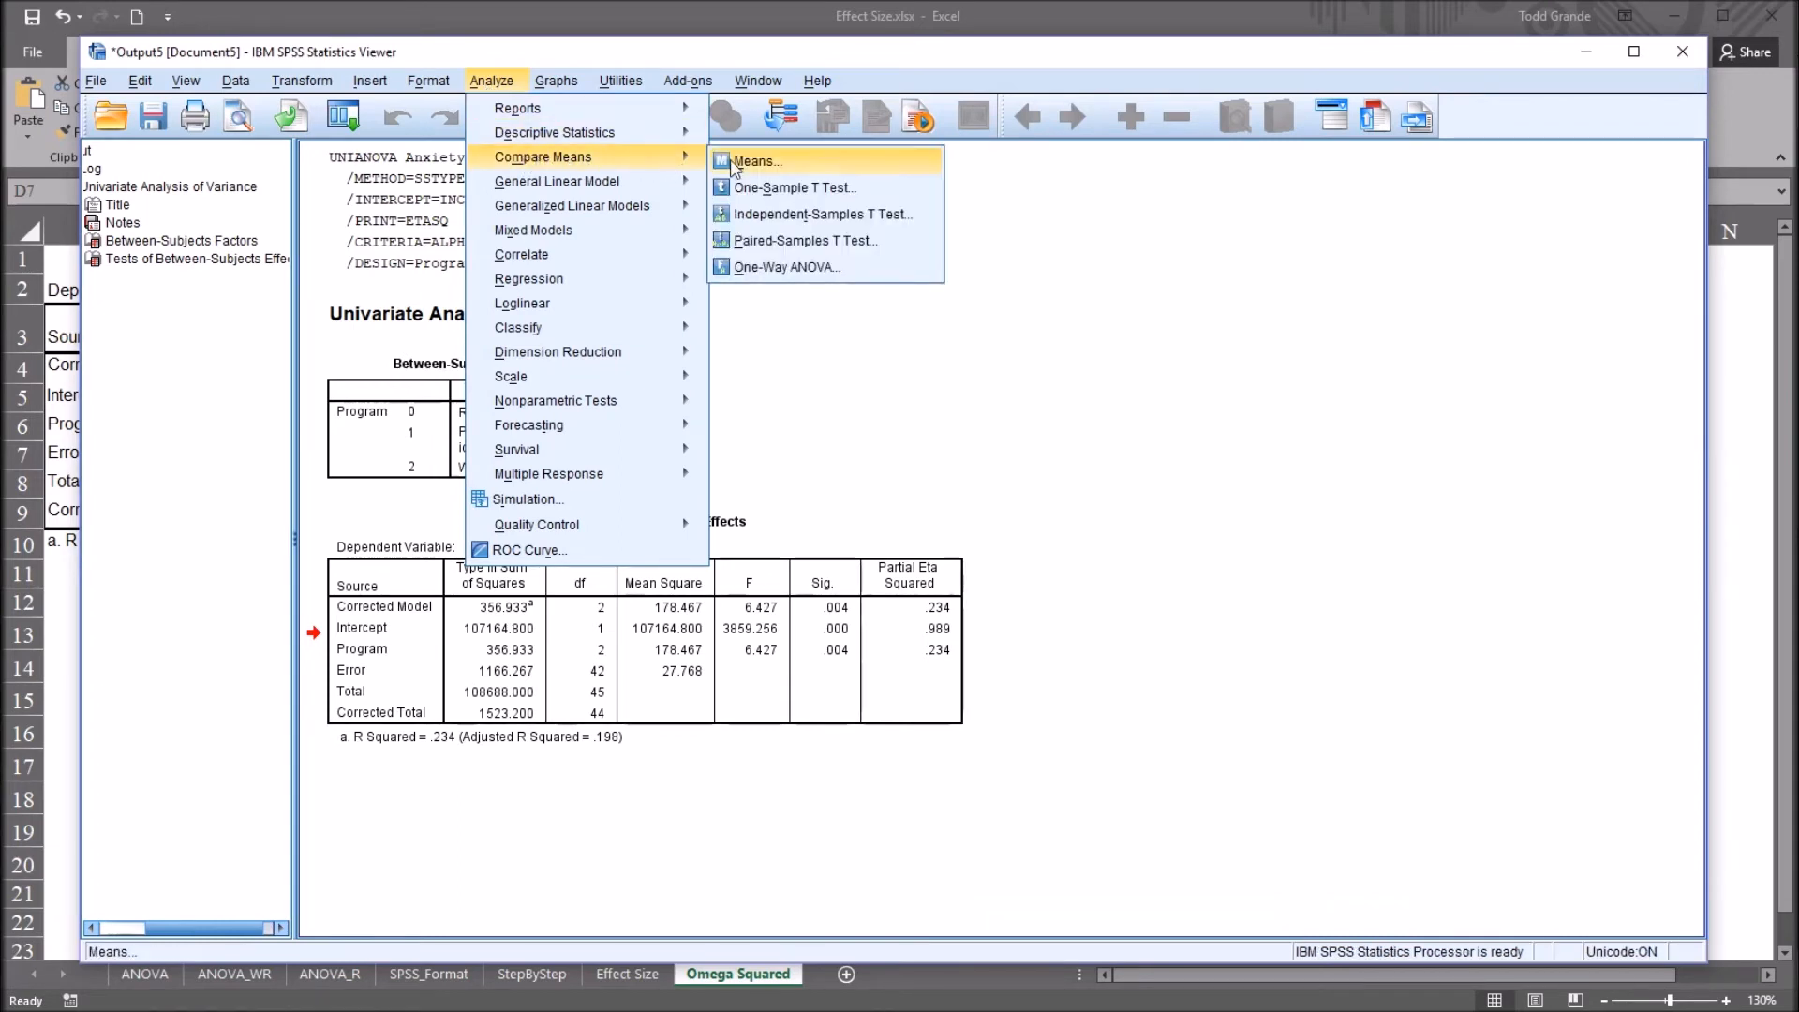
left_click(787, 266)
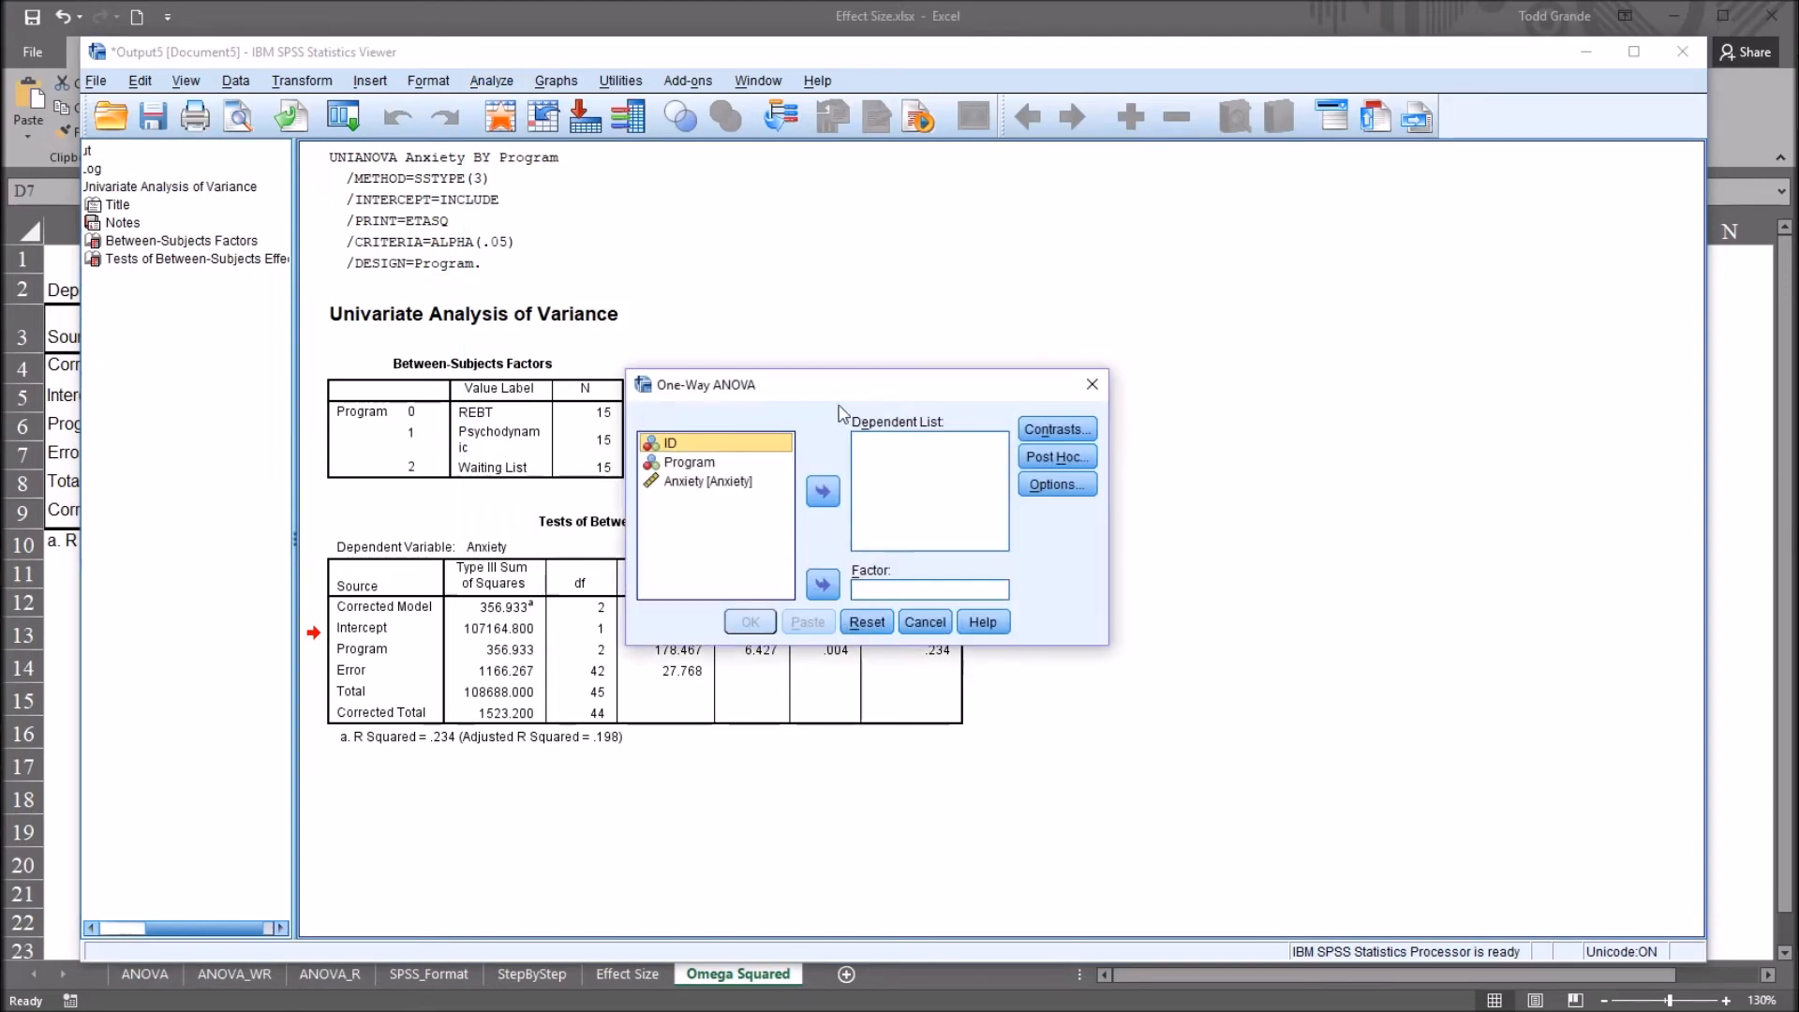
left_click_drag(705, 481, 838, 532)
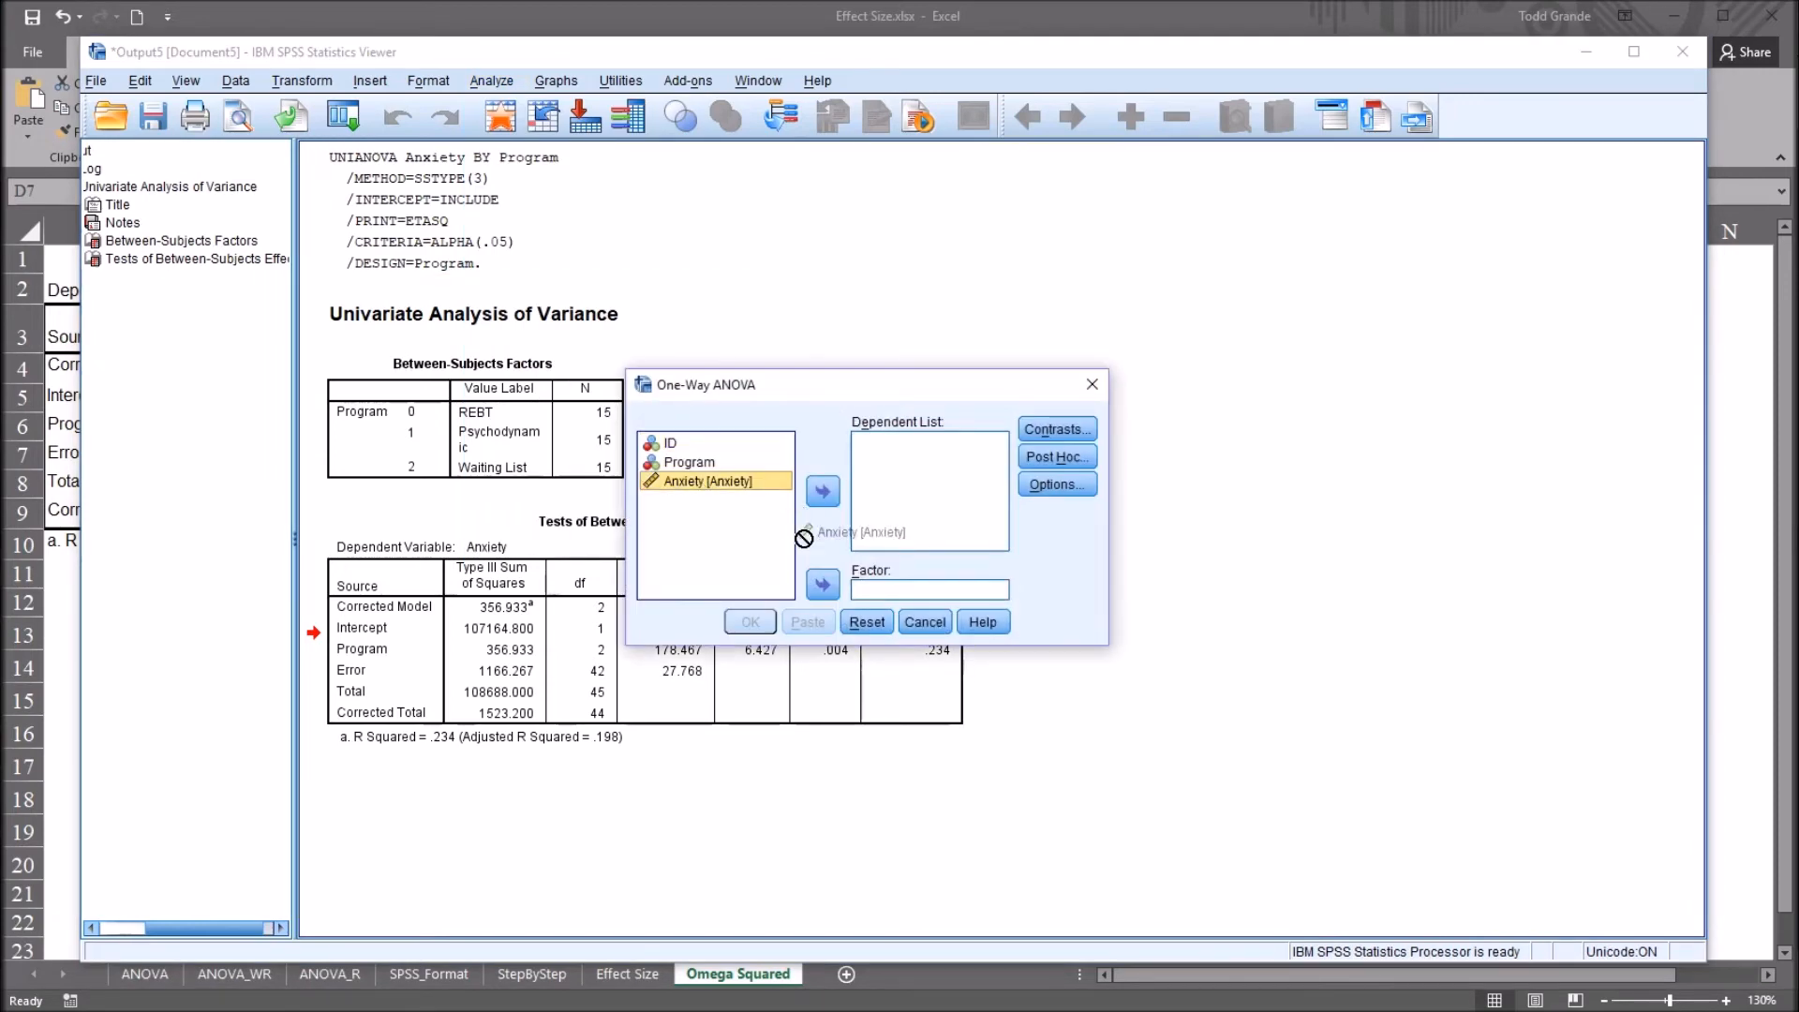
left_click(823, 491)
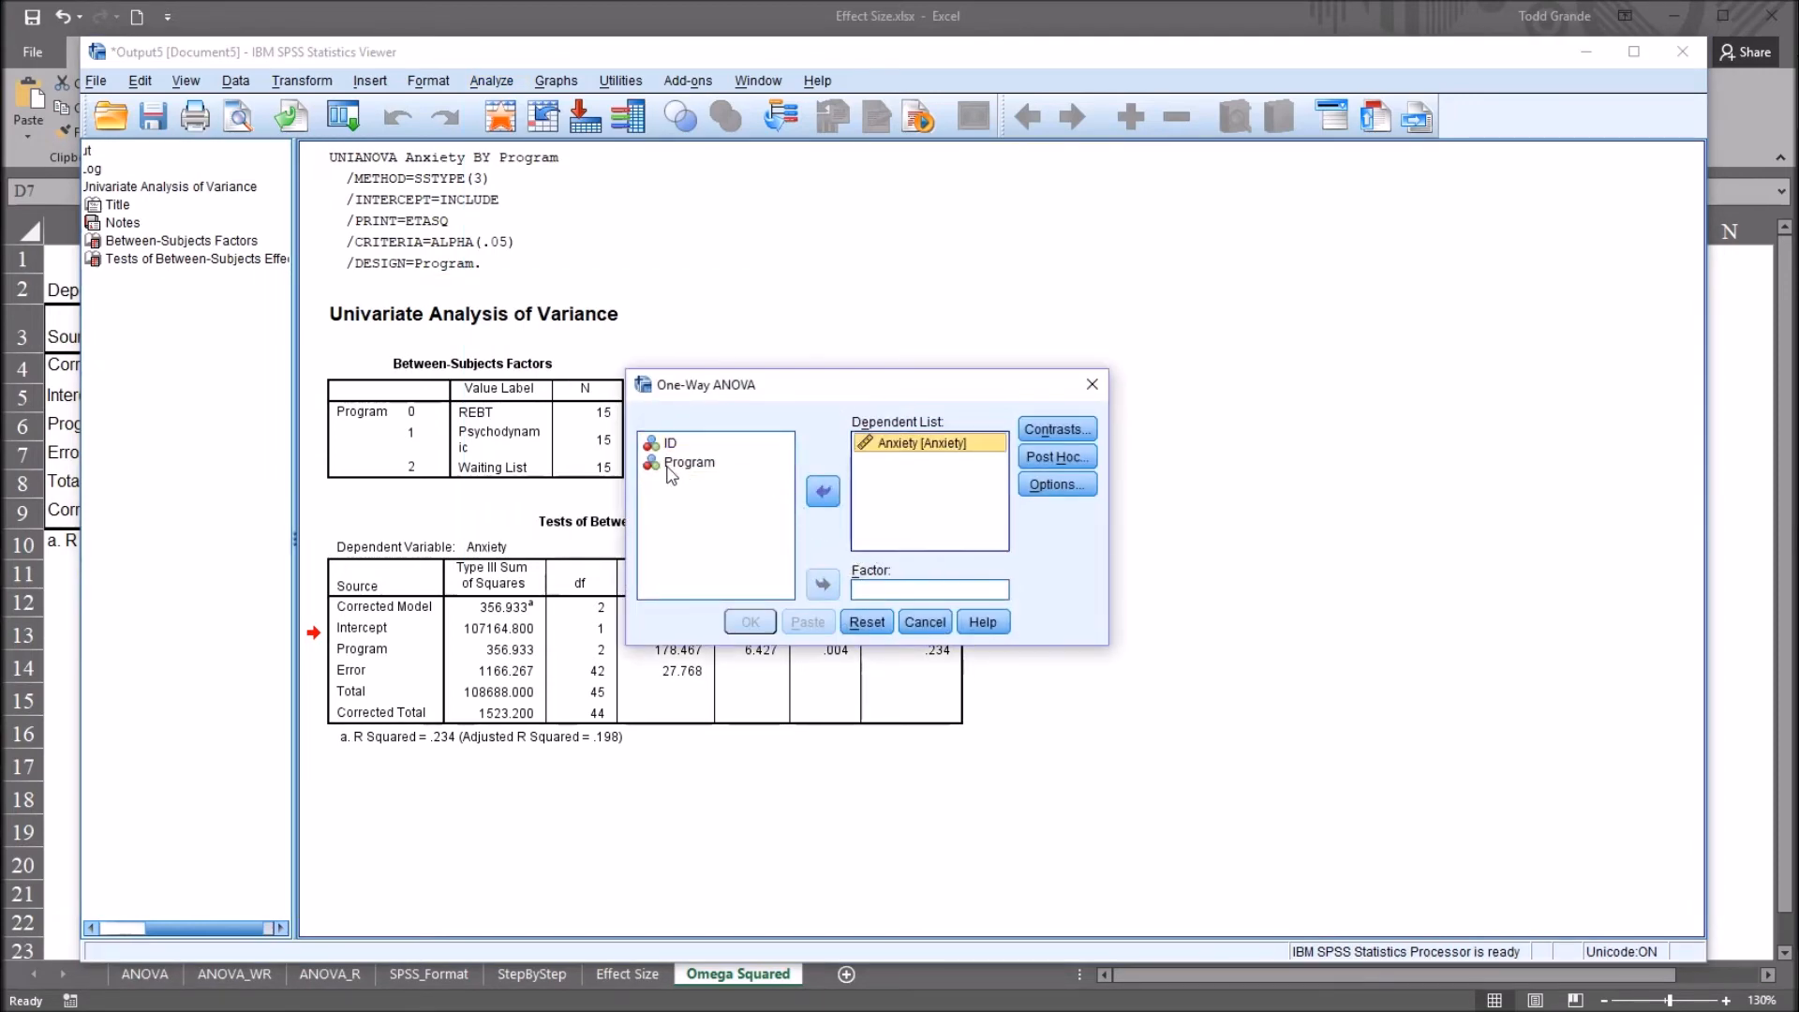
left_click(823, 584)
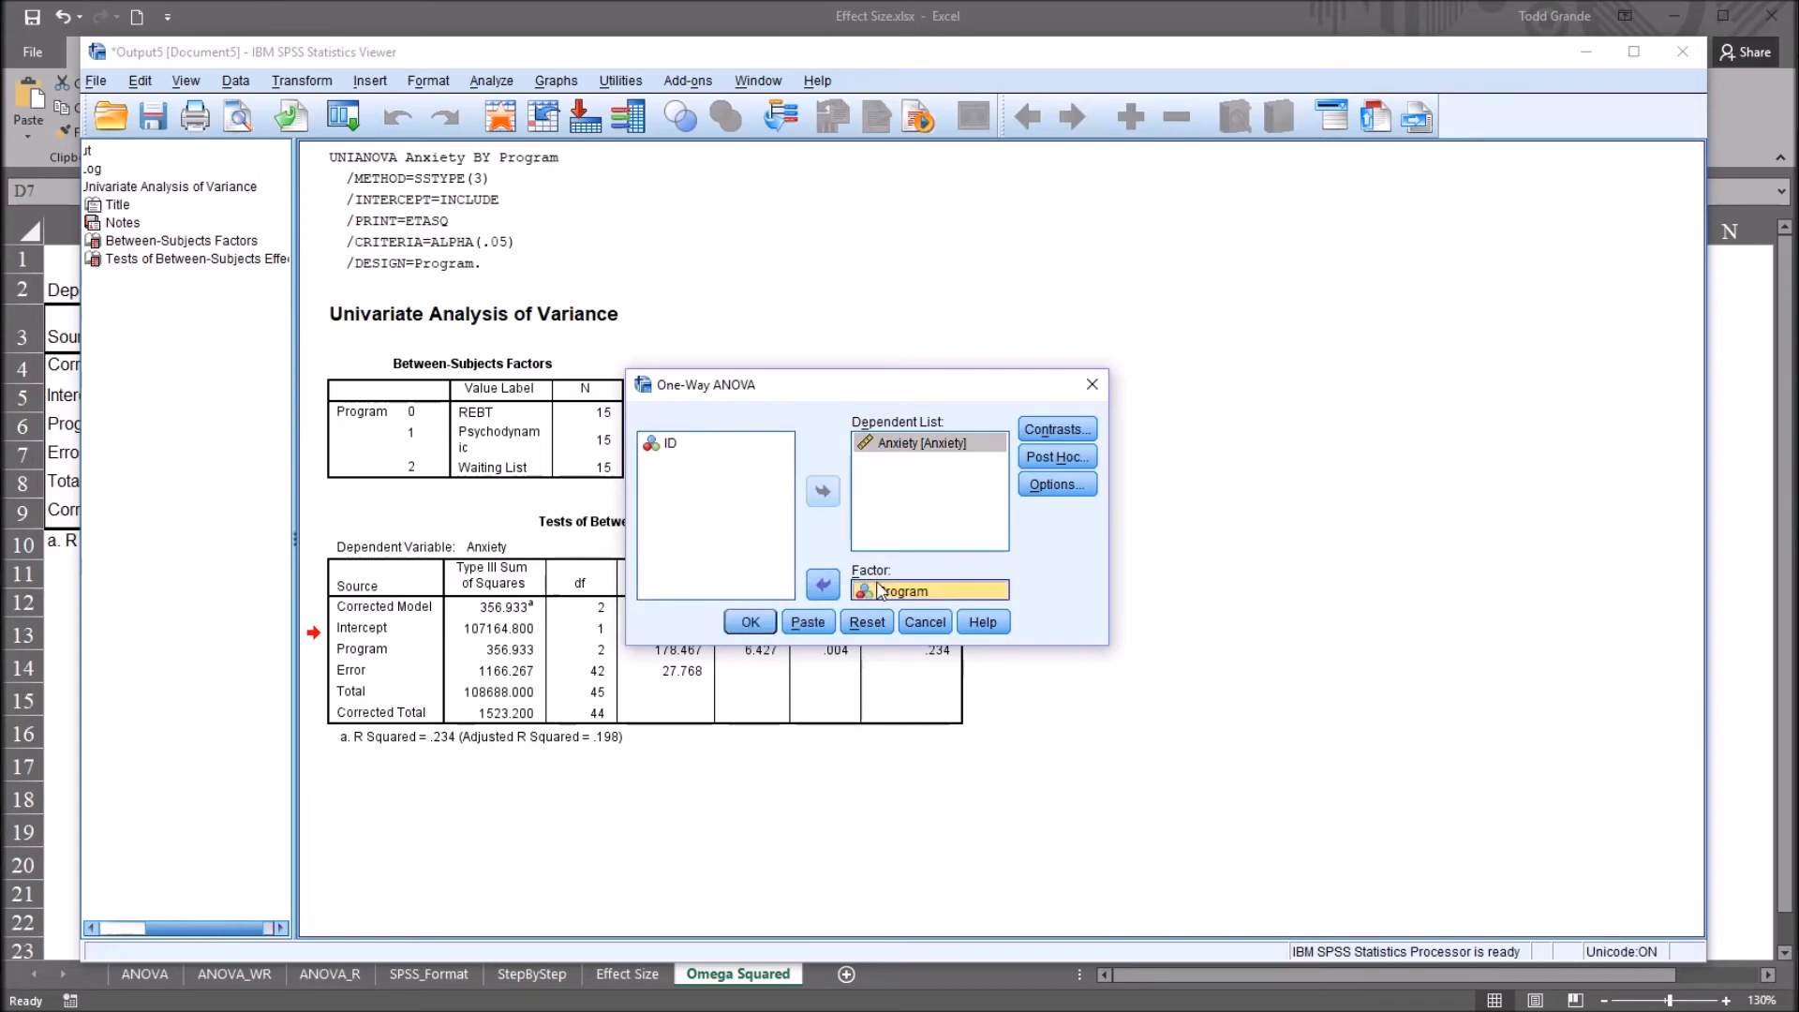
left_click(749, 621)
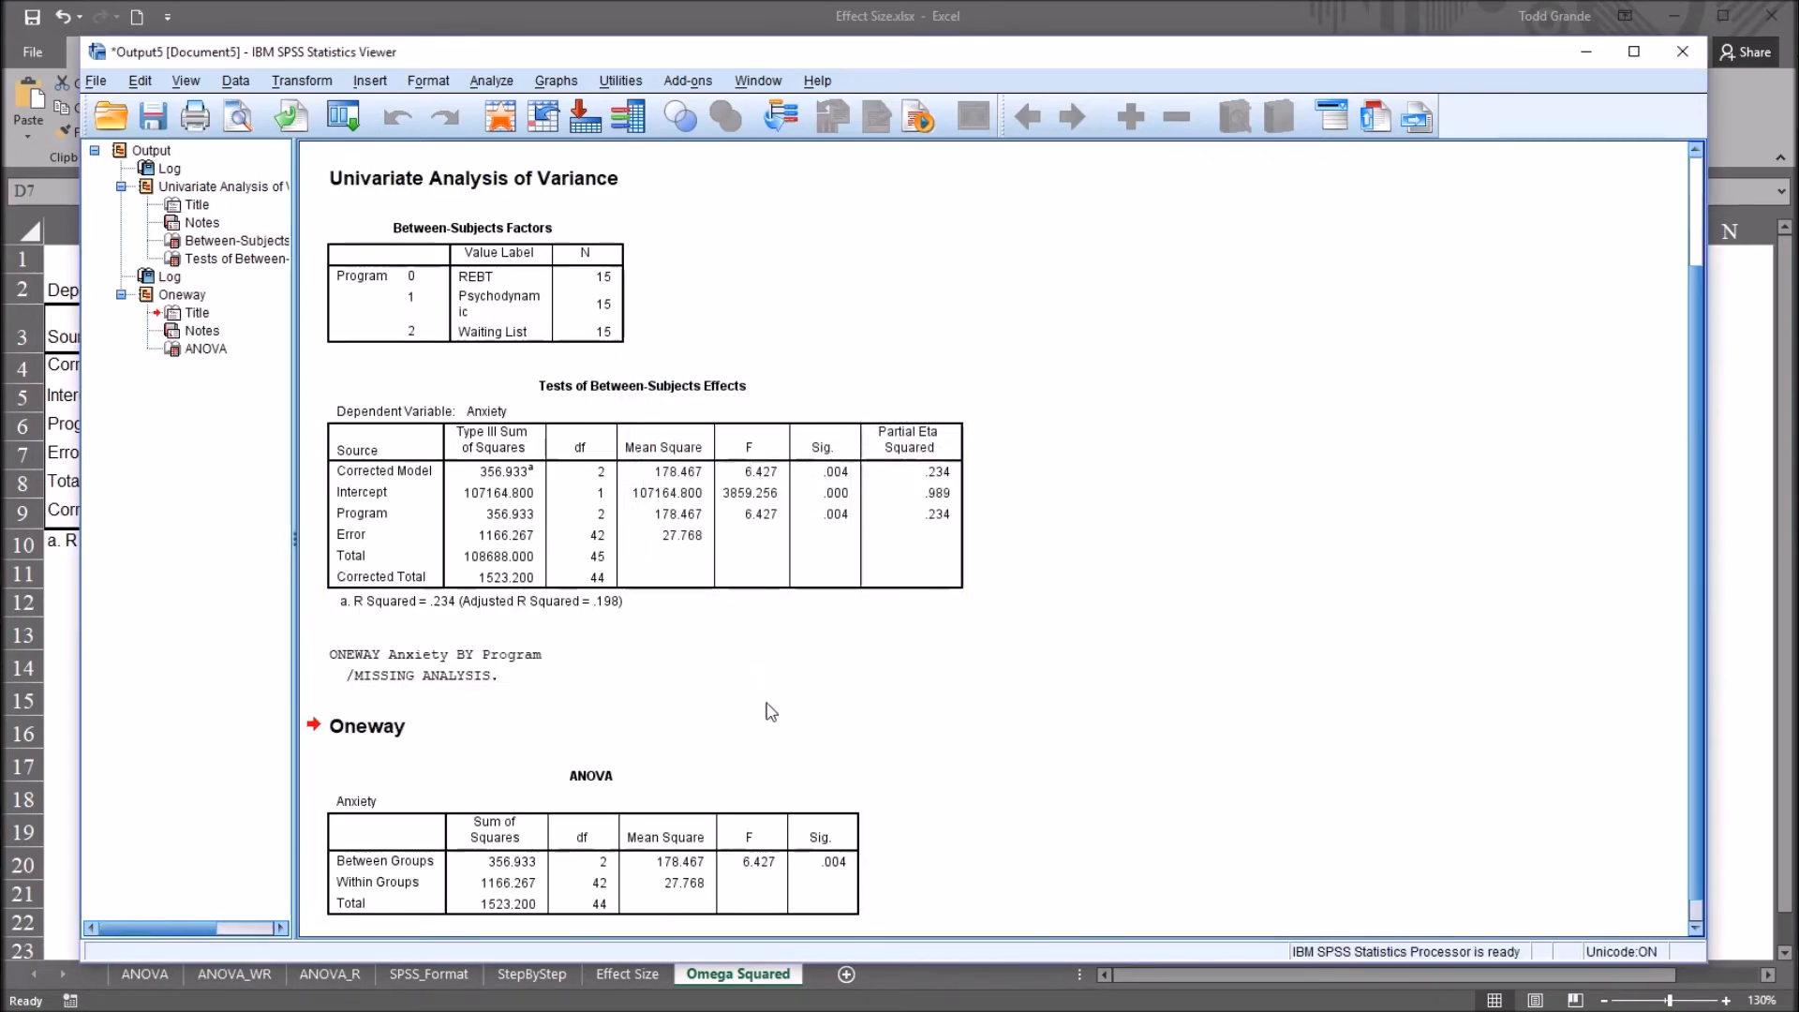
left_click(591, 861)
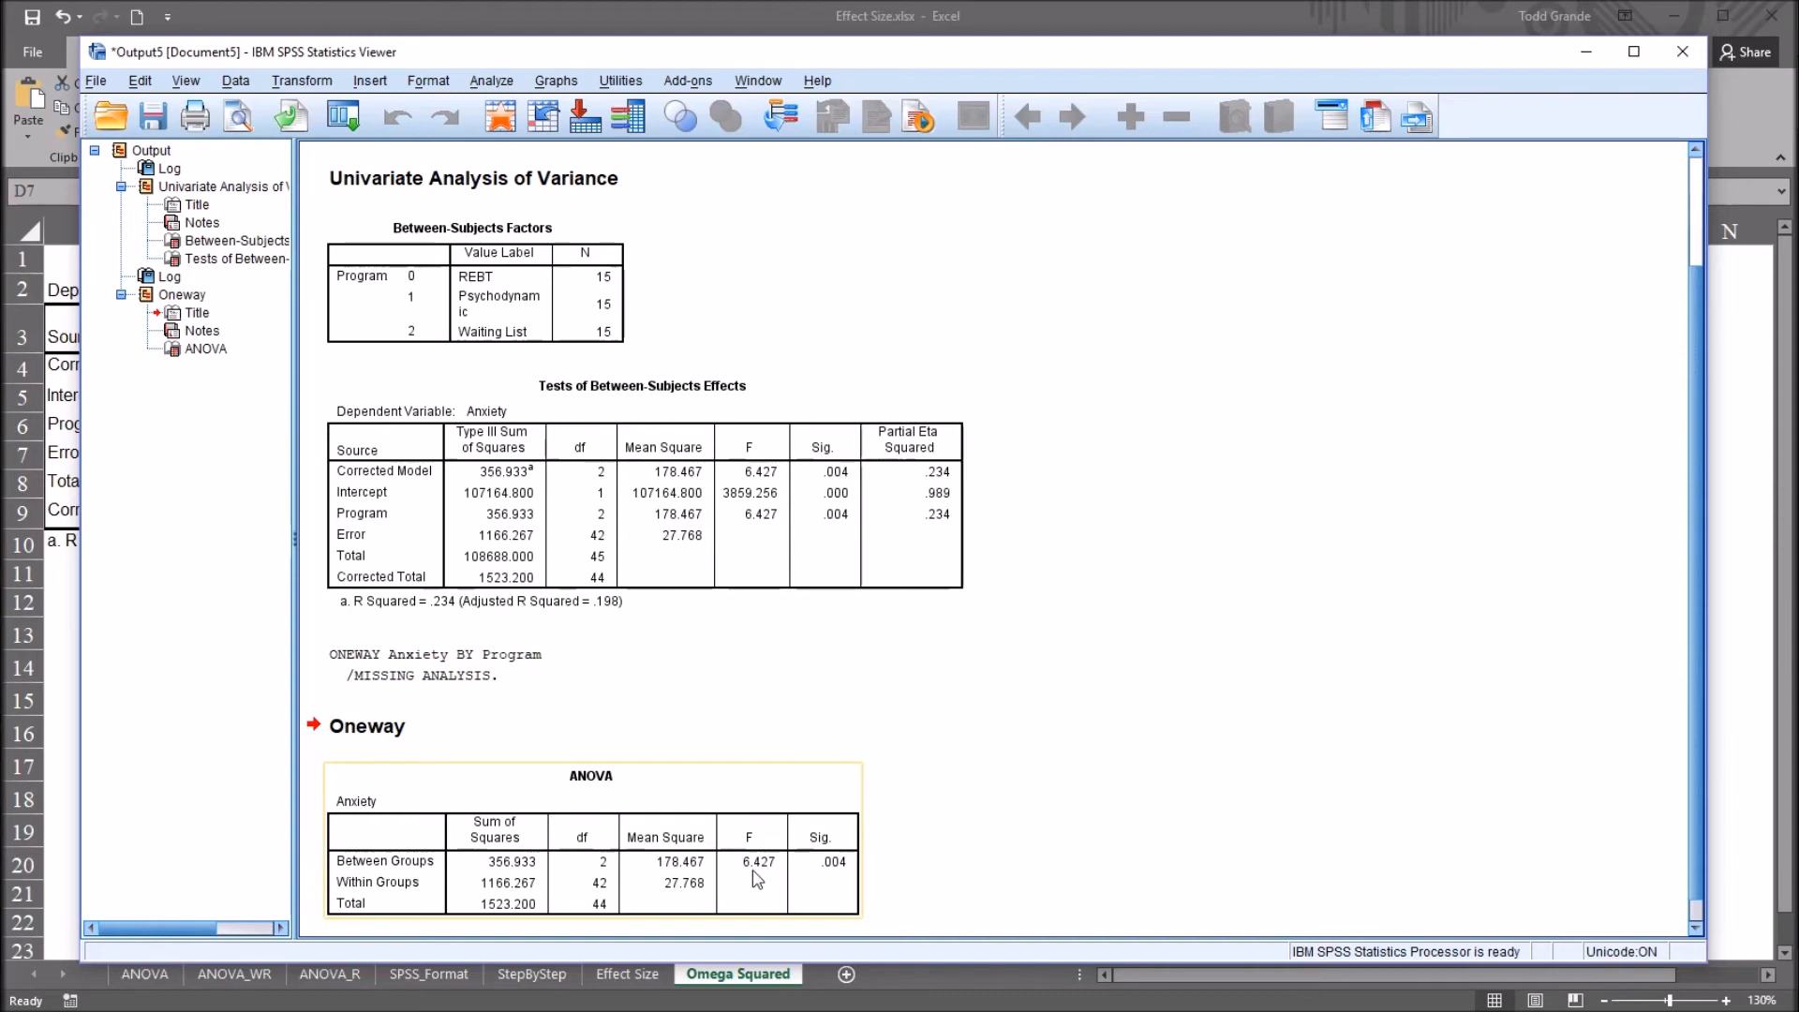
mouse_move(768, 884)
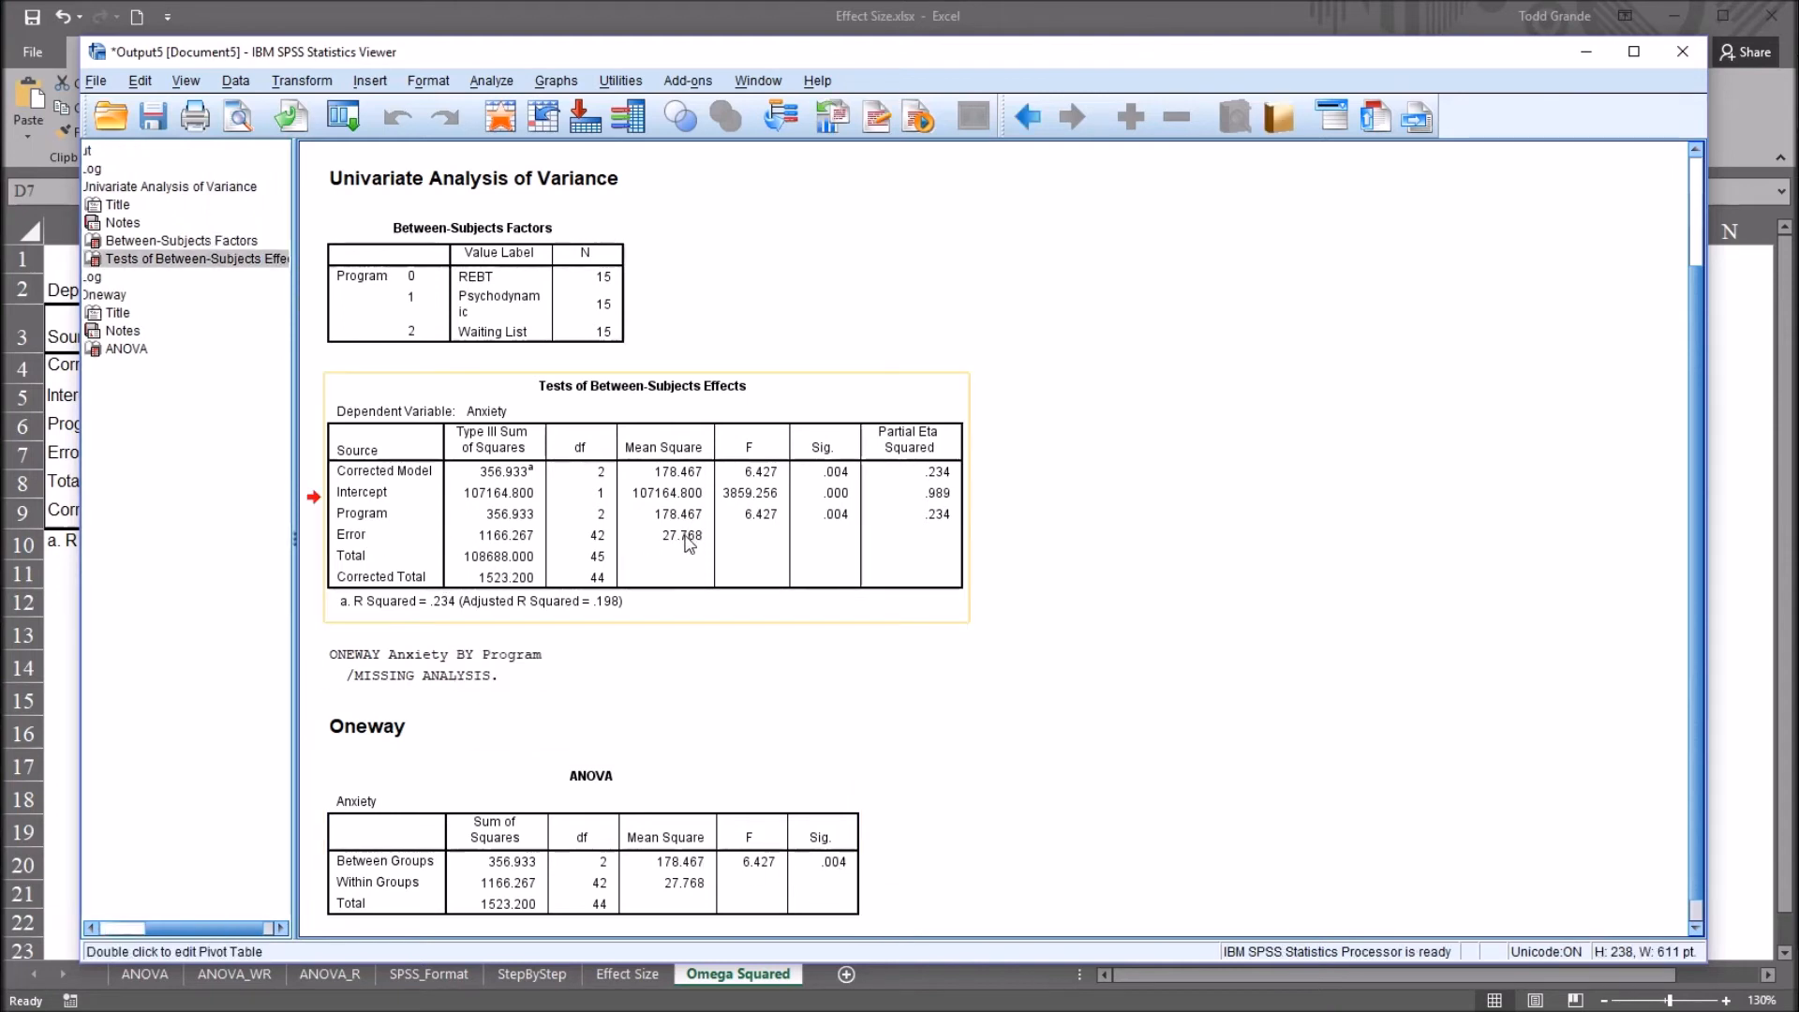
mouse_move(669, 554)
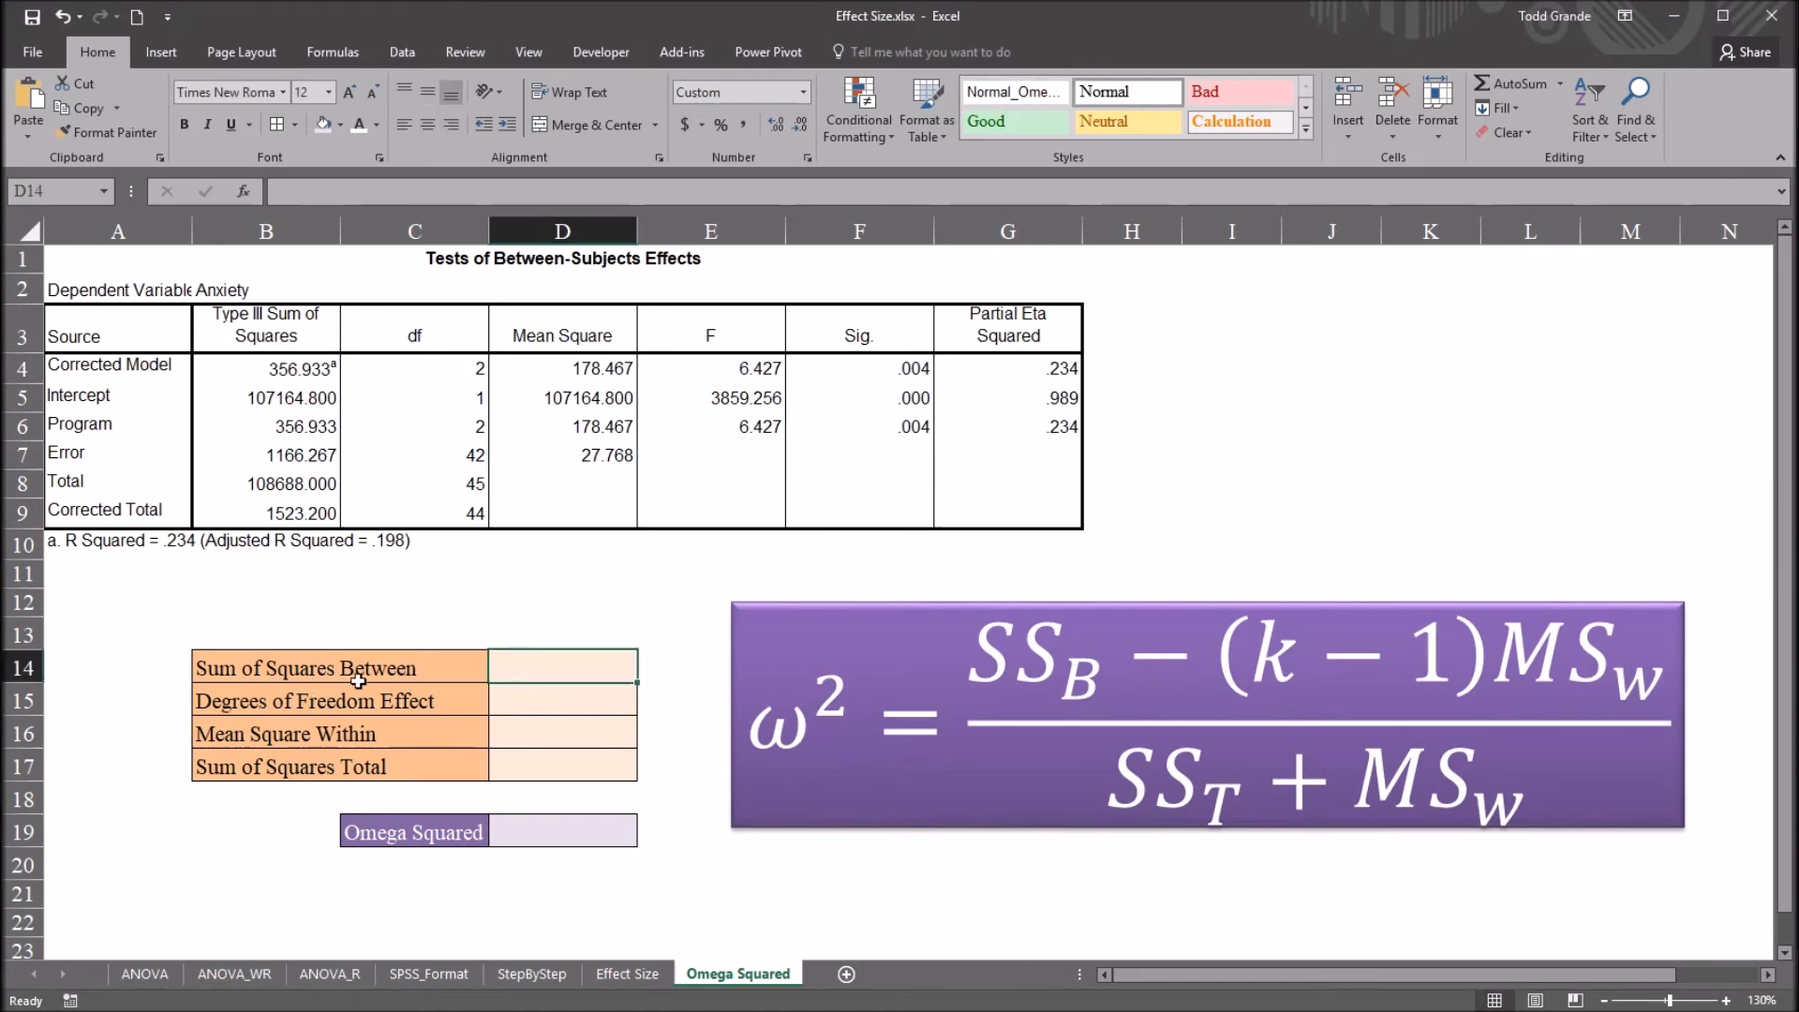
mouse_move(452, 680)
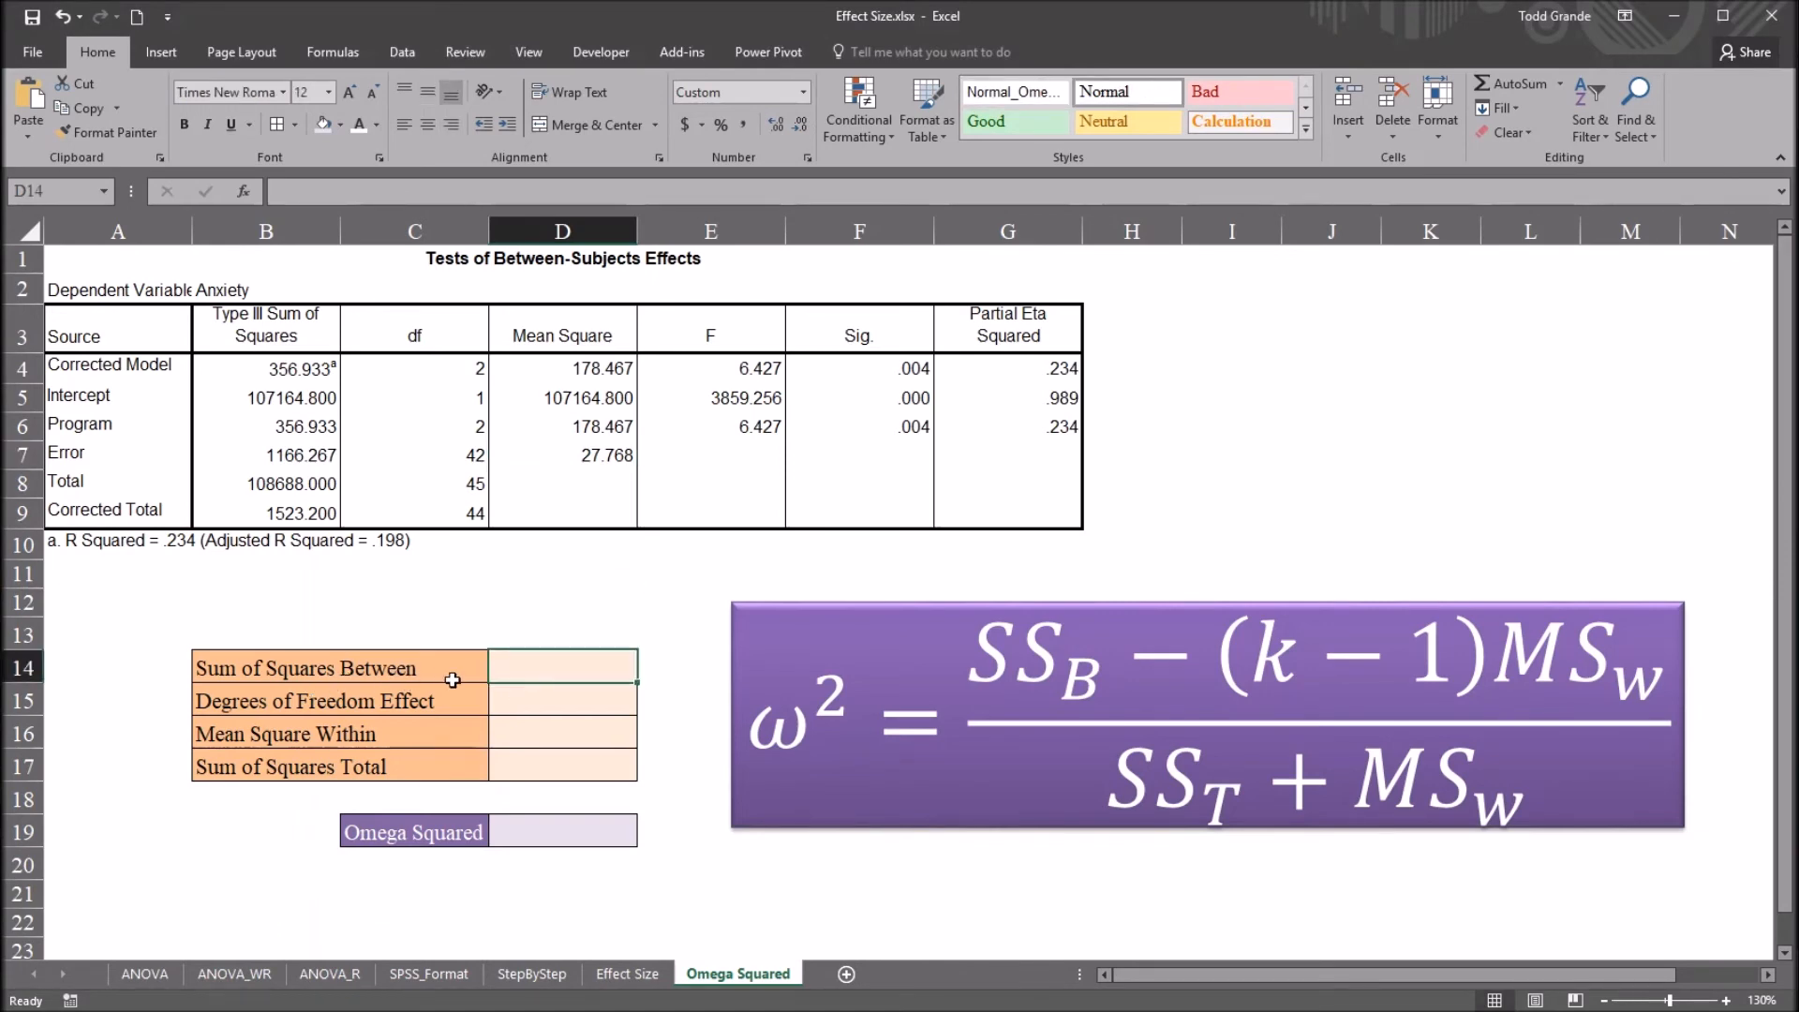
Link the inputs to SS between 356.933, MS within 27.768 and total SS 1523.200 from the ANOVA table.
type("=")
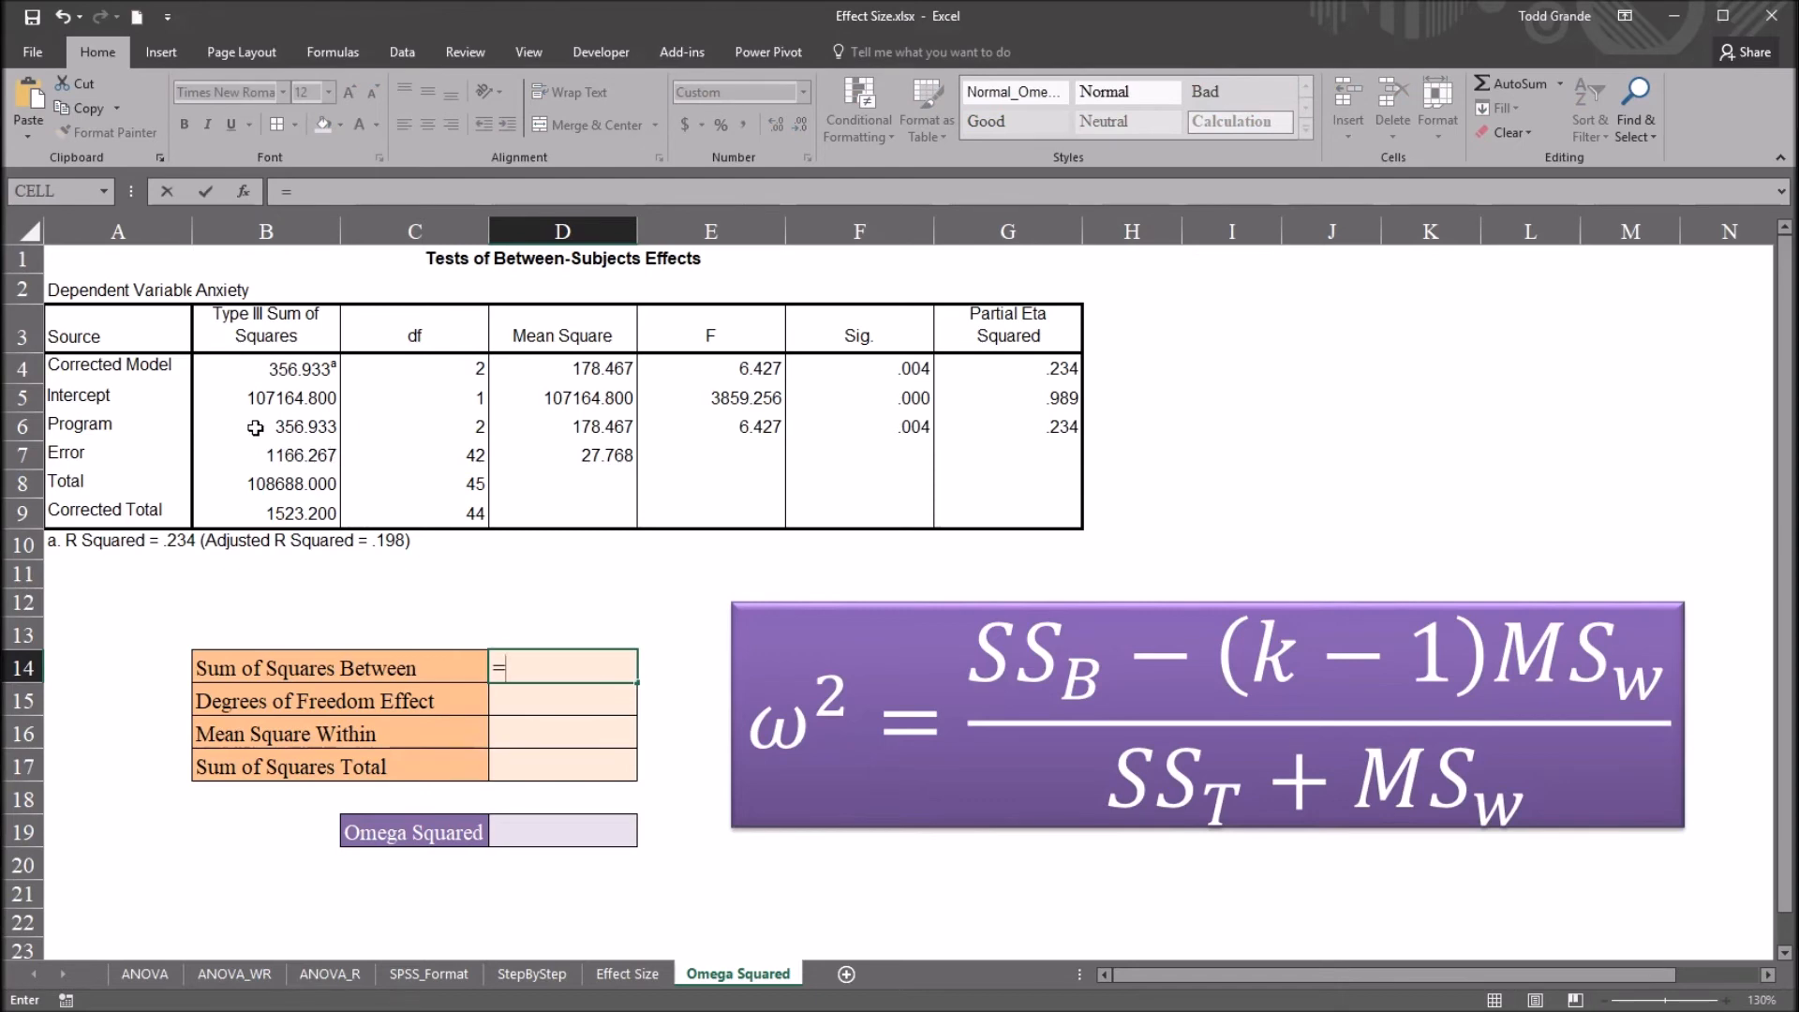
left_click(266, 426)
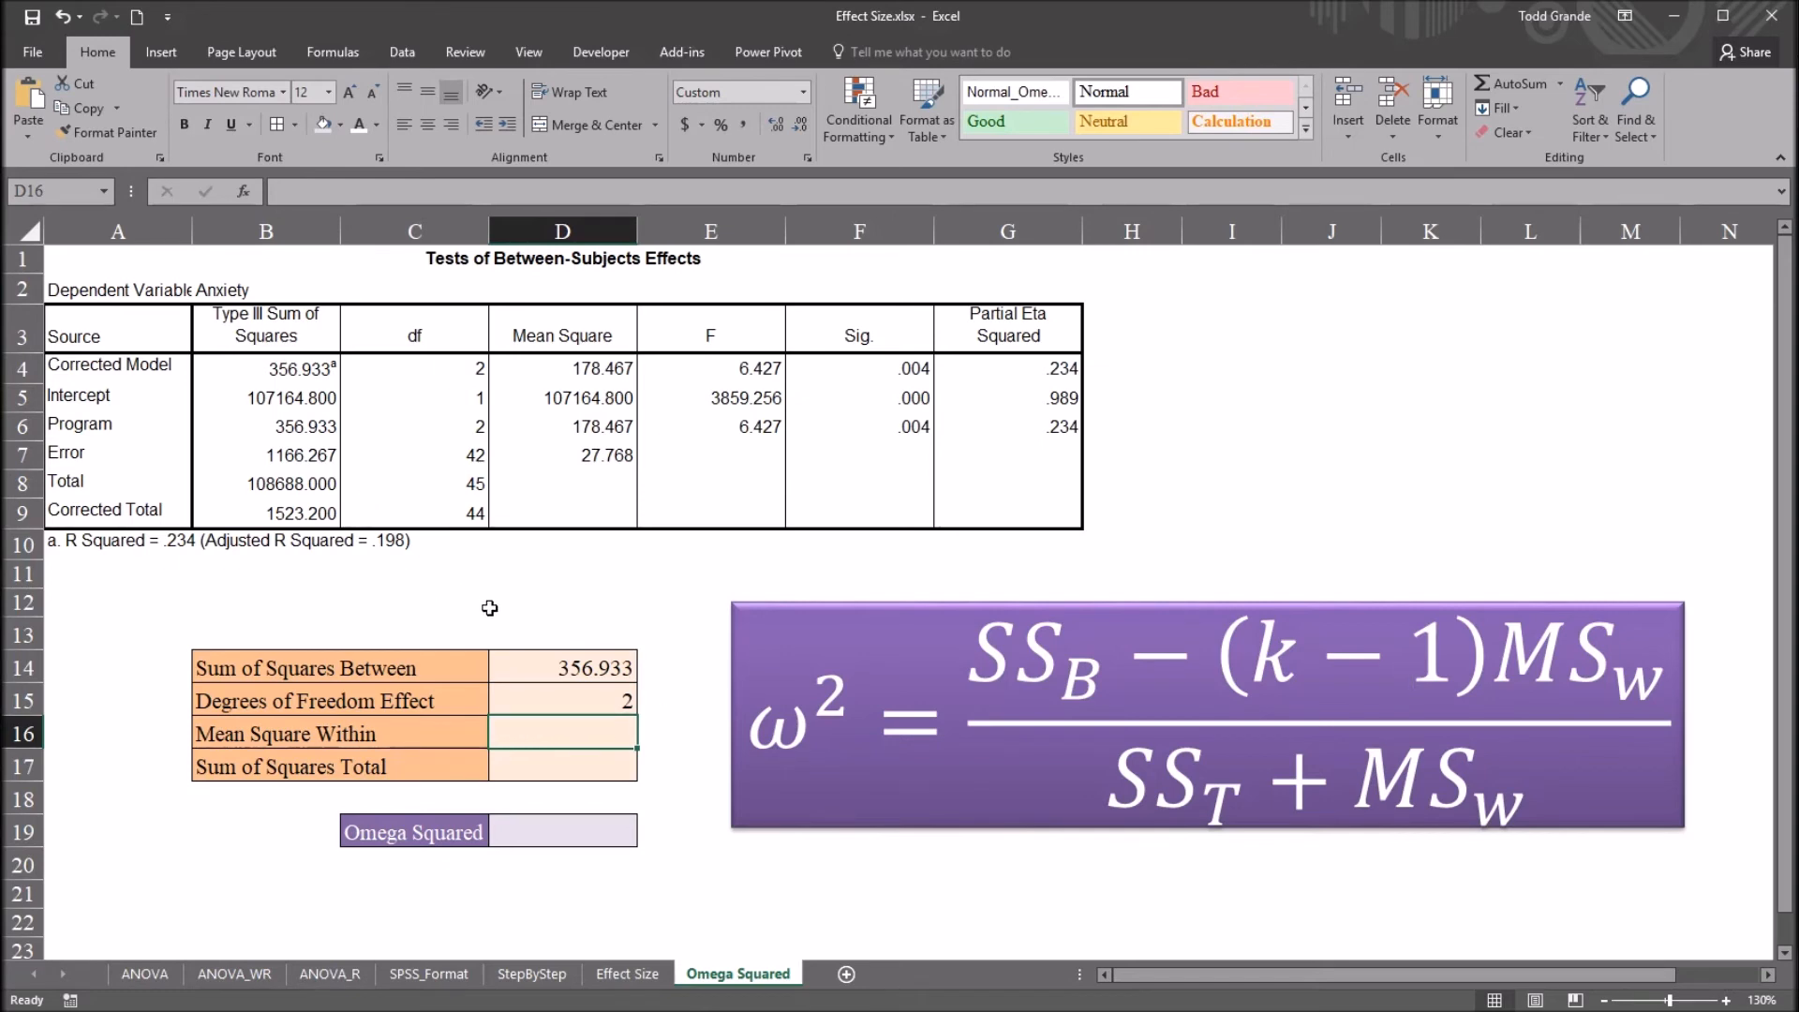
type("=")
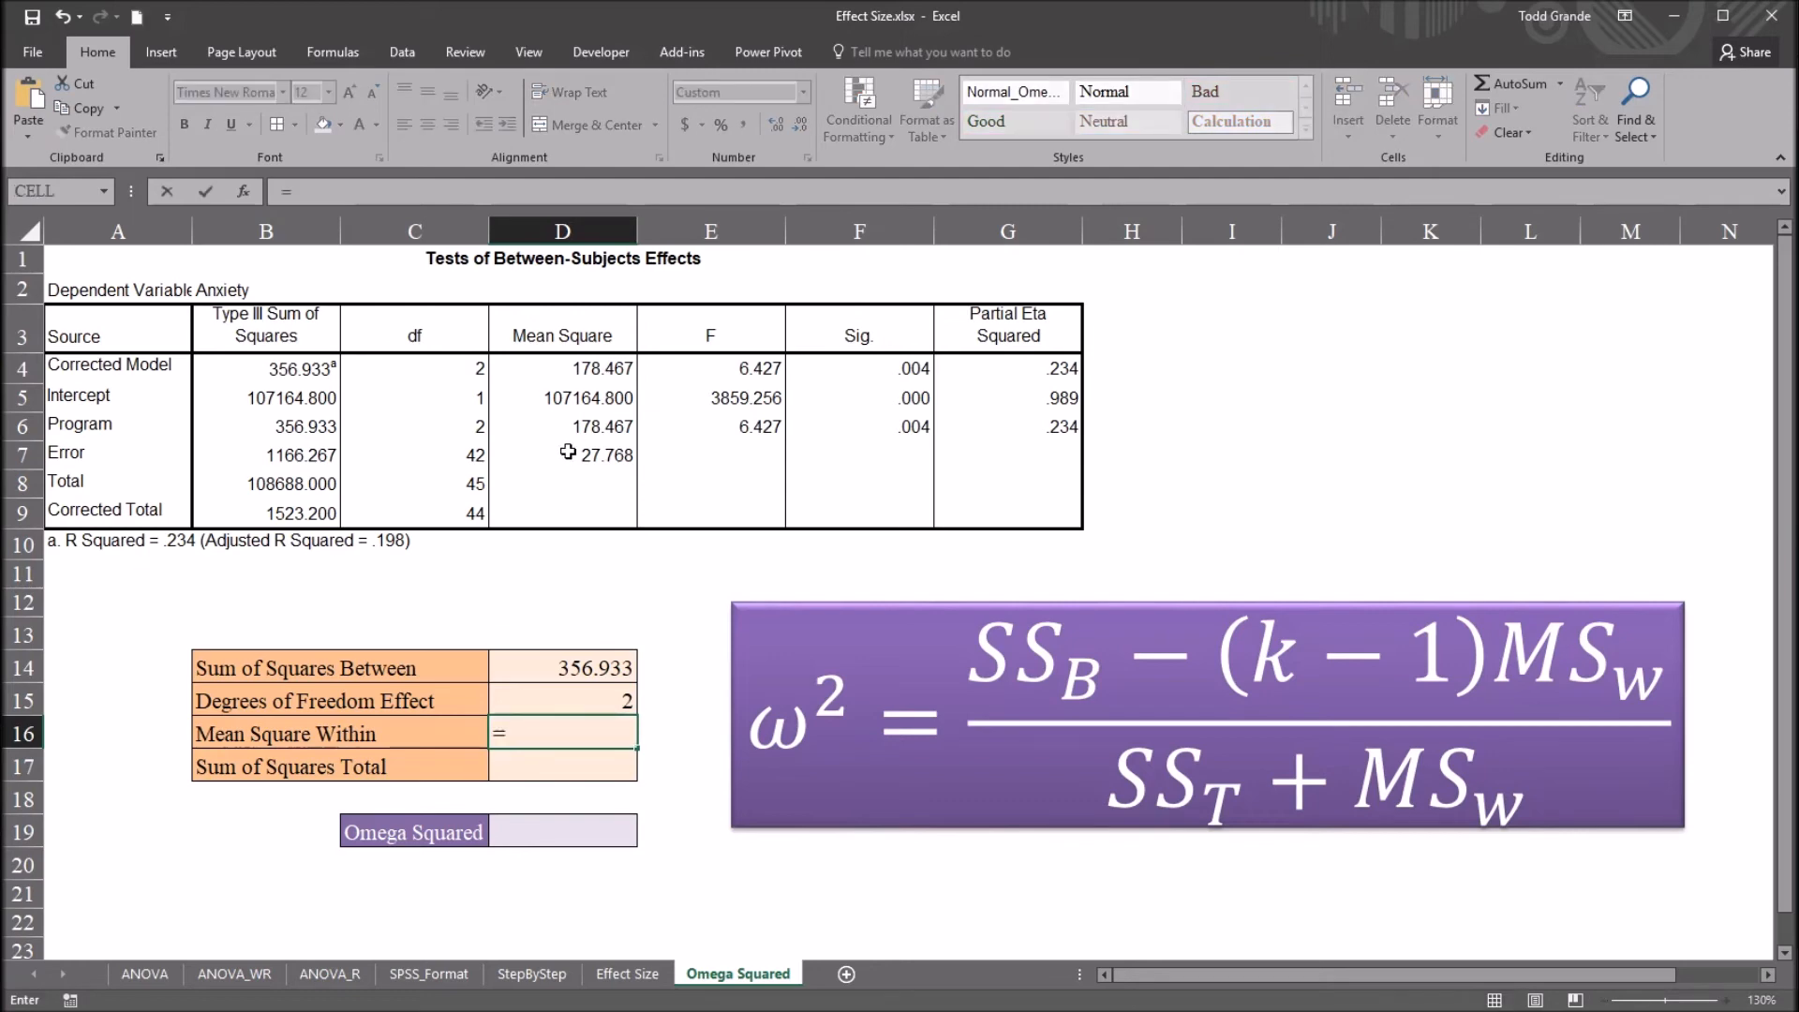
left_click(562, 455)
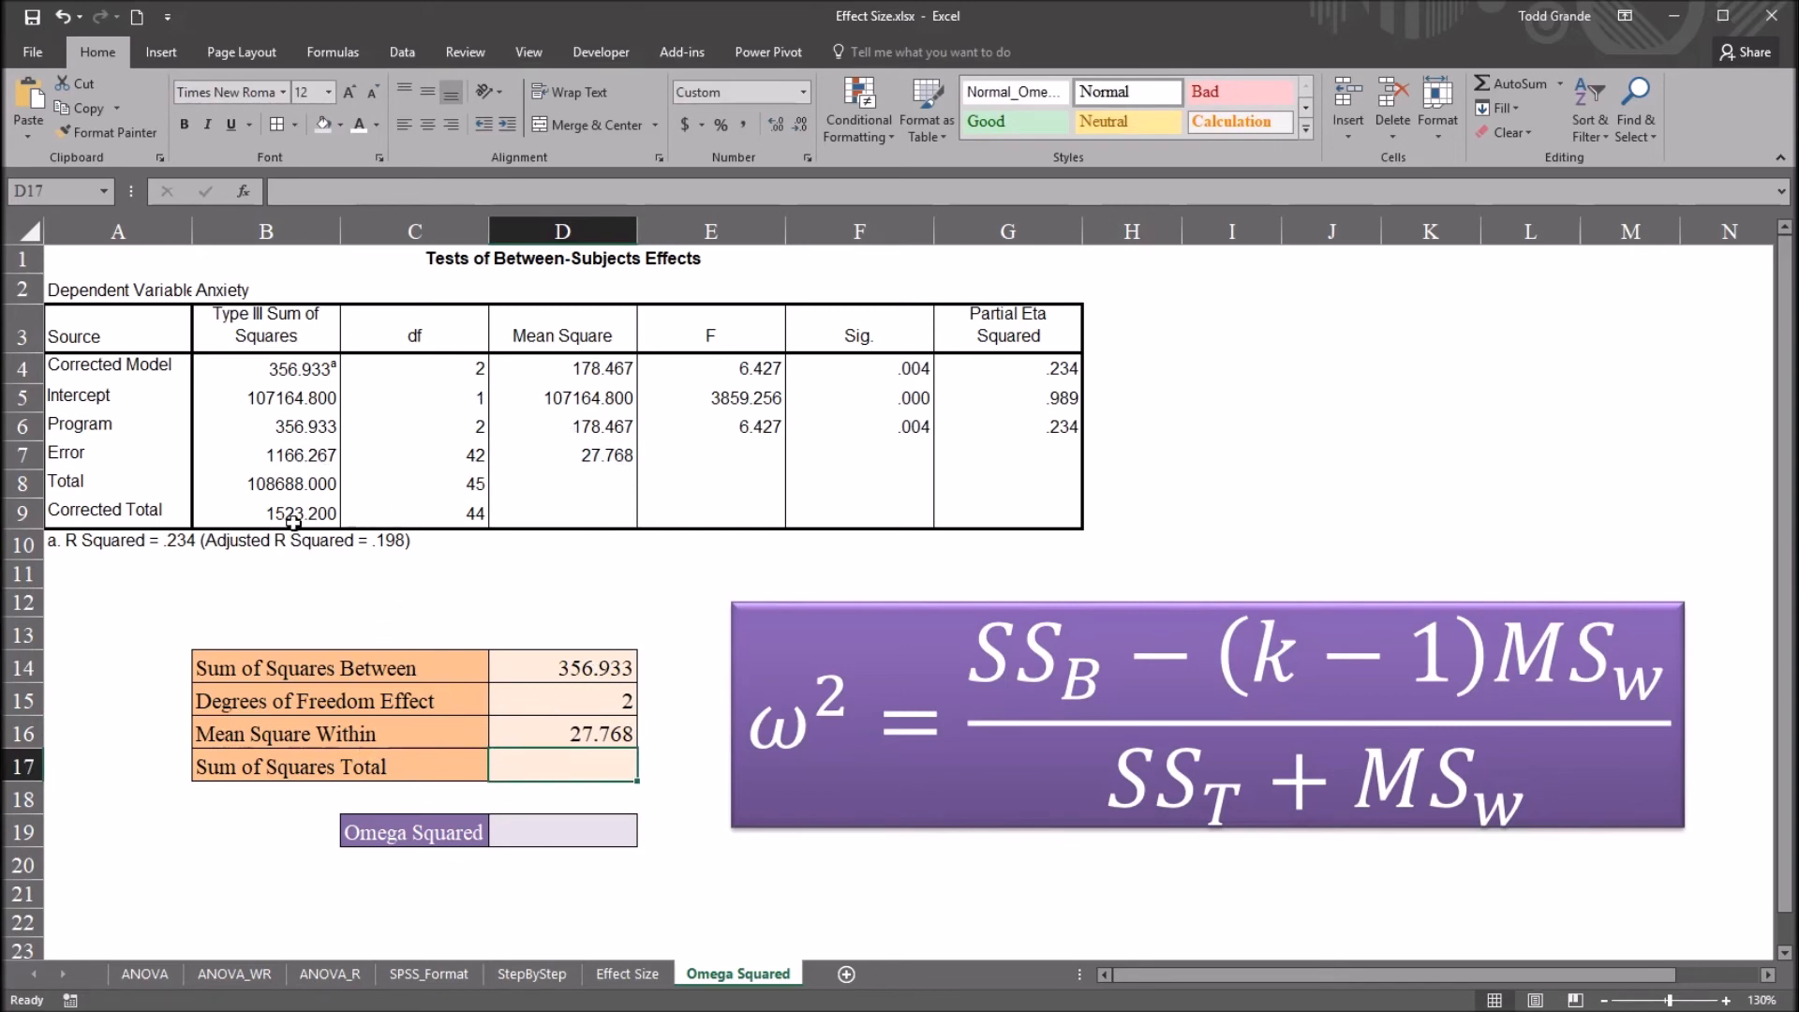
mouse_move(265, 528)
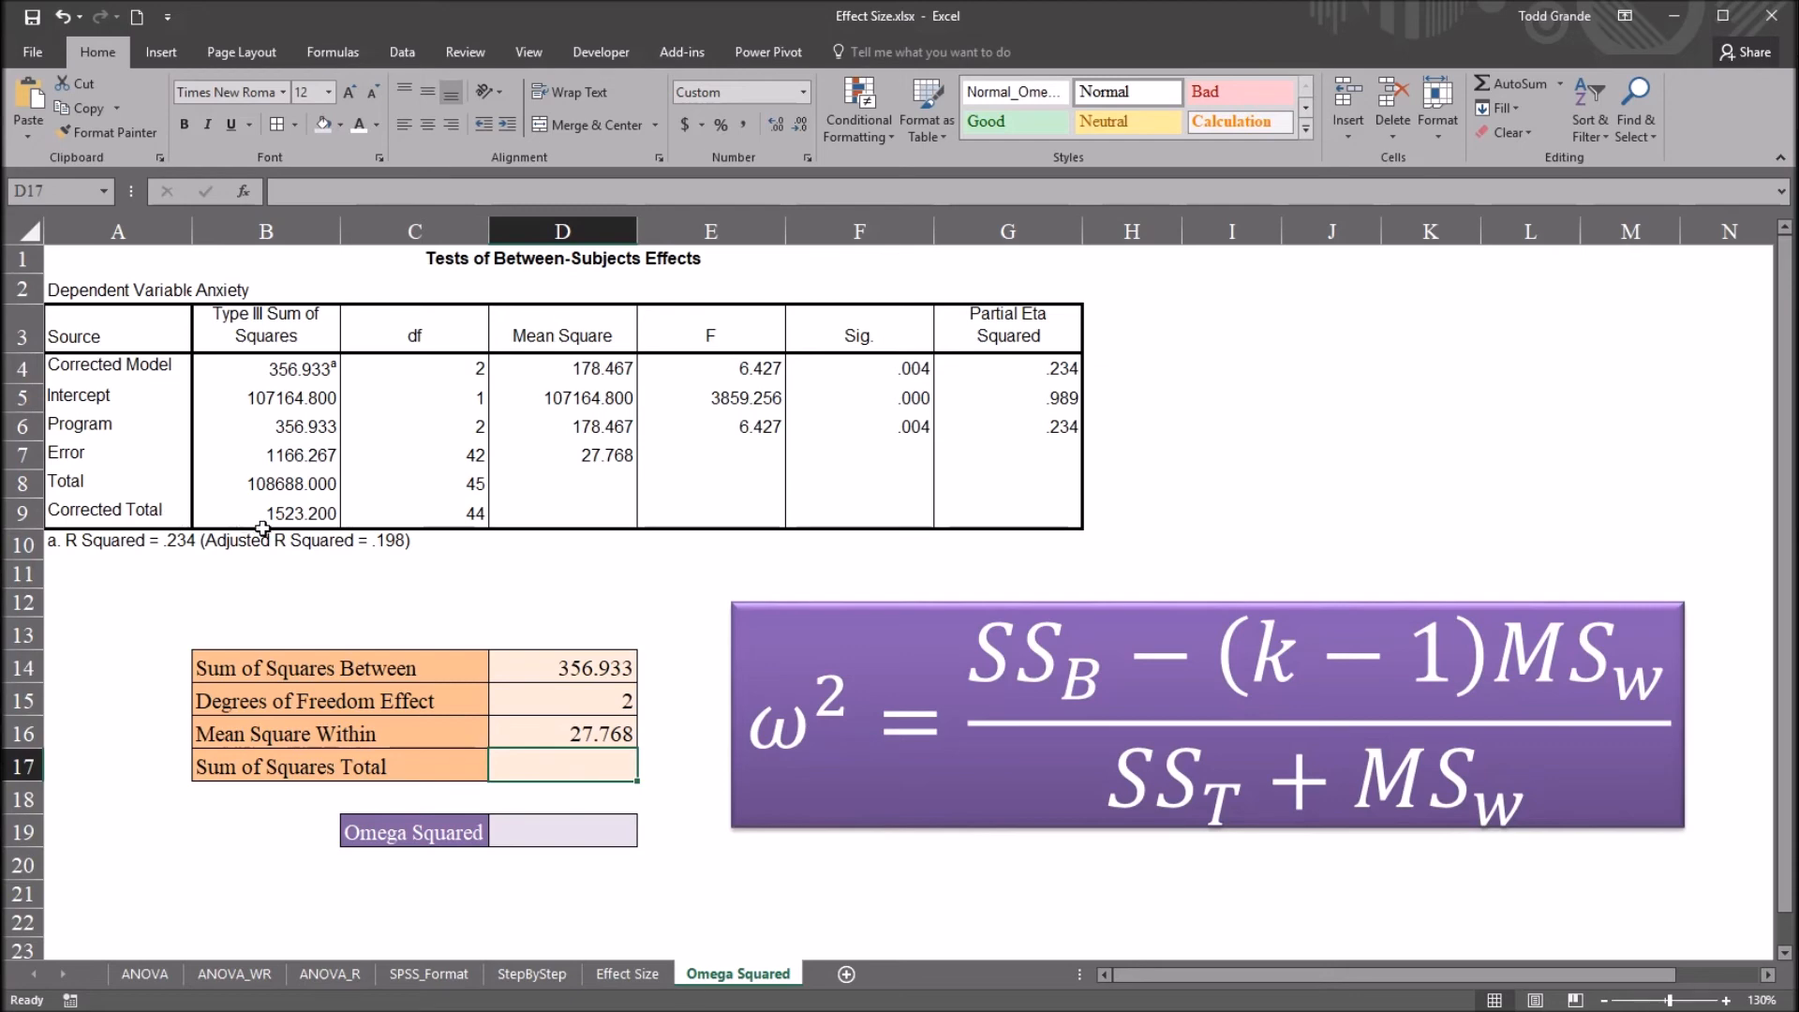
type("=")
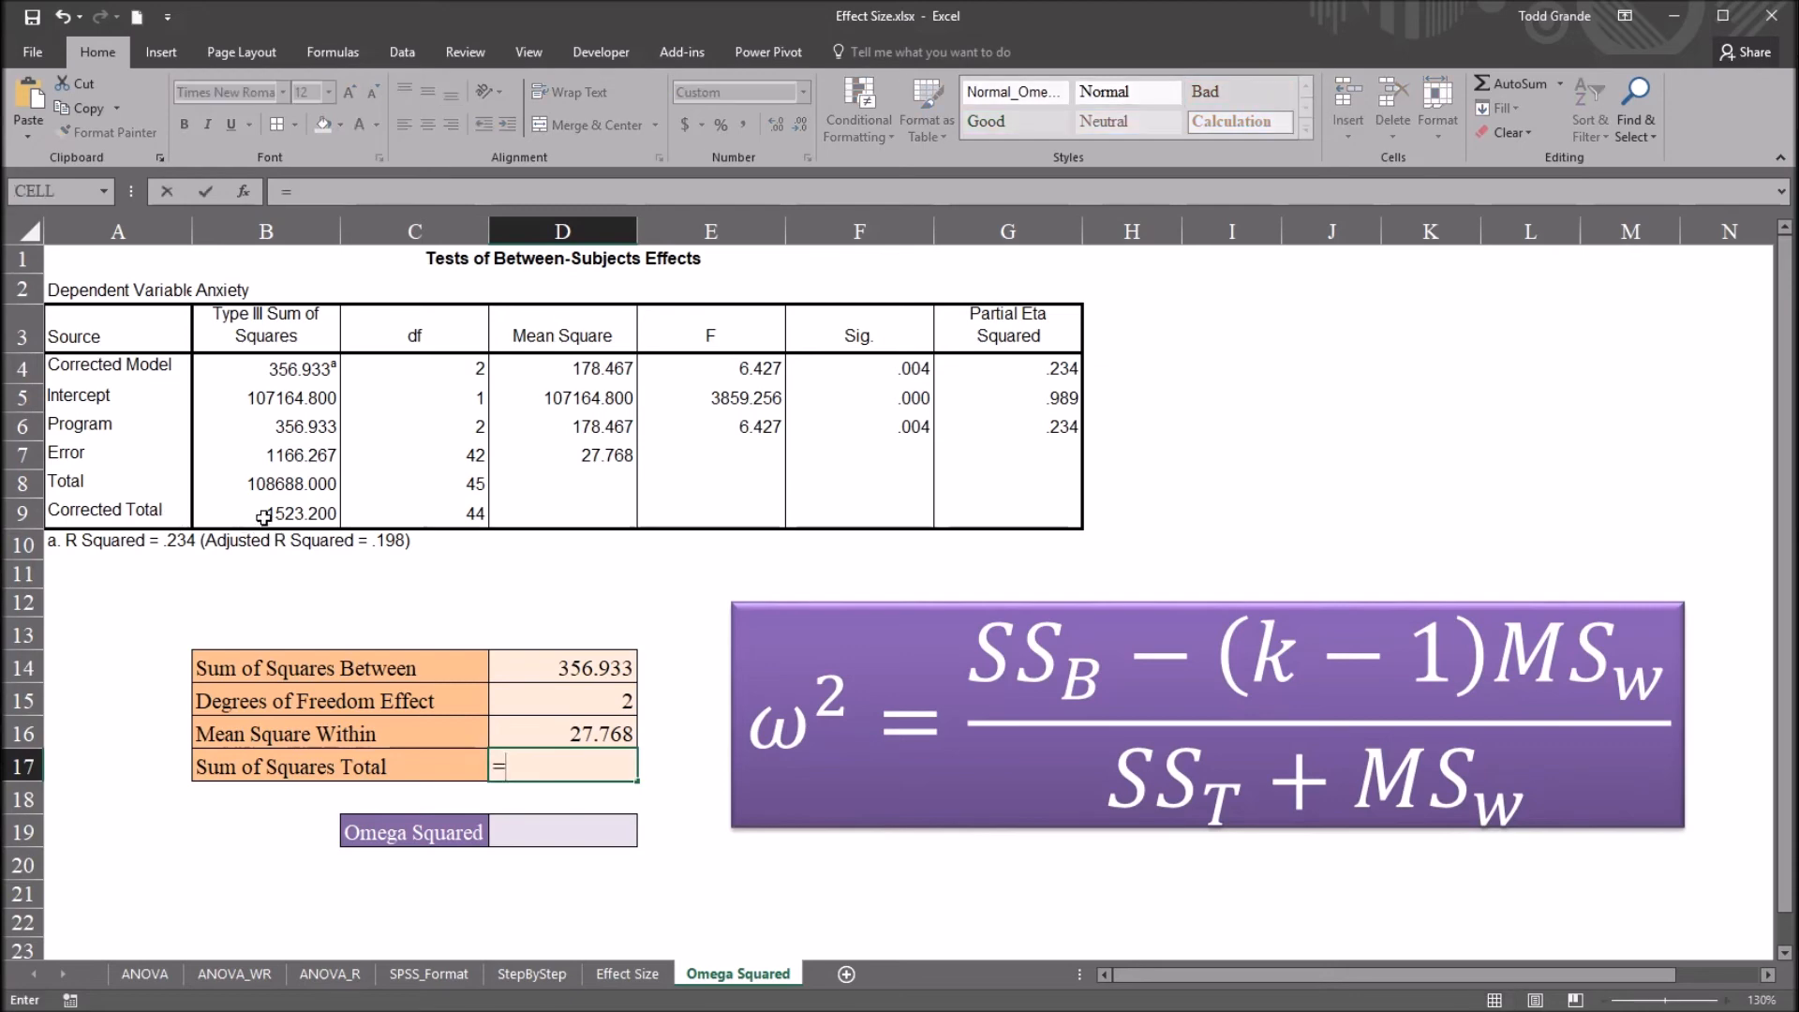
left_click(267, 513)
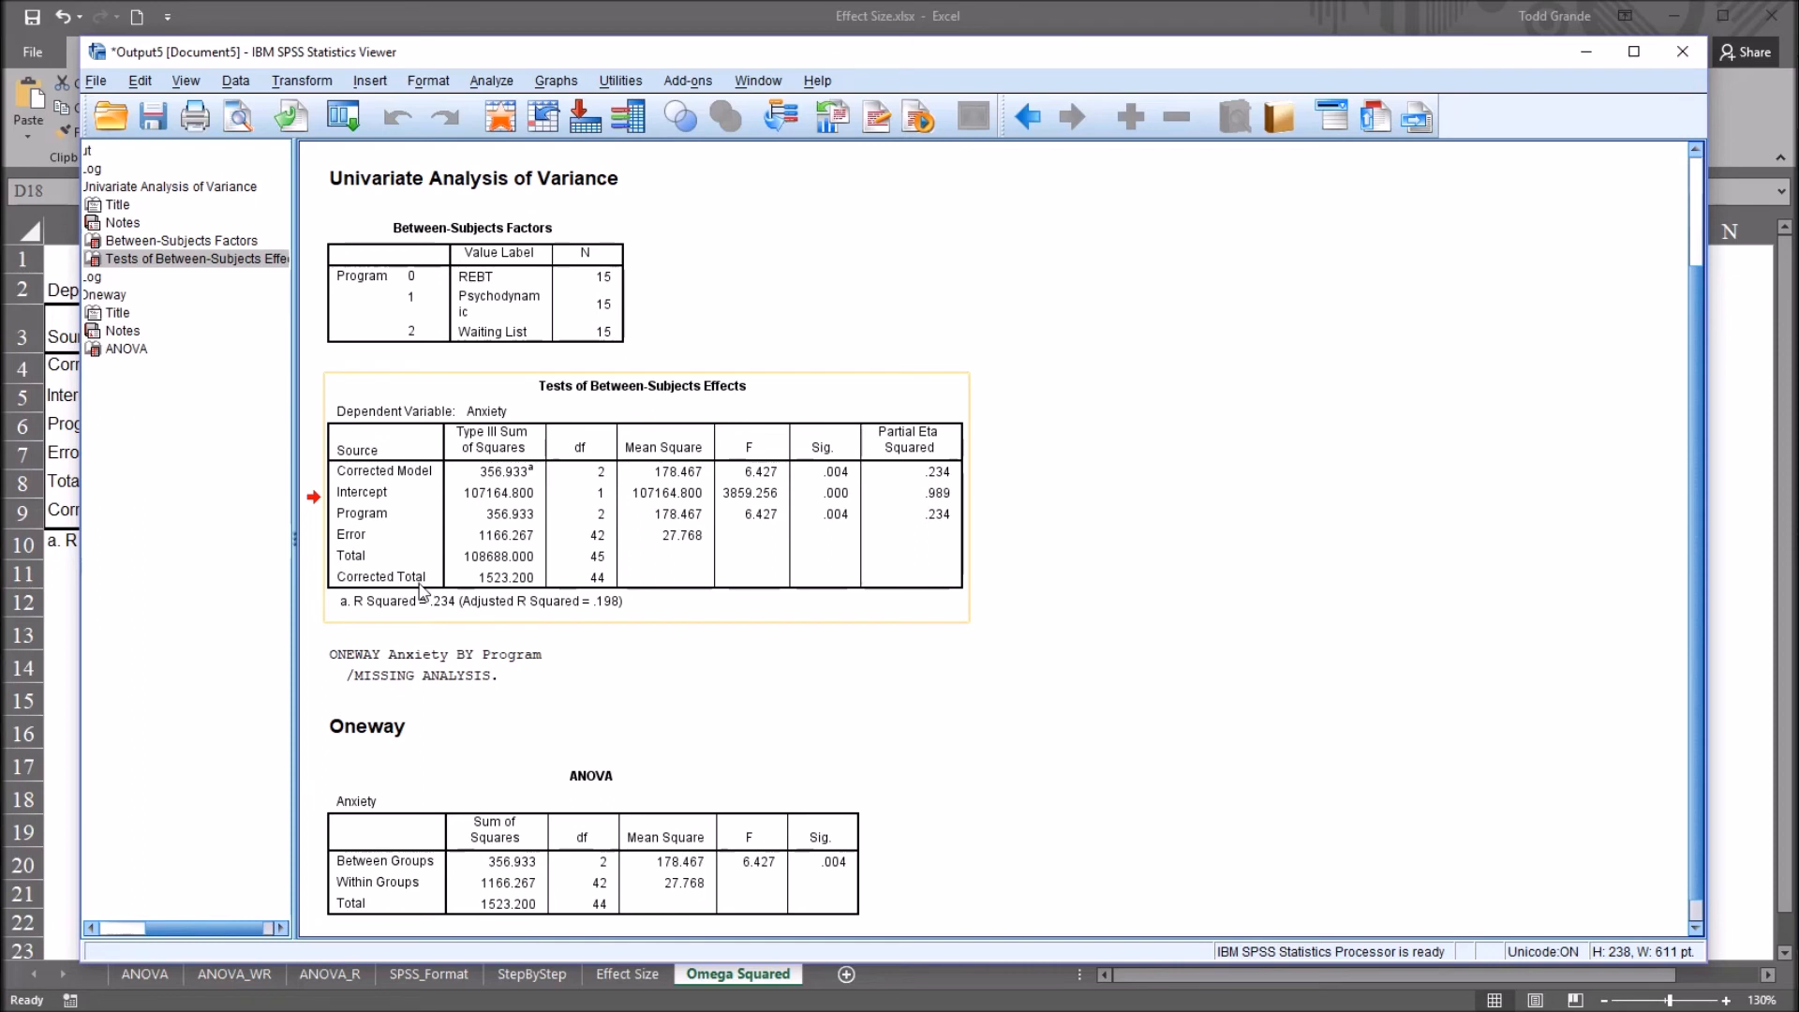
mouse_move(491, 593)
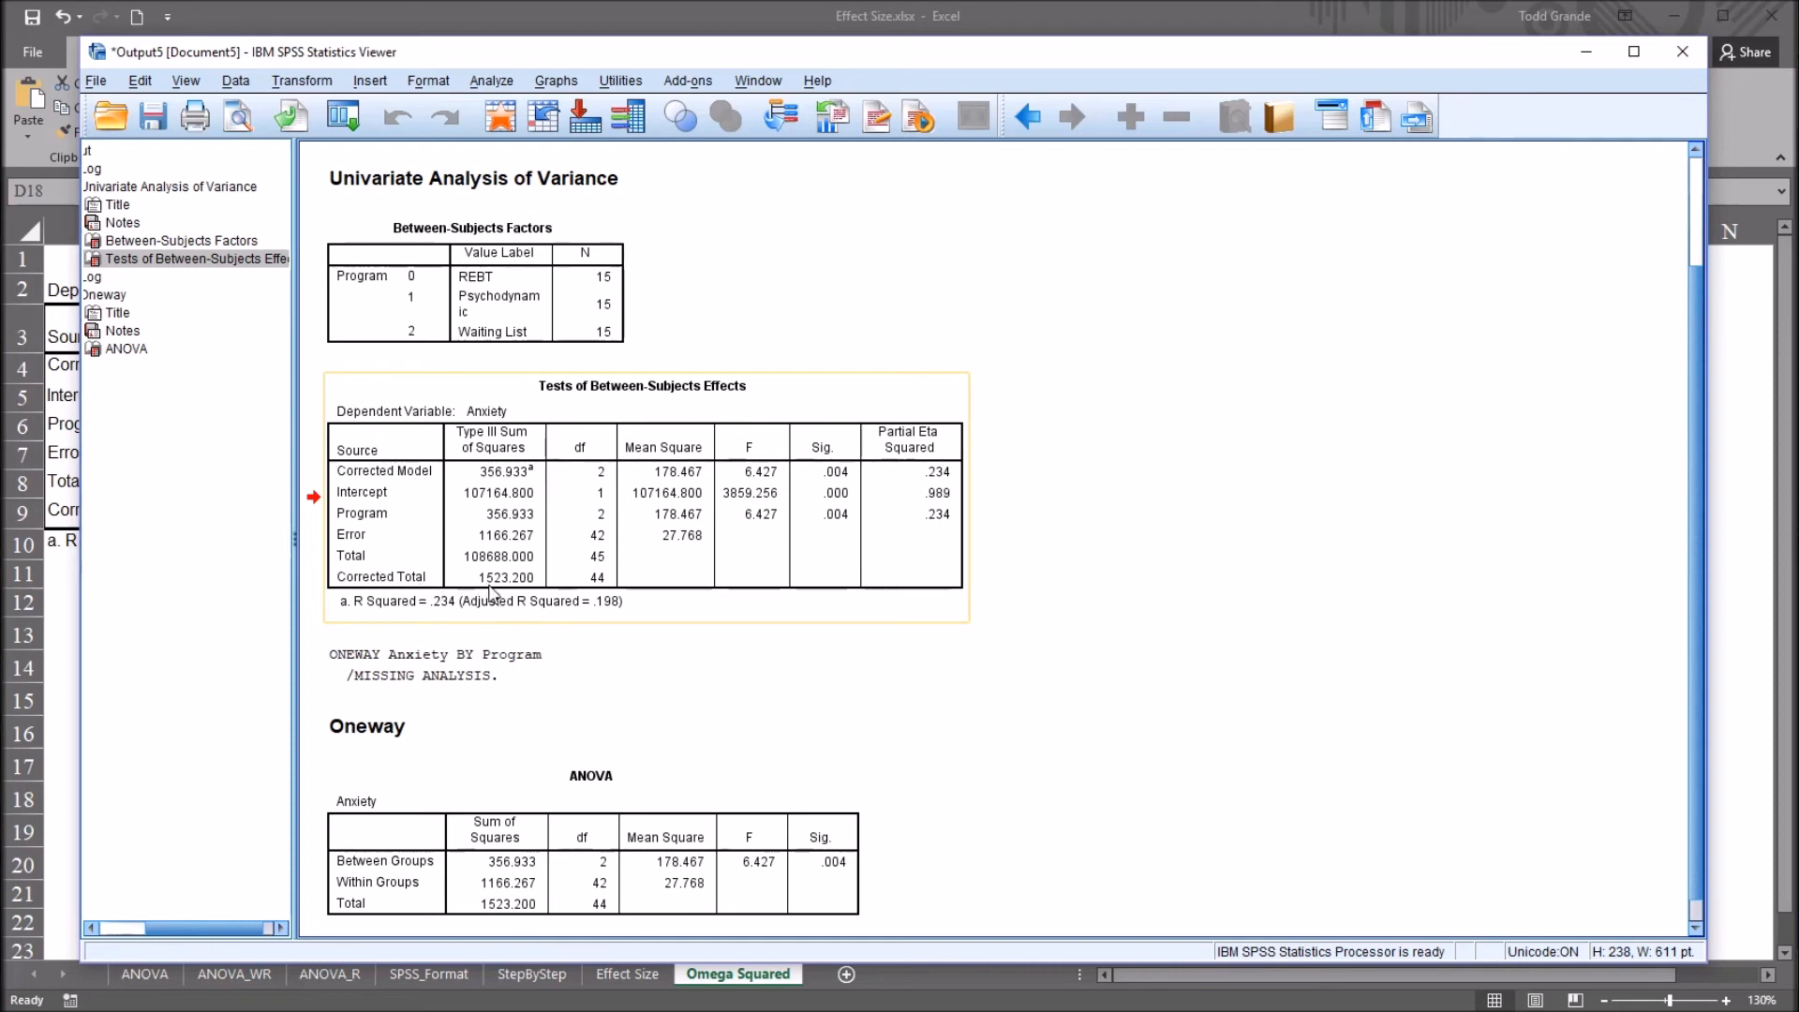
mouse_move(495, 585)
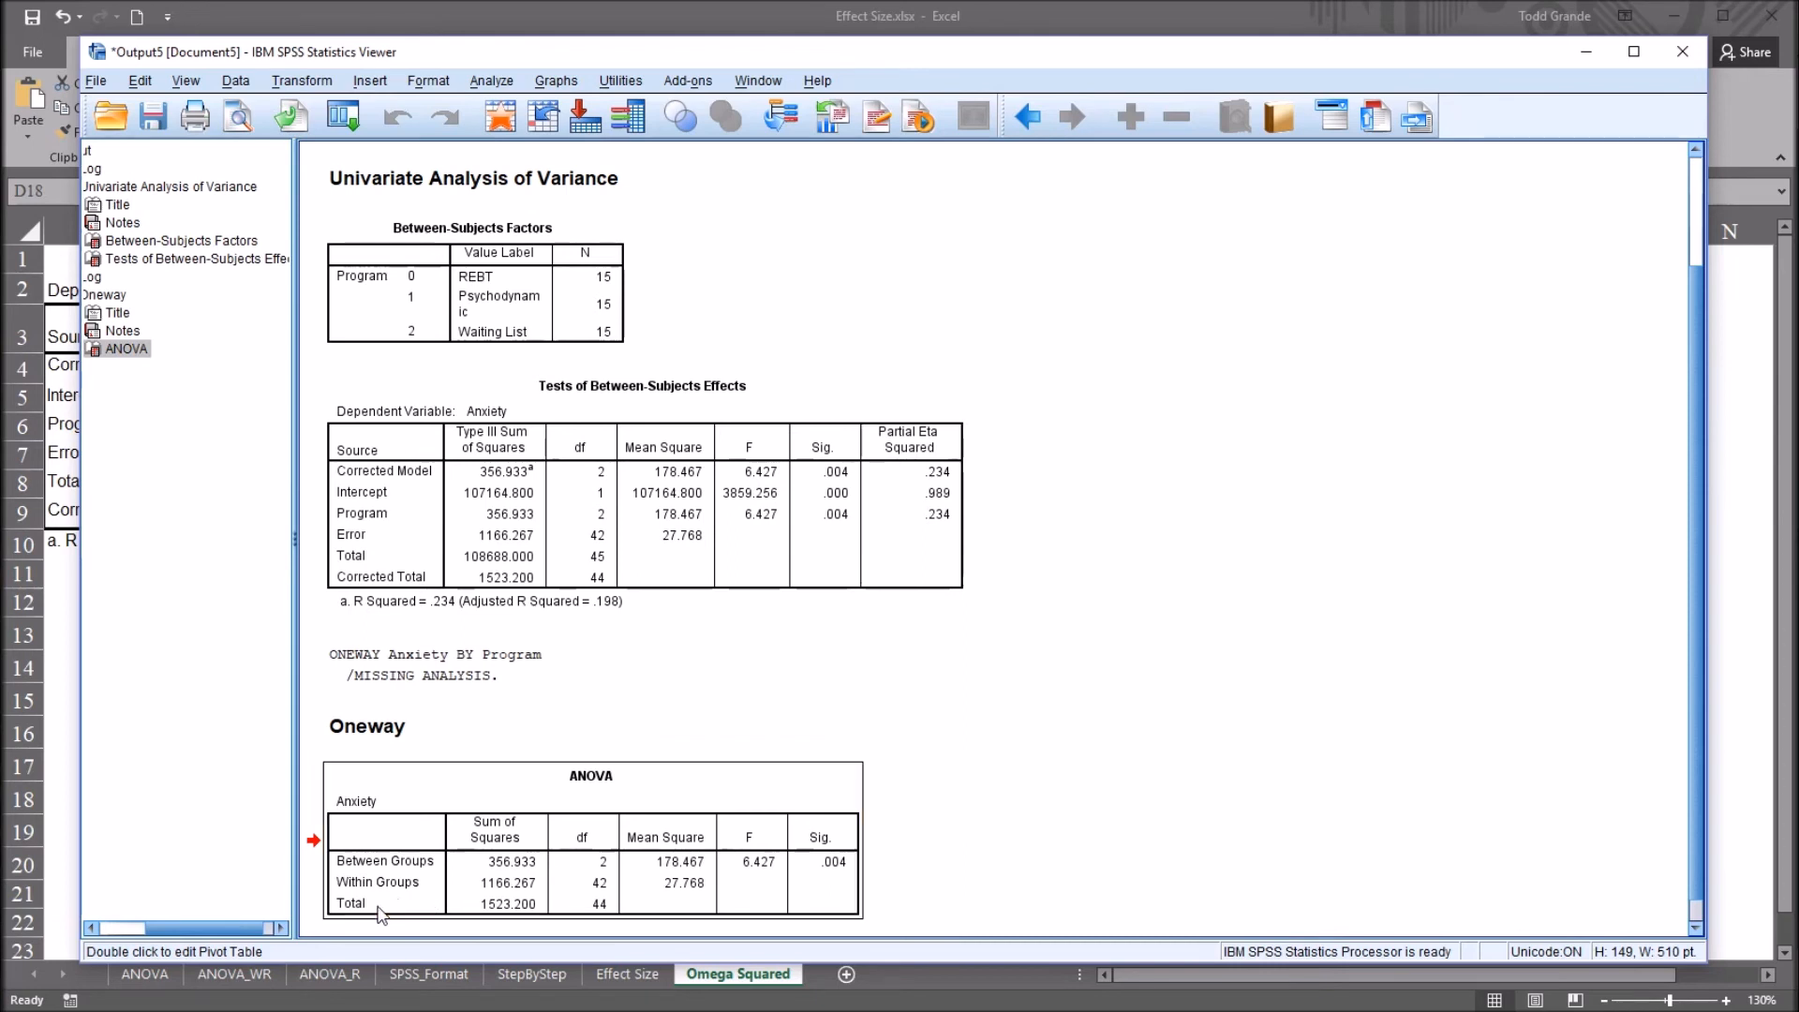
mouse_move(561, 863)
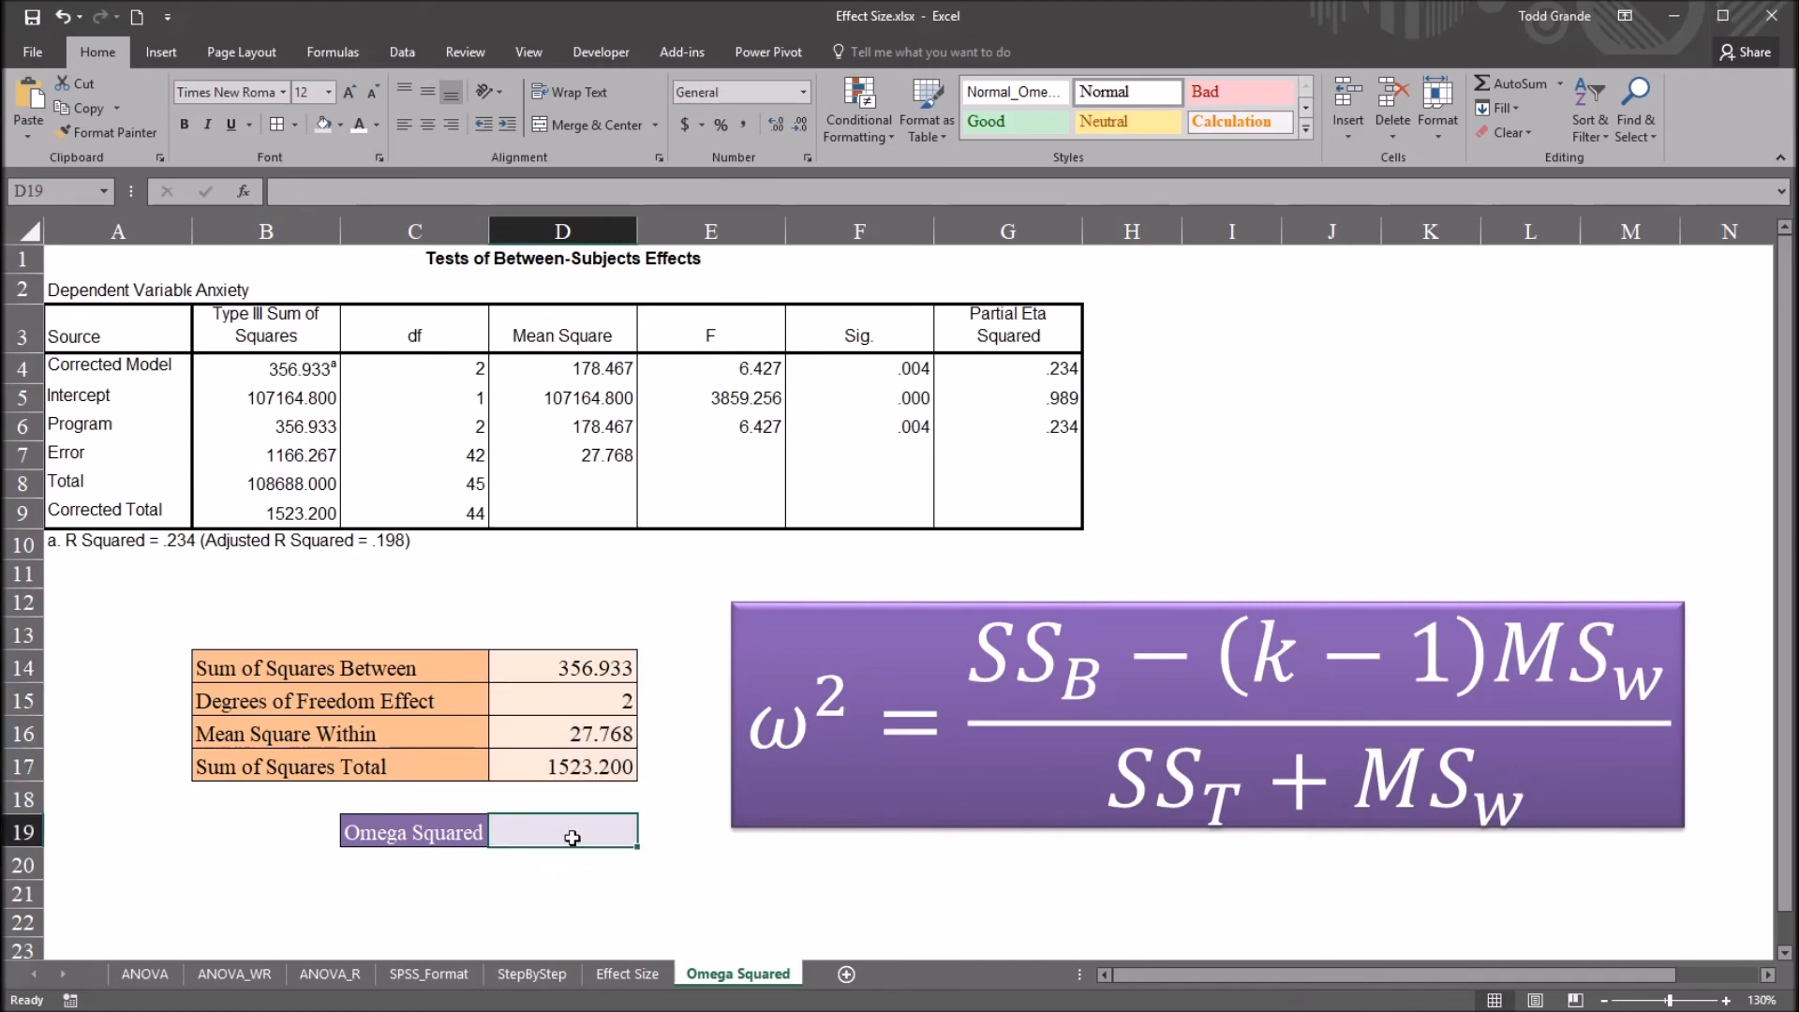
Build the numerator (D14-(D15*D16)) from SS between, df effect and MS within.
type("=")
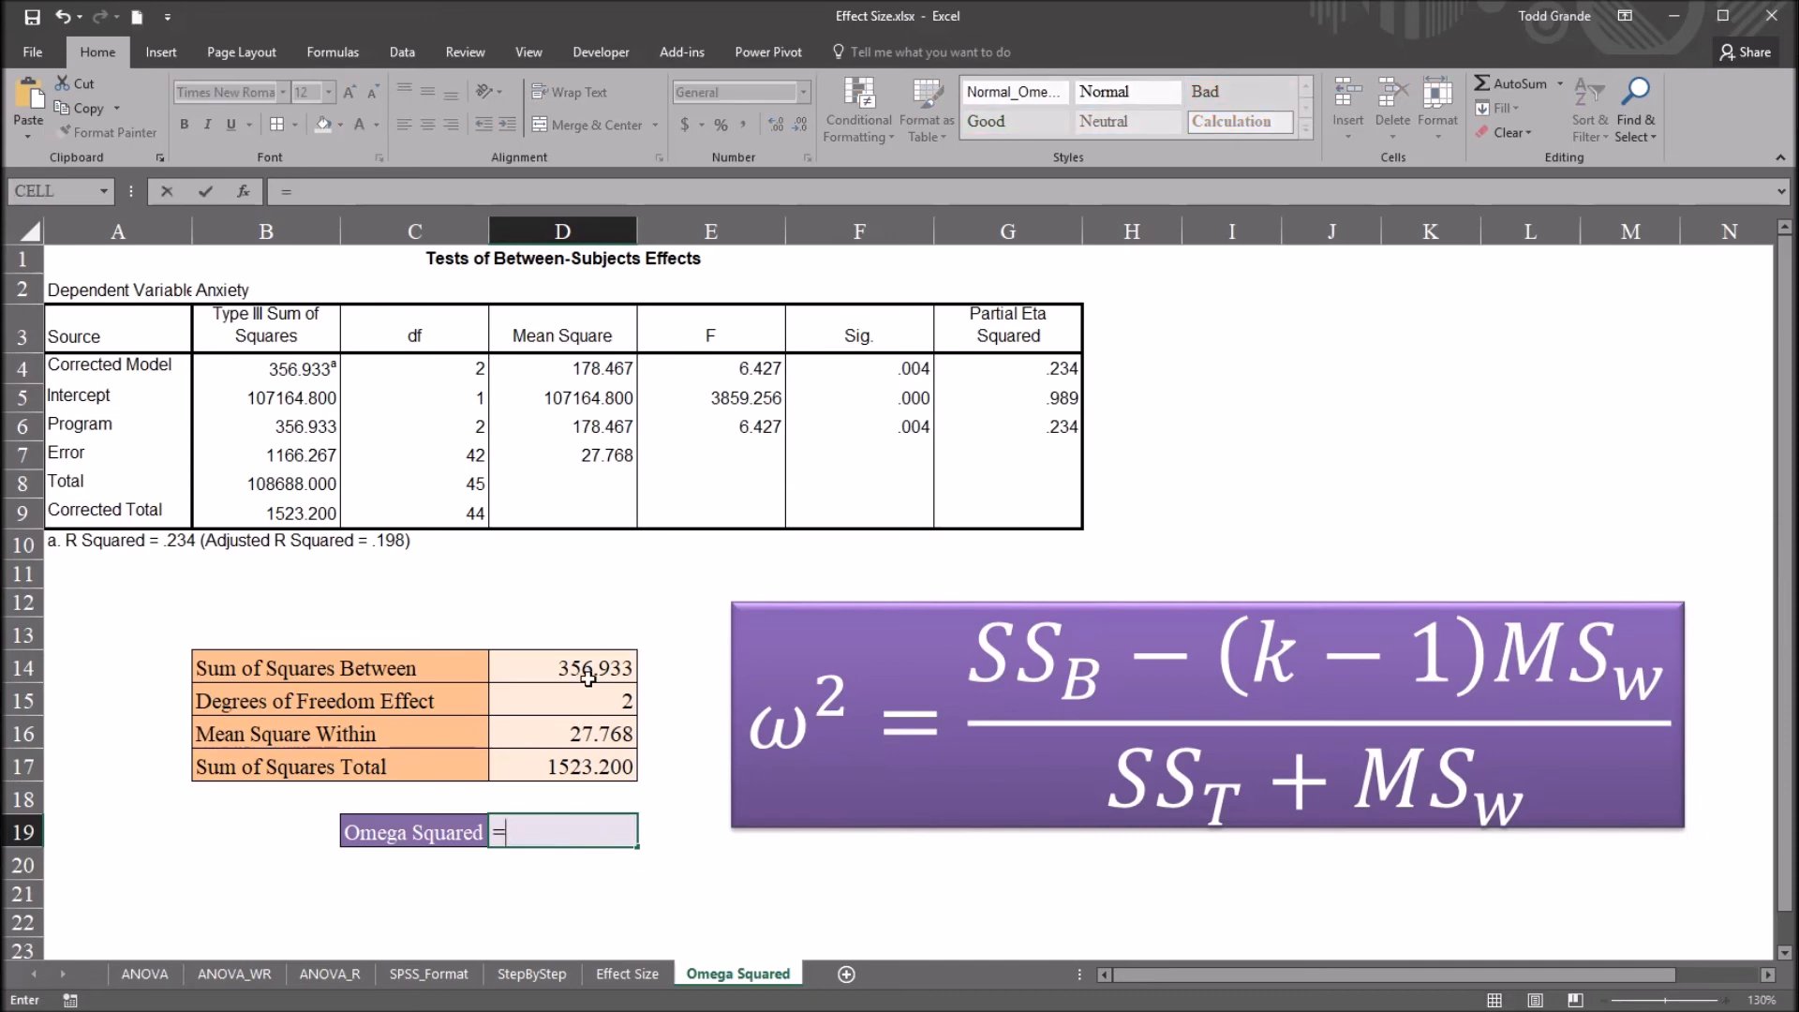
type("(")
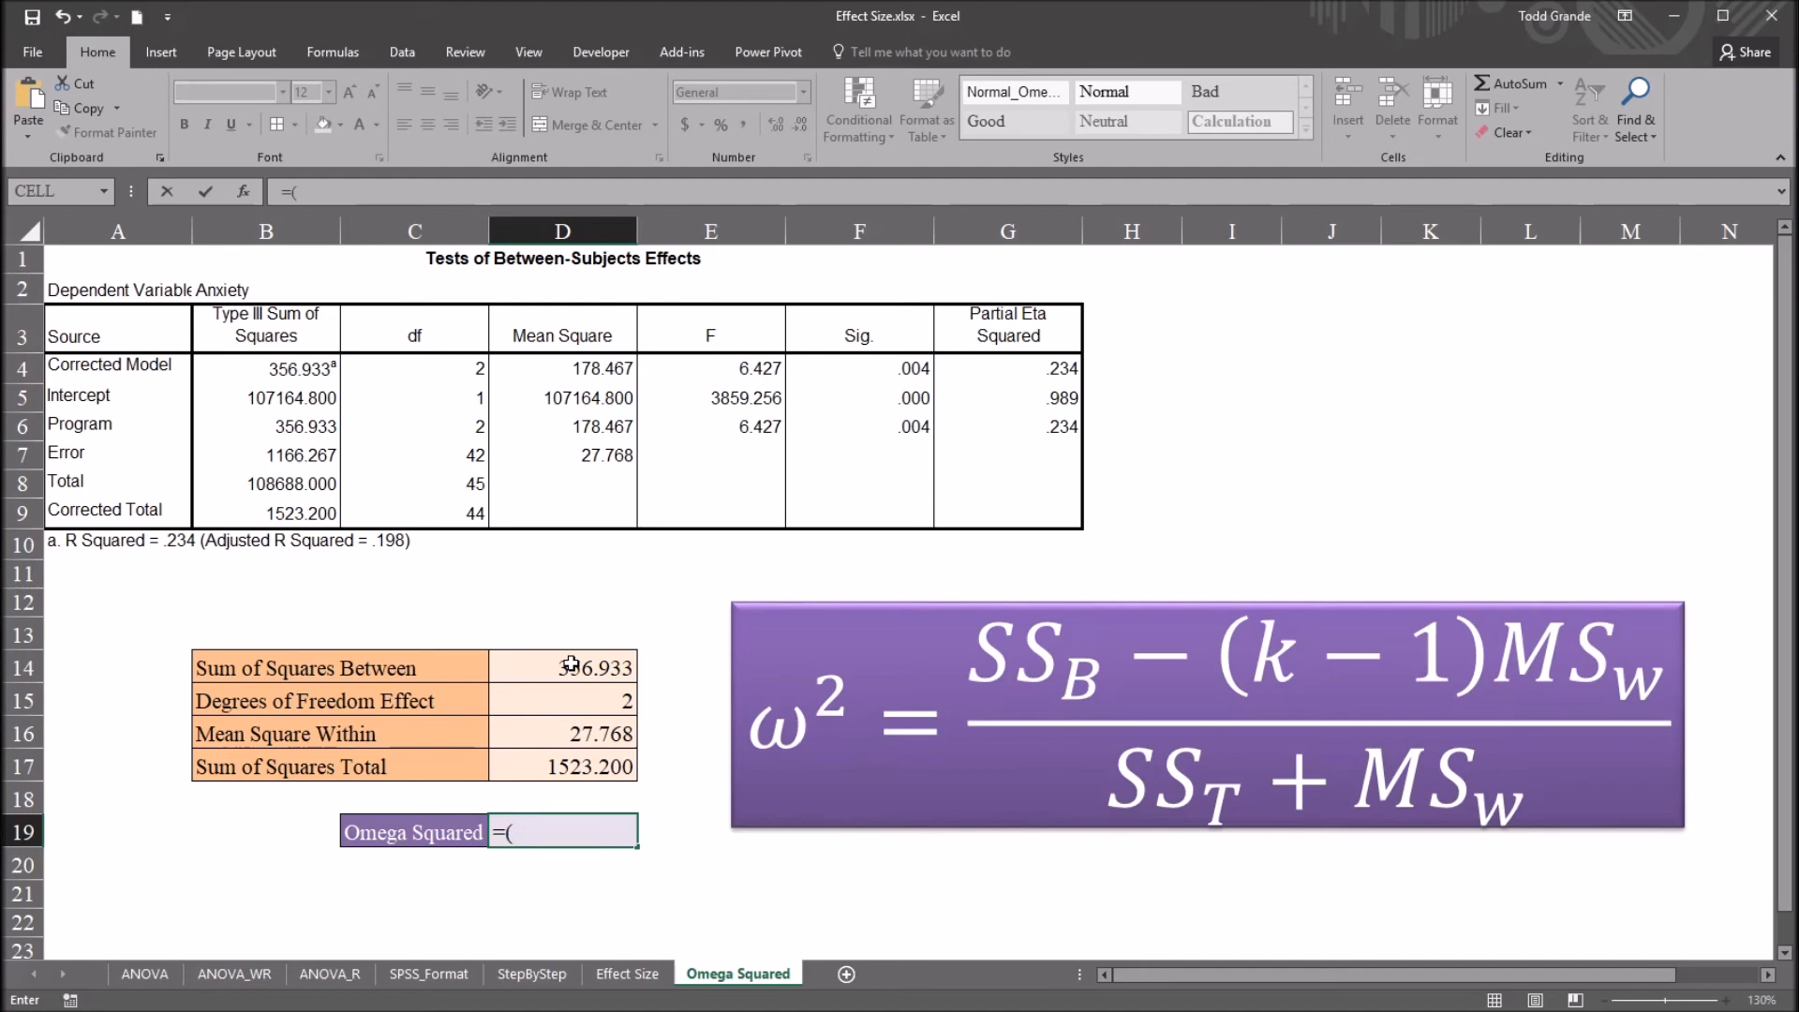
left_click(562, 667)
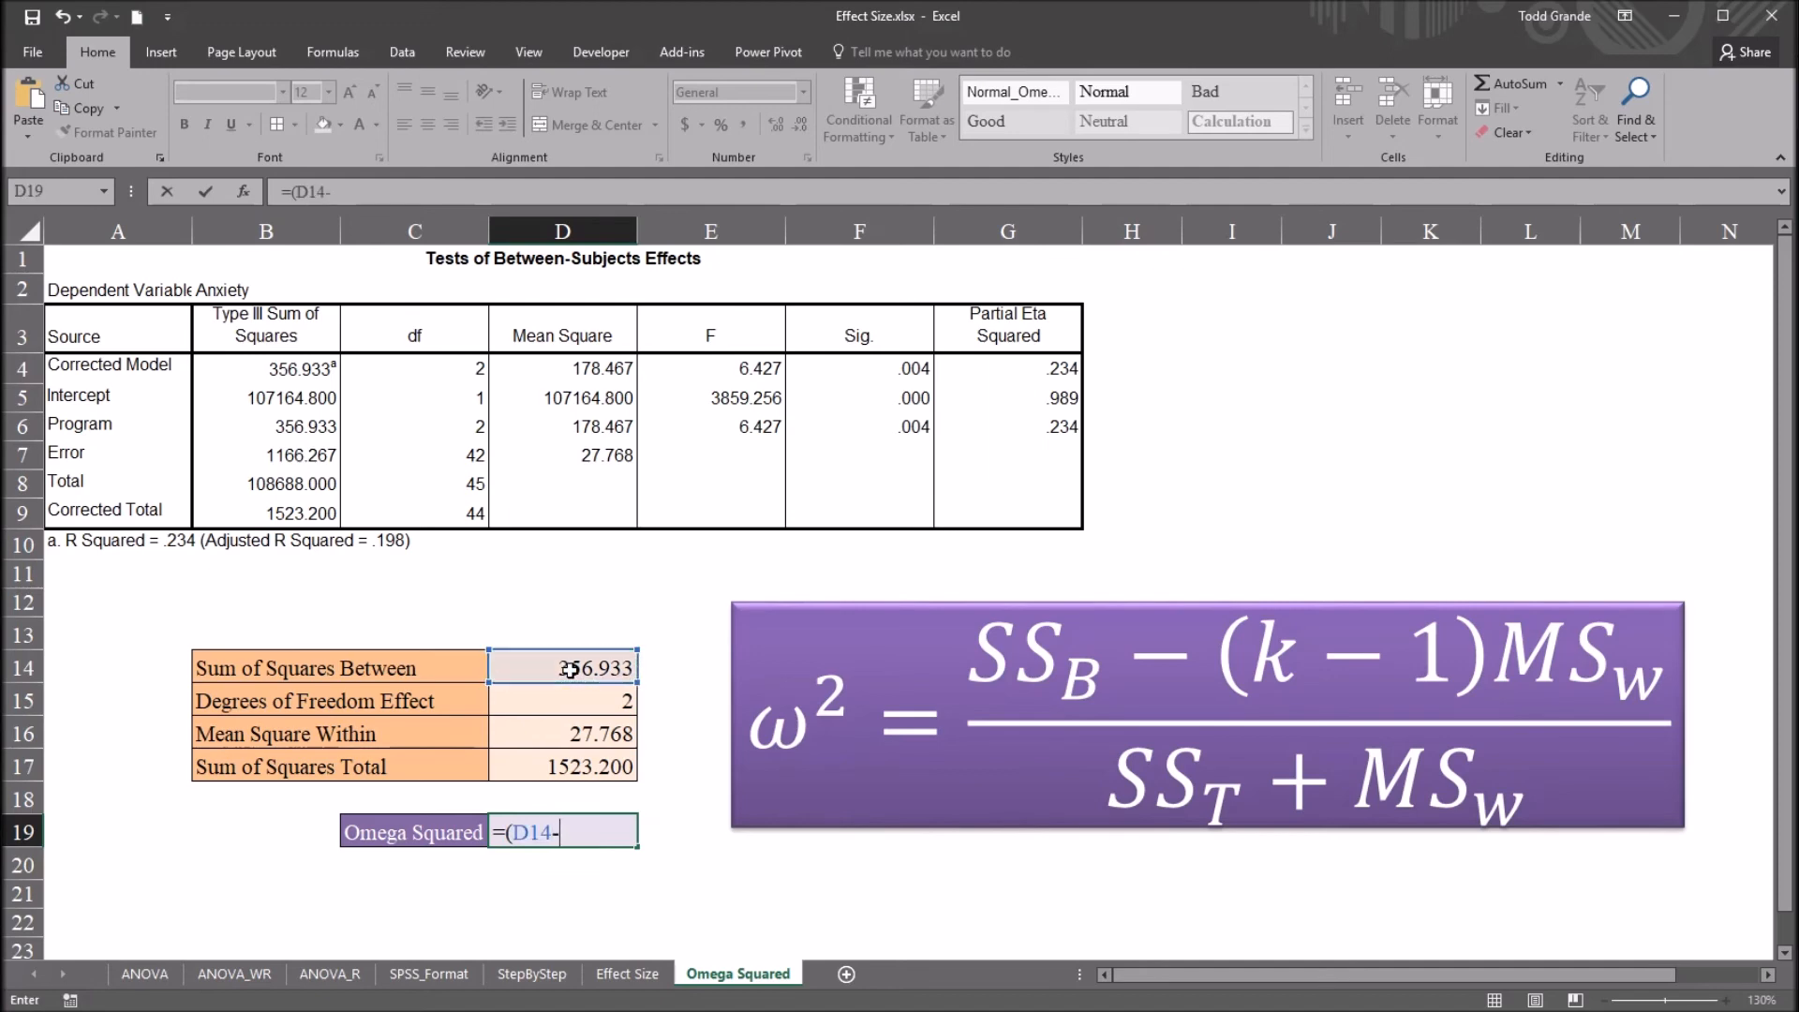
type("(")
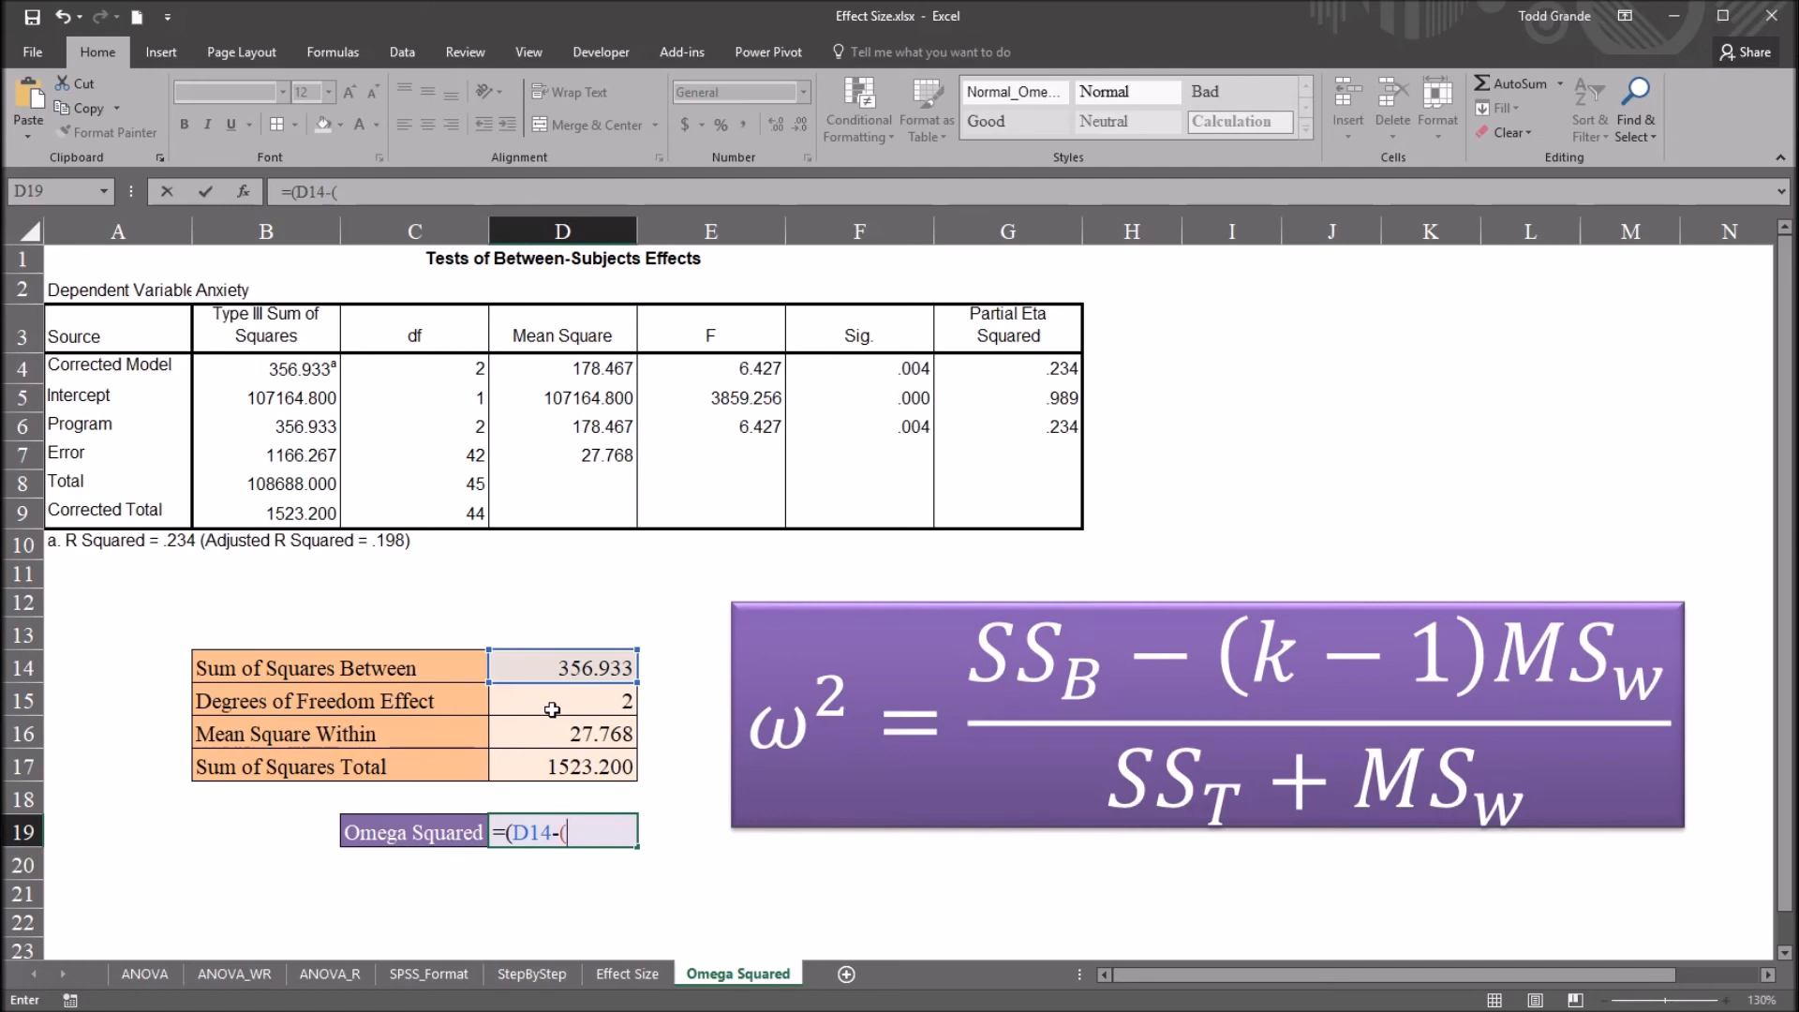
left_click(561, 701)
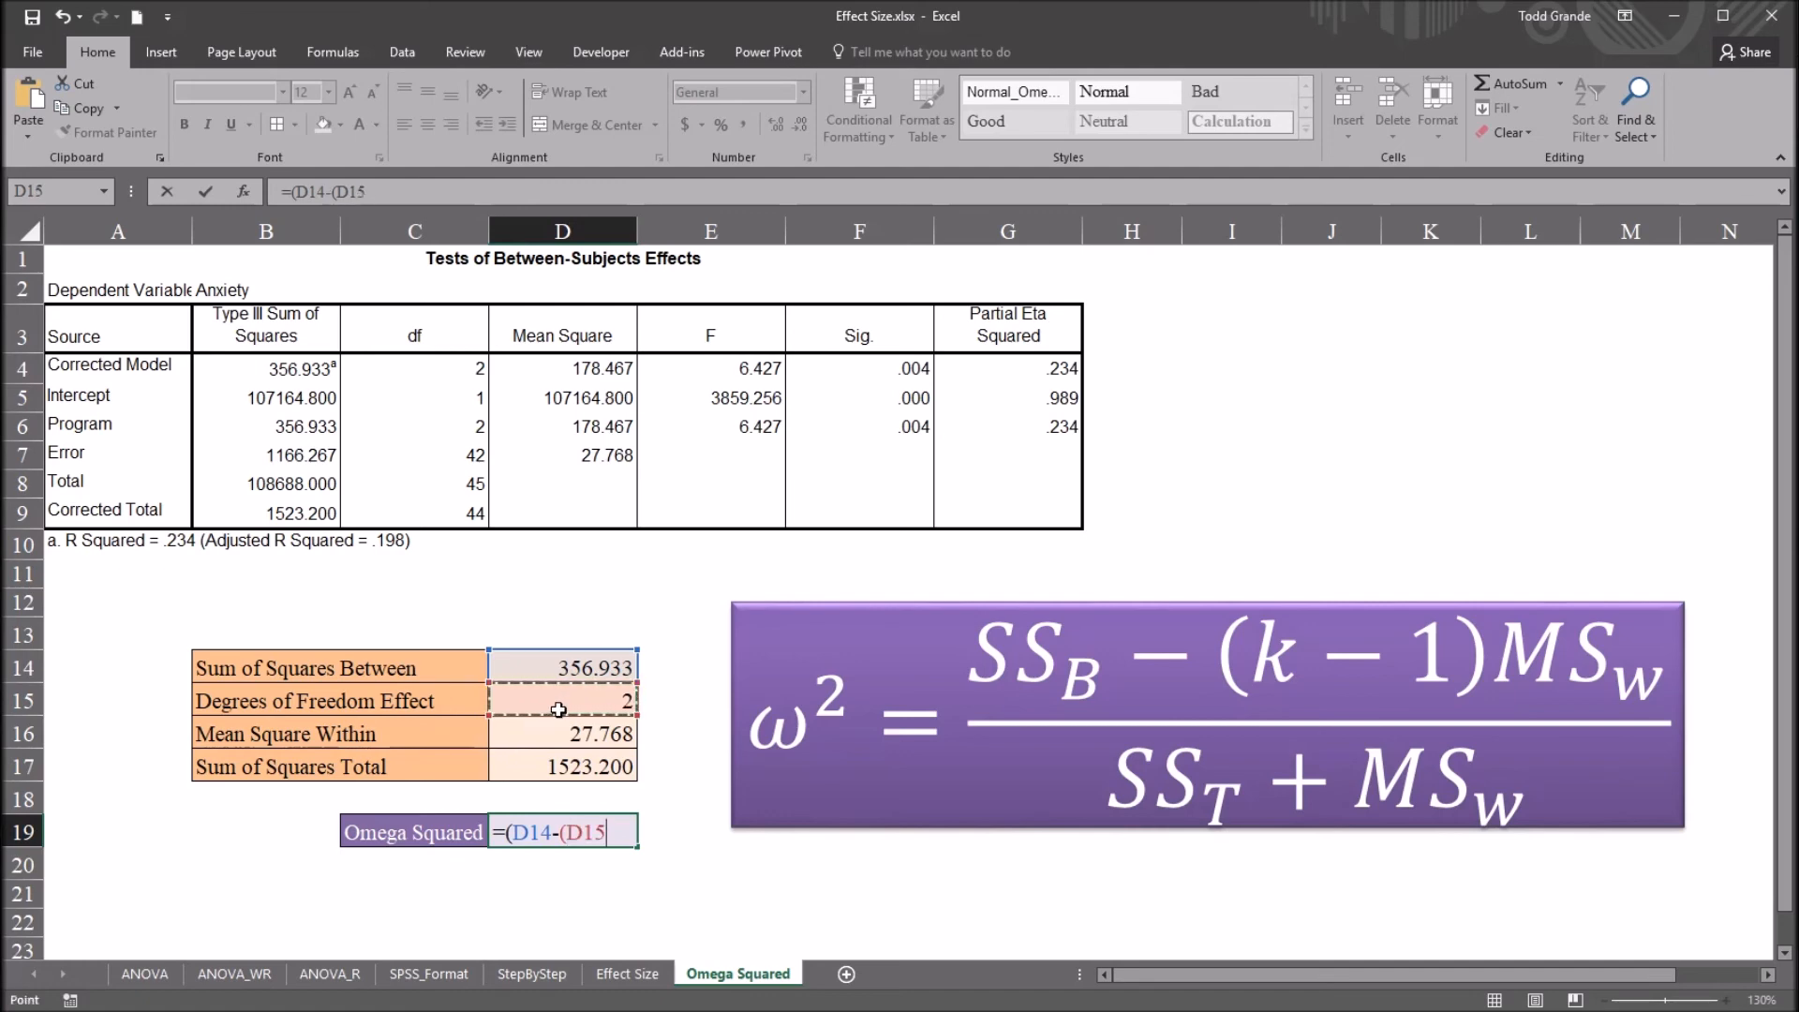
type("*")
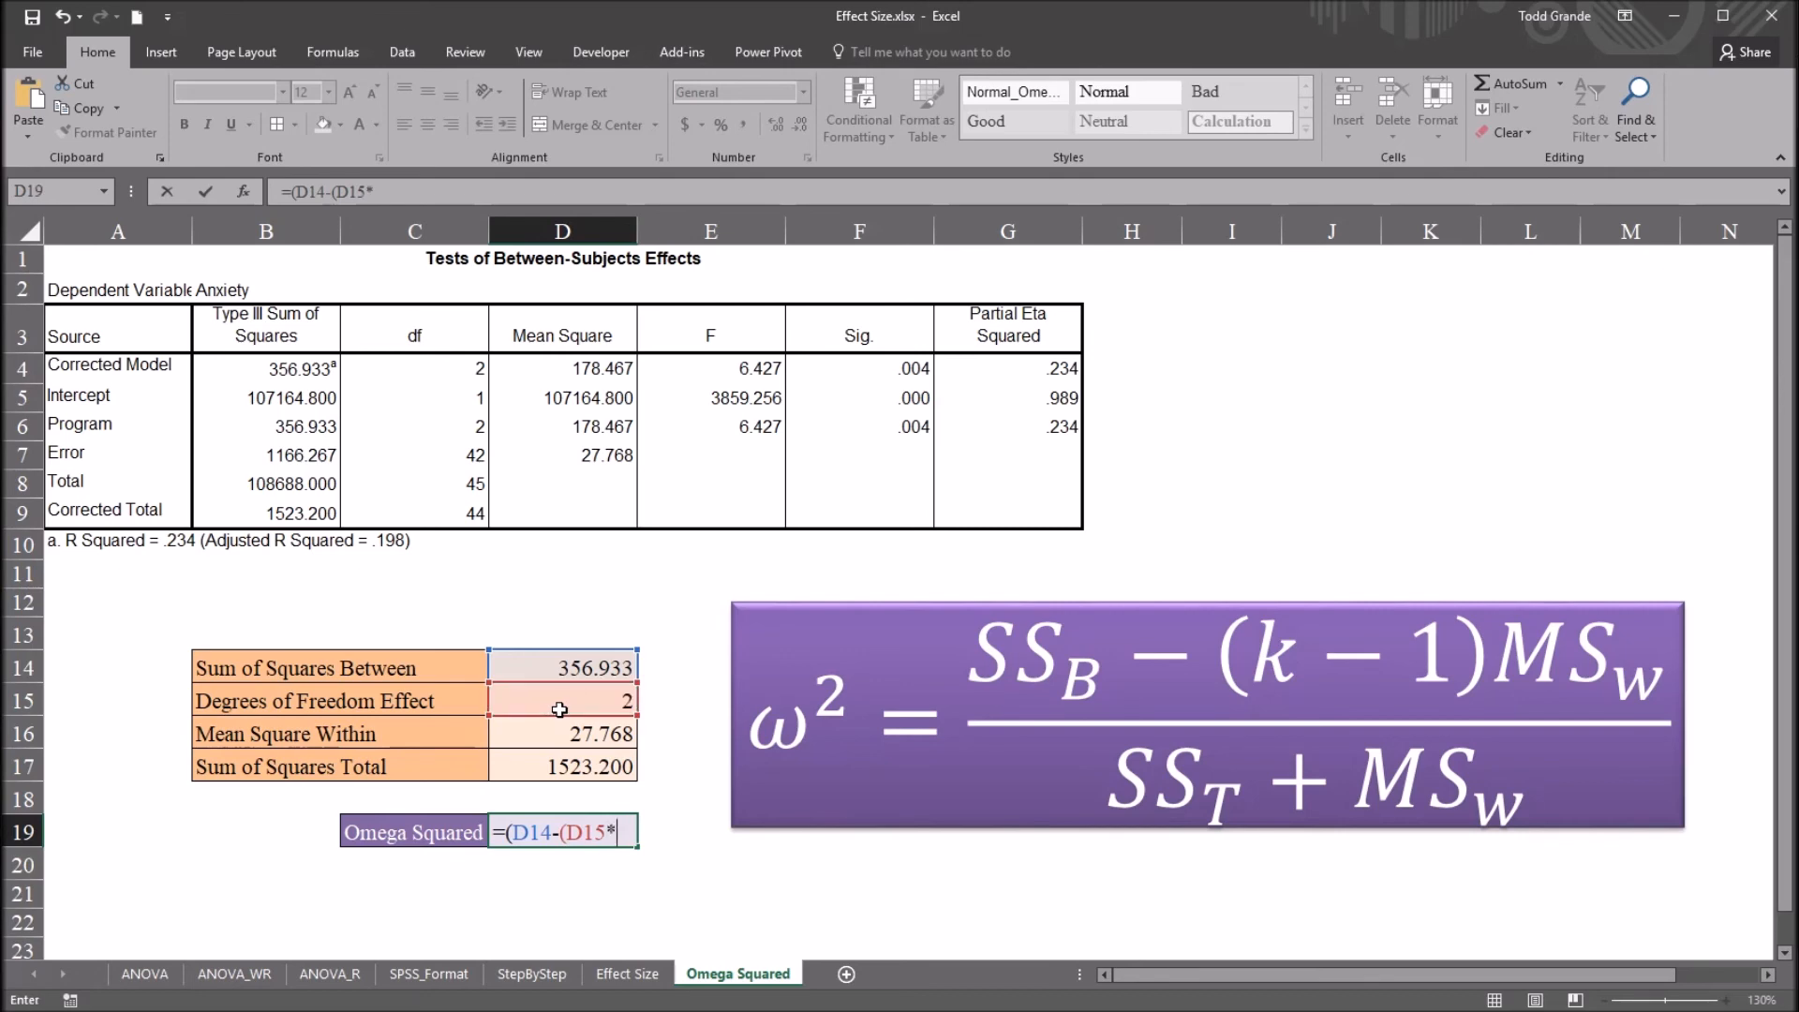
left_click(562, 735)
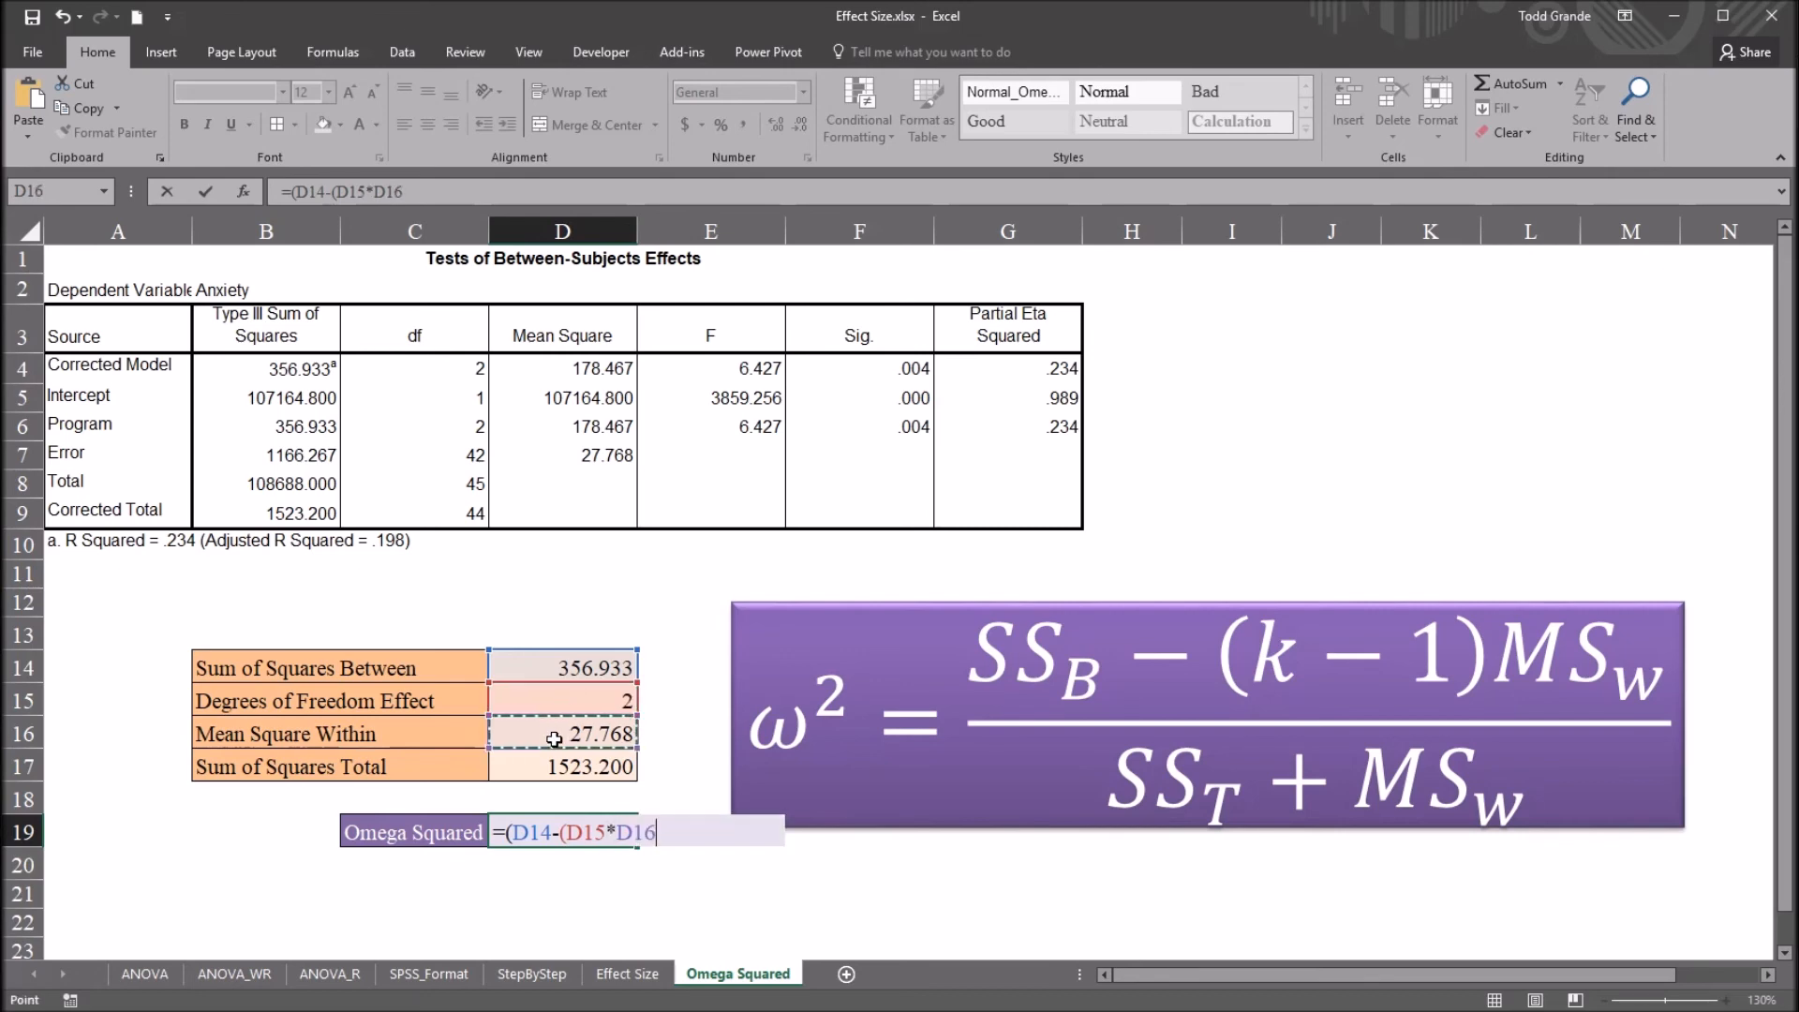
type(")")
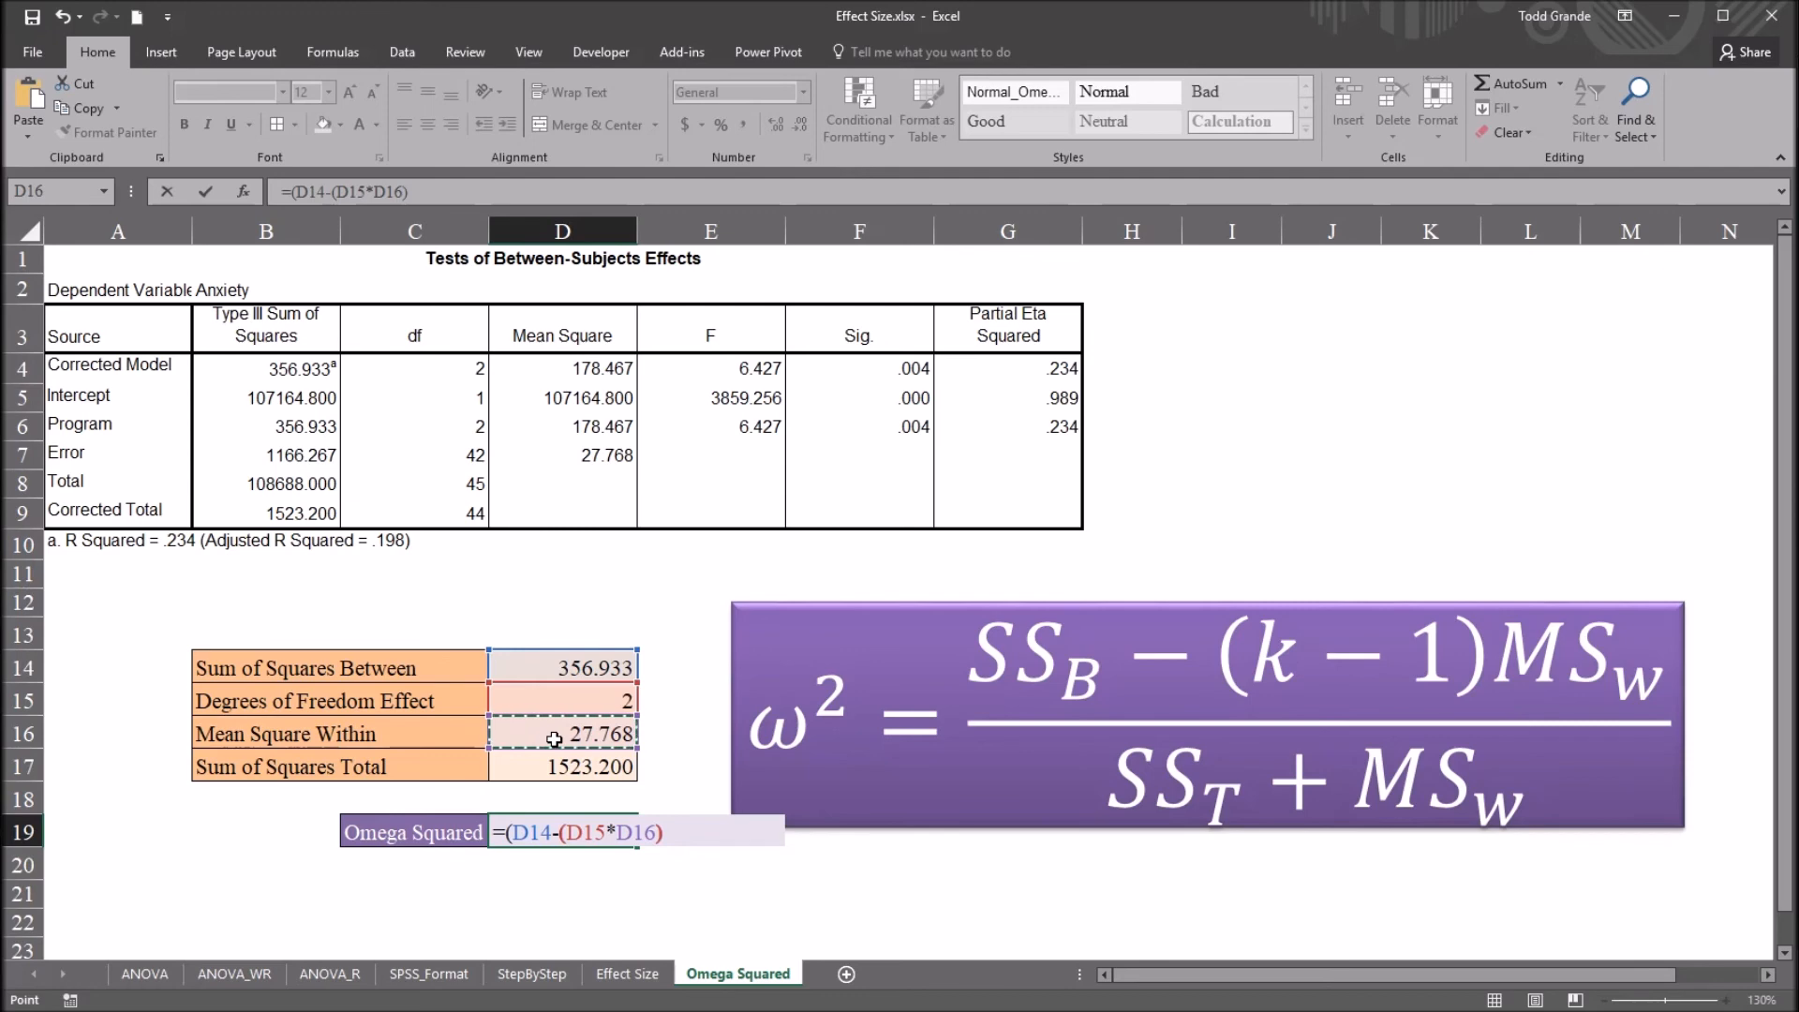
type(")")
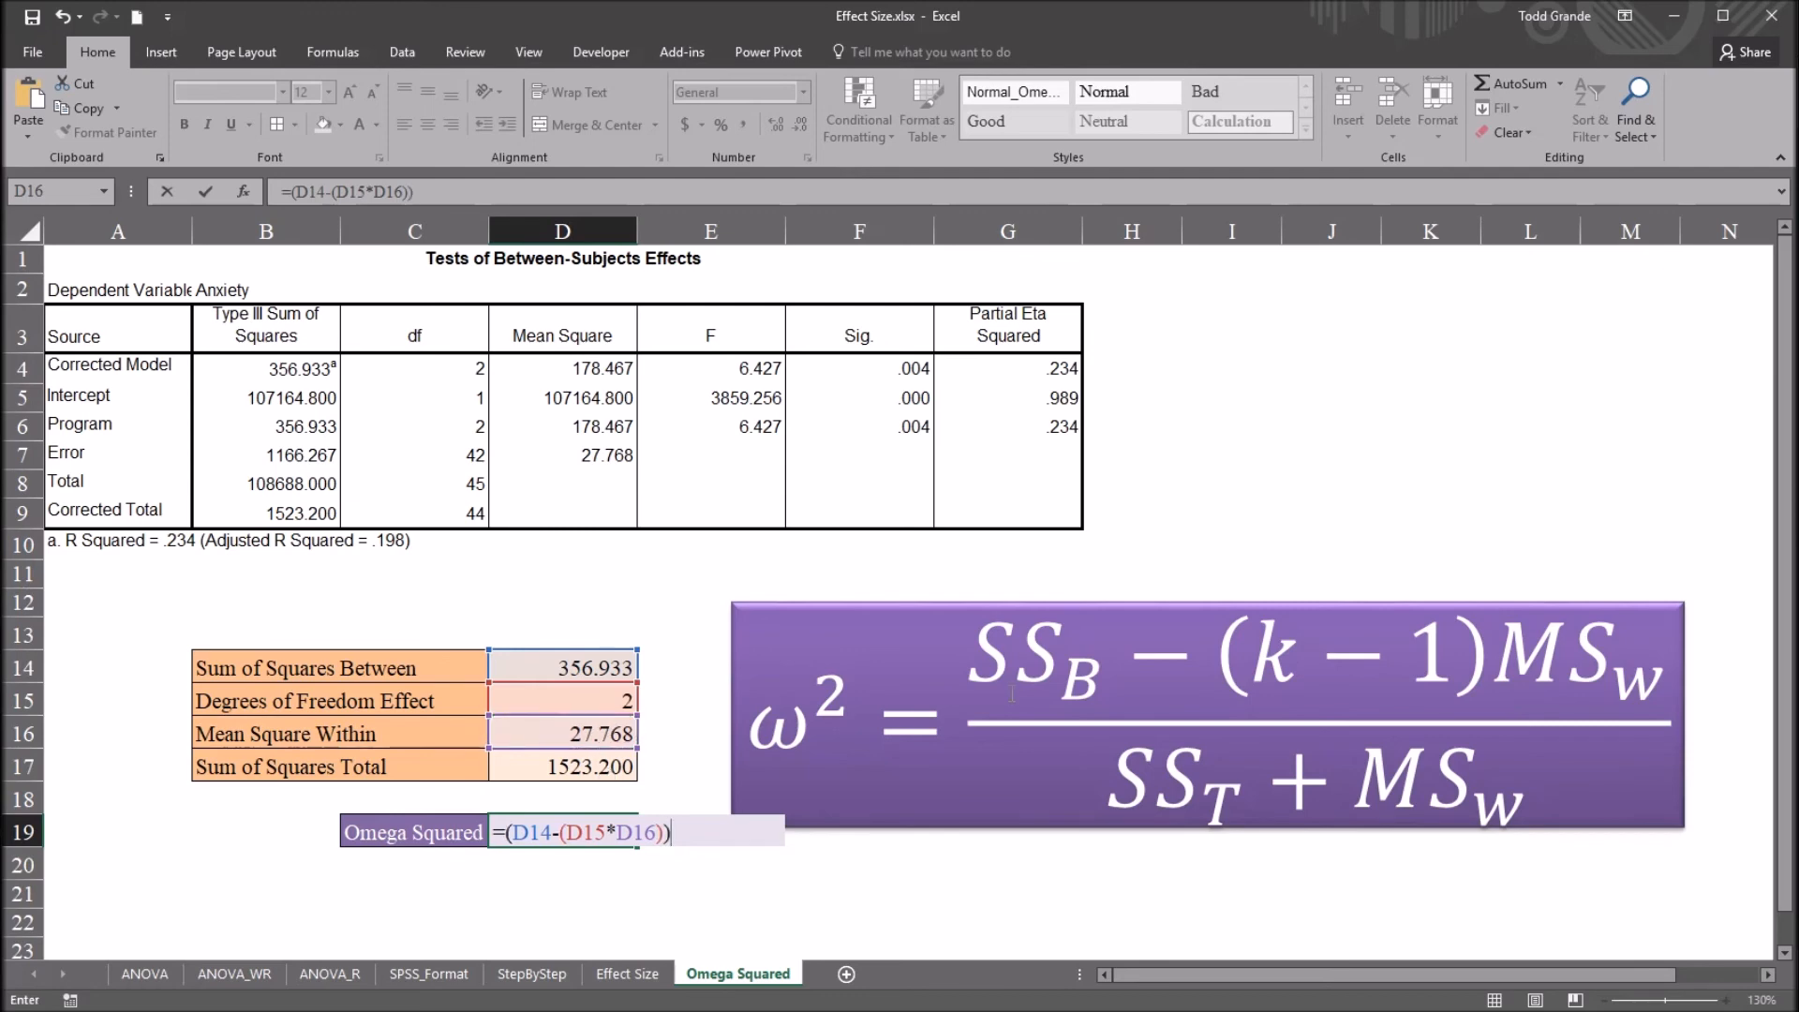
mouse_move(1047, 821)
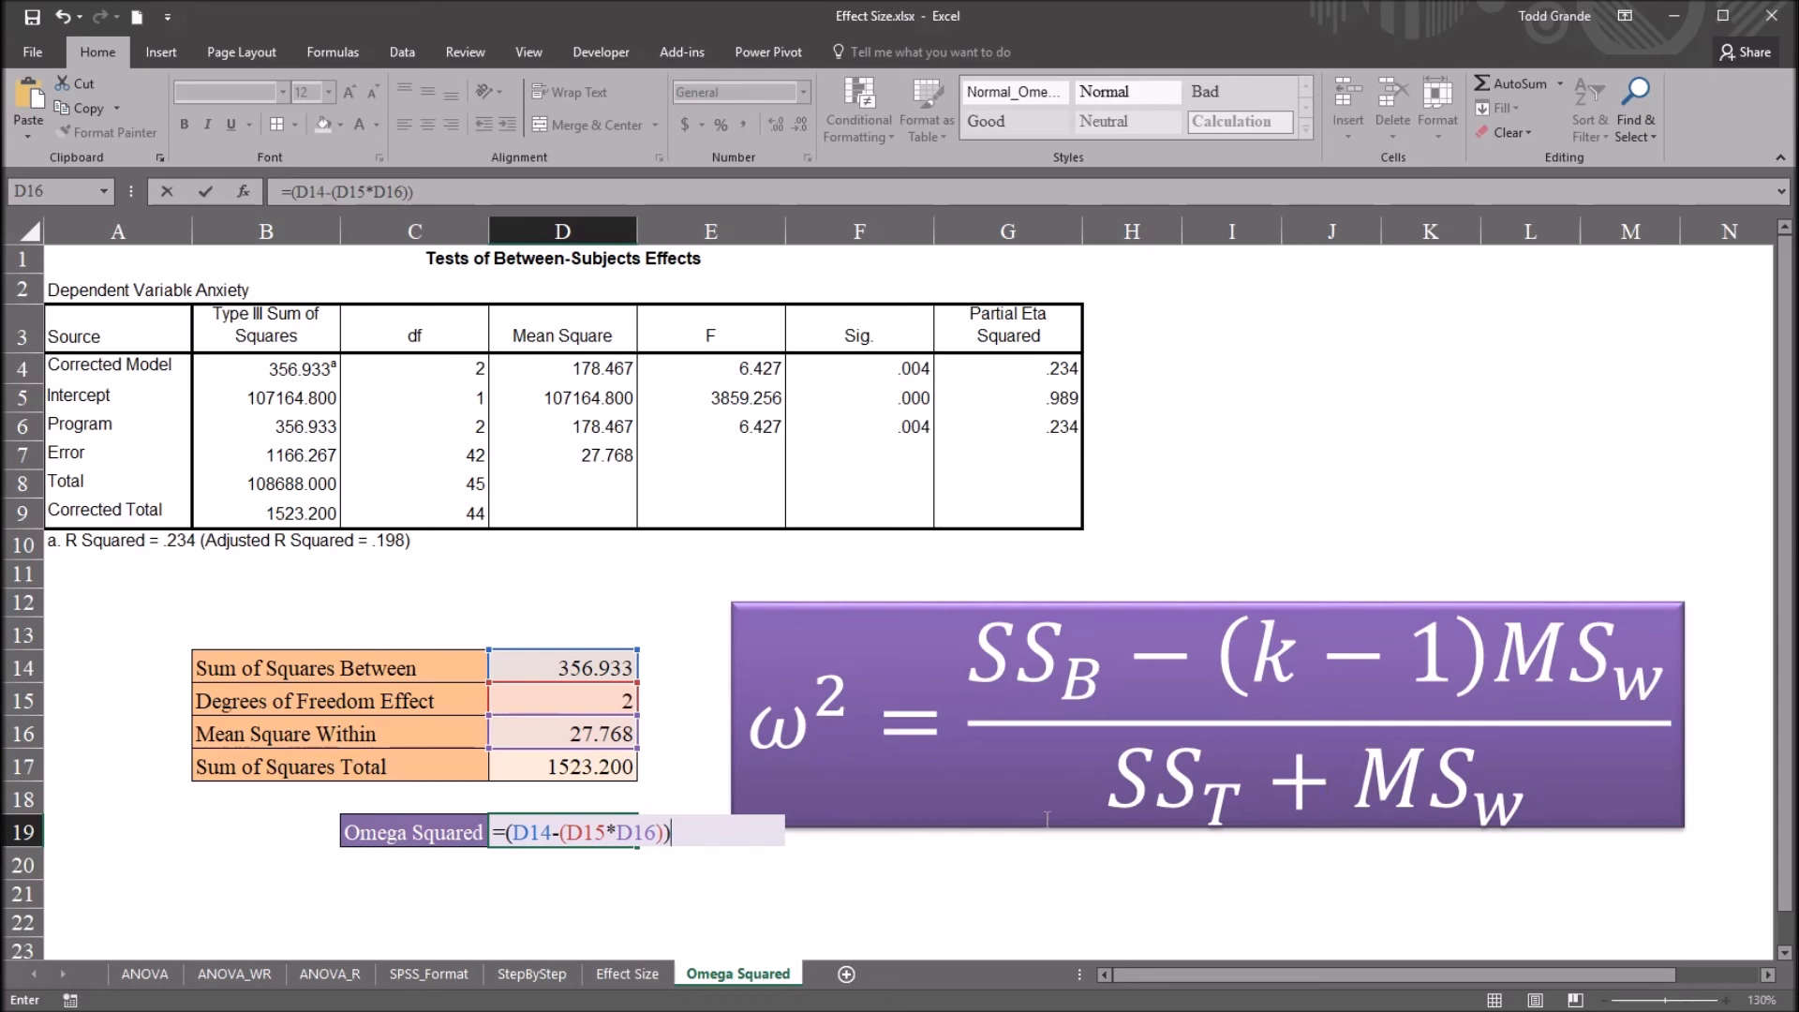
Divide by (D17+D16), total SS plus MS within, and confirm to get omega squared 0.194.
type("/")
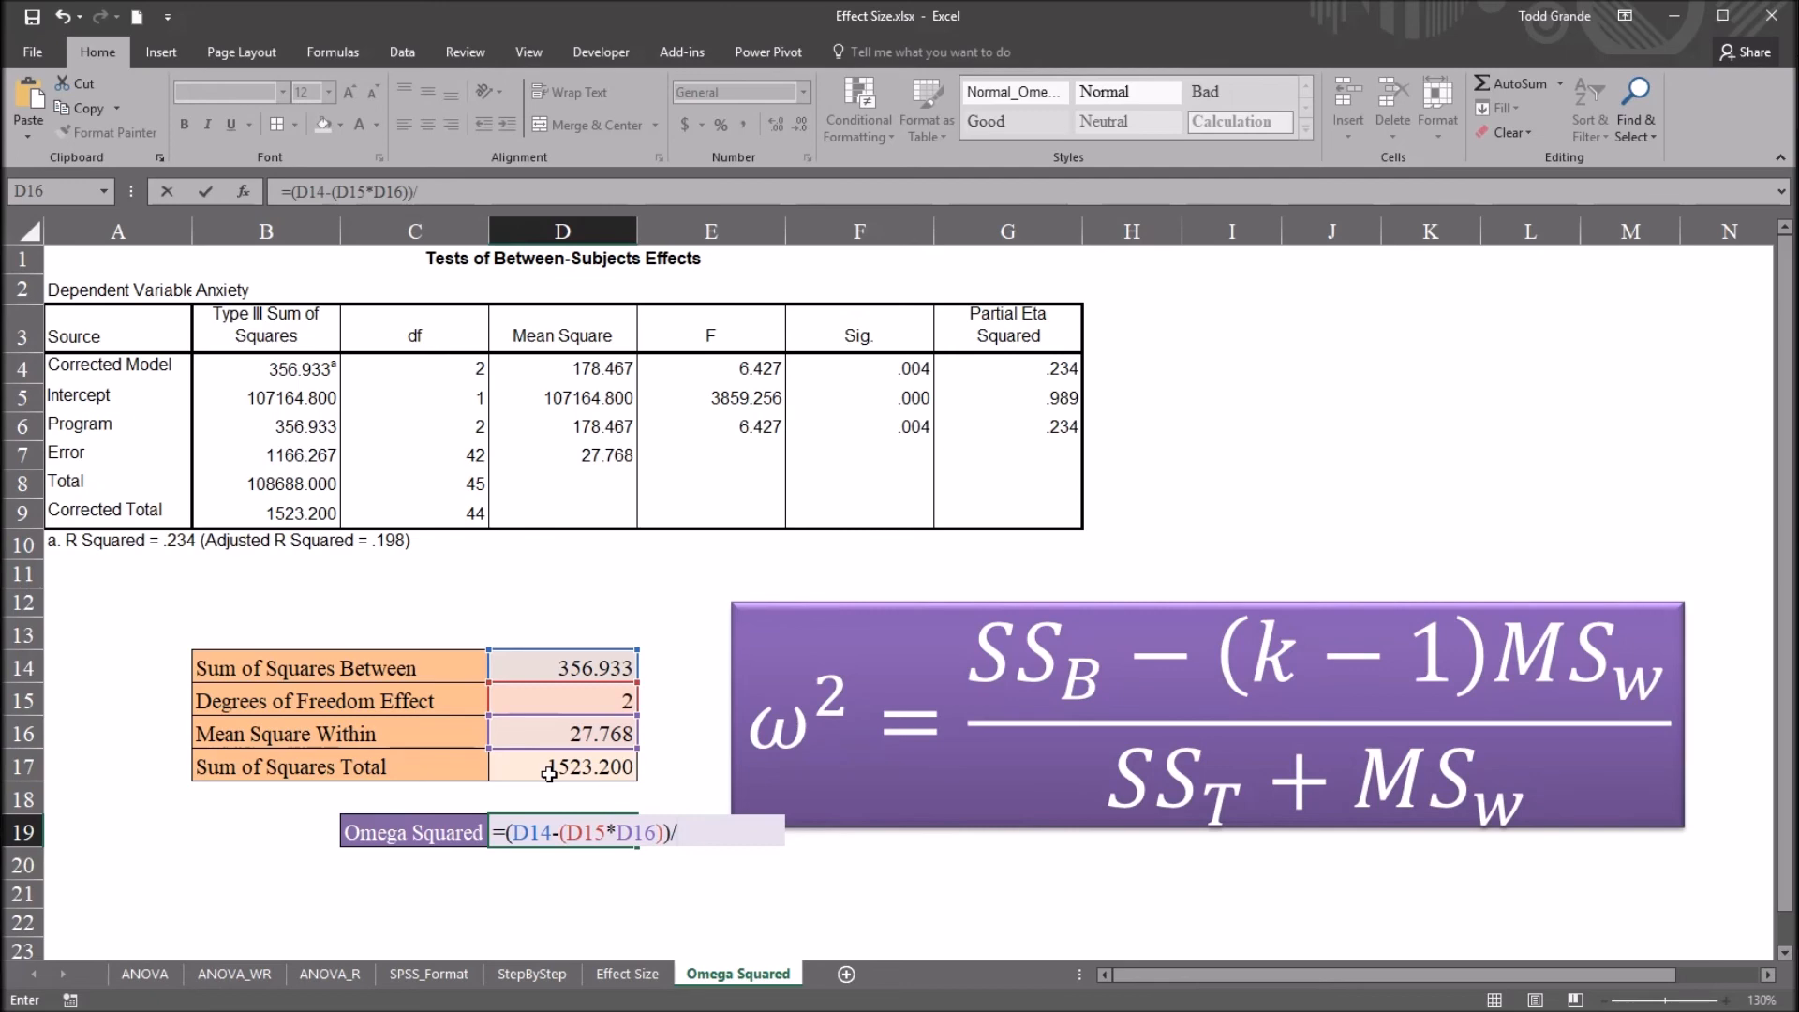
left_click(562, 767)
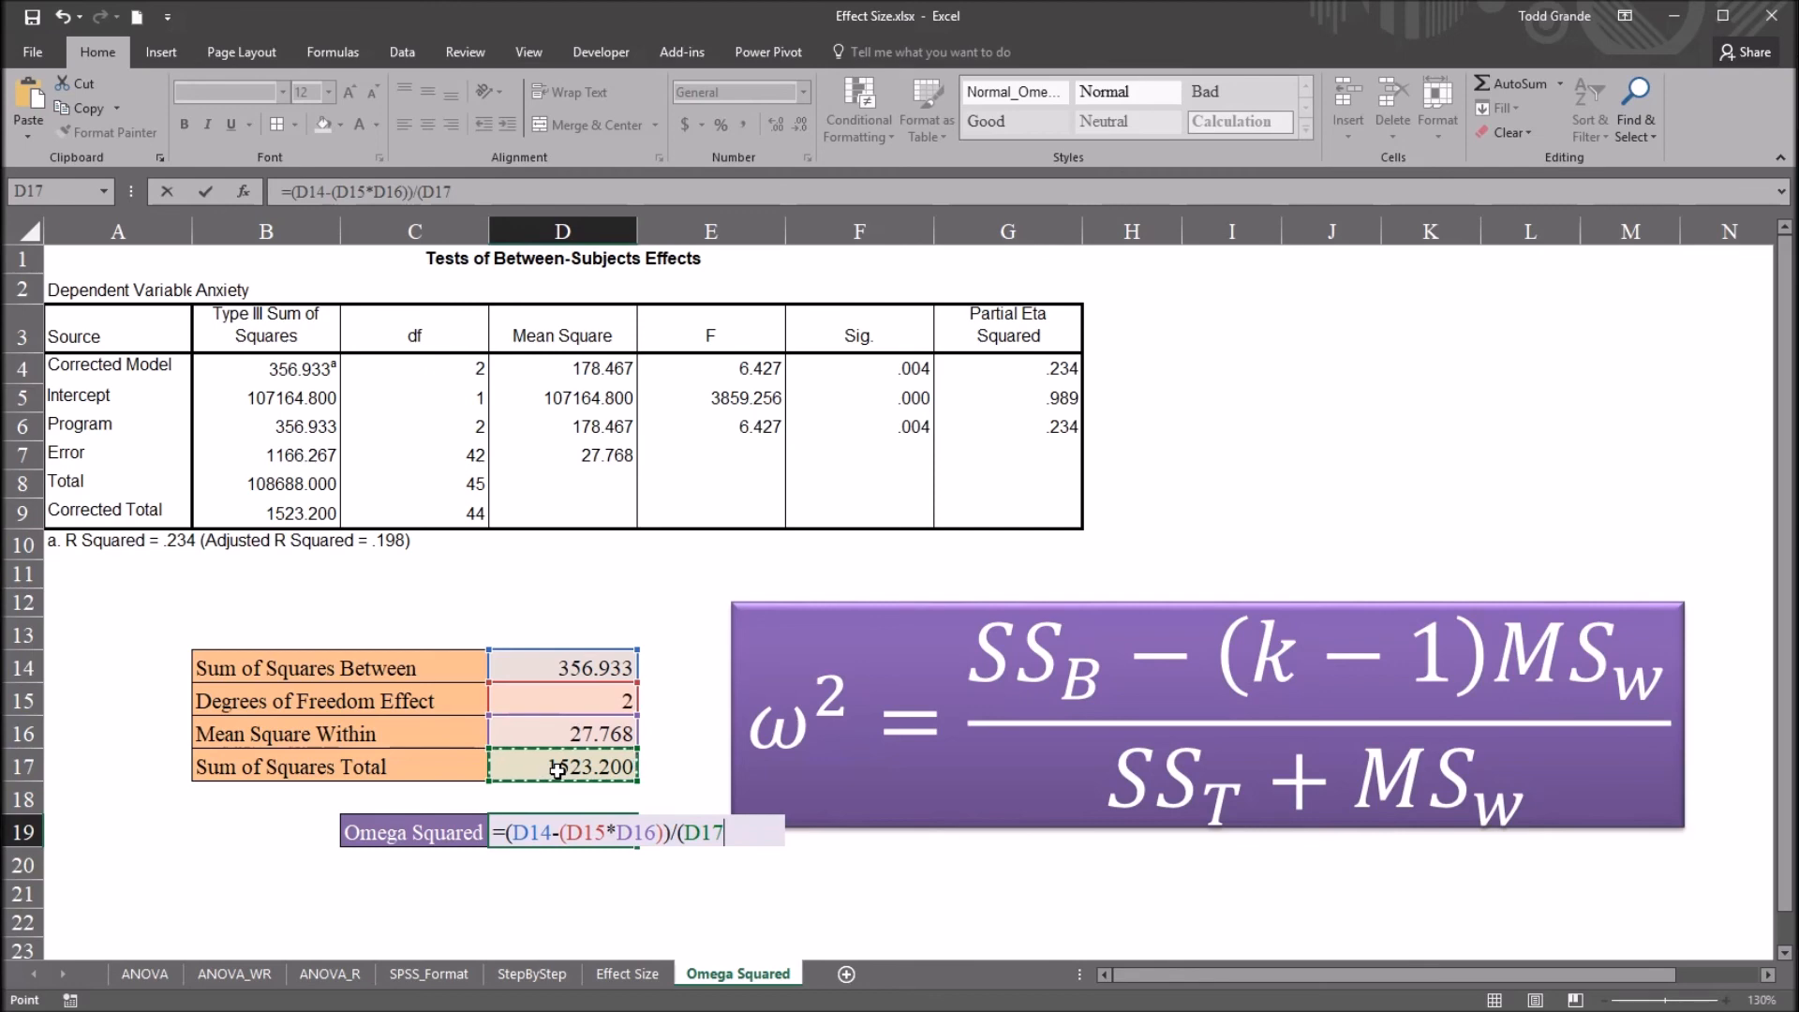
type("+")
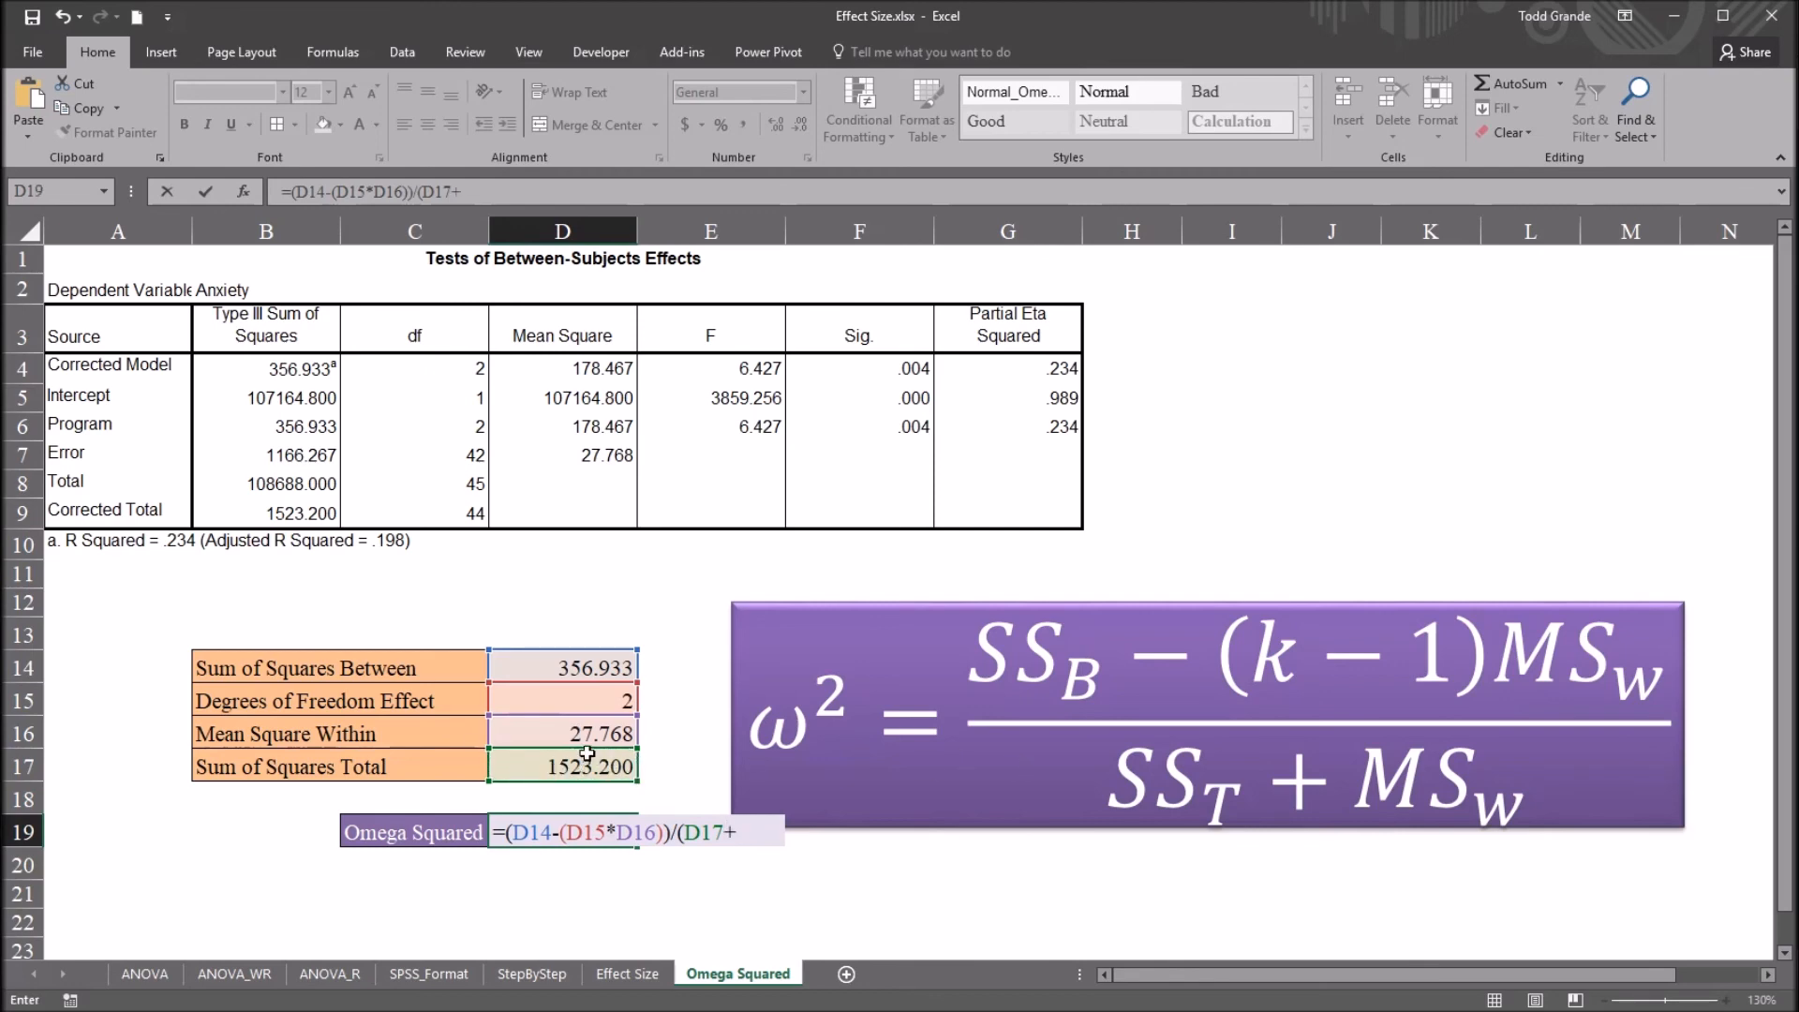
left_click(561, 733)
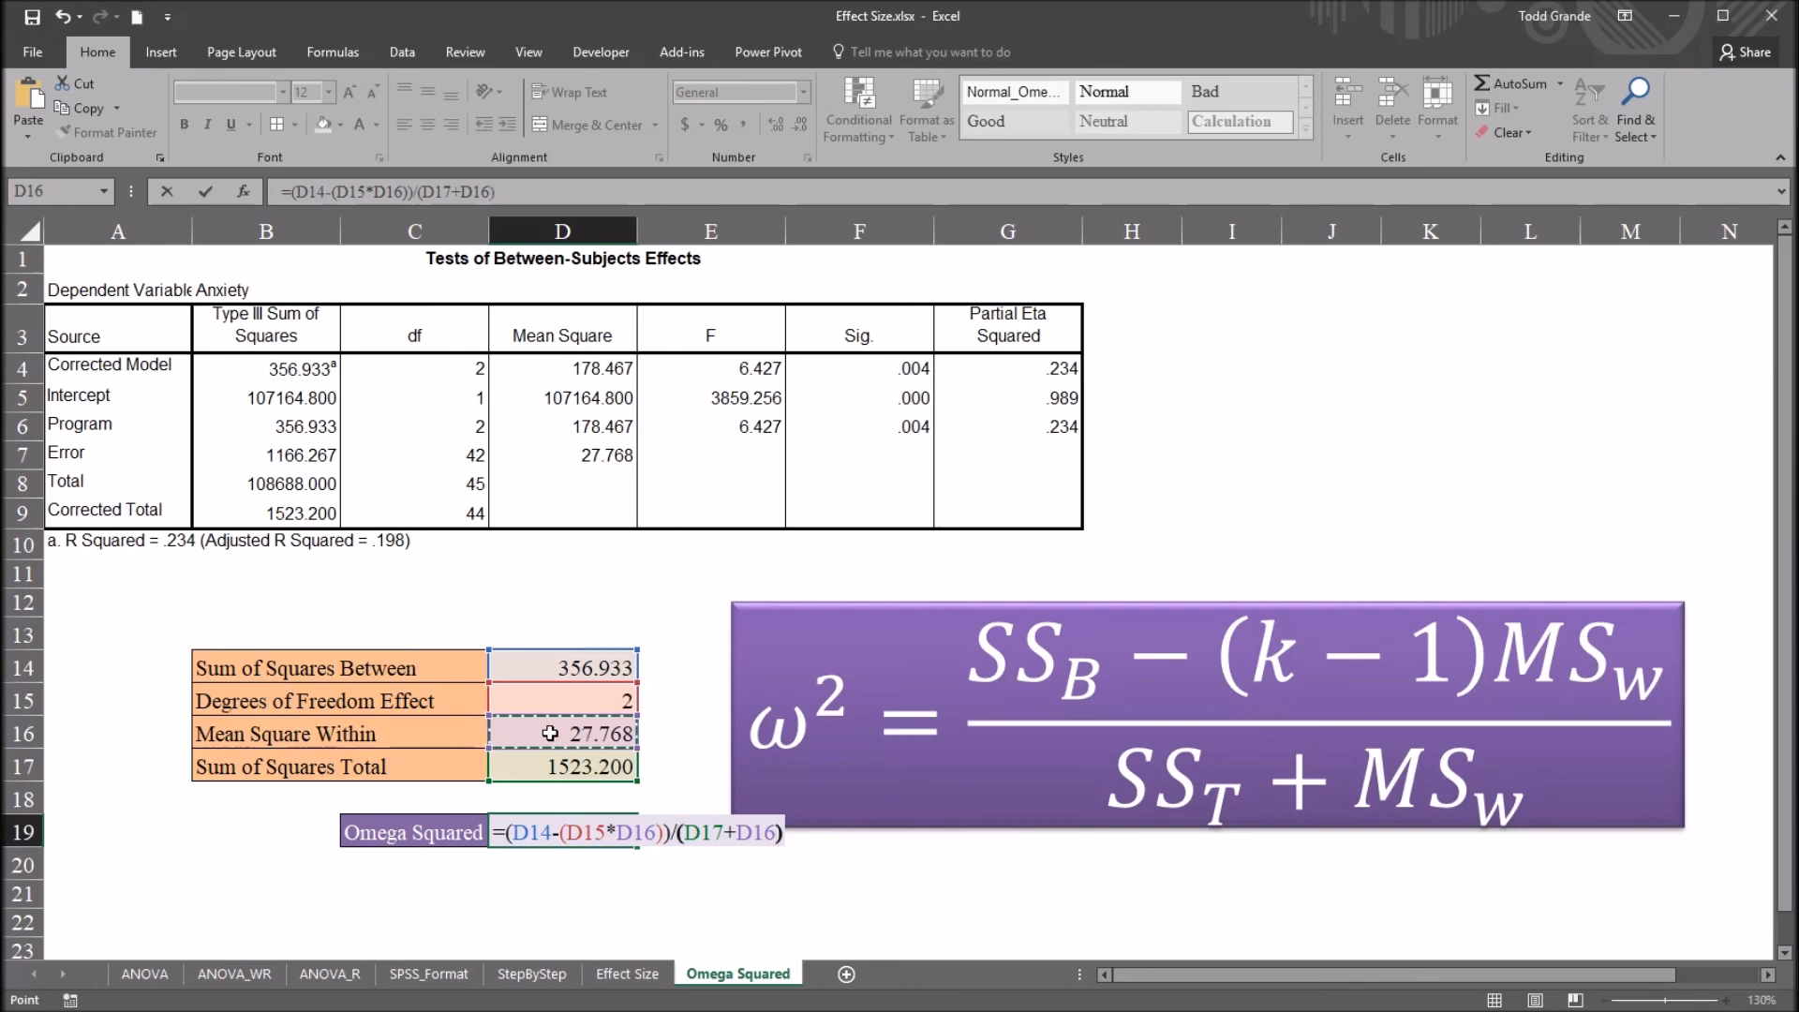
key("enter")
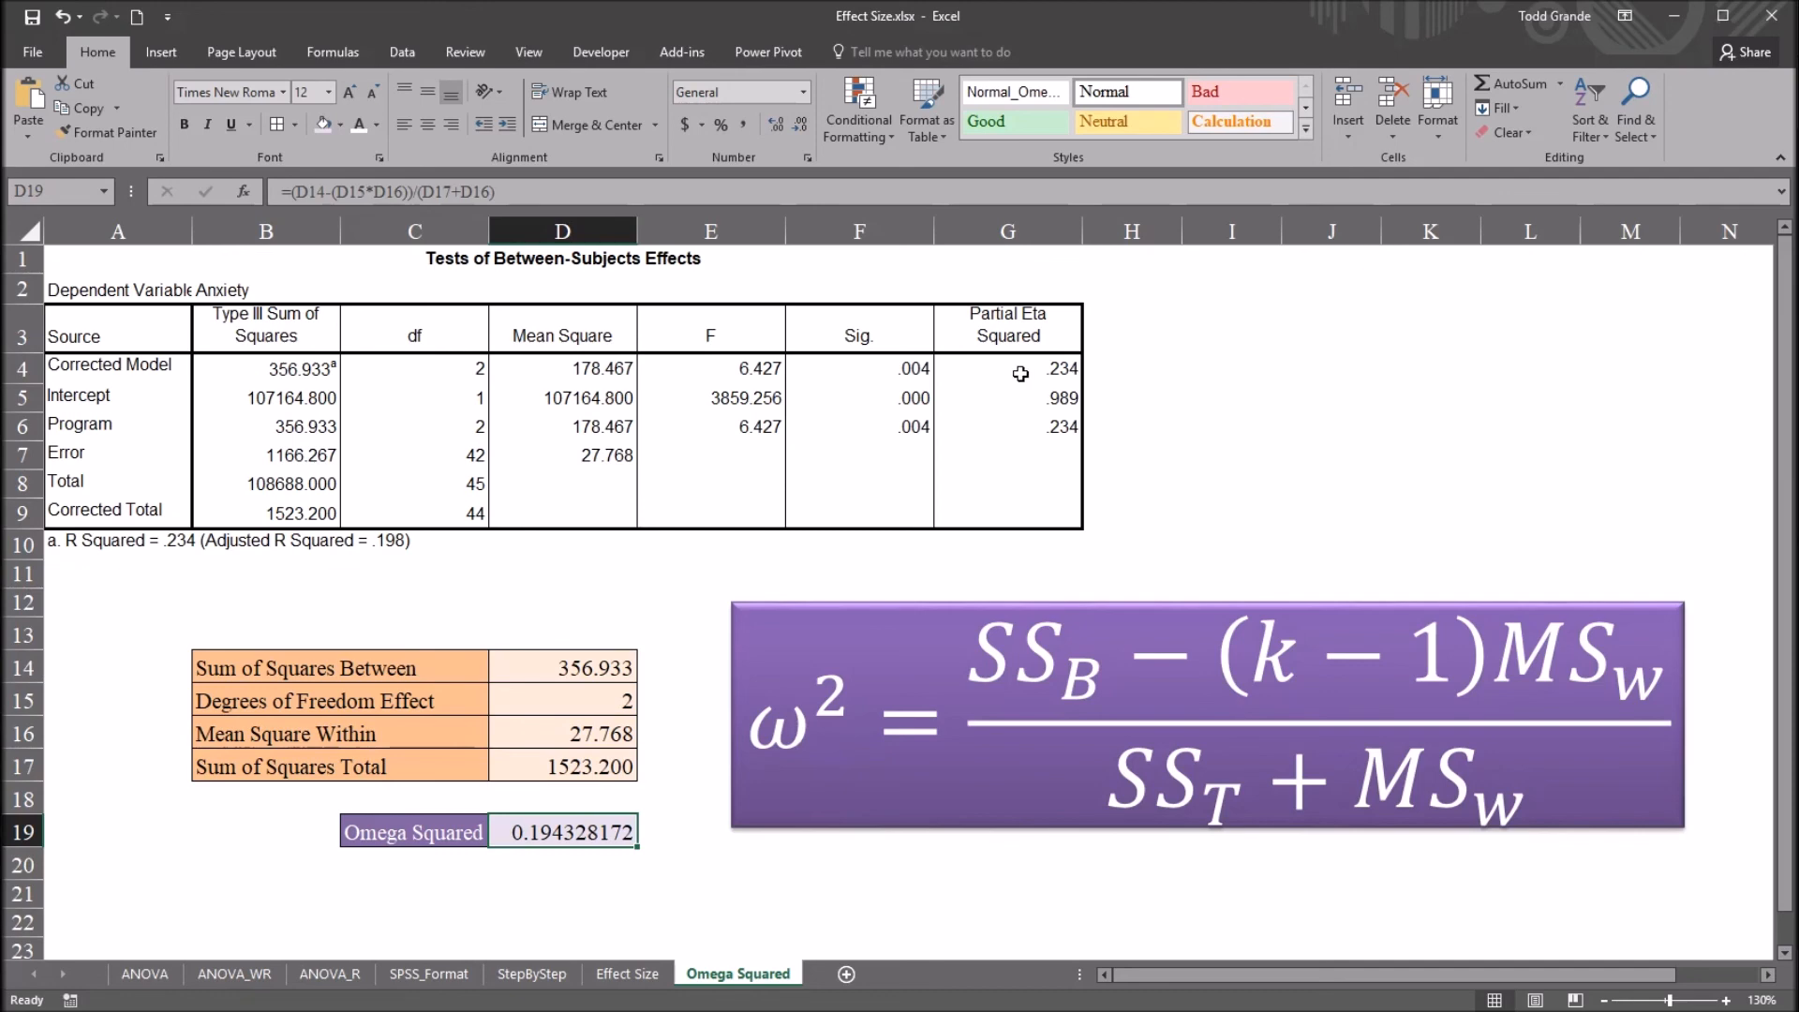
mouse_move(1034, 378)
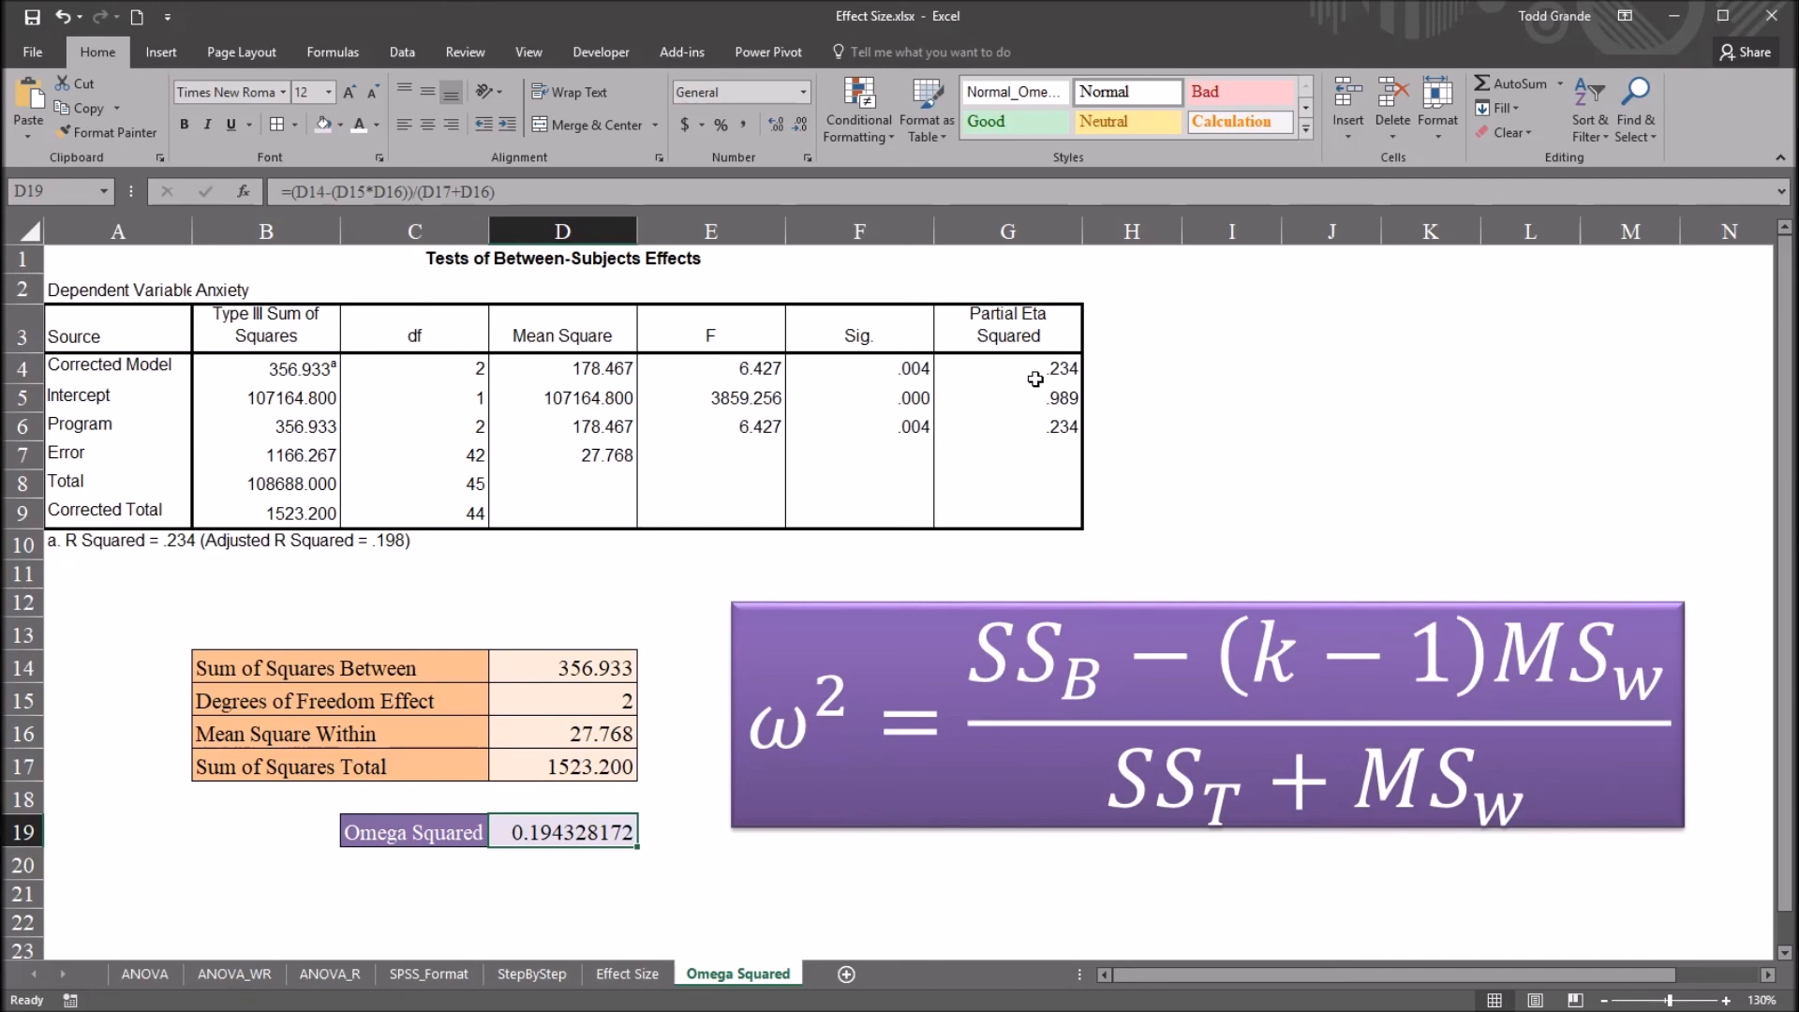
left_click(1007, 421)
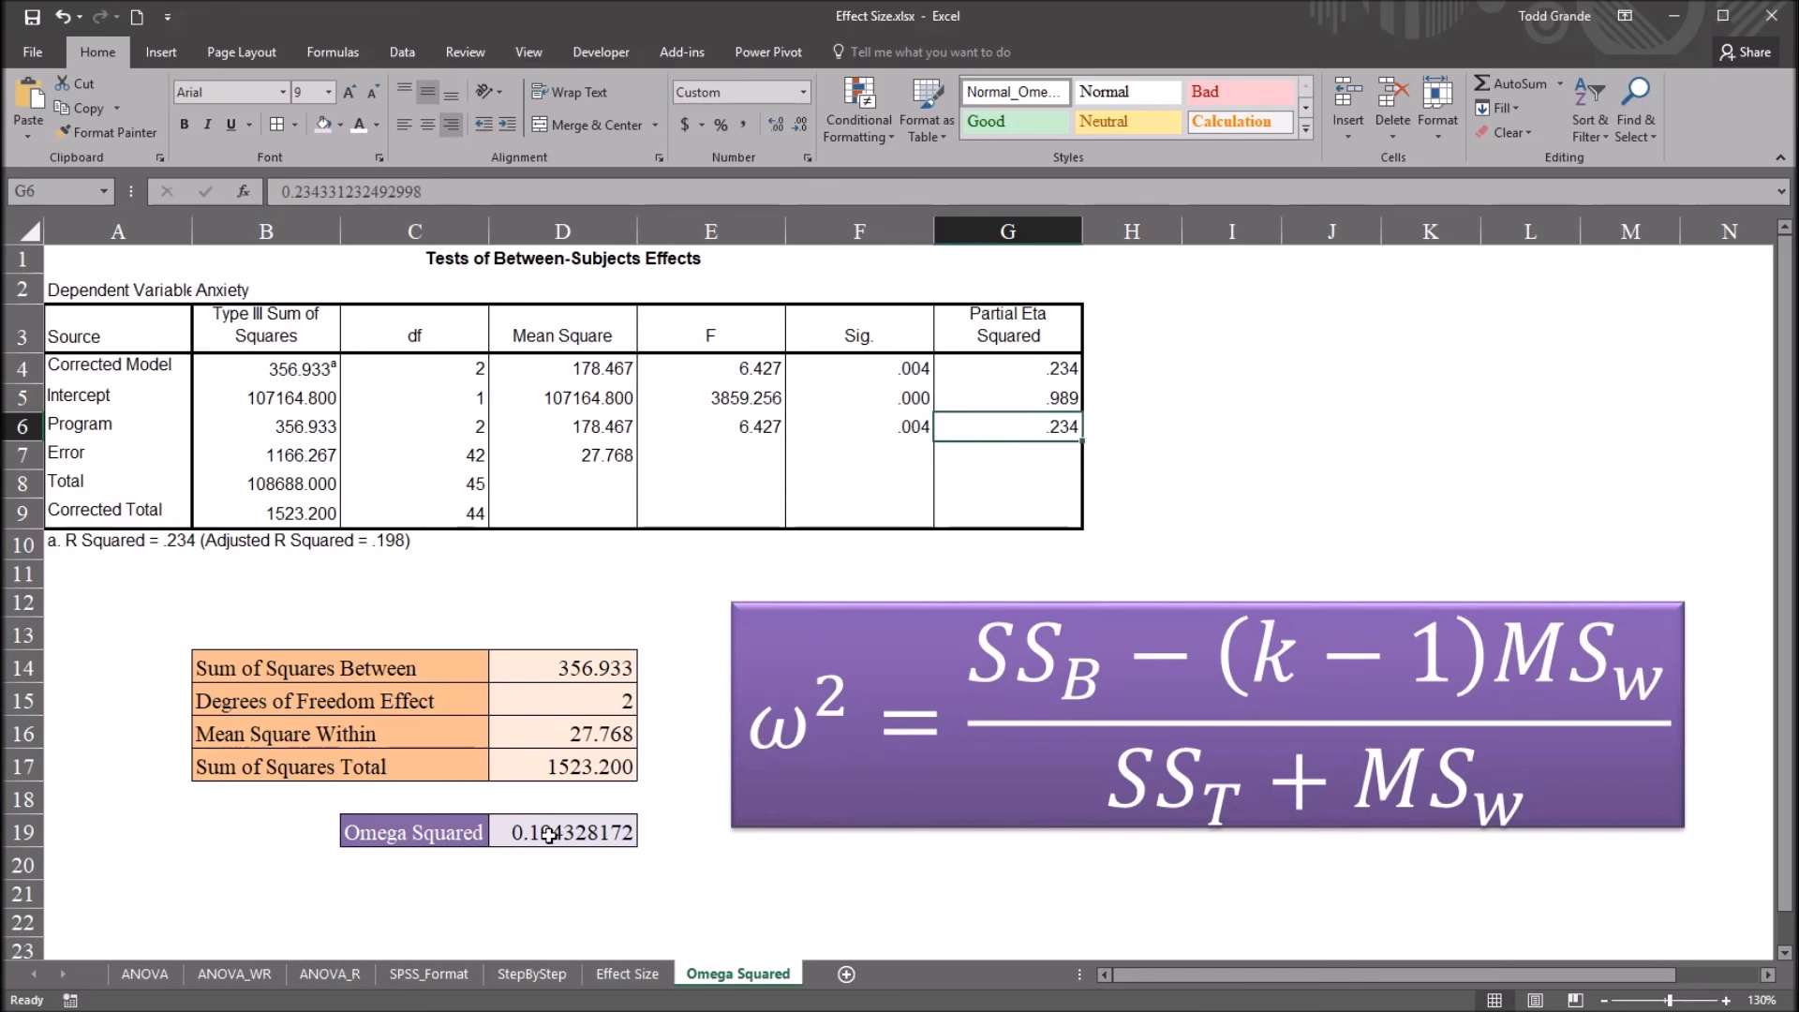
left_click(564, 831)
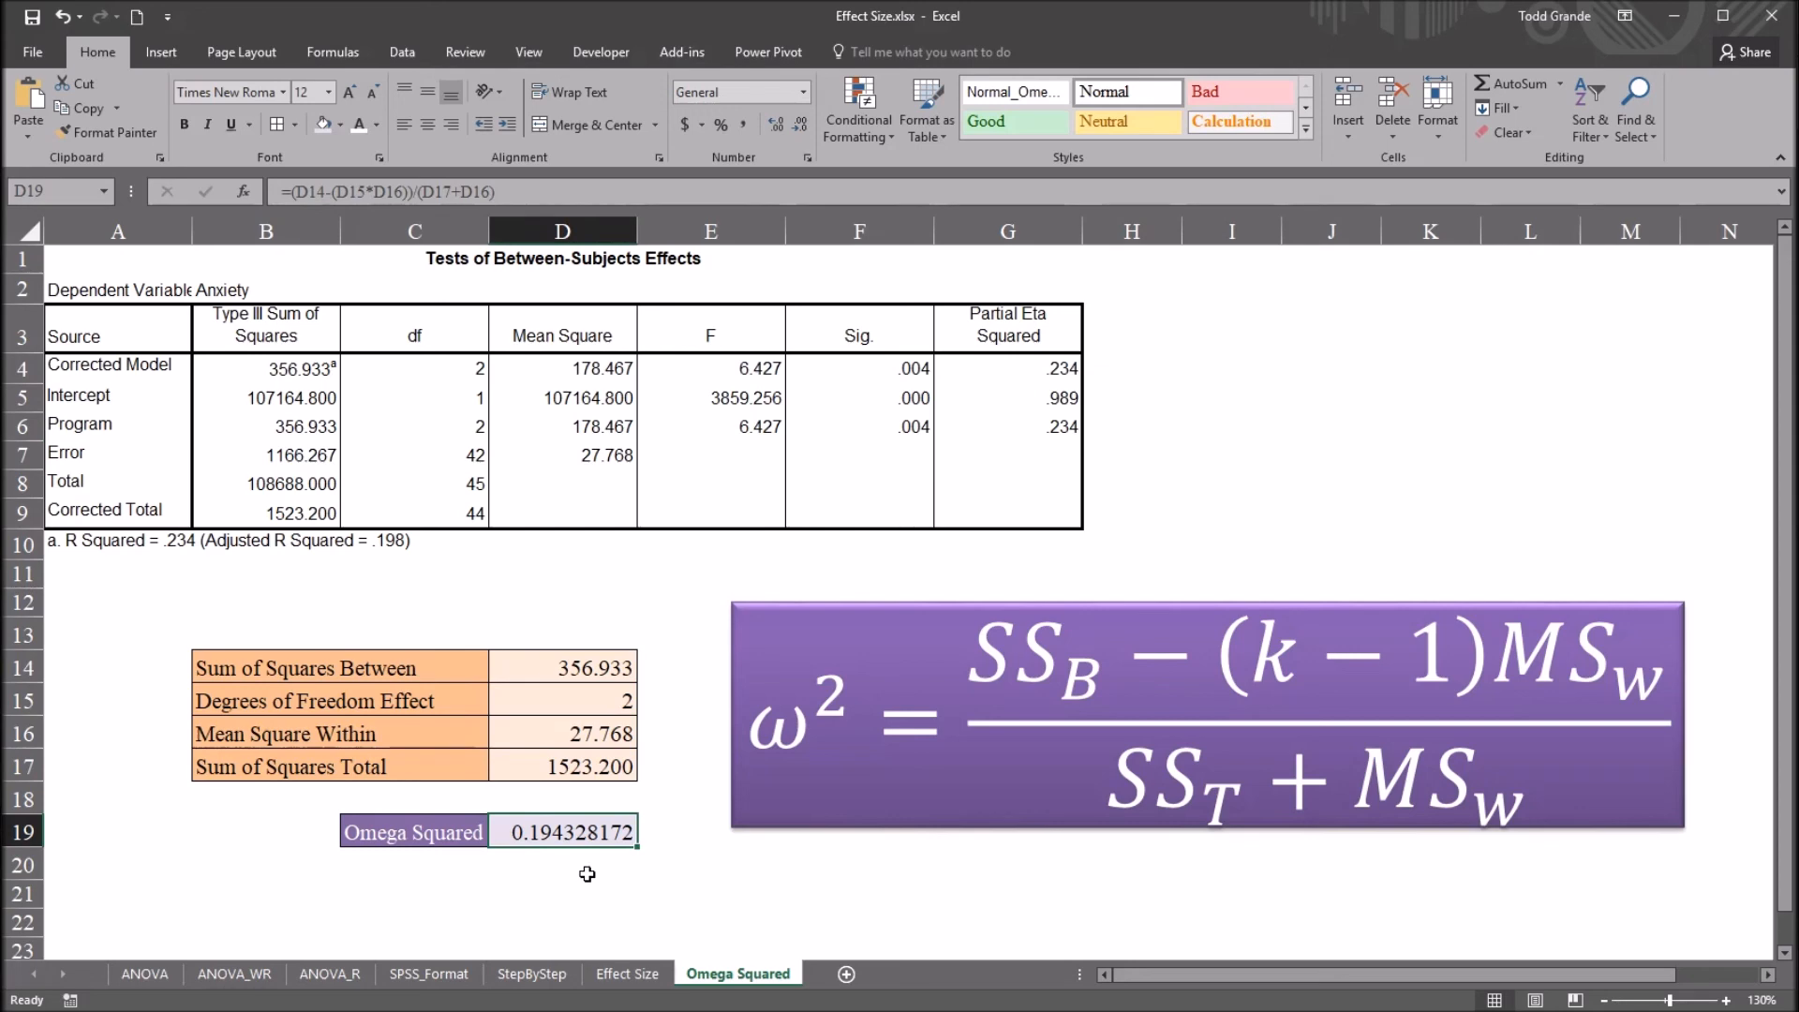
mouse_move(924, 975)
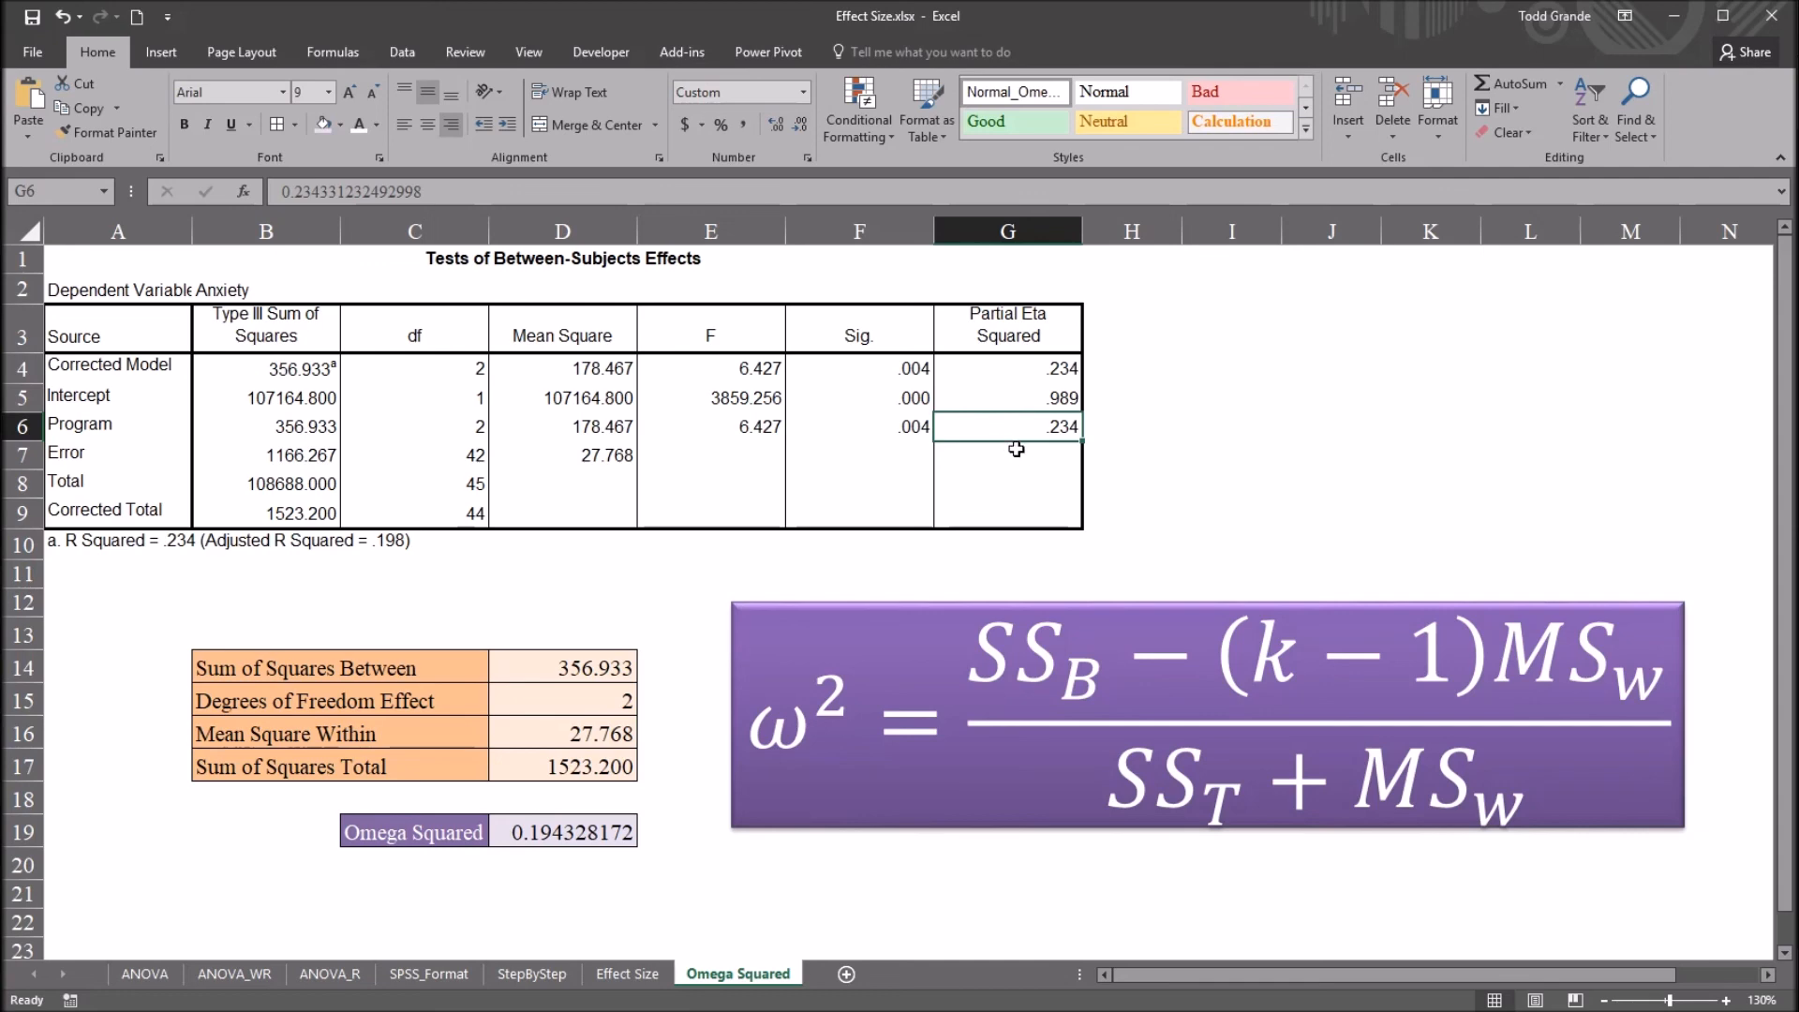
mouse_move(1084, 461)
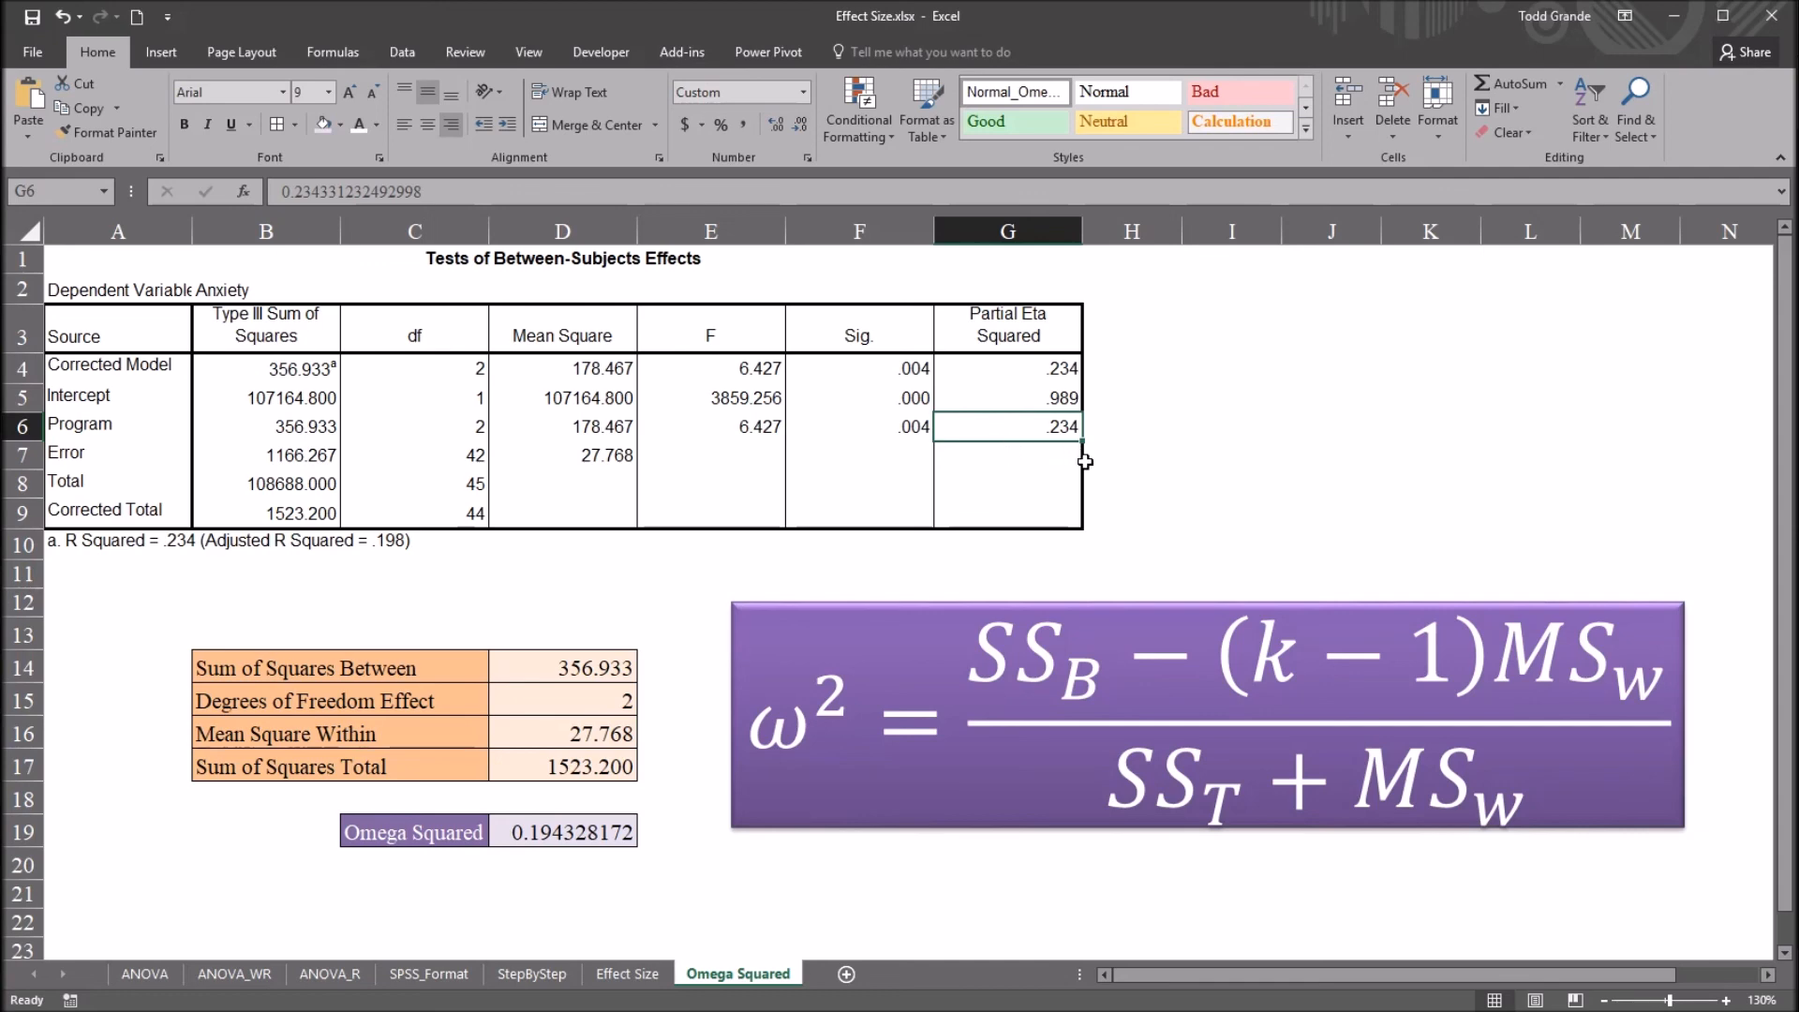
left_click(562, 832)
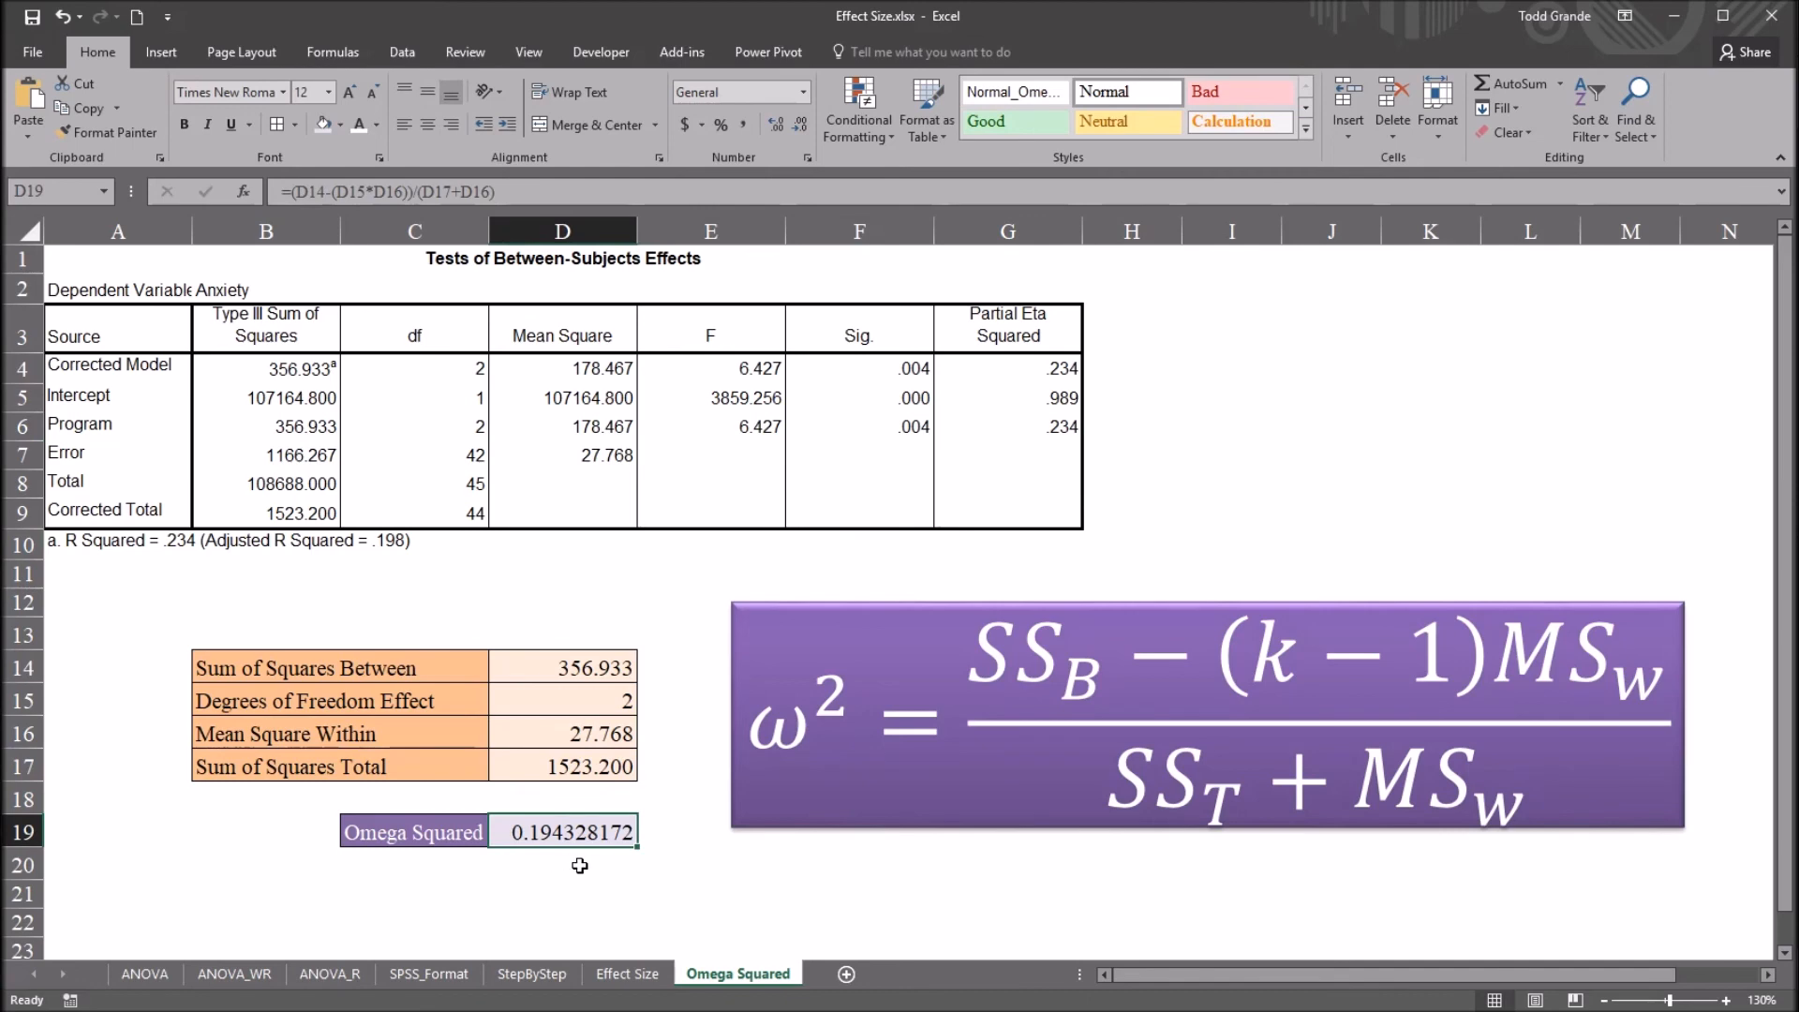
mouse_move(629, 878)
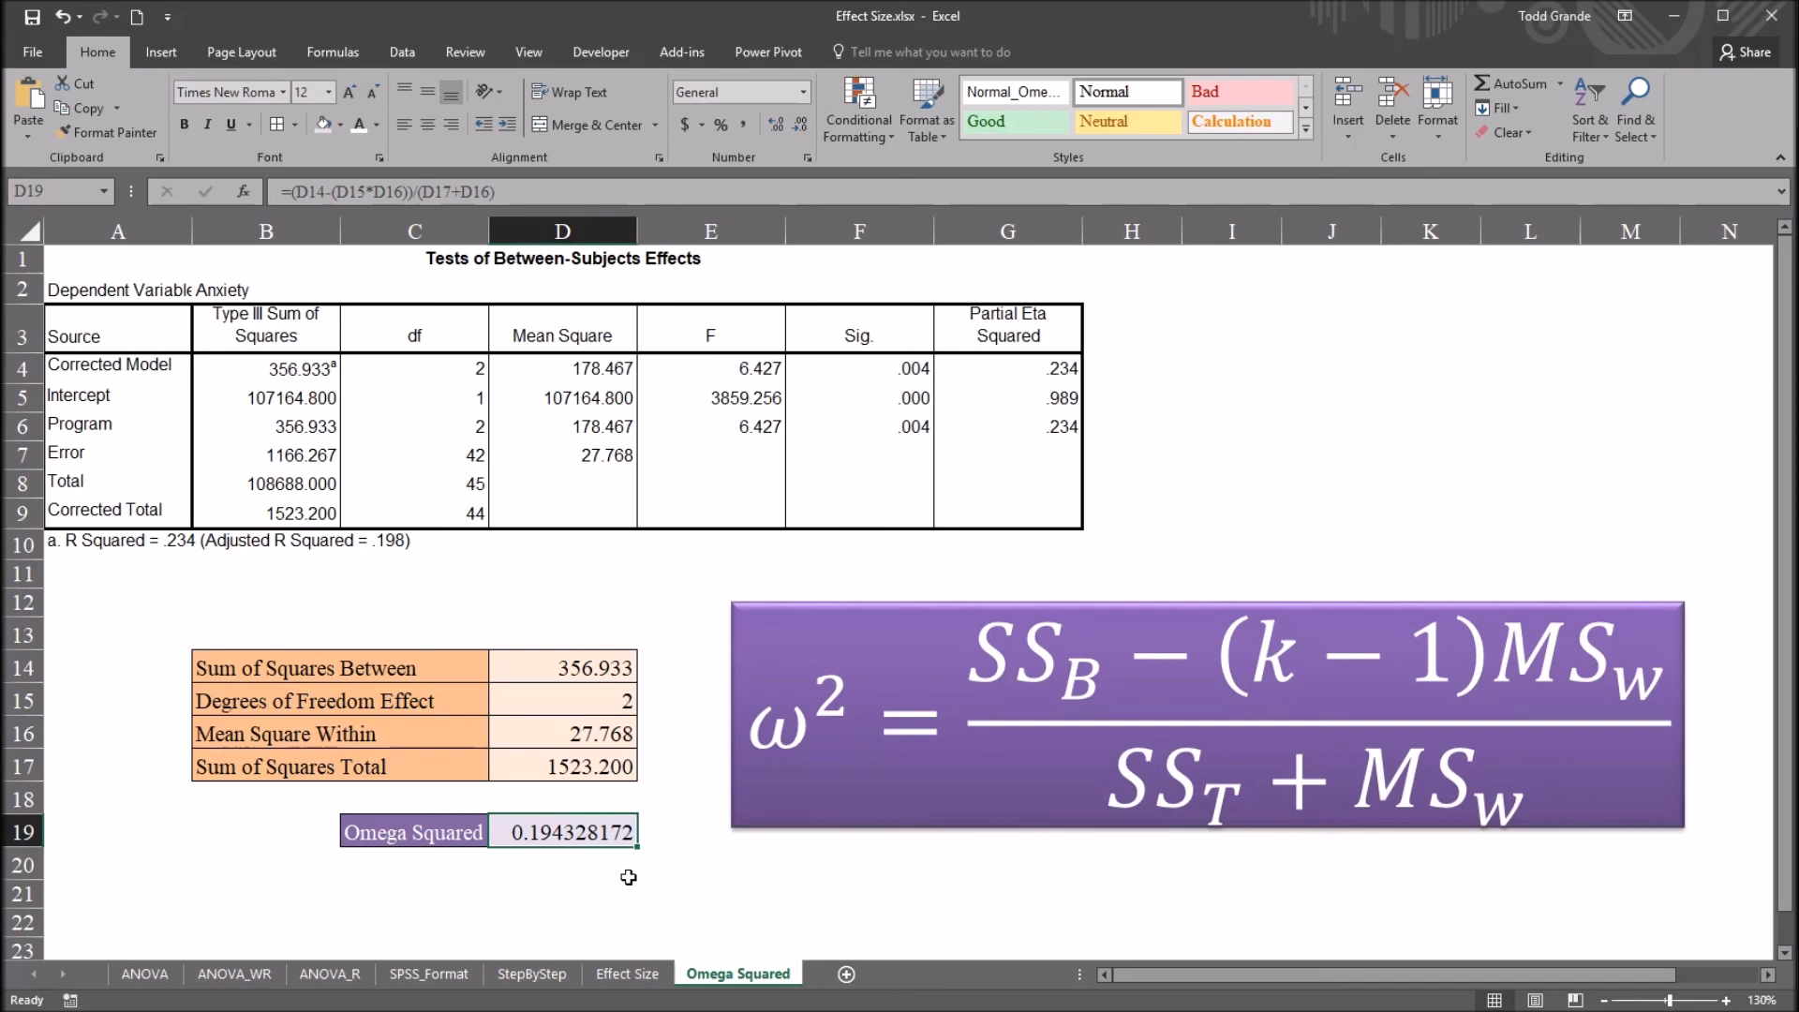